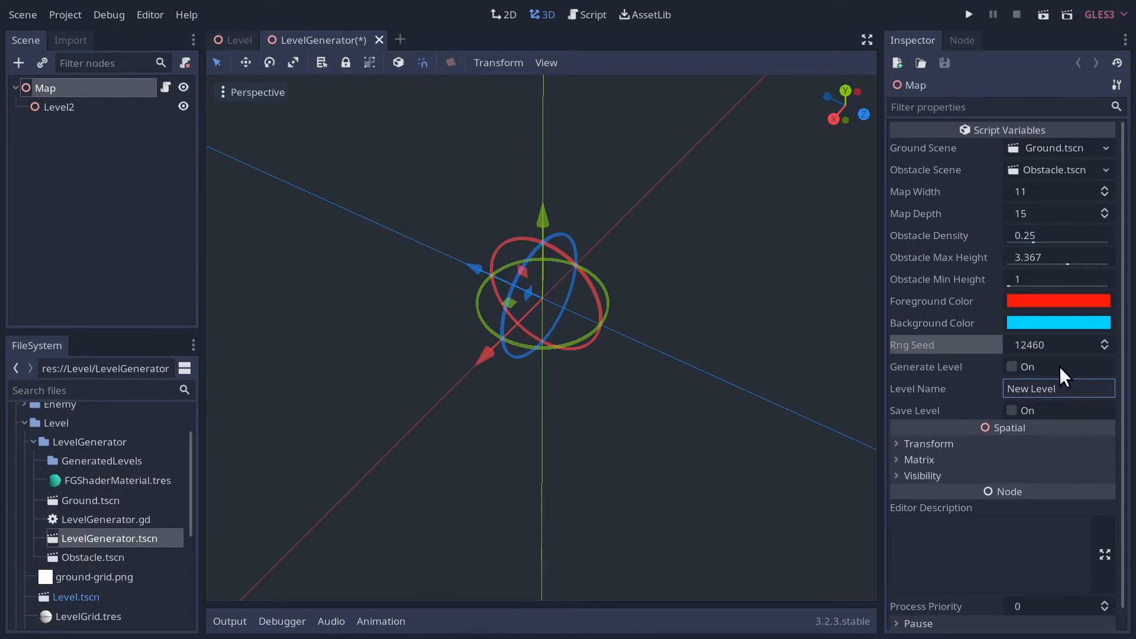
Enter 'Asparagu' as the Level Name in the Map's inspector.
{"action": "left_click", "coordinate": [1012, 366]}
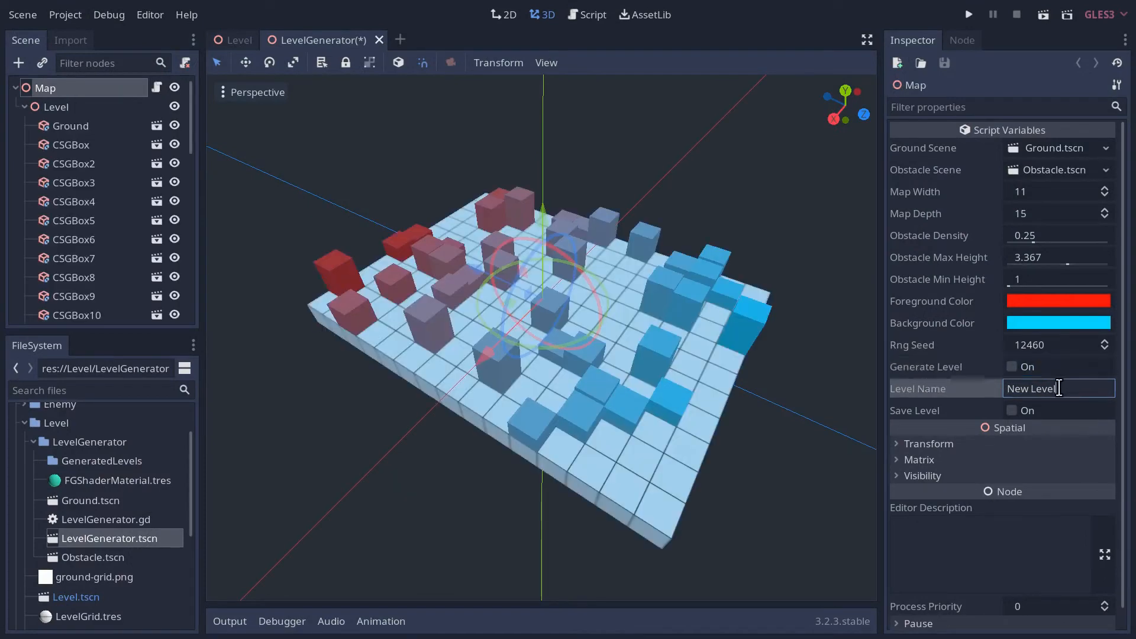
{"action": "type", "text": "Asparagu"}
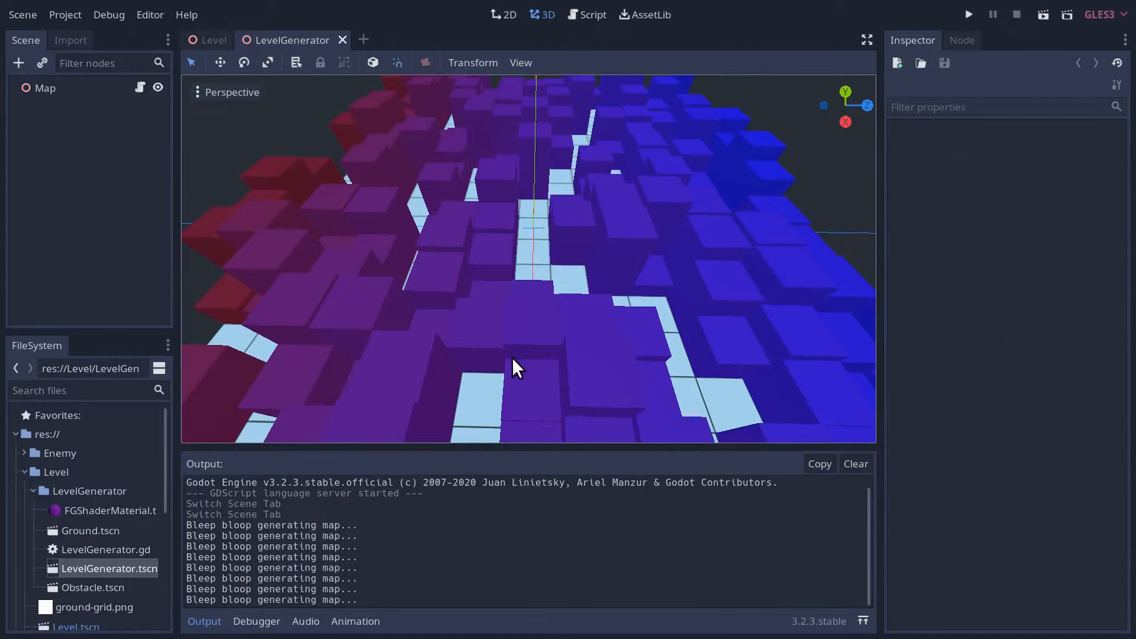
{"action": "mouse_move", "coordinate": [95, 579]}
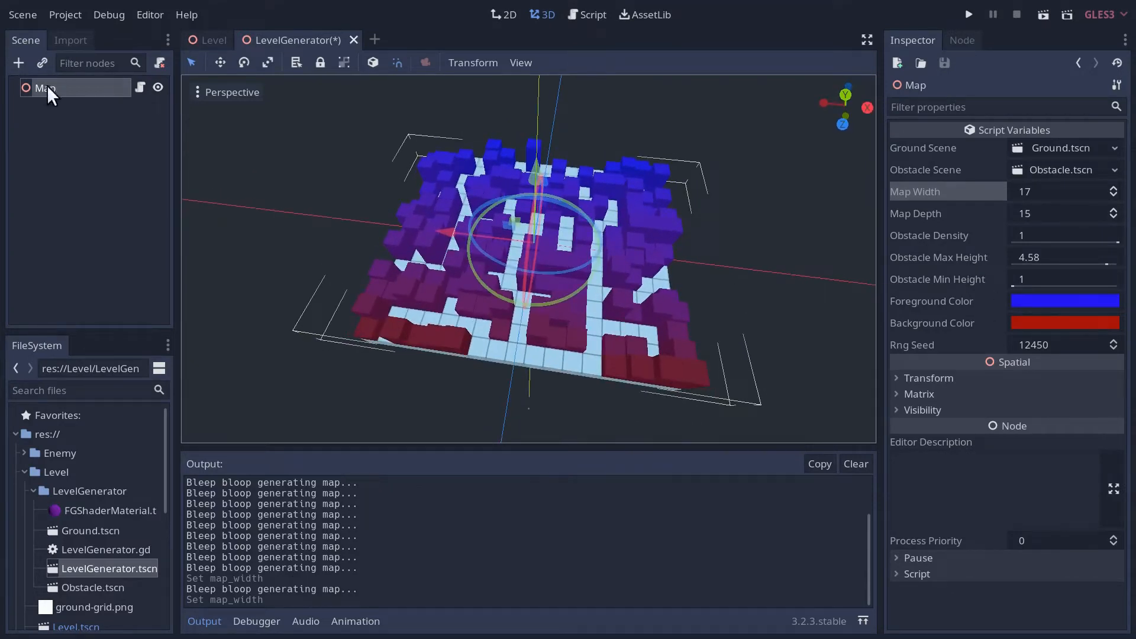
Declare 'export(bool) var generate_level = false setget set_generate_level' in the generator script.
{"action": "left_click", "coordinate": [592, 14]}
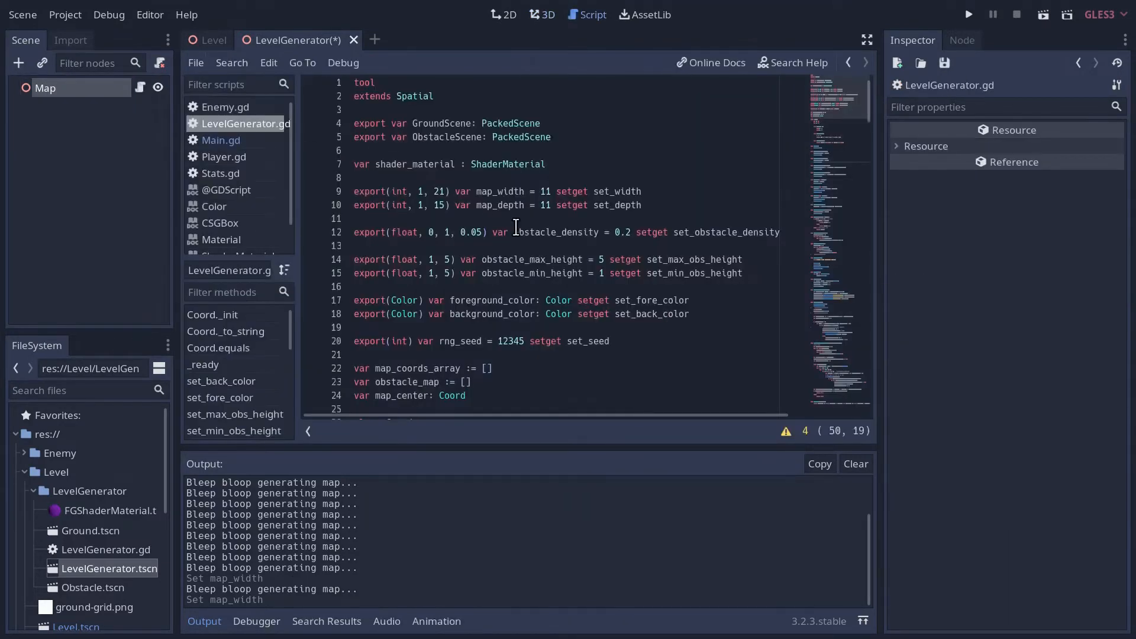
{"action": "scroll", "scroll_direction": "down", "scroll_amount": 3}
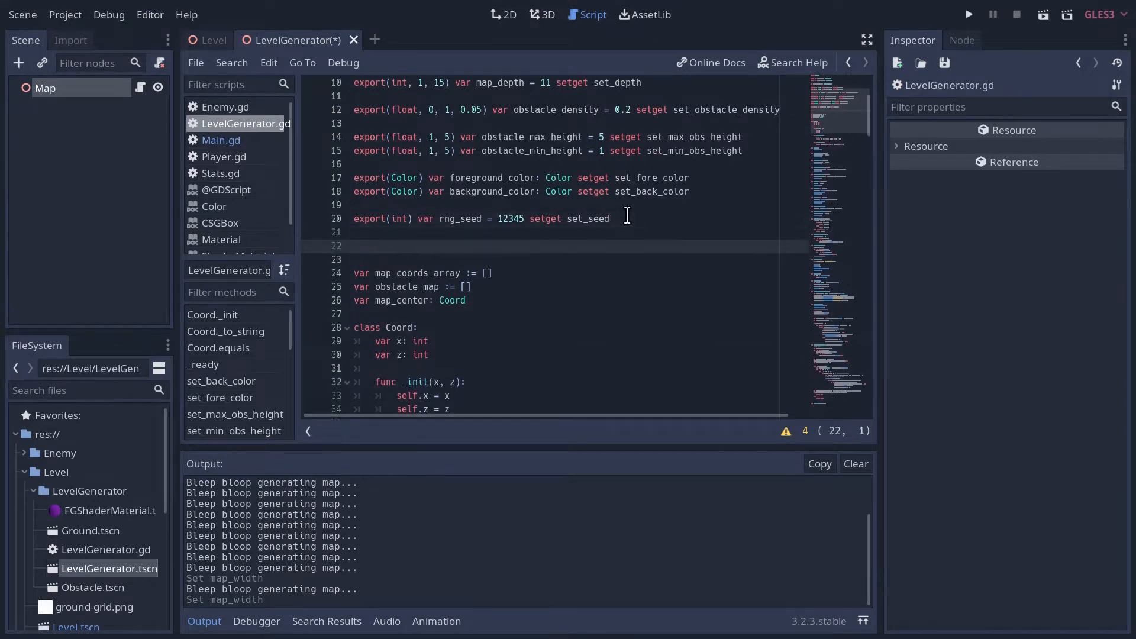
{"action": "type", "text": "export(b"}
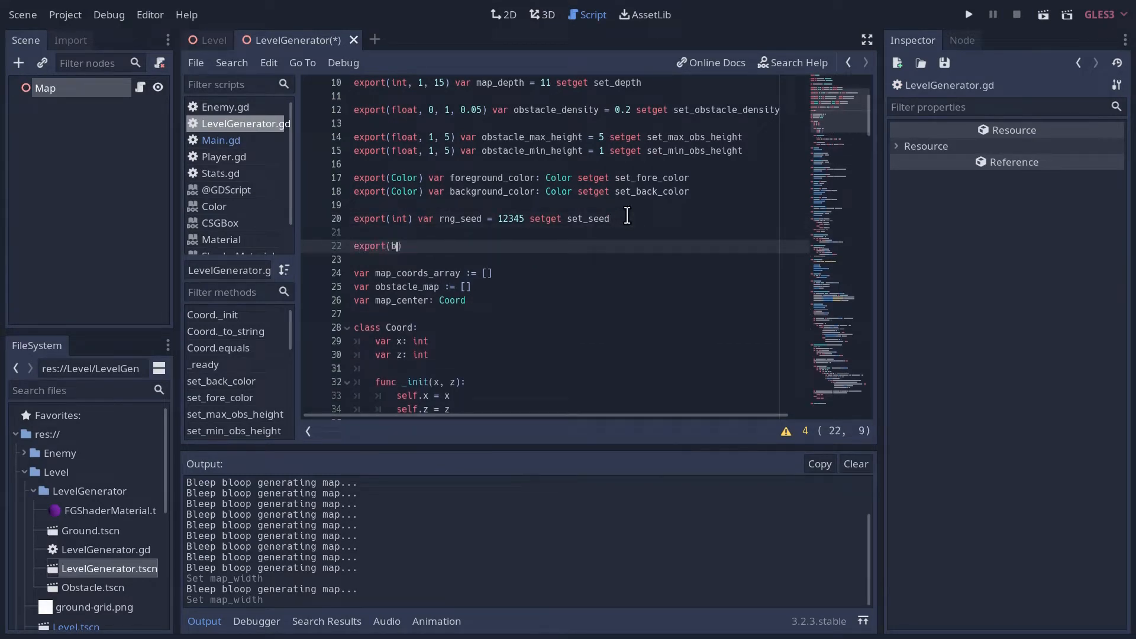
{"action": "type", "text": "ool) var gen"}
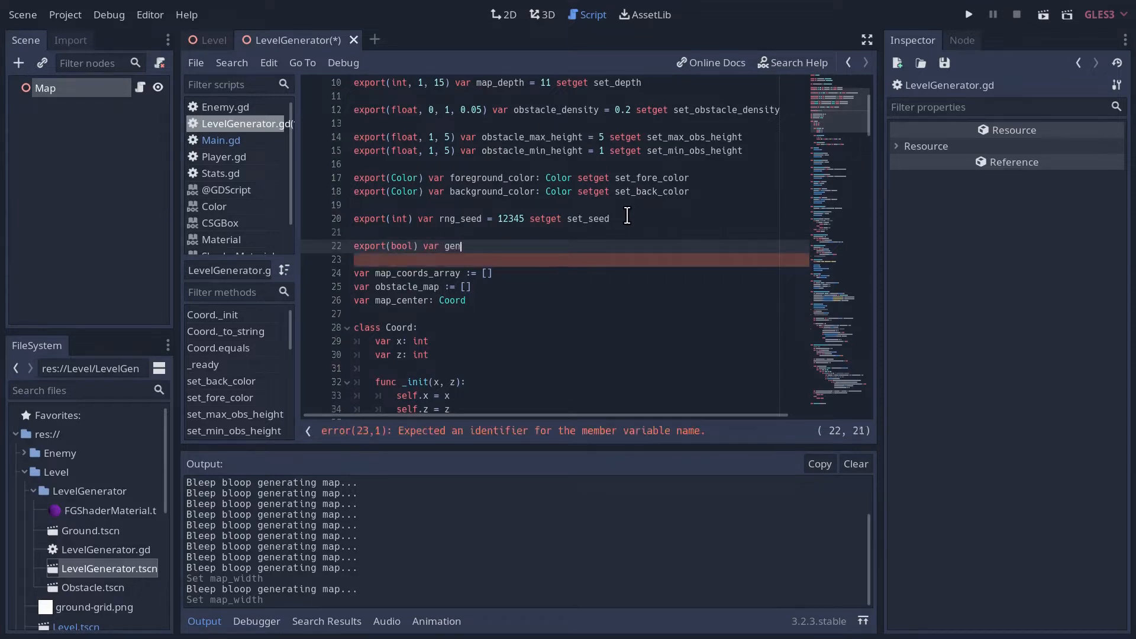
{"action": "type", "text": "erate_level"}
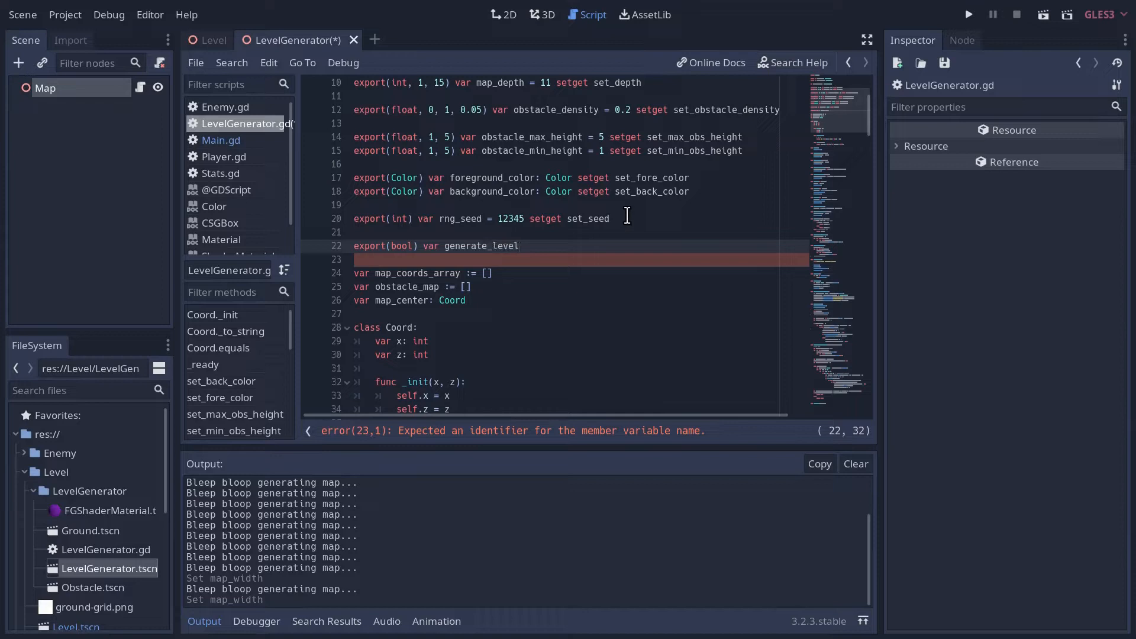
{"action": "type", "text": "= Fal"}
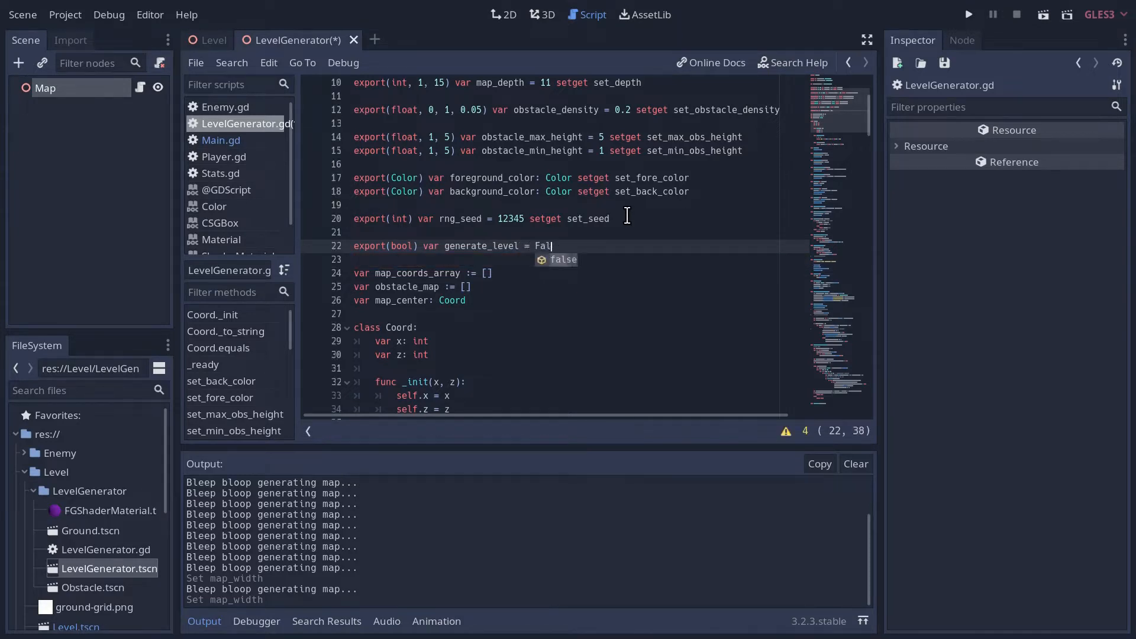
{"action": "type", "text": "se setget s"}
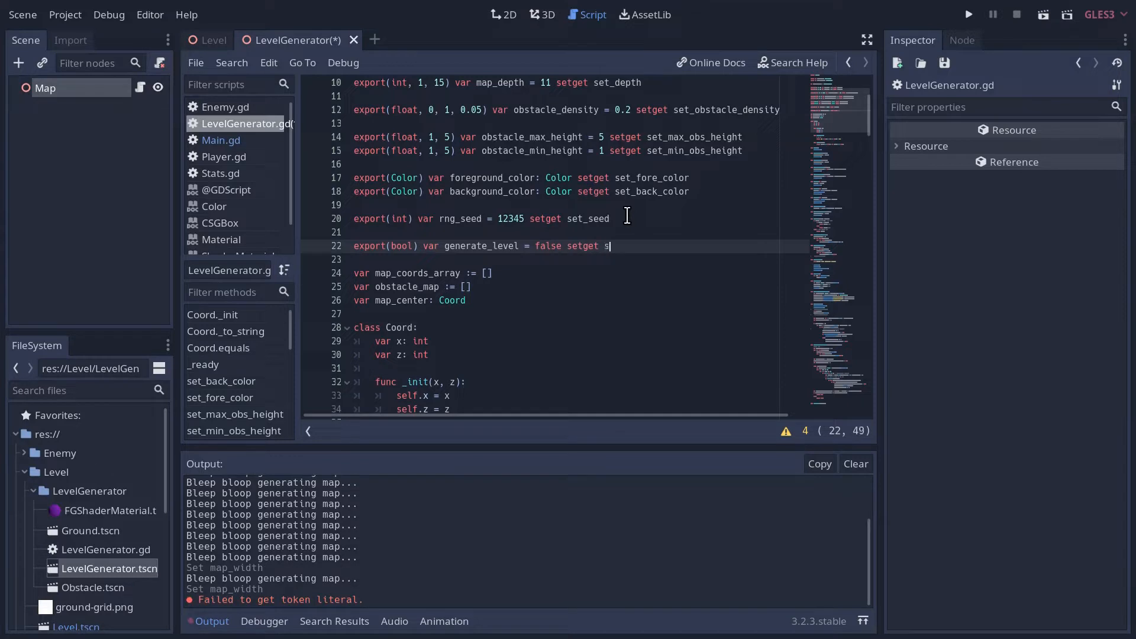
{"action": "type", "text": "et_gener"}
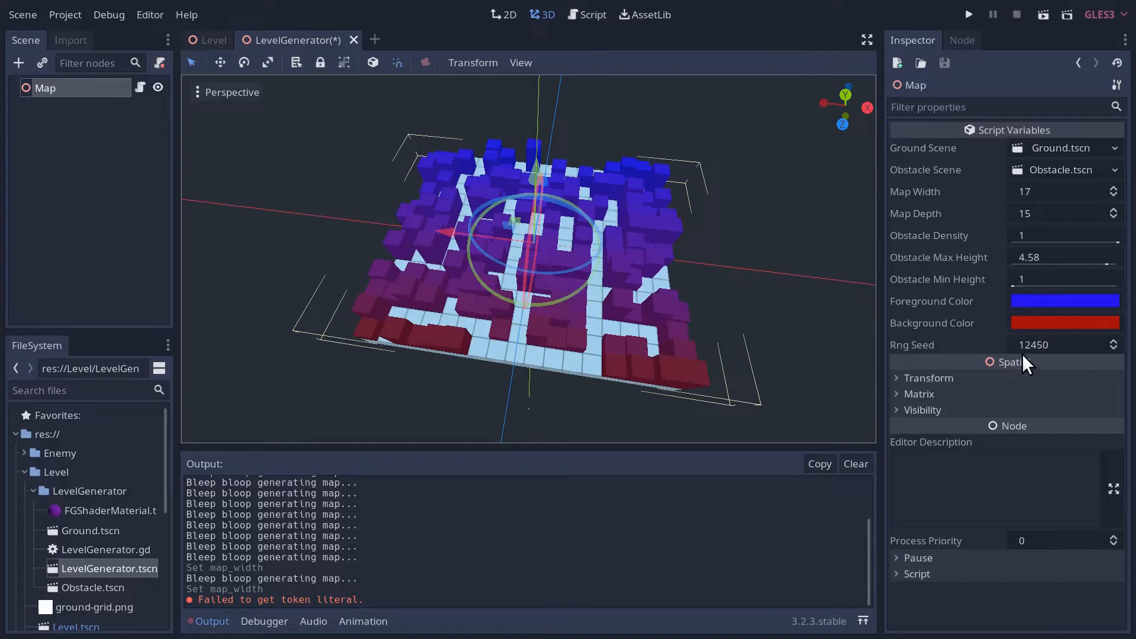
{"action": "mouse_move", "coordinate": [1033, 361]}
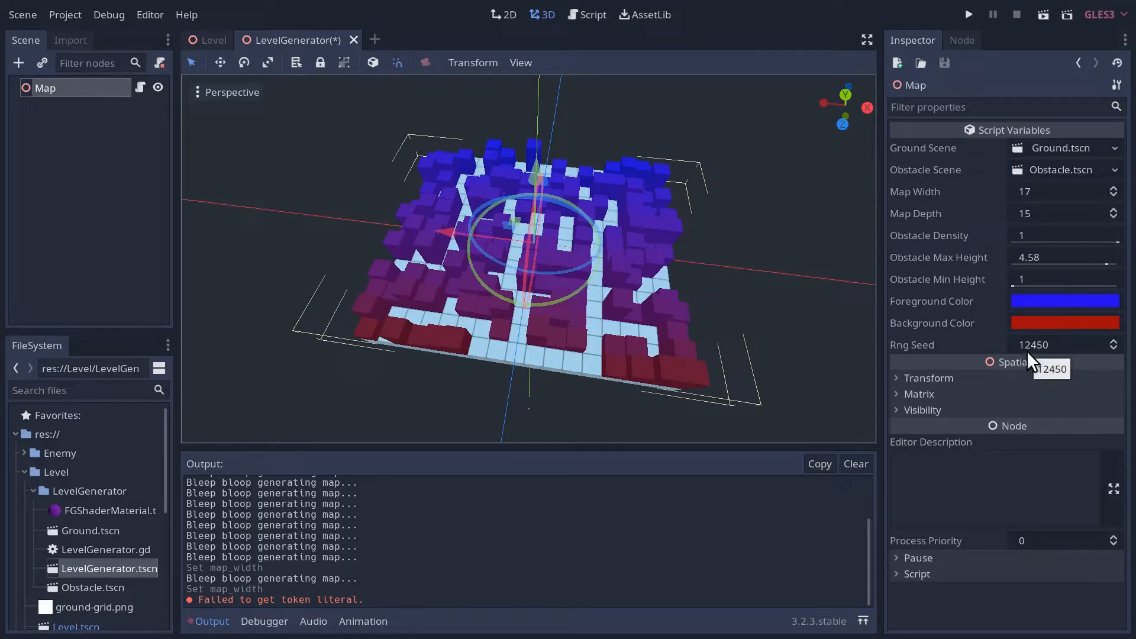
{"action": "mouse_move", "coordinate": [188, 57]}
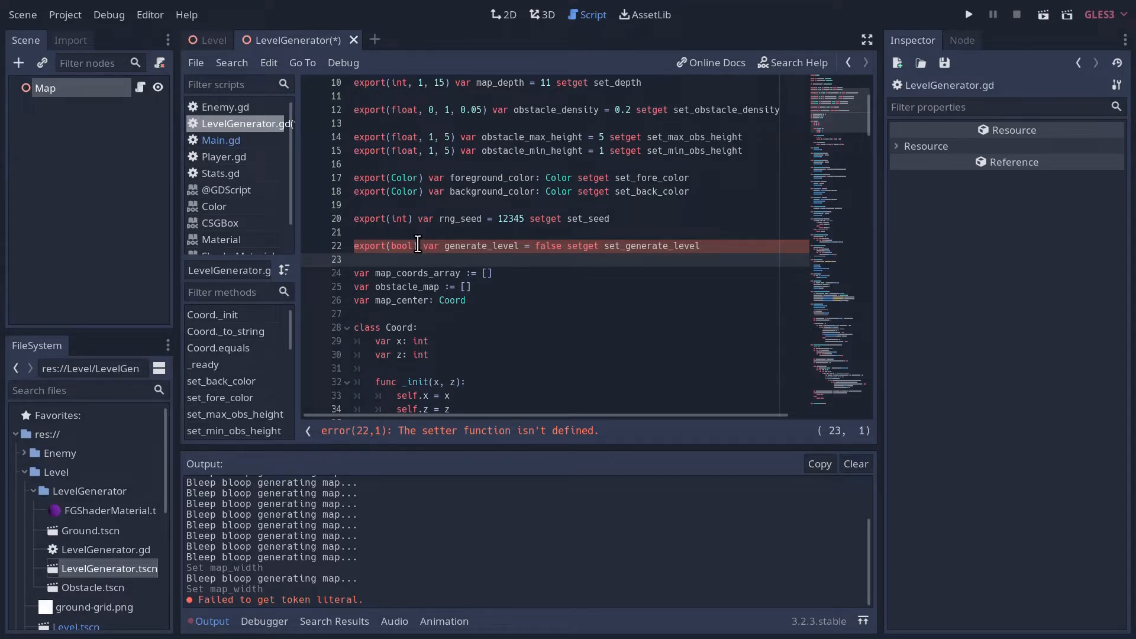
Define set_generate_level(new_val) calling generate_map(), then save the script and scene.
{"action": "left_click_drag", "start_coordinate": [417, 246], "coordinate": [624, 246]}
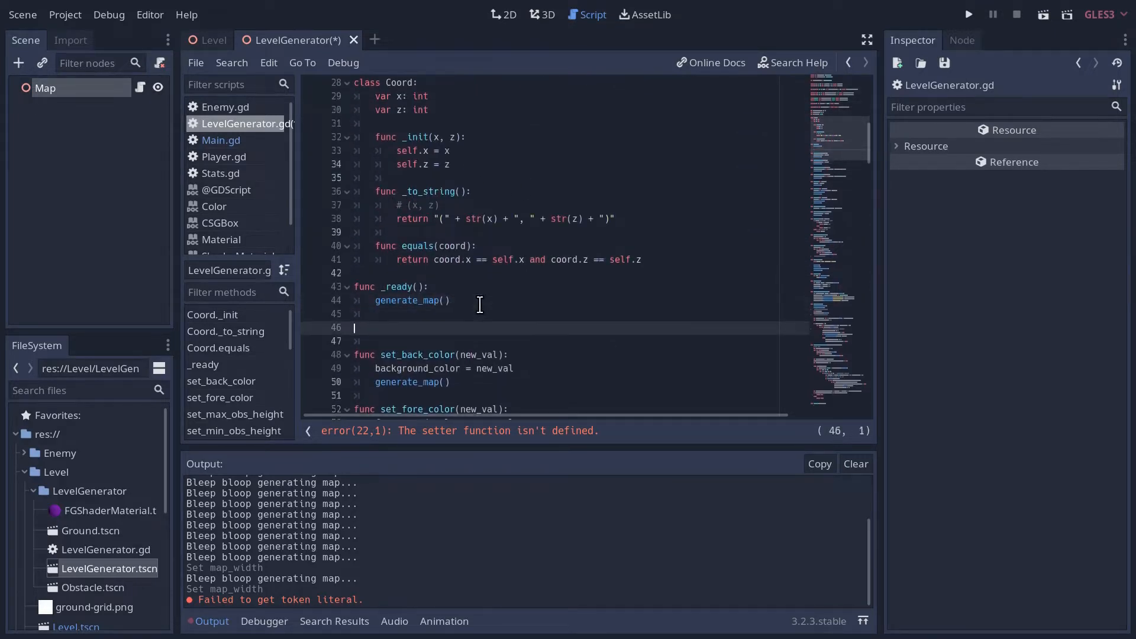
{"action": "type", "text": "f"}
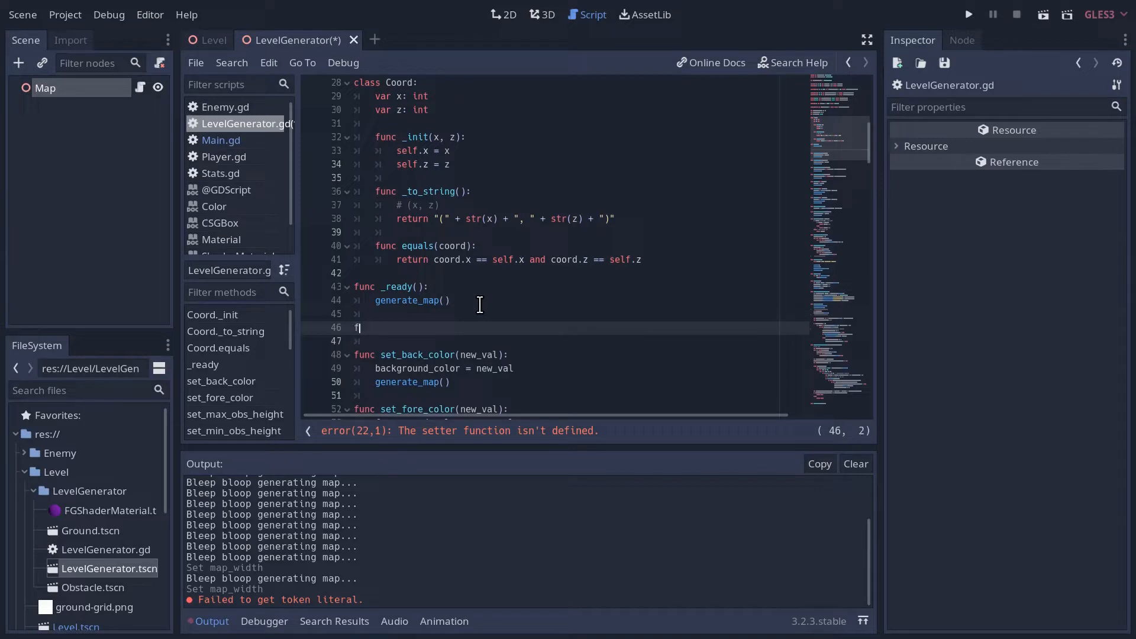
{"action": "type", "text": "unc set_generate_level()"}
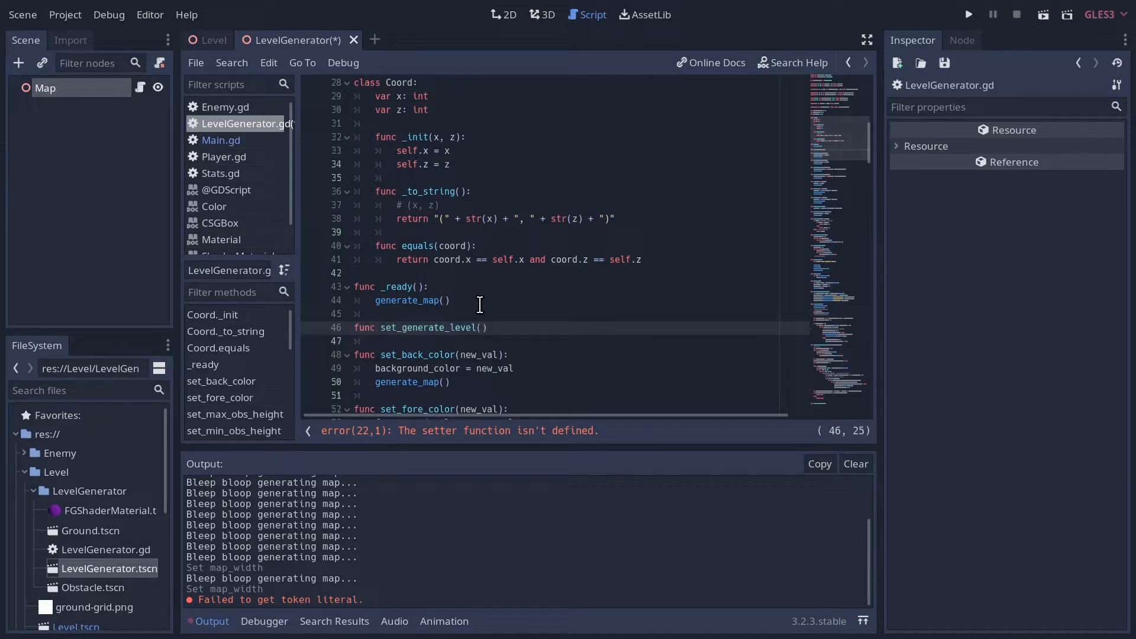
{"action": "type", "text": "new_"}
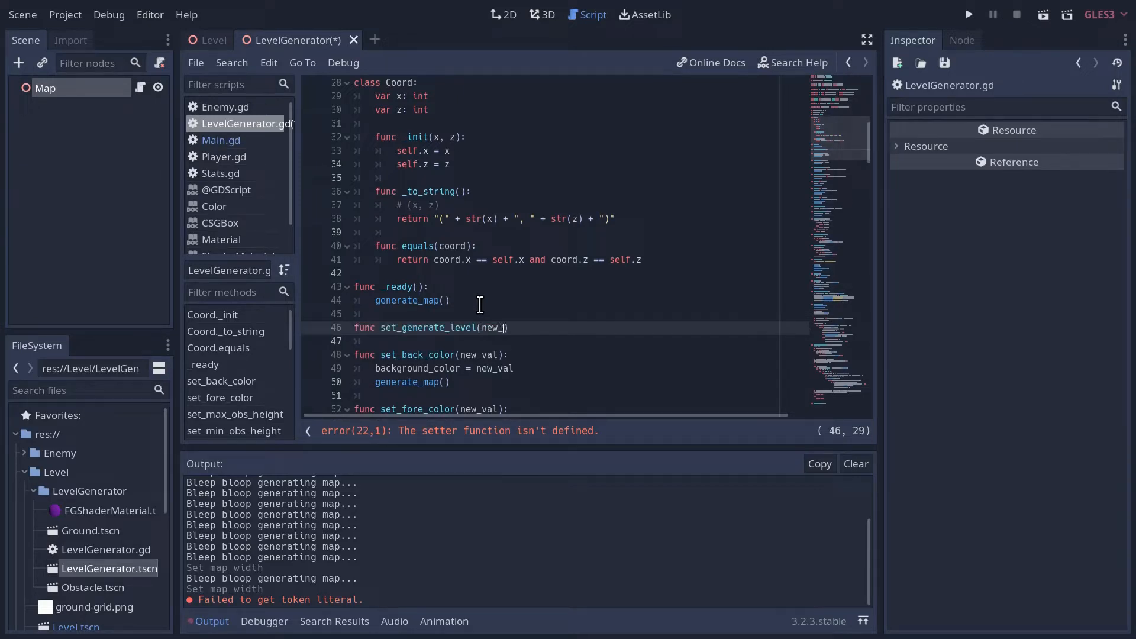
{"action": "type", "text": "val)"}
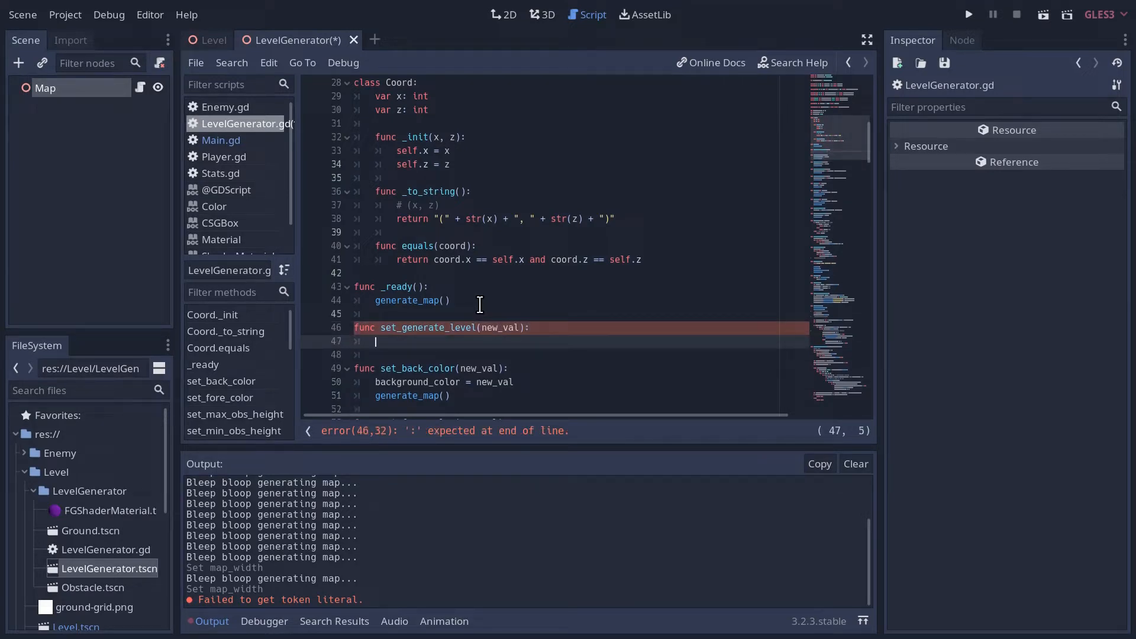
{"action": "type", "text": "generate_map()"}
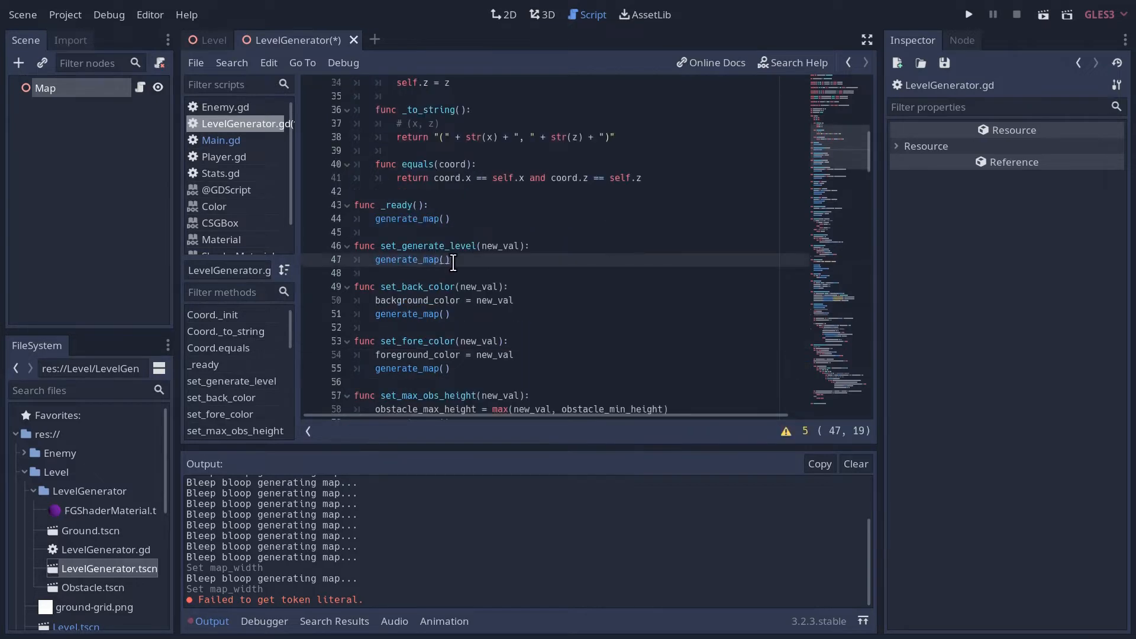
{"action": "mouse_move", "coordinate": [500, 236]}
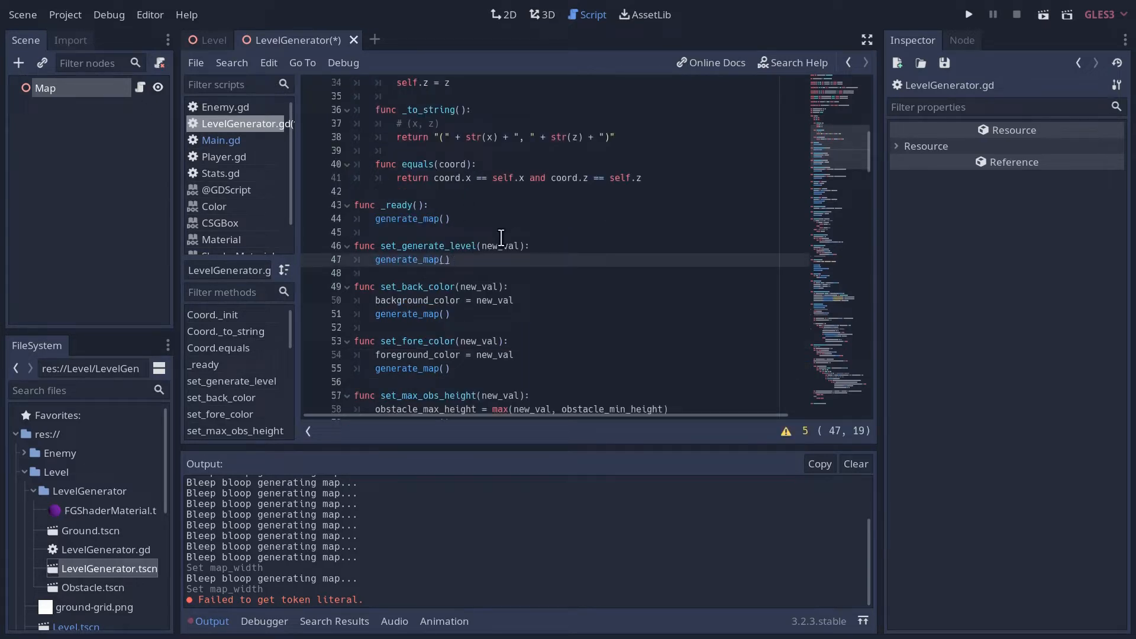
{"action": "key", "text": "ctrl+s"}
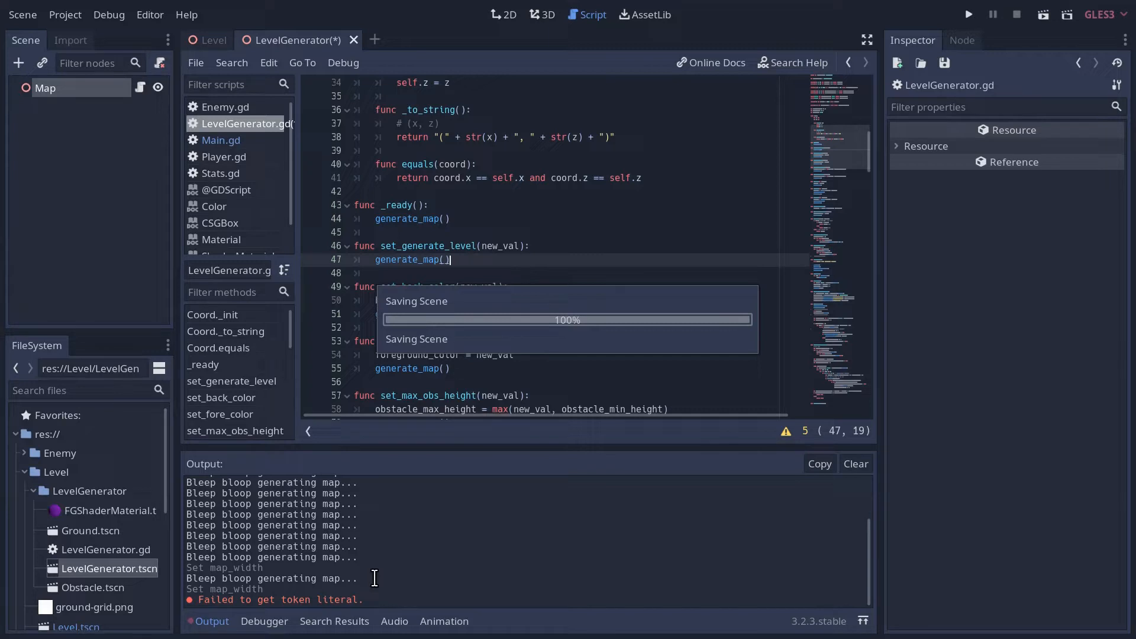
Back in the 3D view, set the Map Width to 7 in the Inspector.
{"action": "left_click", "coordinate": [541, 14]}
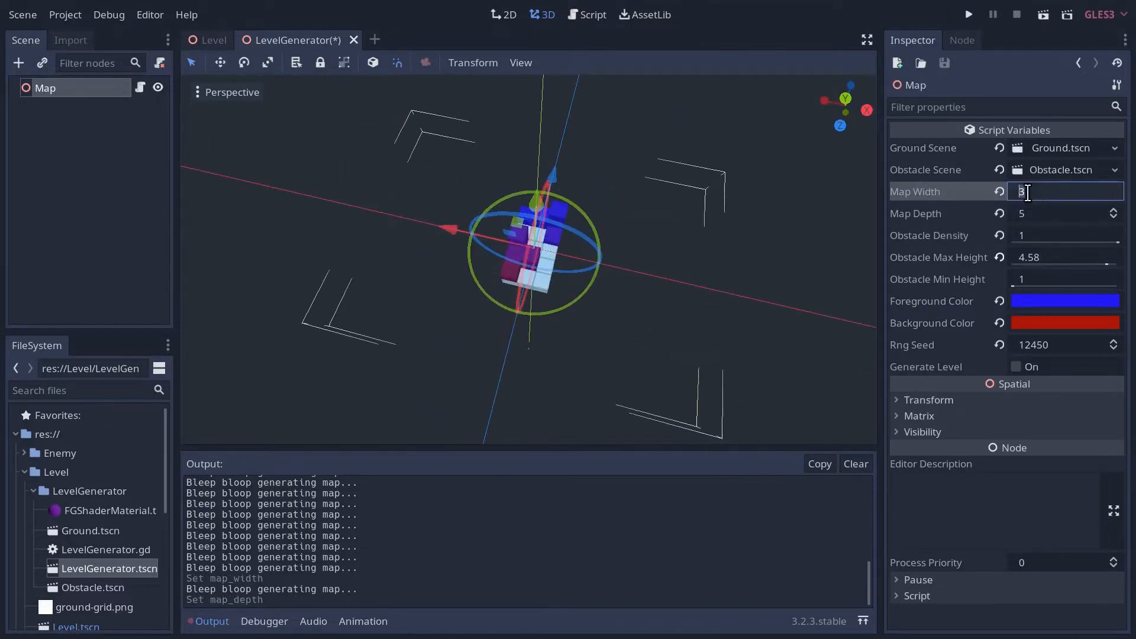
{"action": "type", "text": "7"}
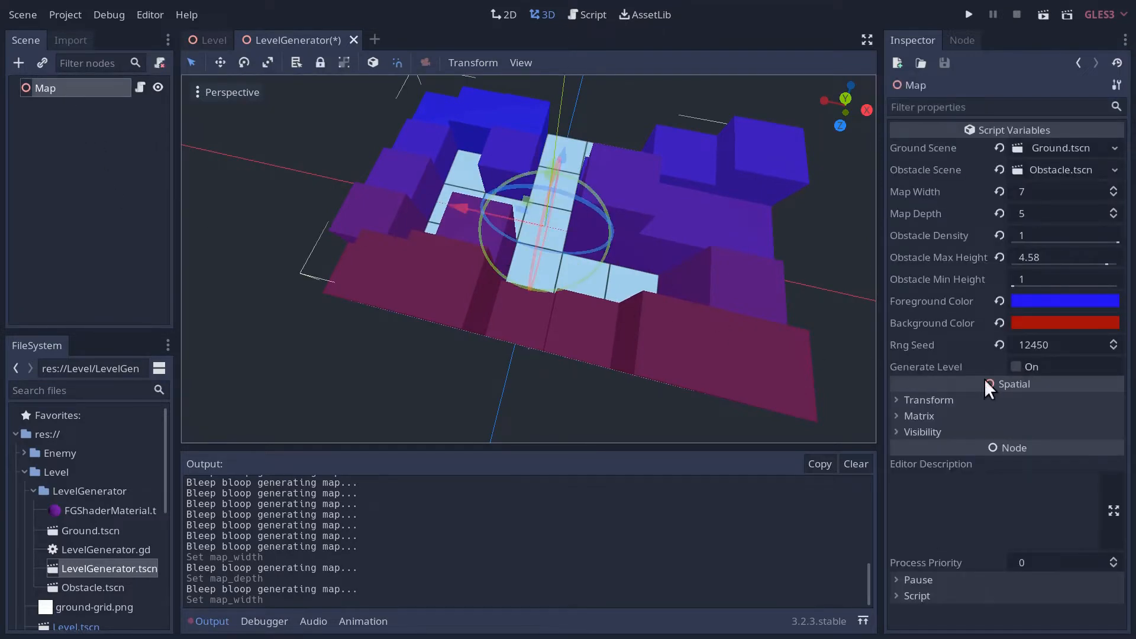
{"action": "left_click", "coordinate": [1015, 367]}
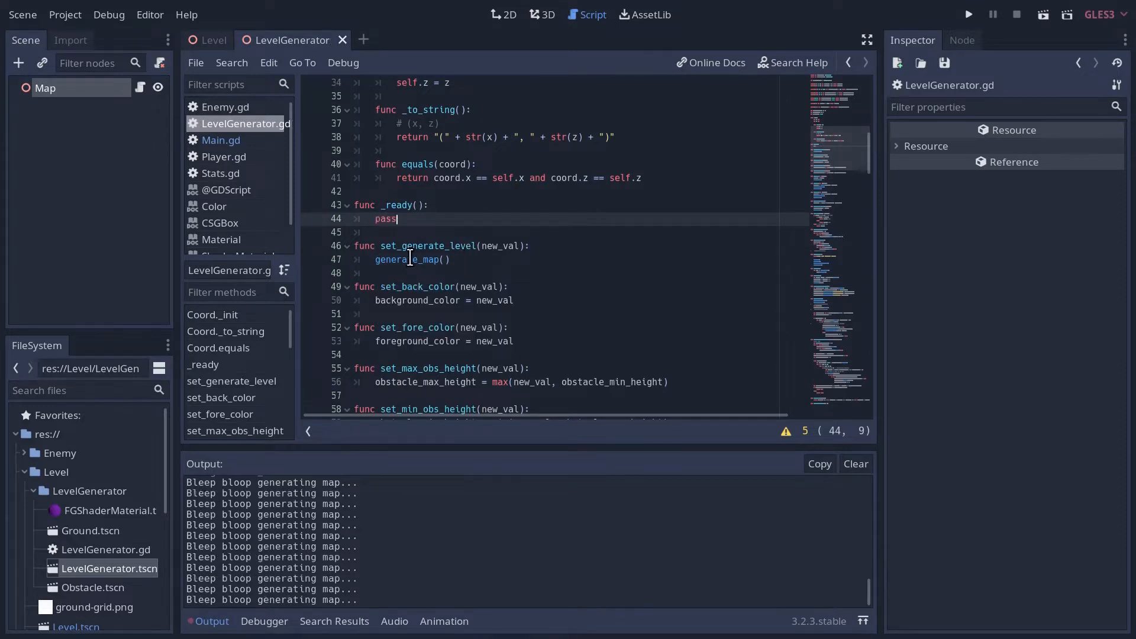
Scroll through LevelGenerator.gd to review the seed, width and depth setters.
{"action": "scroll", "scroll_direction": "down", "scroll_amount": 3}
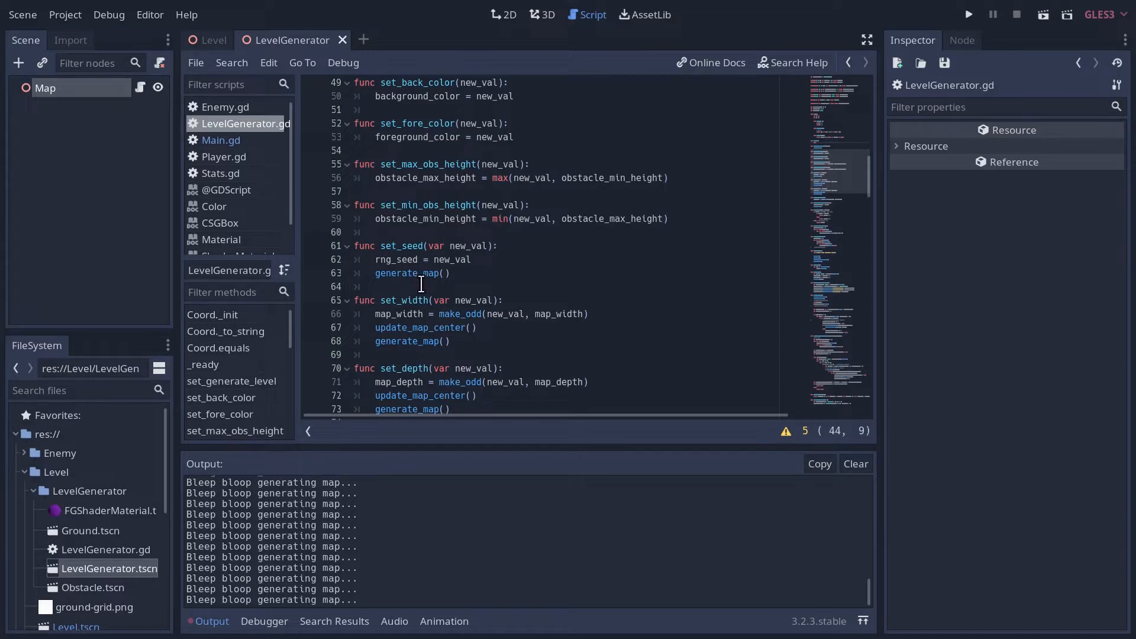
{"action": "scroll", "scroll_direction": "down", "scroll_amount": 3}
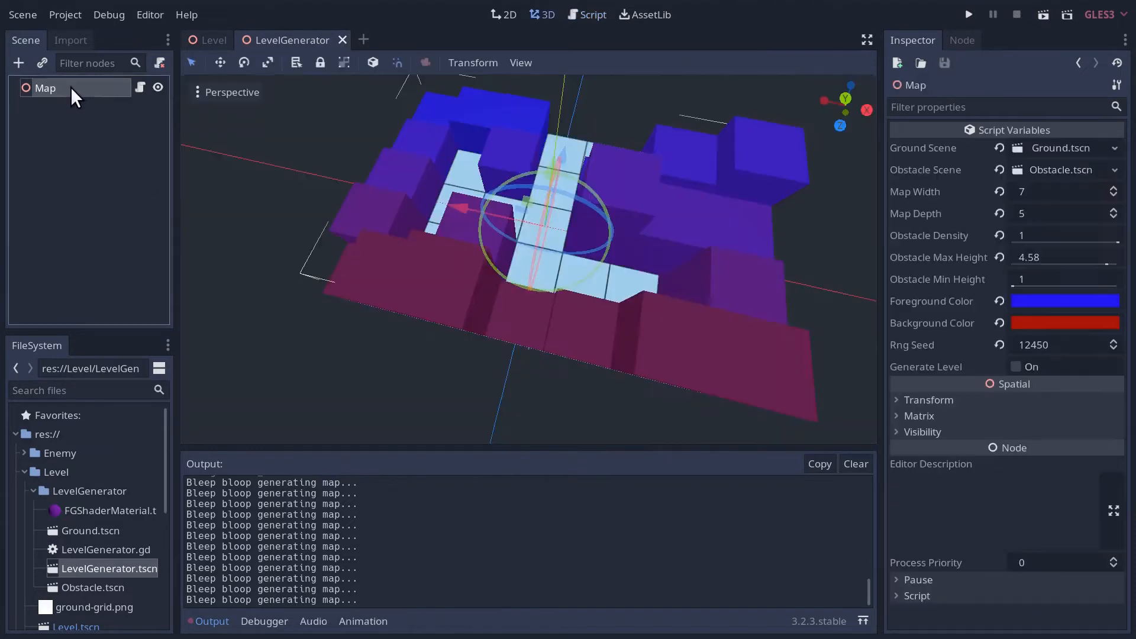
Pick bright green (56ff00) as the obstacle Foreground Color and close the picker.
{"action": "scroll", "scroll_direction": "down", "scroll_amount": 3}
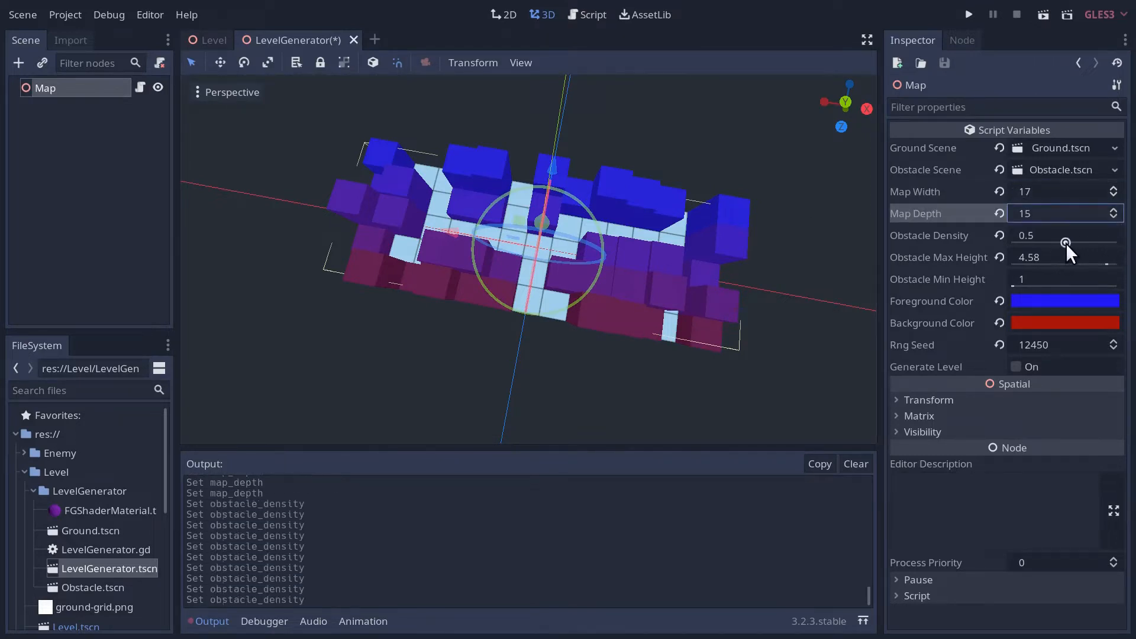
{"action": "left_click", "coordinate": [1065, 301]}
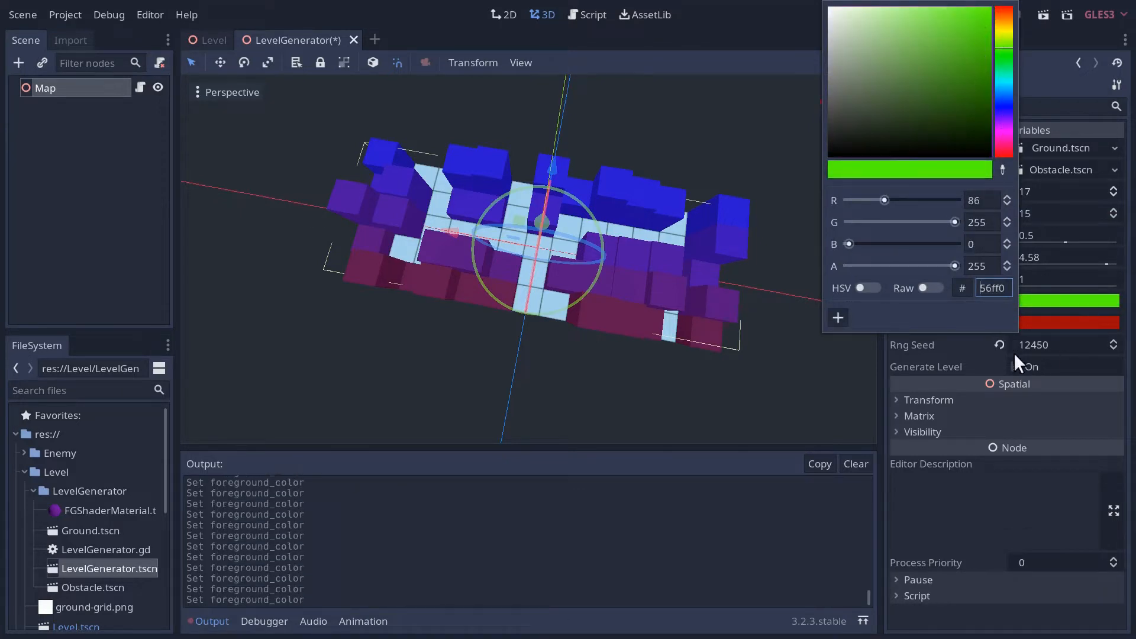
{"action": "left_click", "coordinate": [1040, 383]}
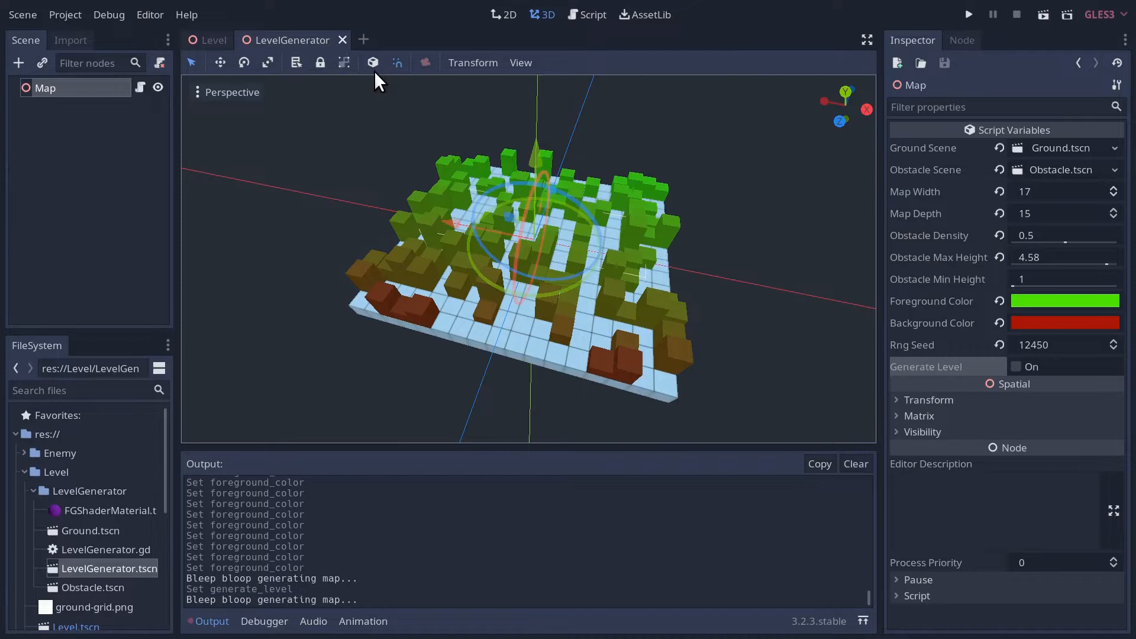
{"action": "mouse_move", "coordinate": [376, 593]}
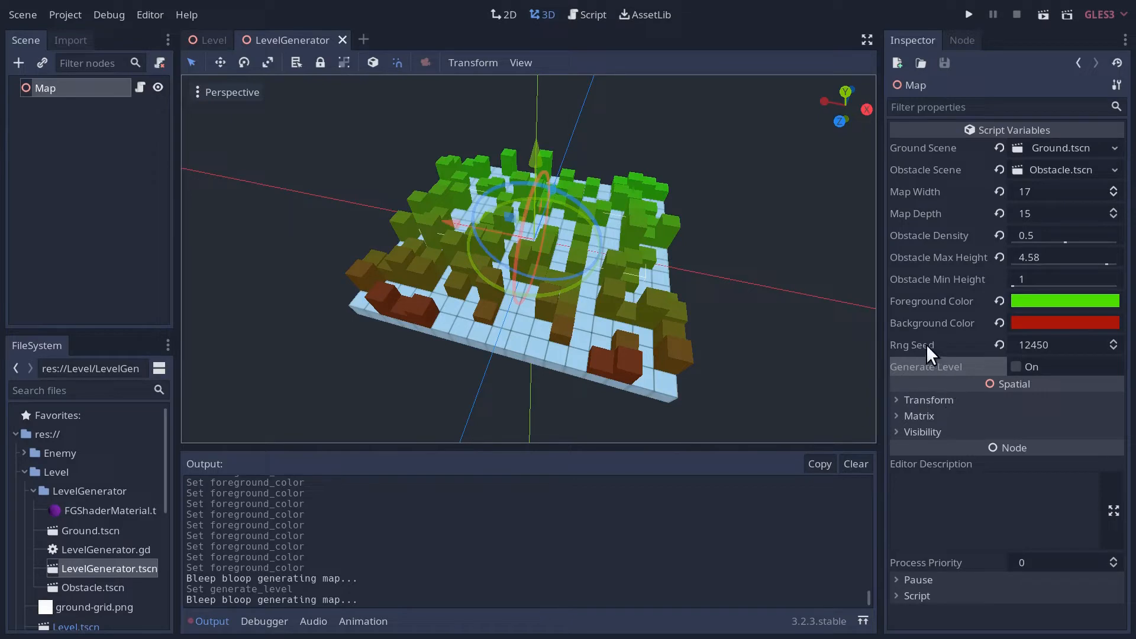
{"action": "mouse_move", "coordinate": [949, 373]}
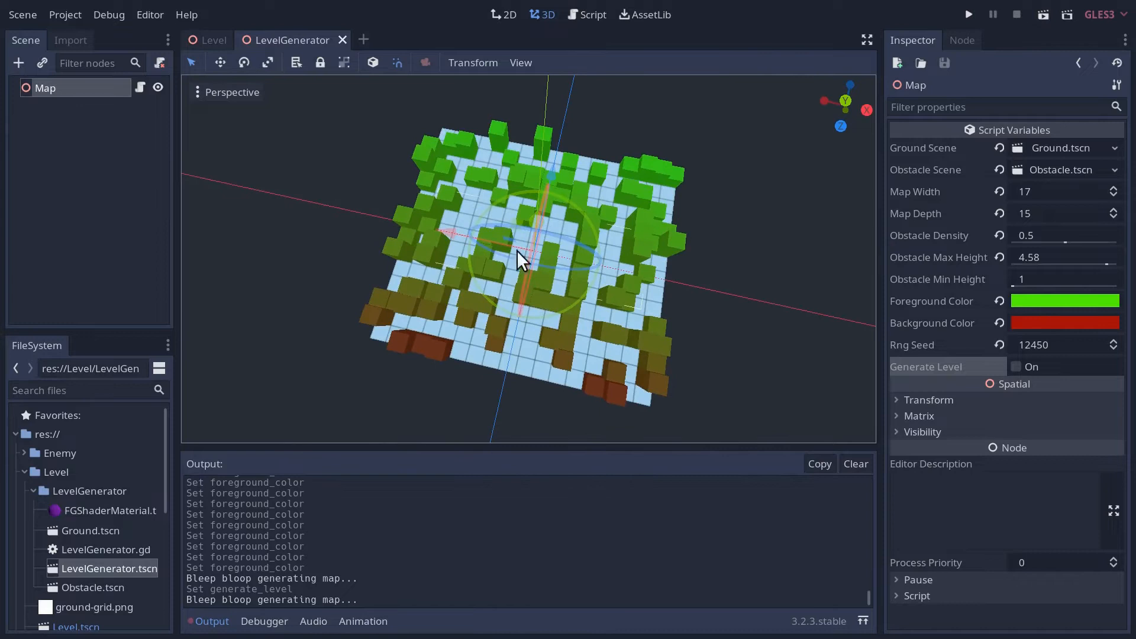
{"action": "mouse_move", "coordinate": [593, 369]}
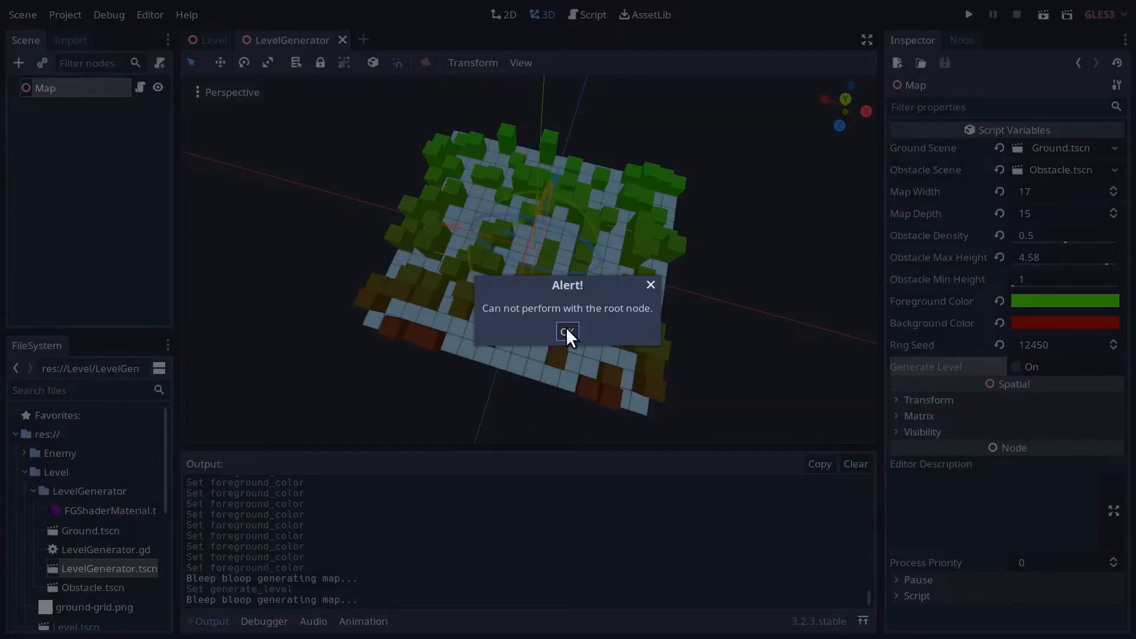
{"action": "left_click", "coordinate": [567, 332]}
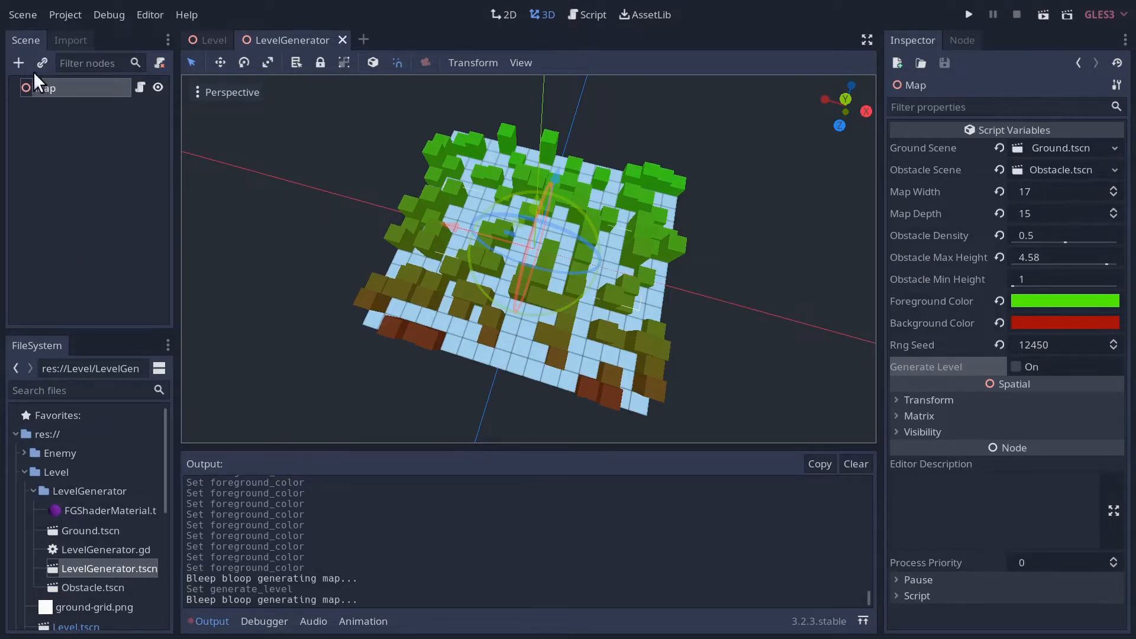
Add 'ground.owner = self' after add_child(ground) in add_ground.
{"action": "left_click", "coordinate": [586, 15]}
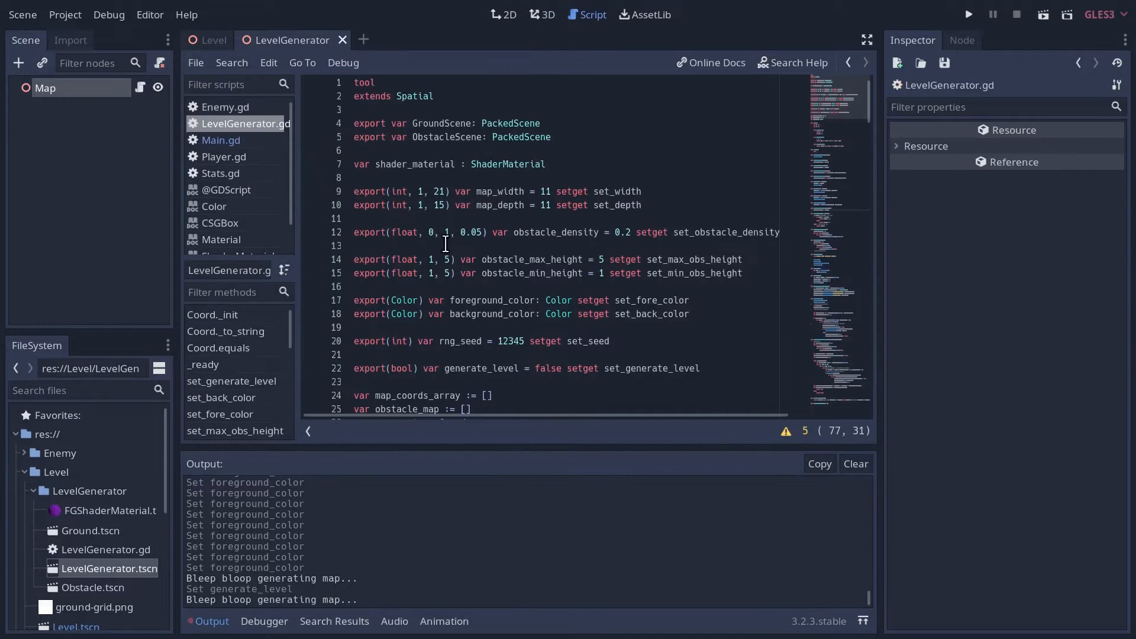
{"action": "mouse_move", "coordinate": [51, 109]}
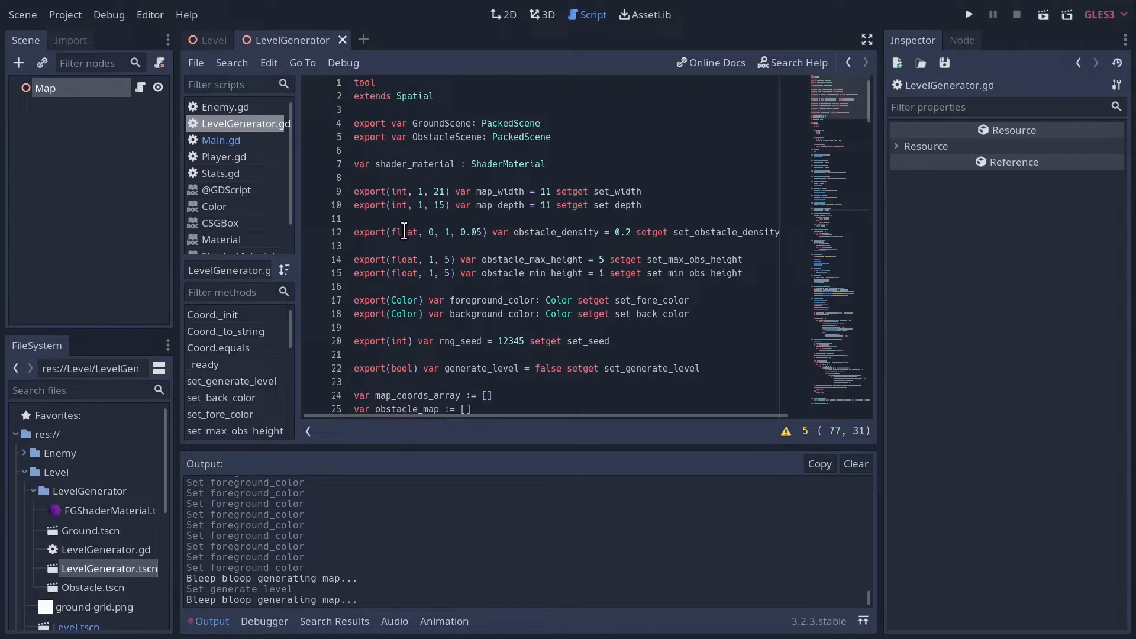
{"action": "mouse_move", "coordinate": [427, 245]}
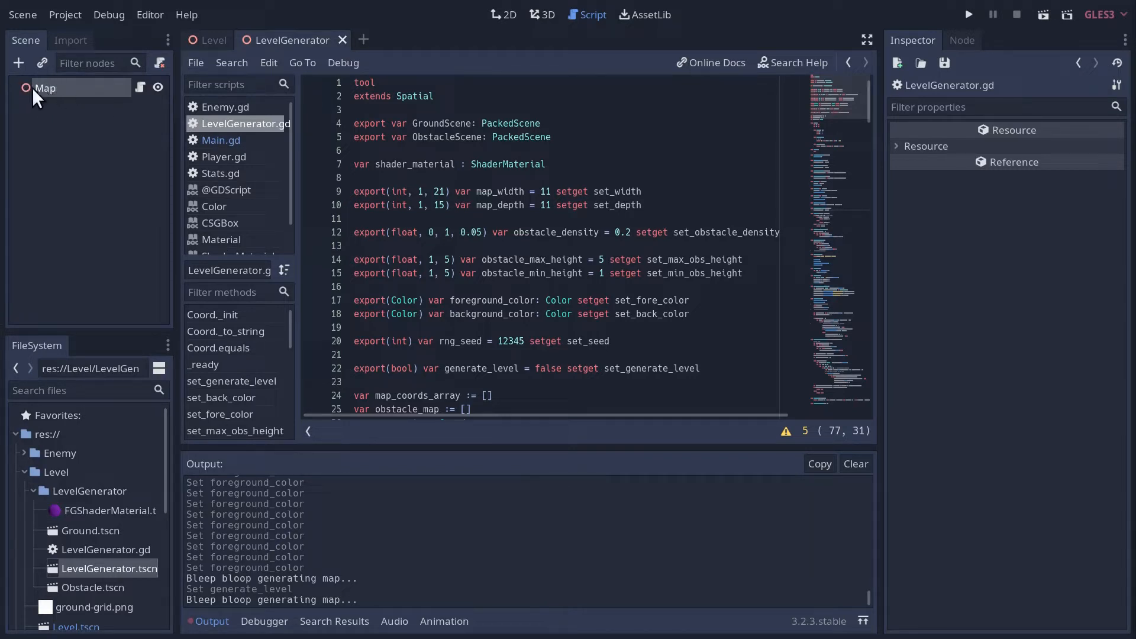
{"action": "mouse_move", "coordinate": [45, 87]}
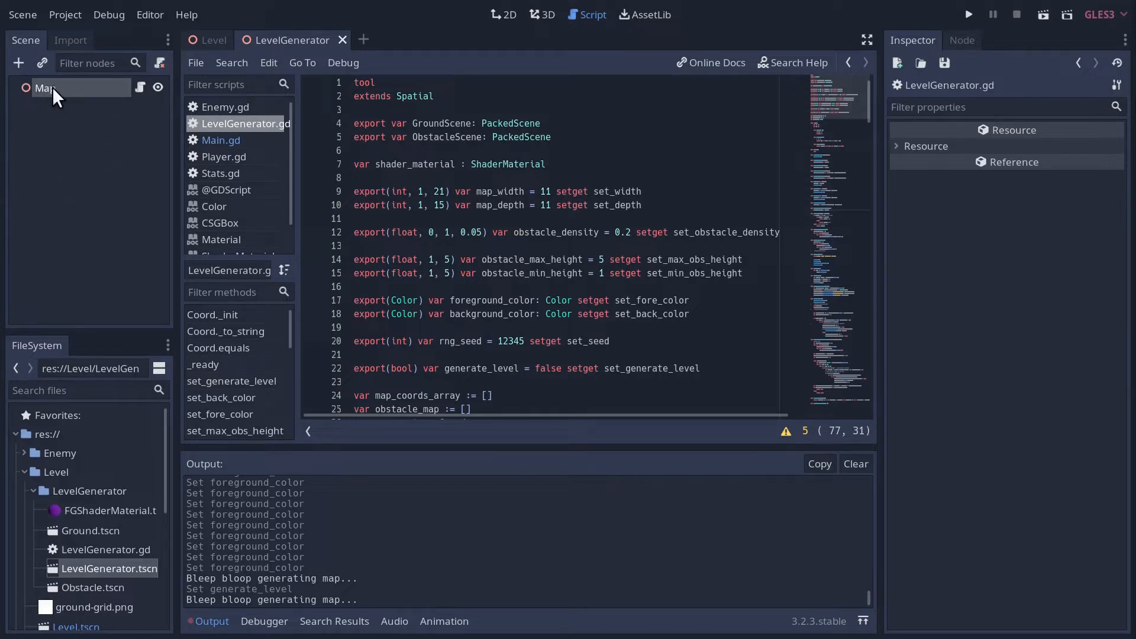
{"action": "scroll", "scroll_direction": "down", "scroll_amount": 3}
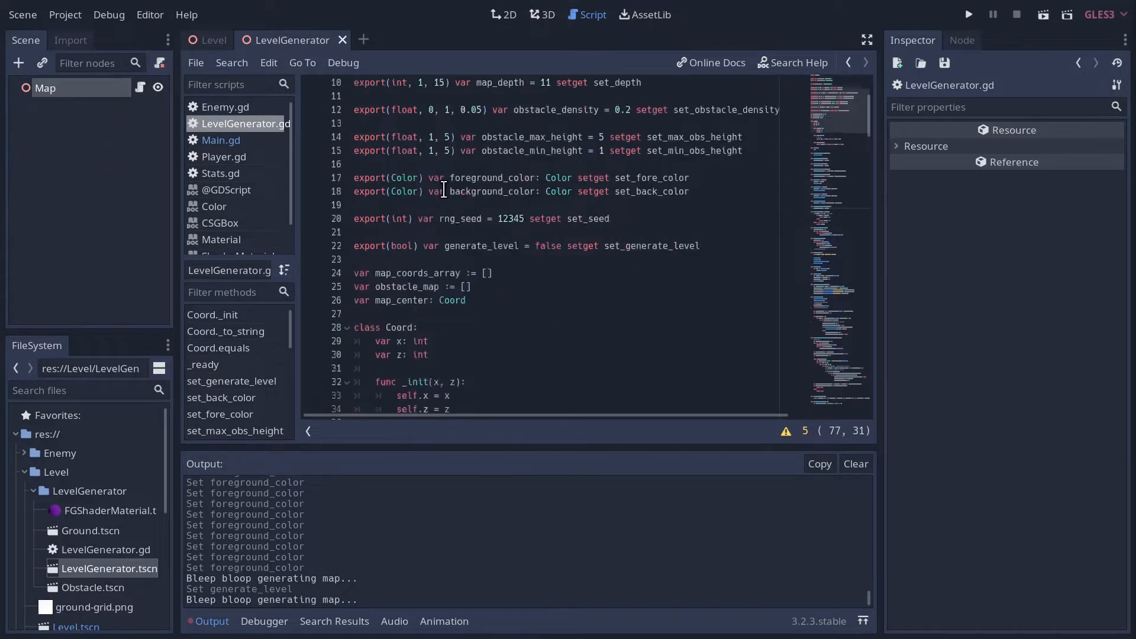
{"action": "scroll", "scroll_direction": "down", "scroll_amount": 3}
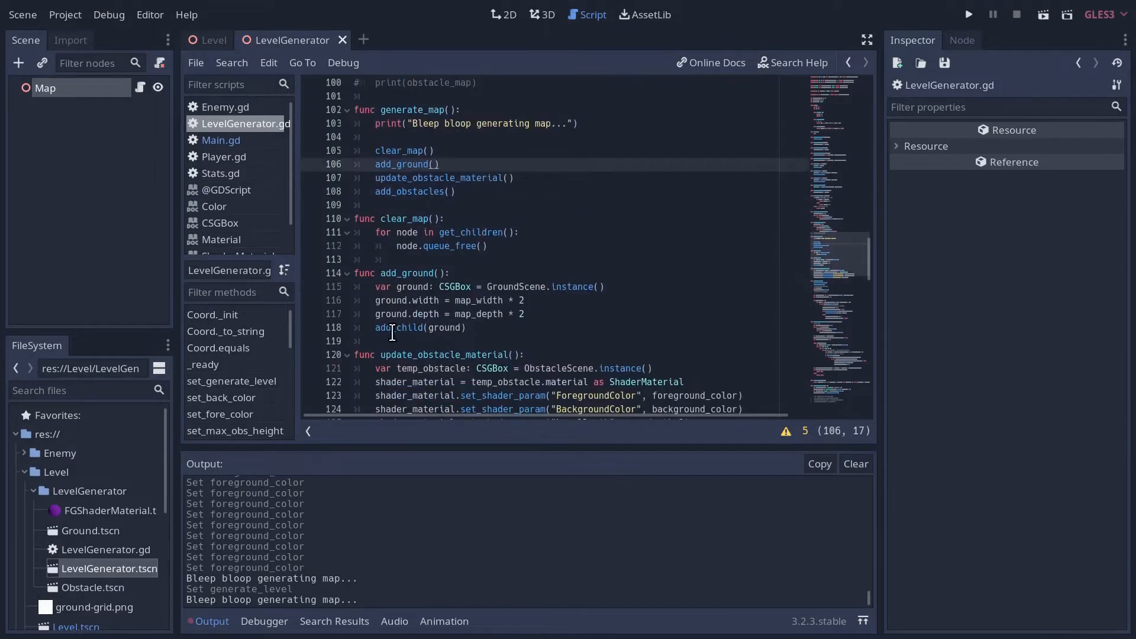
{"action": "left_click", "coordinate": [467, 327]}
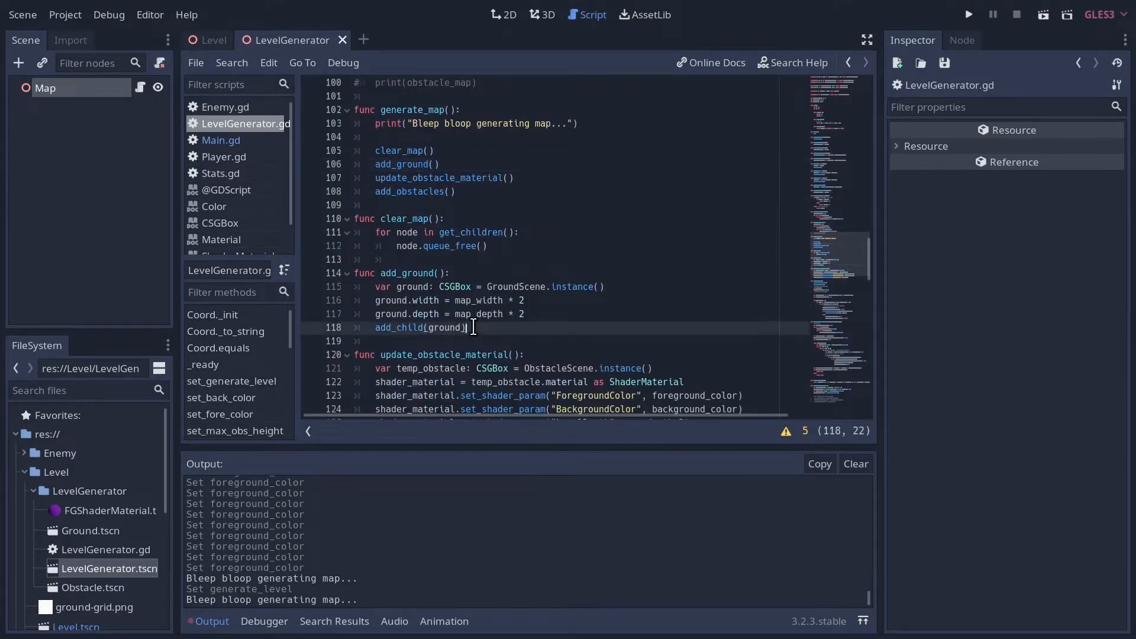
{"action": "type", "text": "ground"}
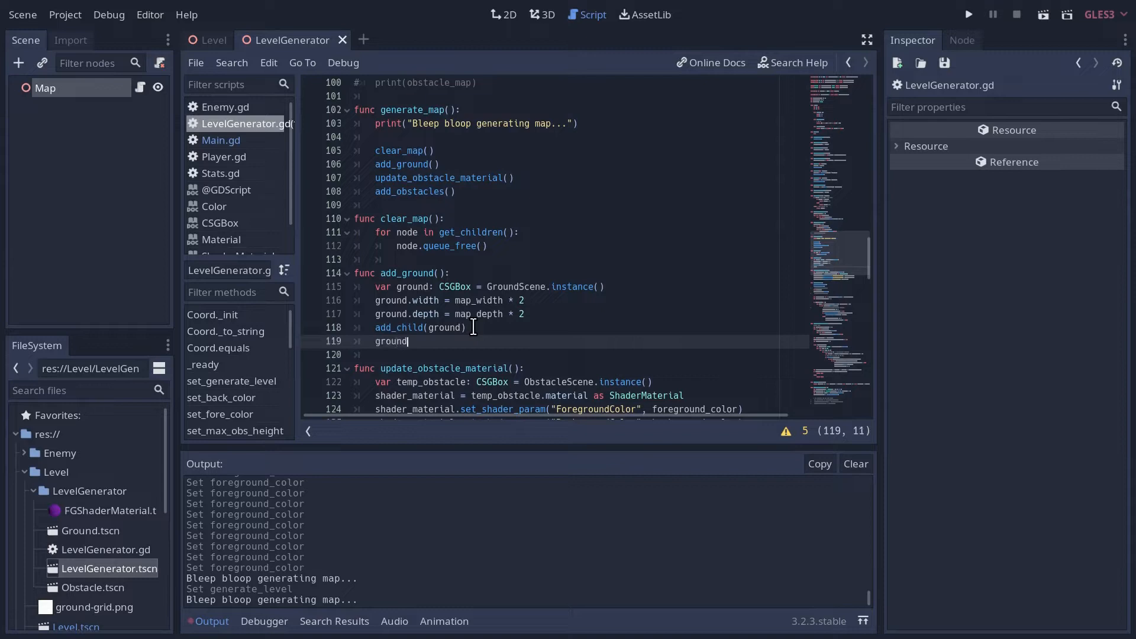
{"action": "type", "text": ".owner ="}
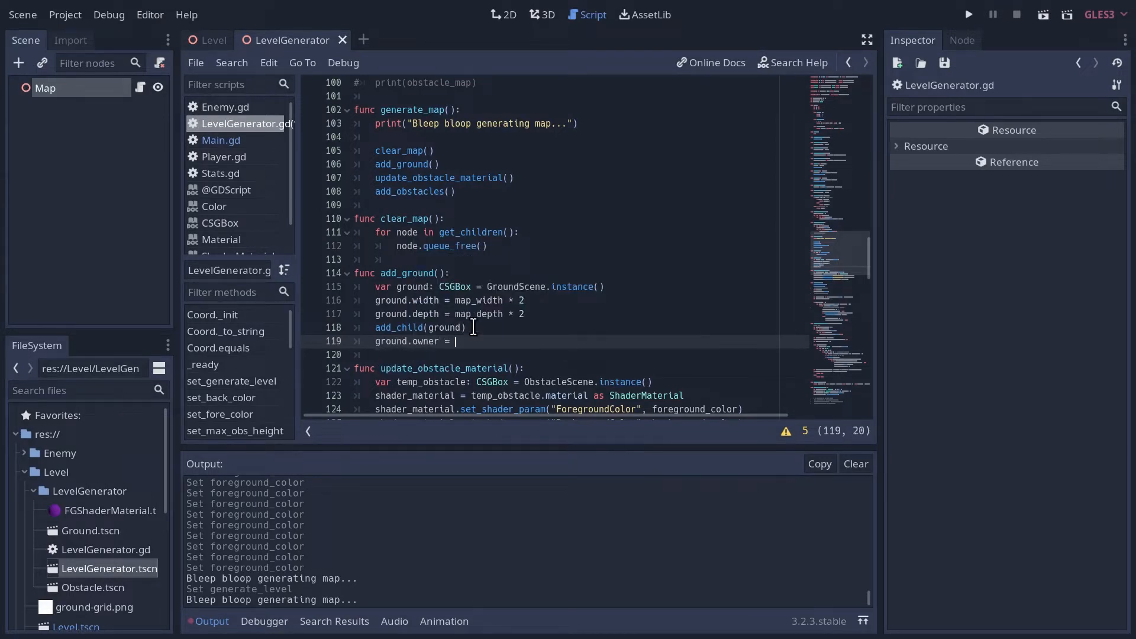
{"action": "type", "text": "self"}
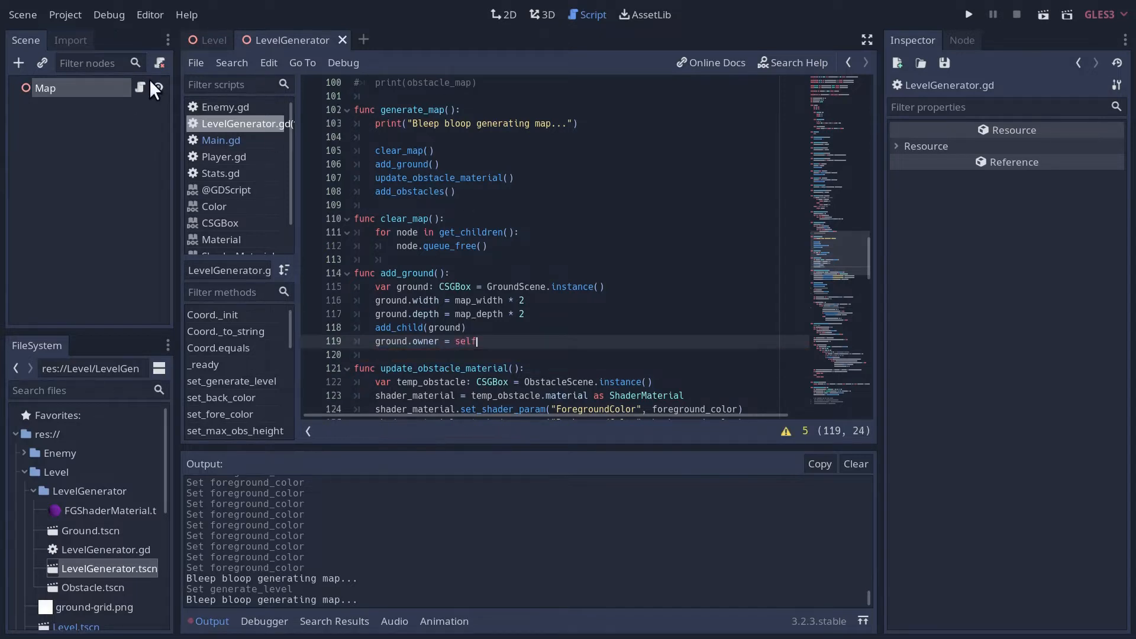
{"action": "mouse_move", "coordinate": [136, 102]}
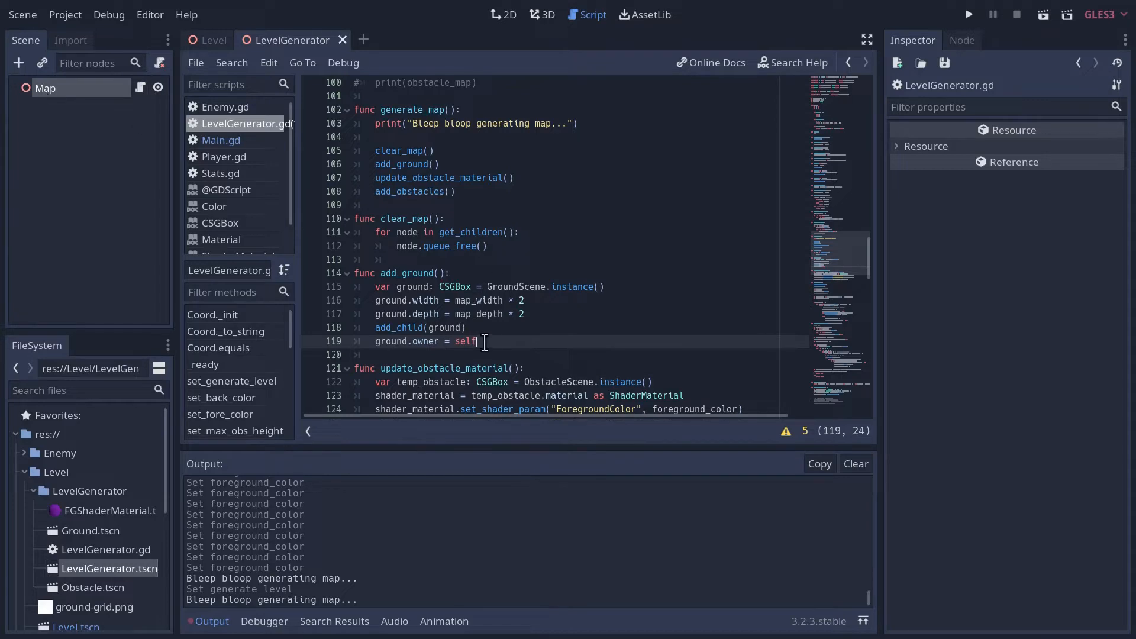
Add 'new_obstacle.owner = self' in create_obstacle_at.
{"action": "scroll", "scroll_direction": "down", "scroll_amount": 3}
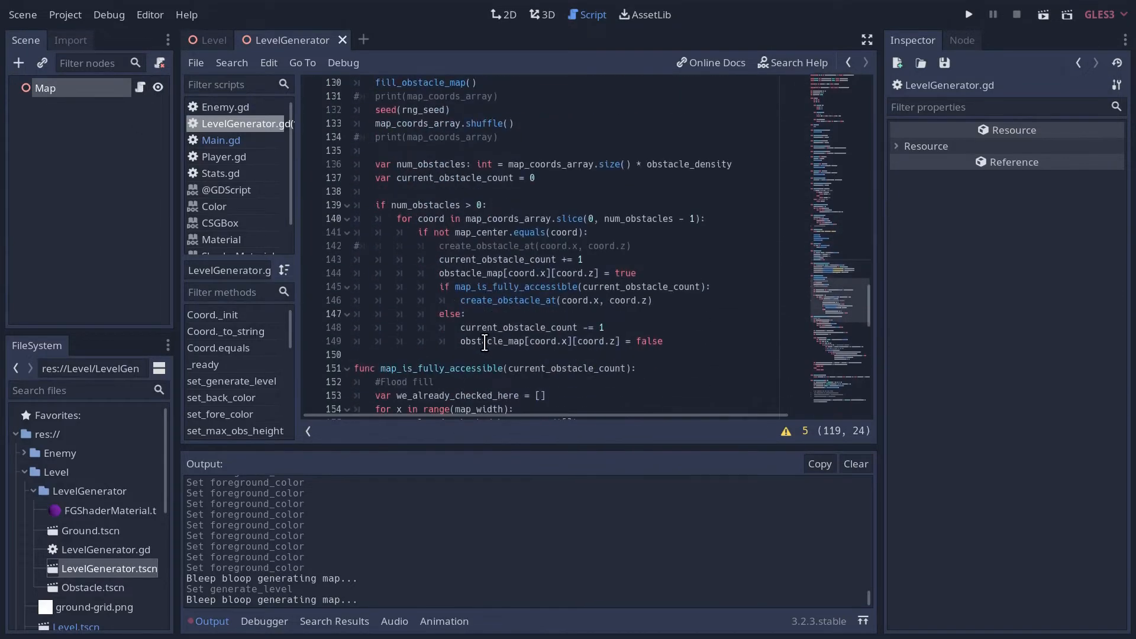
{"action": "scroll", "scroll_direction": "down", "scroll_amount": 3}
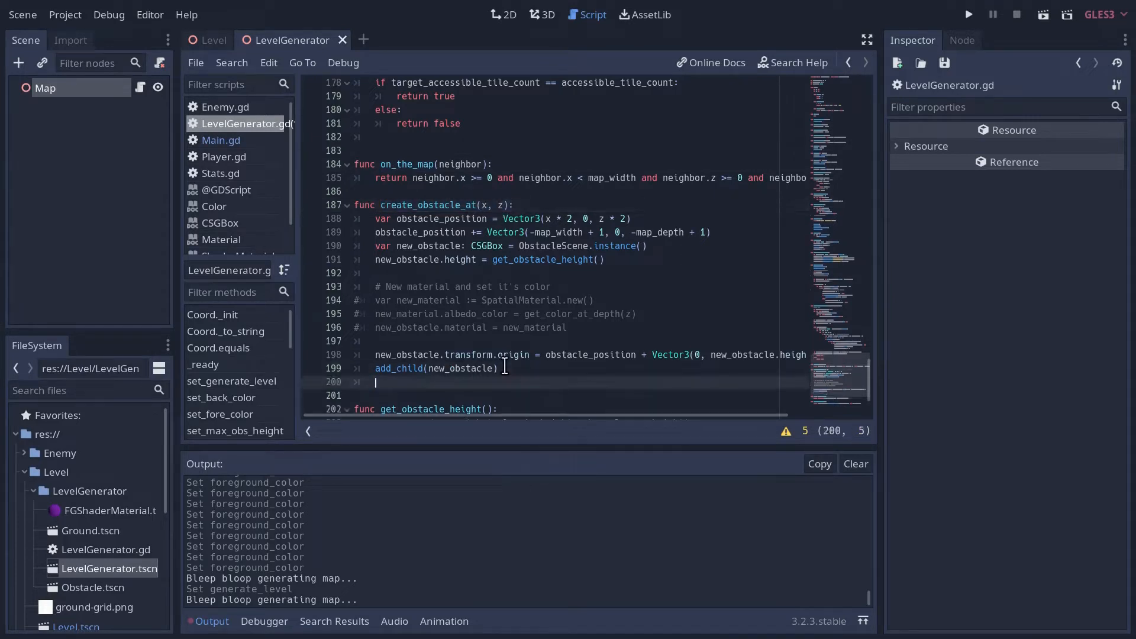
{"action": "type", "text": "new_obstacle"}
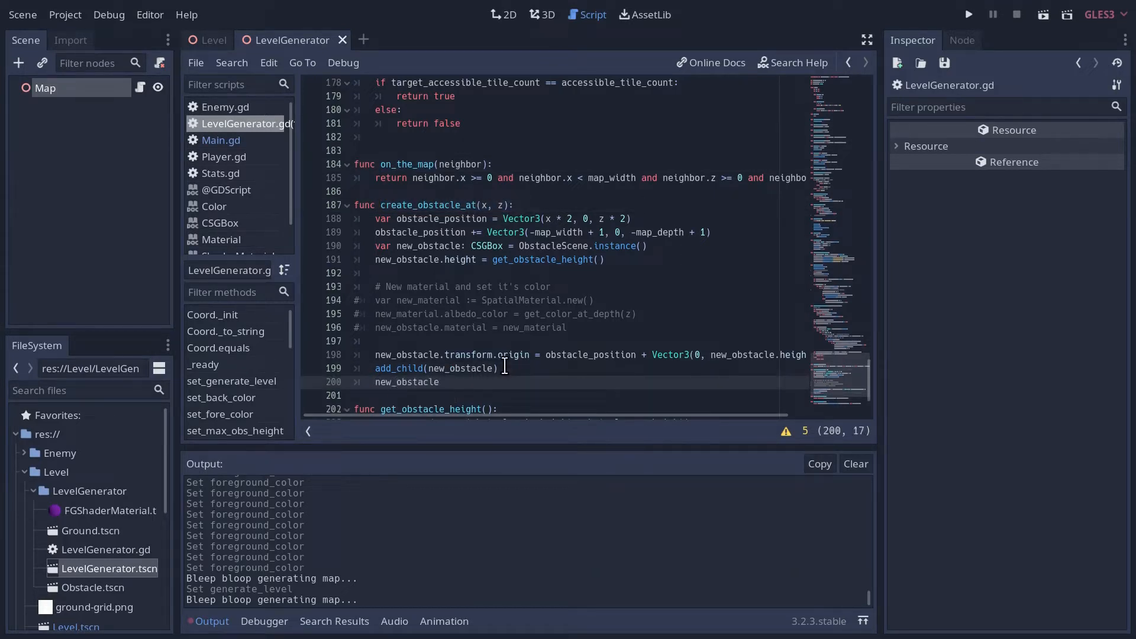
{"action": "type", "text": "owner ="}
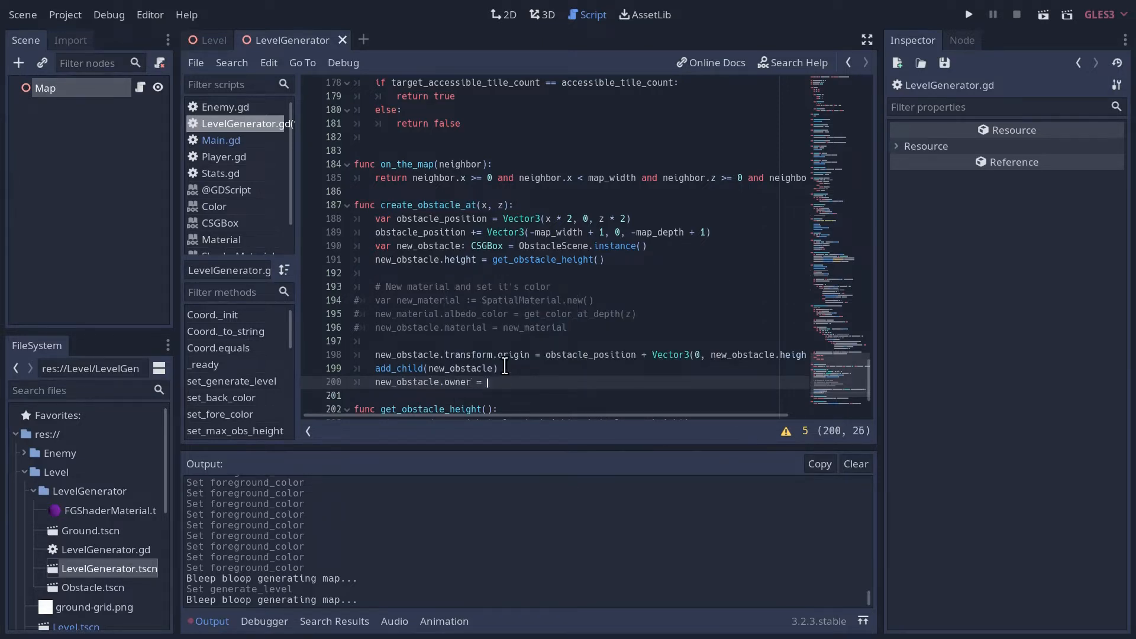
{"action": "type", "text": "self"}
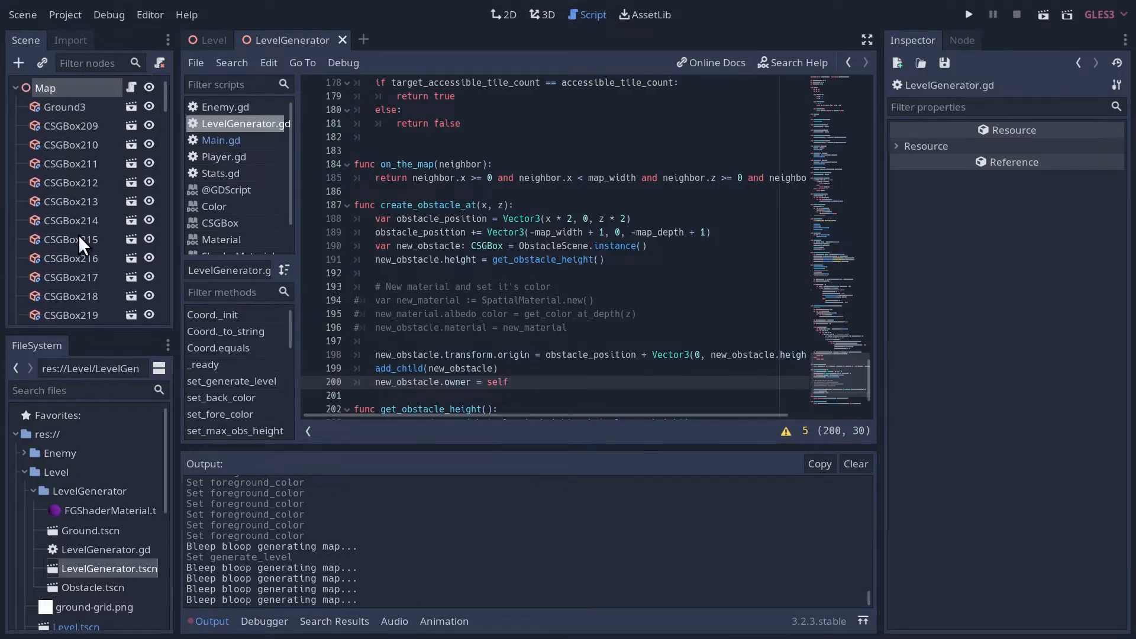
{"action": "left_click", "coordinate": [541, 14]}
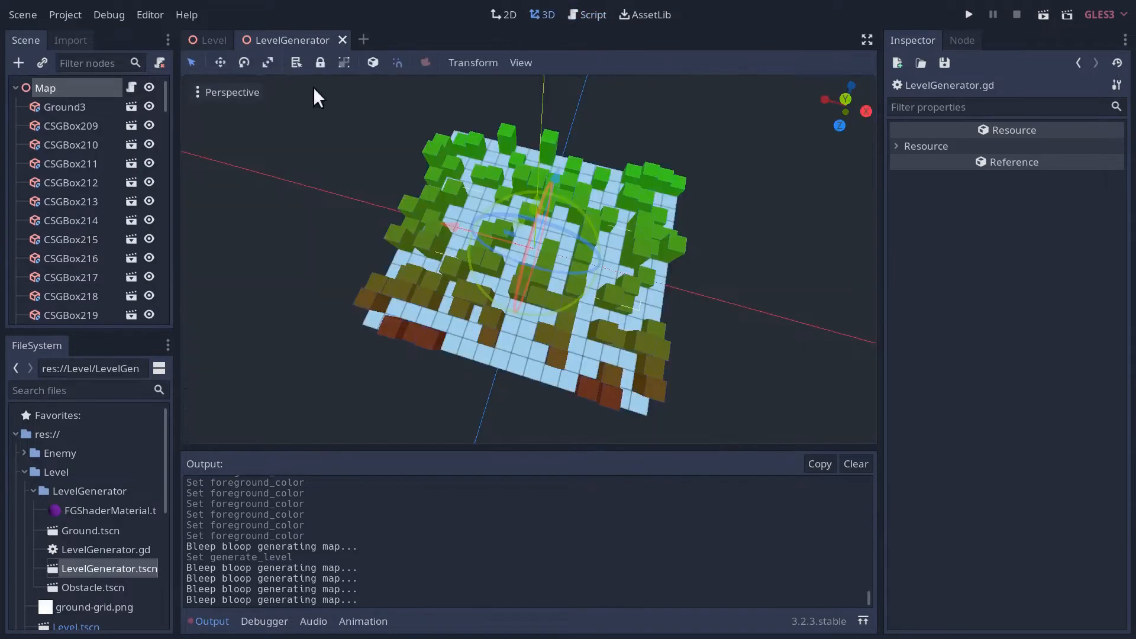
{"action": "left_click", "coordinate": [45, 87]}
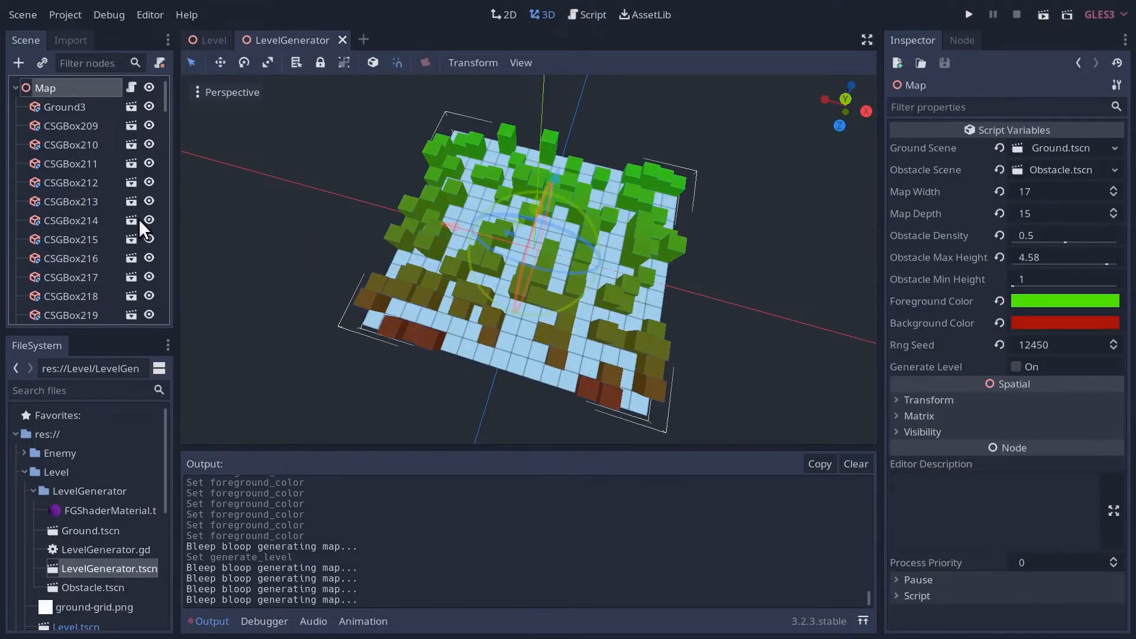
{"action": "mouse_move", "coordinate": [51, 113]}
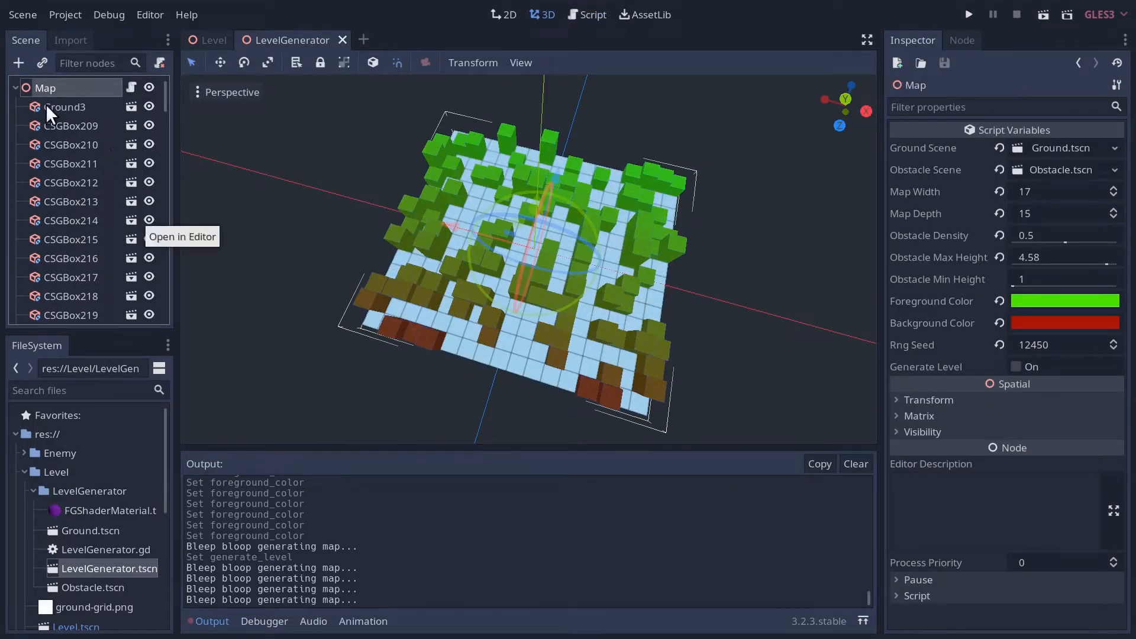
{"action": "right_click", "coordinate": [45, 87]}
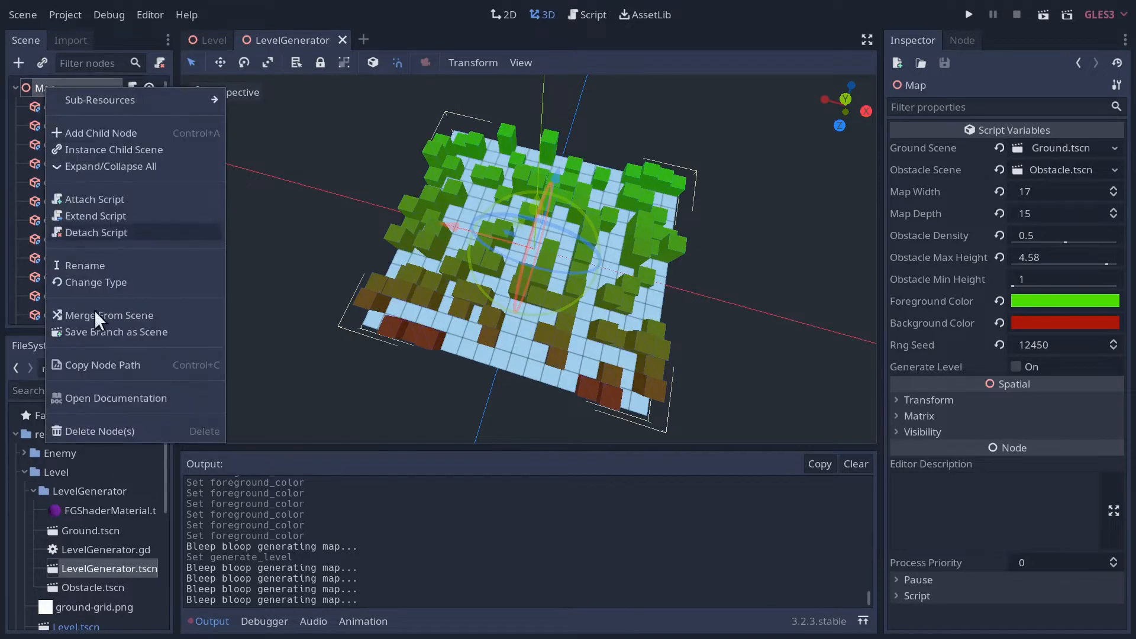
{"action": "mouse_move", "coordinate": [18, 174]}
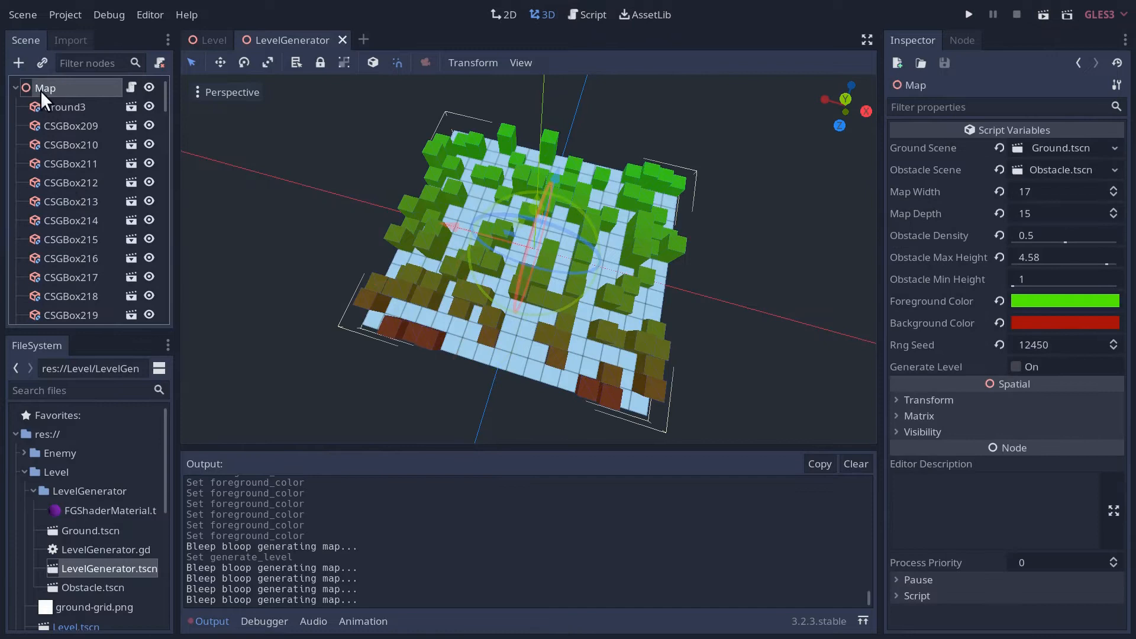
{"action": "mouse_move", "coordinate": [49, 95]}
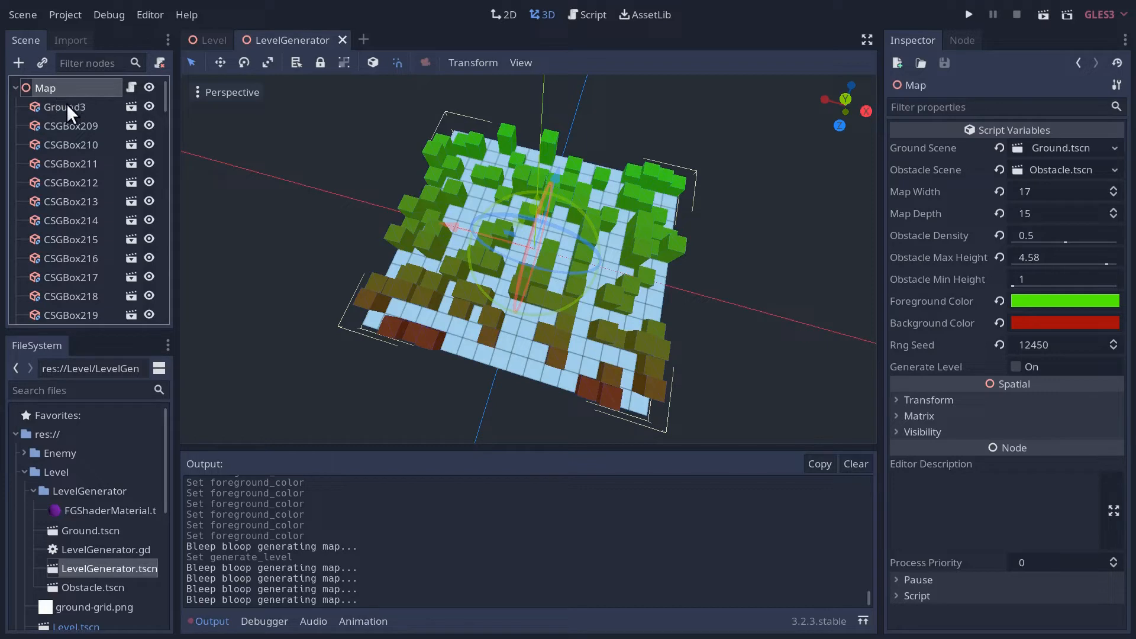
{"action": "mouse_move", "coordinate": [64, 108]}
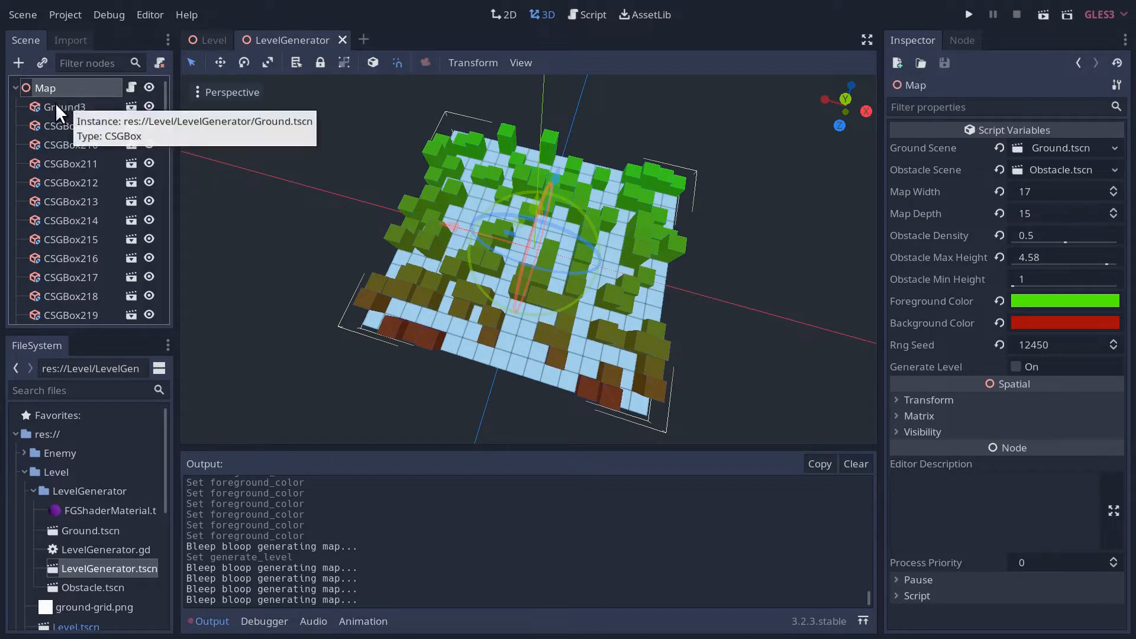
{"action": "mouse_move", "coordinate": [83, 279]}
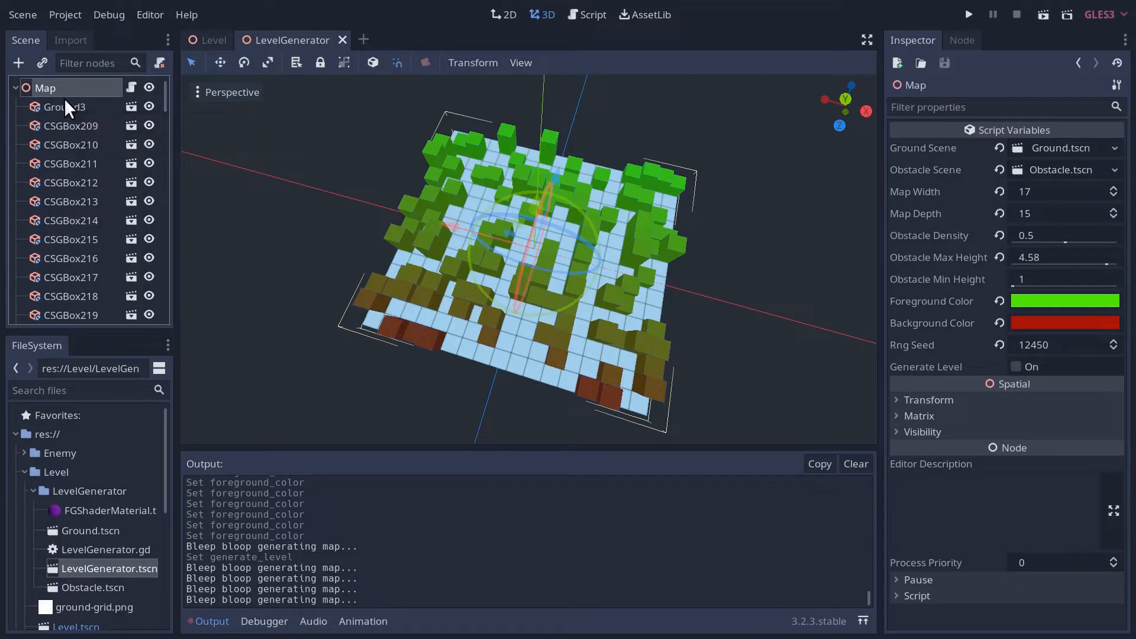
{"action": "mouse_move", "coordinate": [65, 109]}
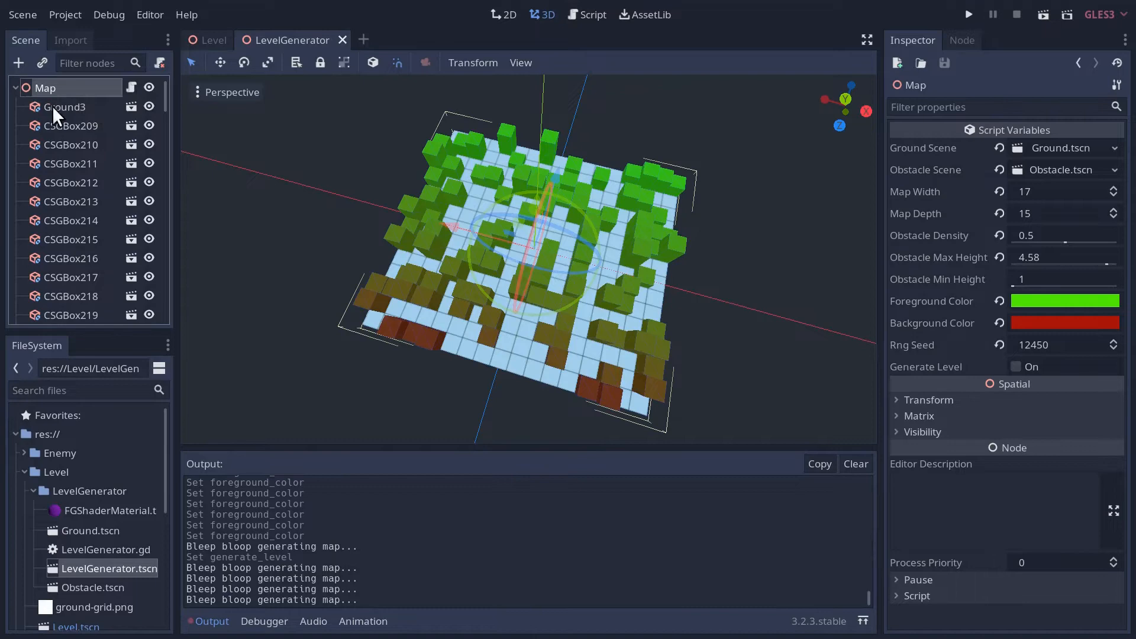
{"action": "mouse_move", "coordinate": [127, 92]}
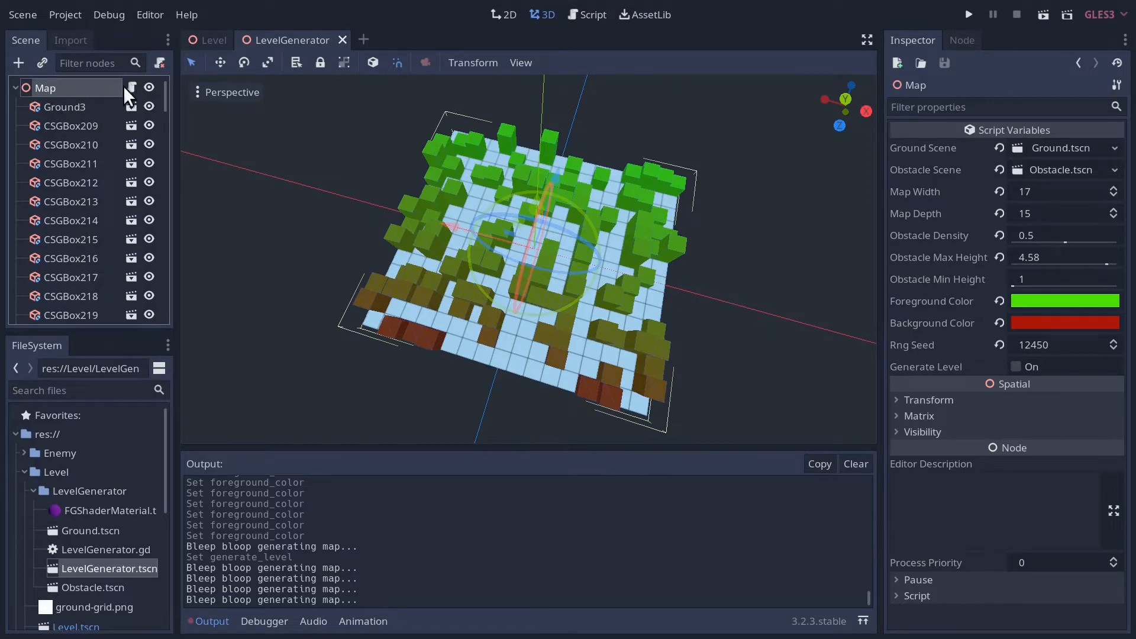
Declare 'var level: Spatial' in LevelGenerator.gd and save the script.
{"action": "left_click", "coordinate": [586, 14]}
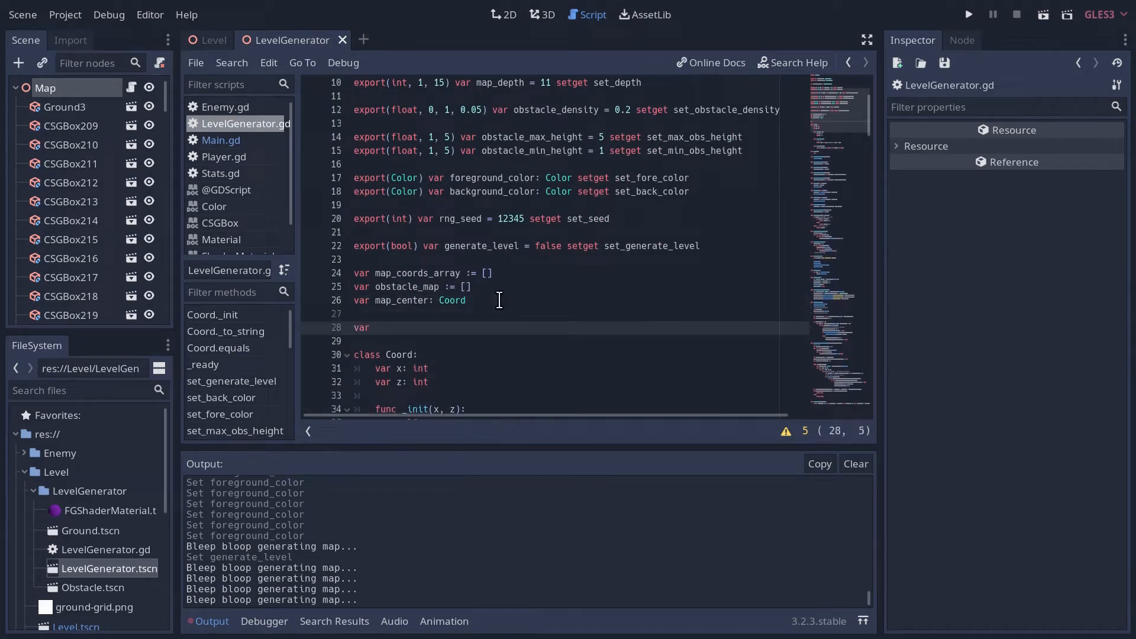
{"action": "type", "text": "level:"}
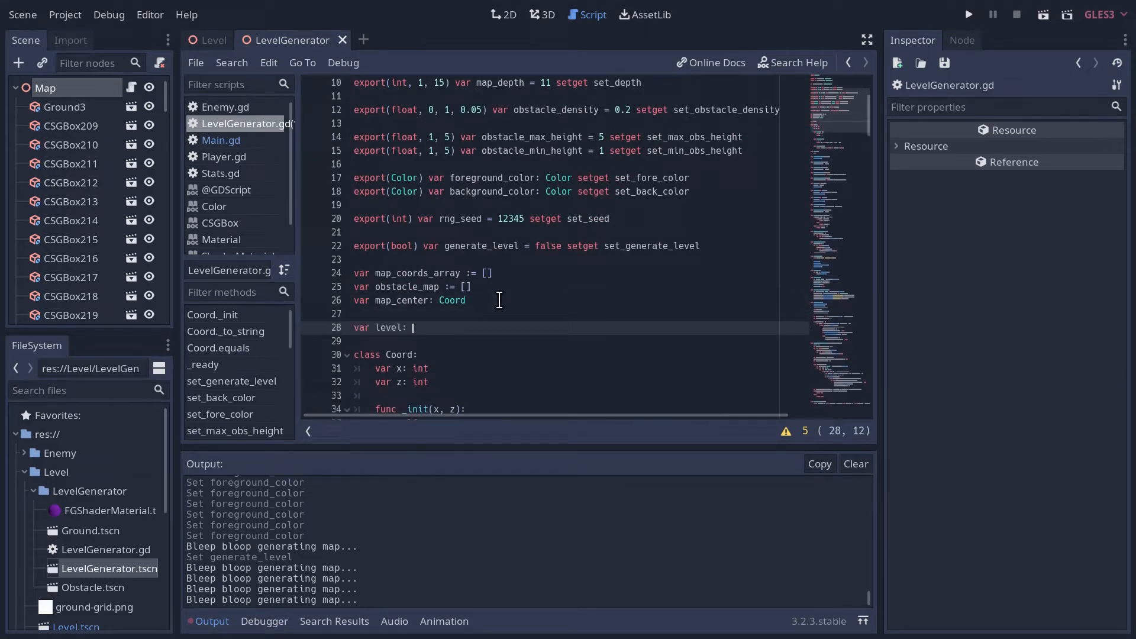
{"action": "type", "text": "SPatial"}
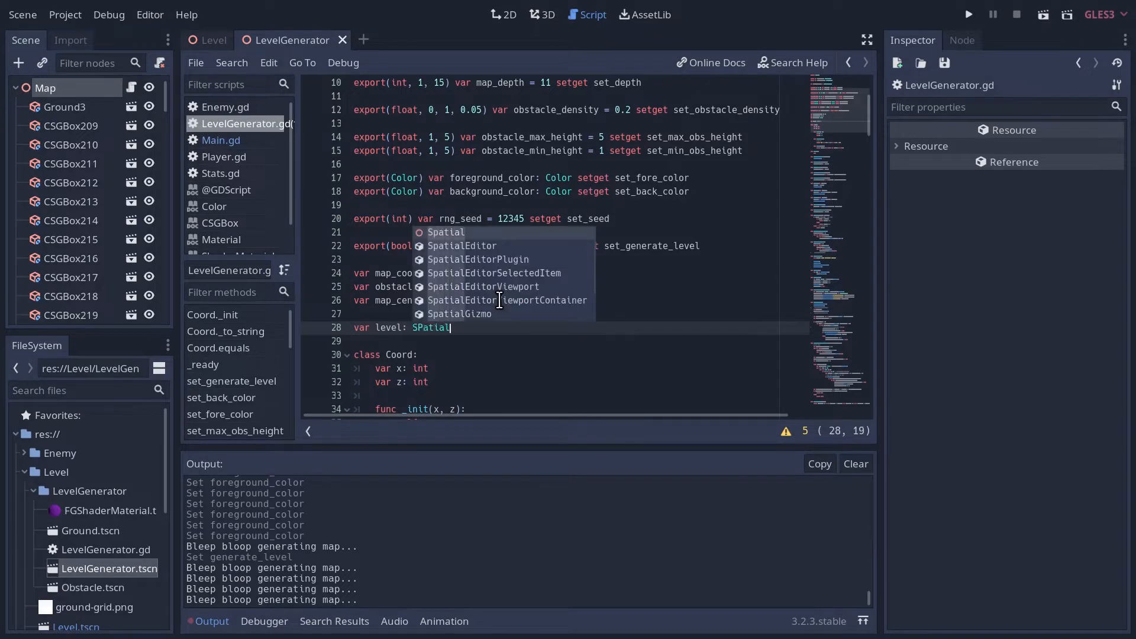
{"action": "key", "text": "ctrl+s"}
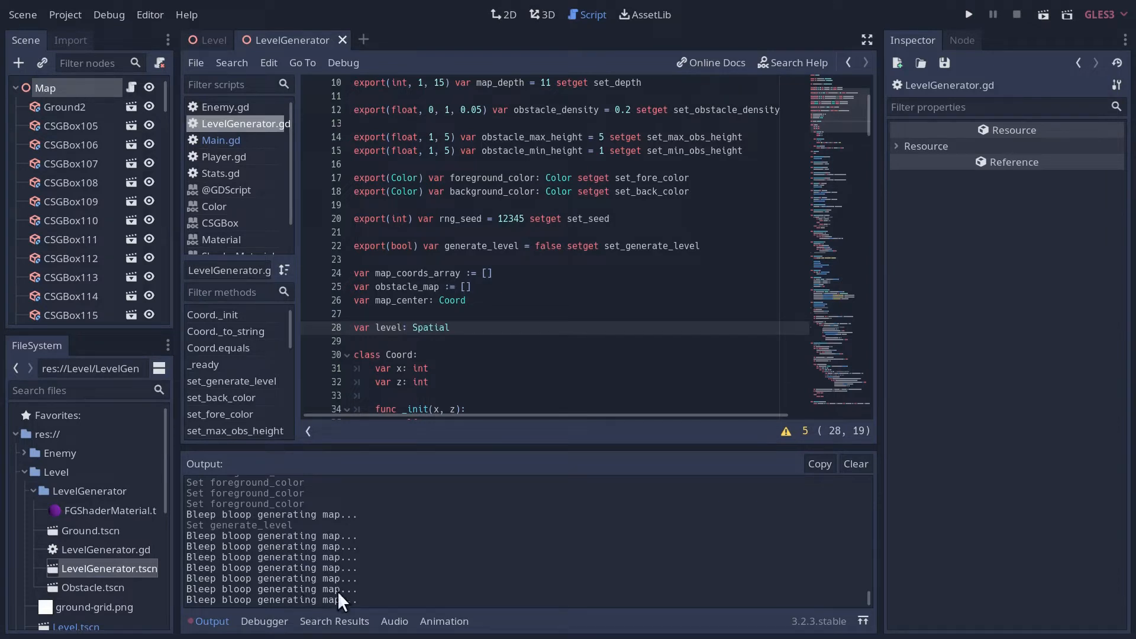
{"action": "scroll", "scroll_direction": "down", "scroll_amount": 3}
{"action": "type", "text": "generate_map()"}
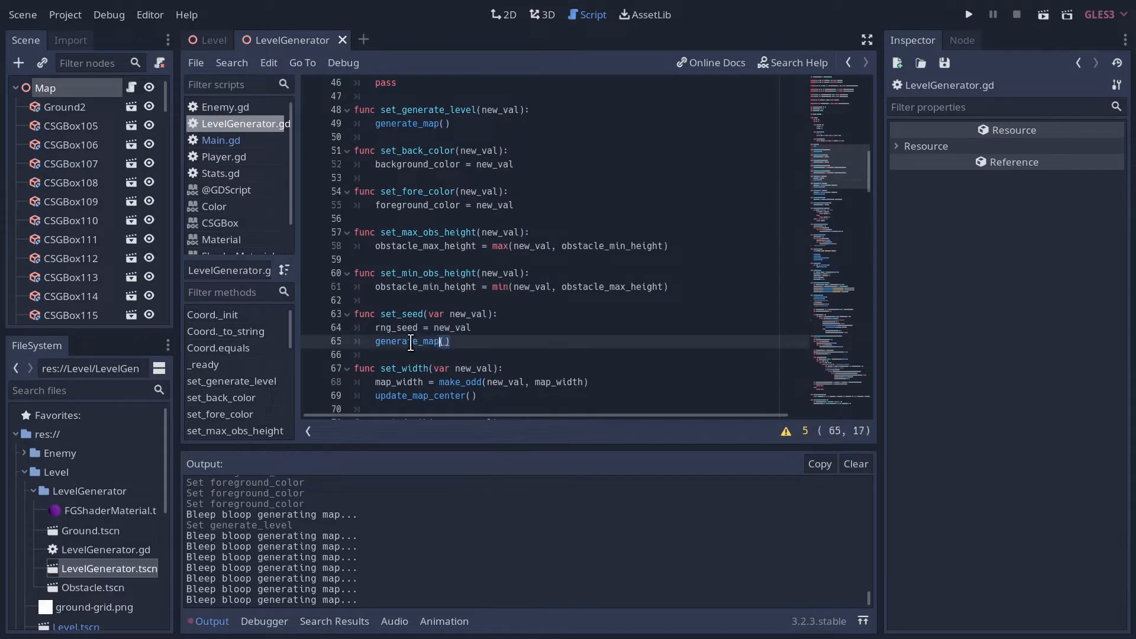
{"action": "key", "text": "ctrl+s"}
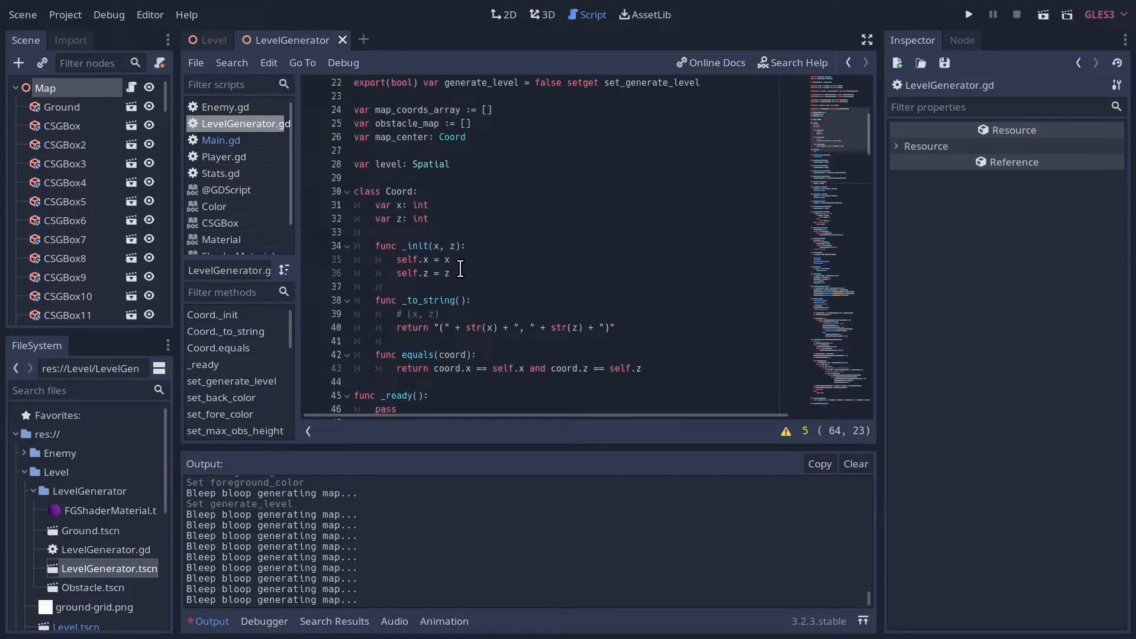
Toggle Generate Level in the 3D view, visit the Level scene tab and return to the generator.
{"action": "left_click", "coordinate": [541, 14]}
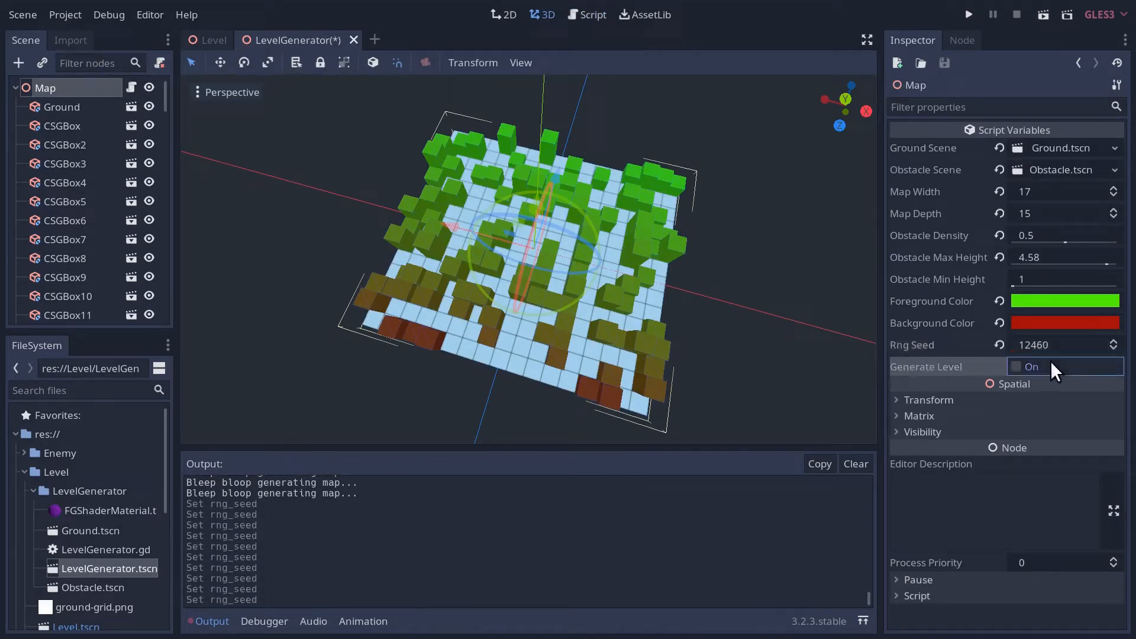
{"action": "left_click", "coordinate": [1014, 366]}
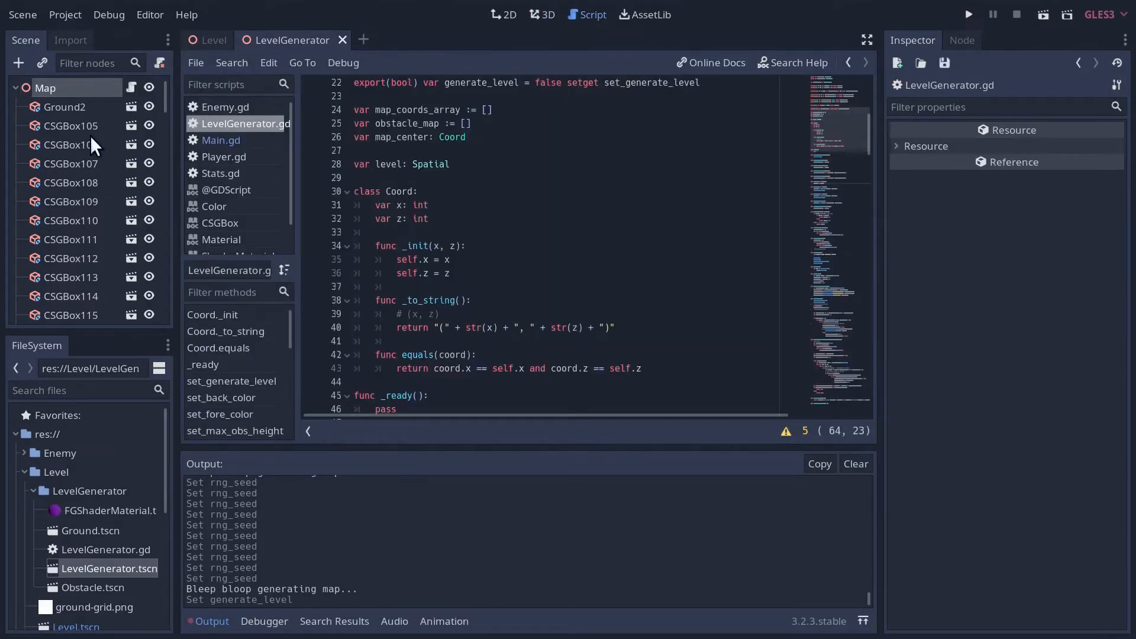
{"action": "left_click", "coordinate": [211, 40]}
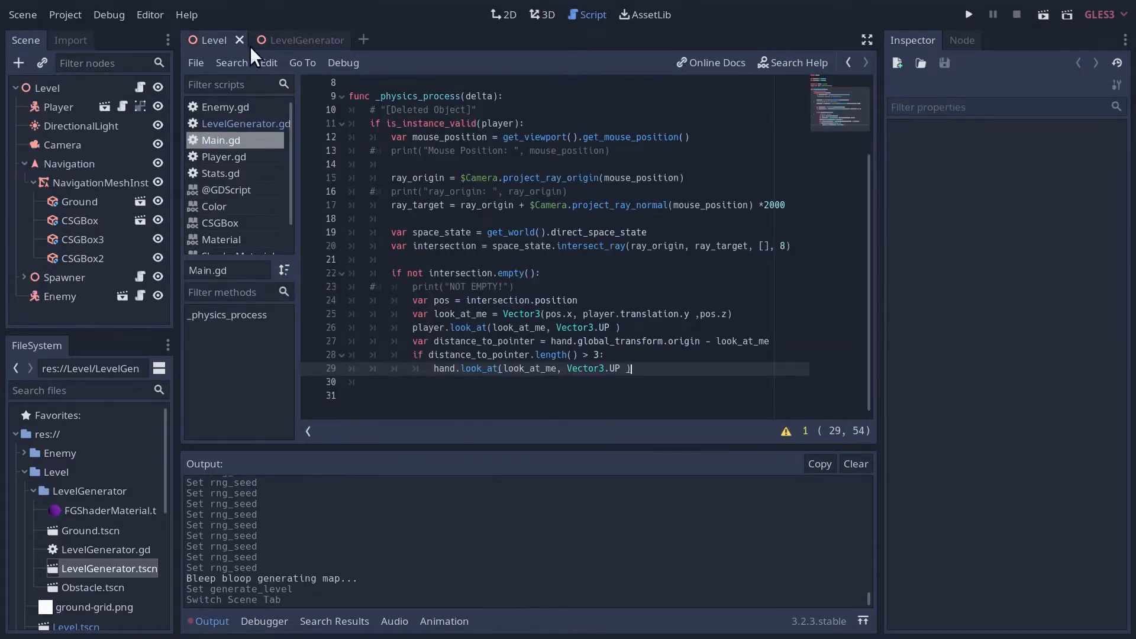
{"action": "left_click", "coordinate": [301, 41]}
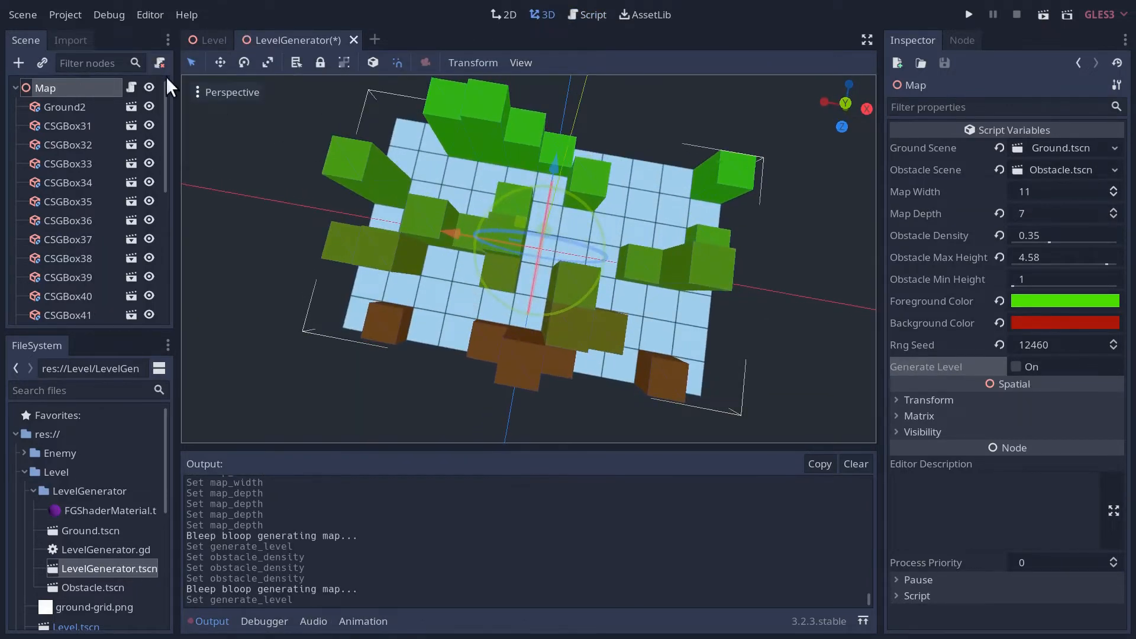
Call add_level() after clear_map in generate_map and start an add_level function.
{"action": "left_click", "coordinate": [592, 14]}
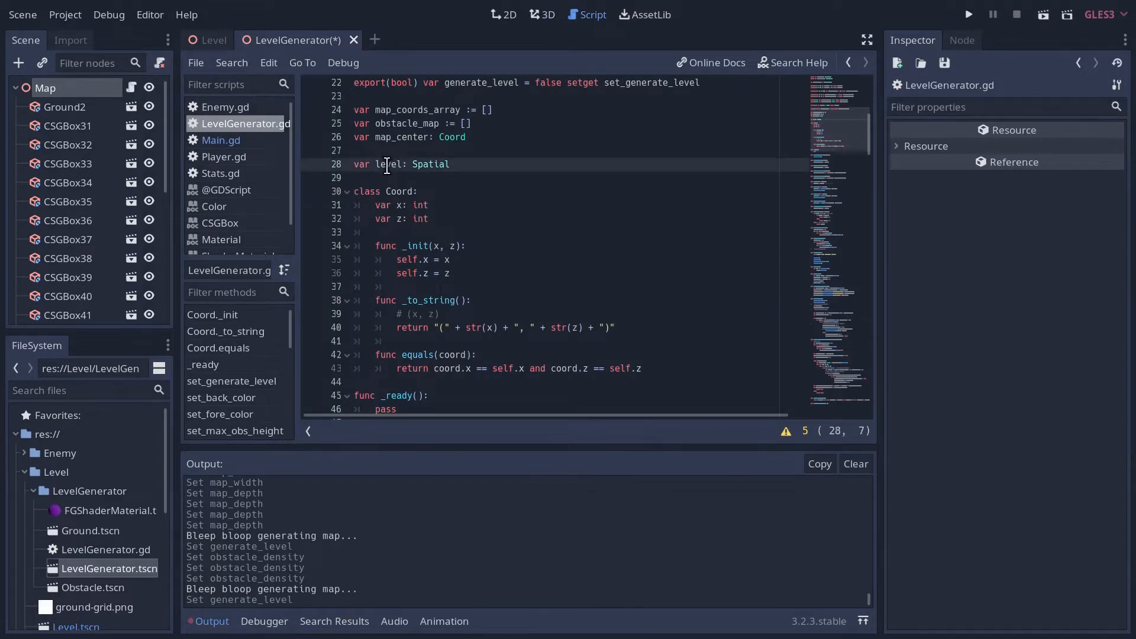
{"action": "scroll", "scroll_direction": "down", "scroll_amount": 3}
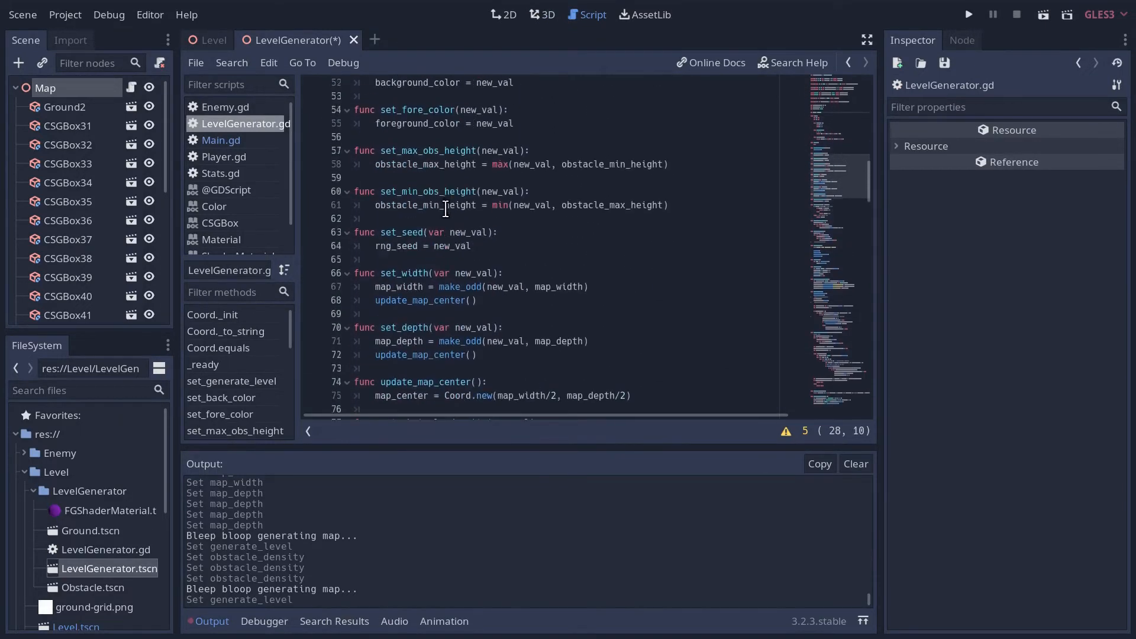
{"action": "scroll", "scroll_direction": "down", "scroll_amount": 3}
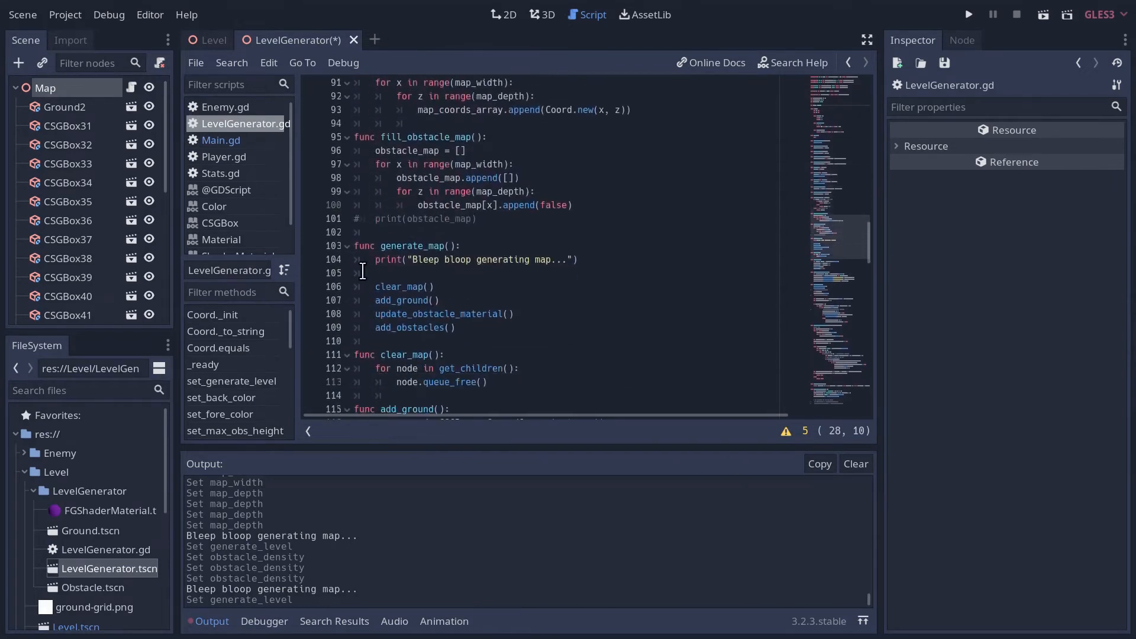
{"action": "left_click", "coordinate": [377, 273]}
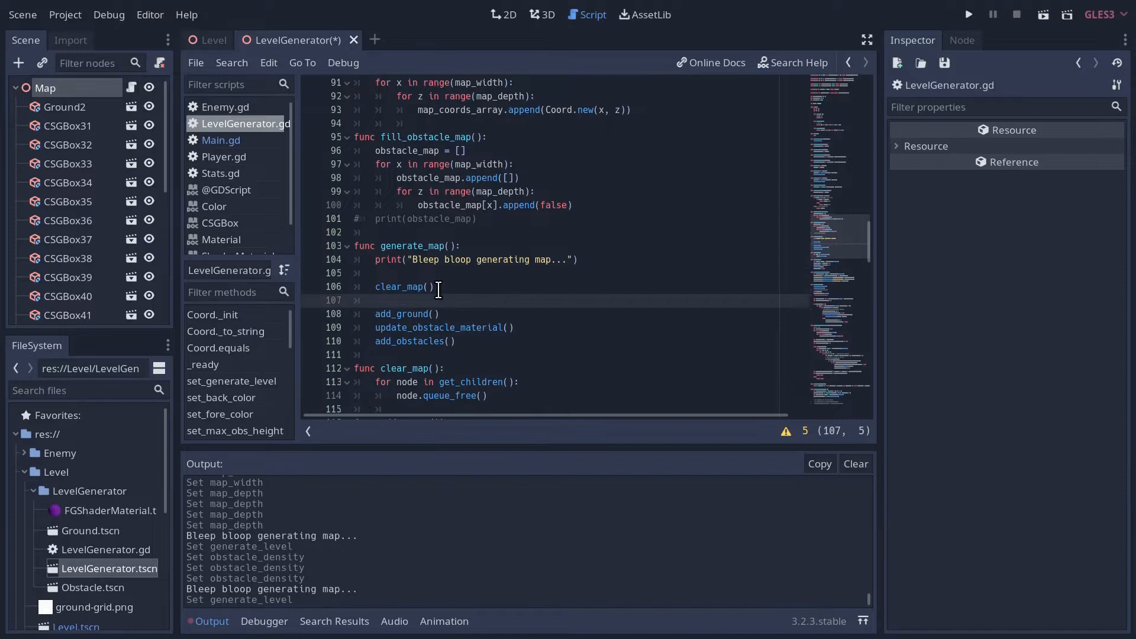
{"action": "type", "text": "add_lev"}
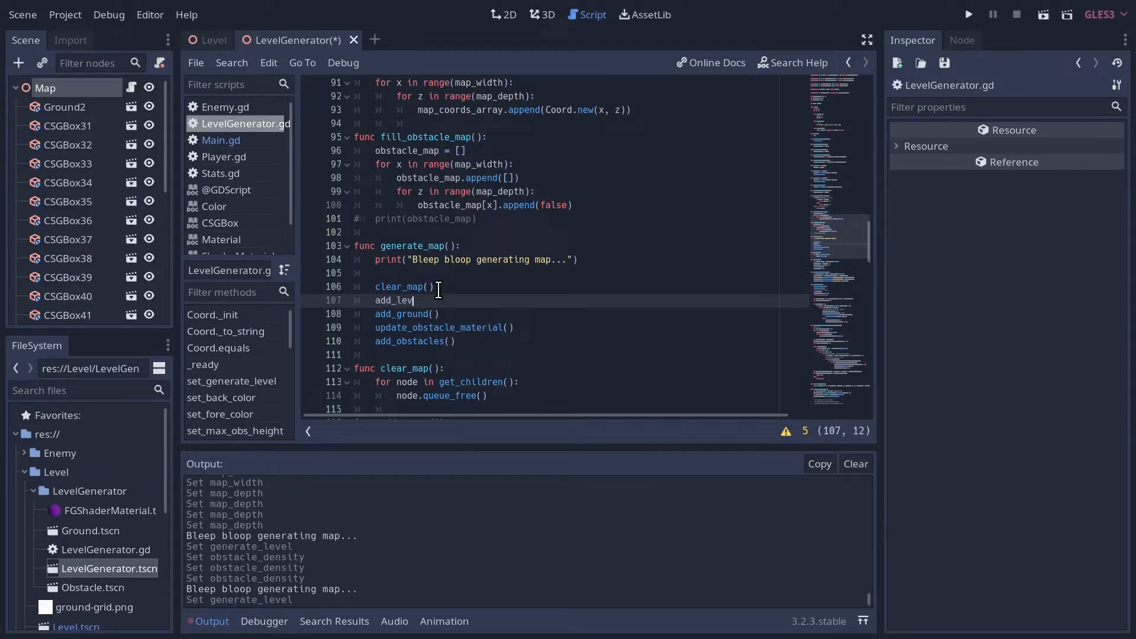
{"action": "type", "text": "el()"}
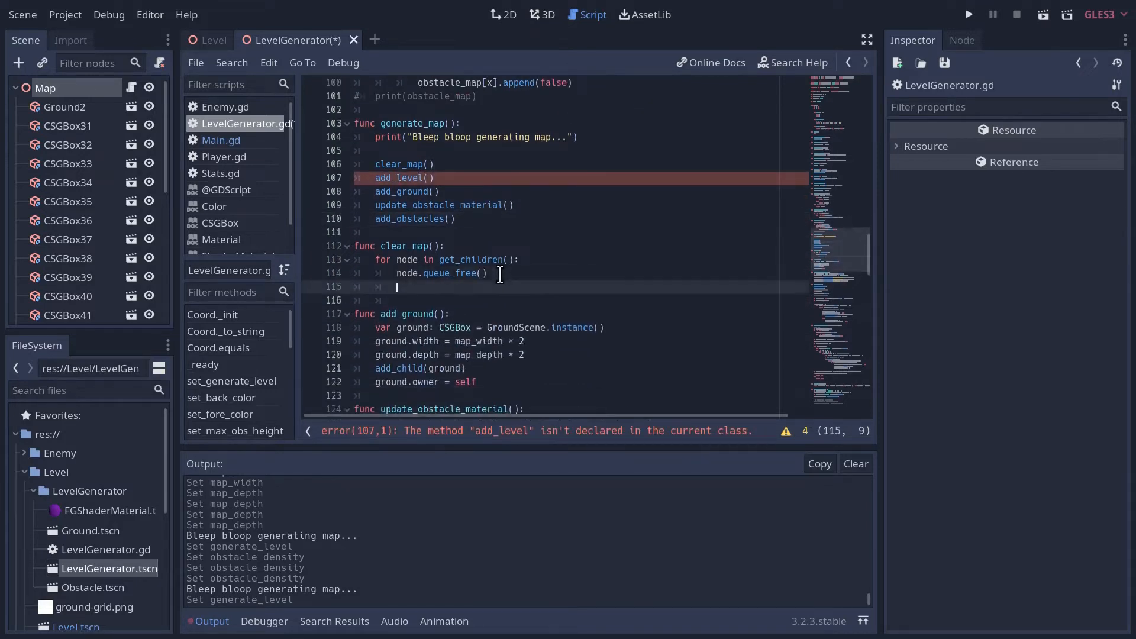
{"action": "type", "text": "func"}
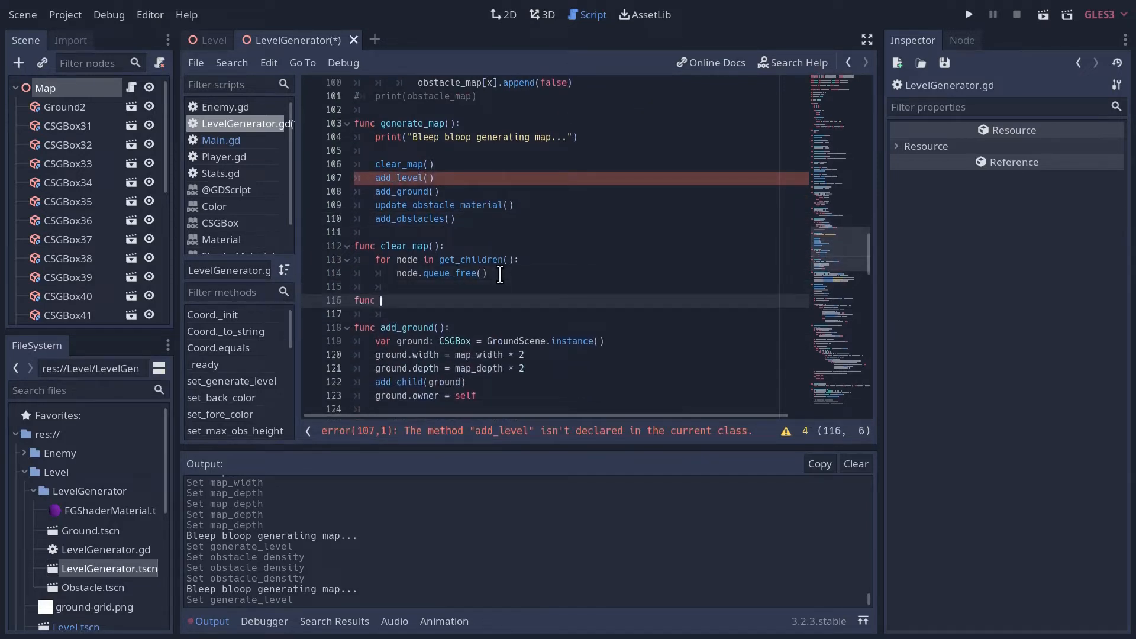
{"action": "type", "text": "add_level"}
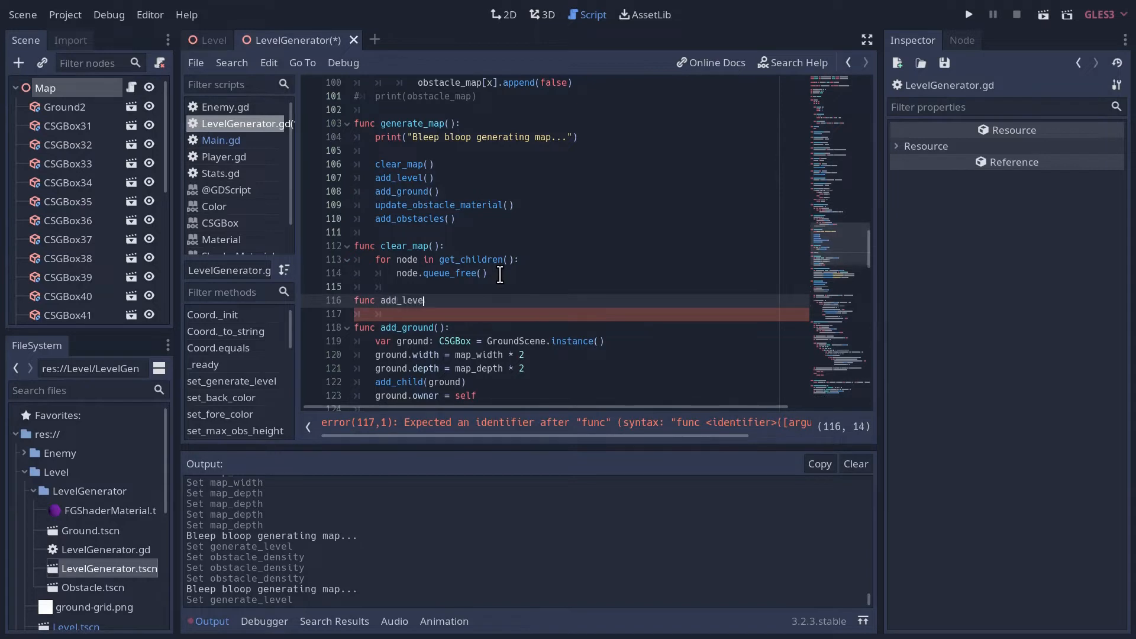
{"action": "type", "text": "():"}
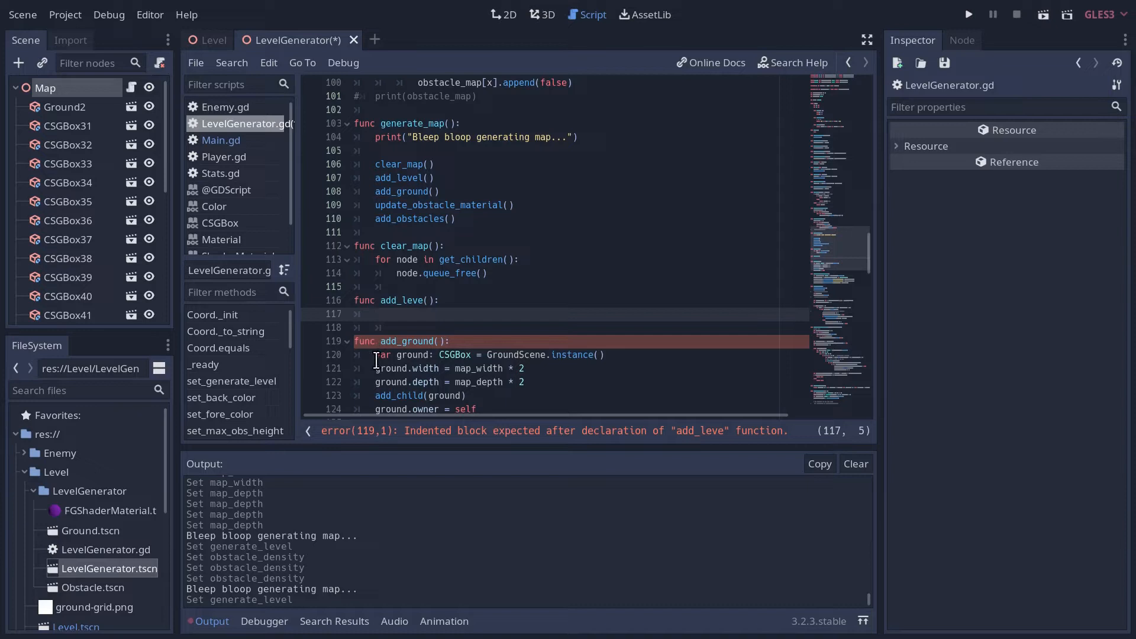
Reuse the ground-adding lines so add_level creates a Spatial with level.name = "Level".
{"action": "left_click_drag", "start_coordinate": [373, 354], "coordinate": [469, 395]}
{"action": "type", "text": "var ground = Spatial"}
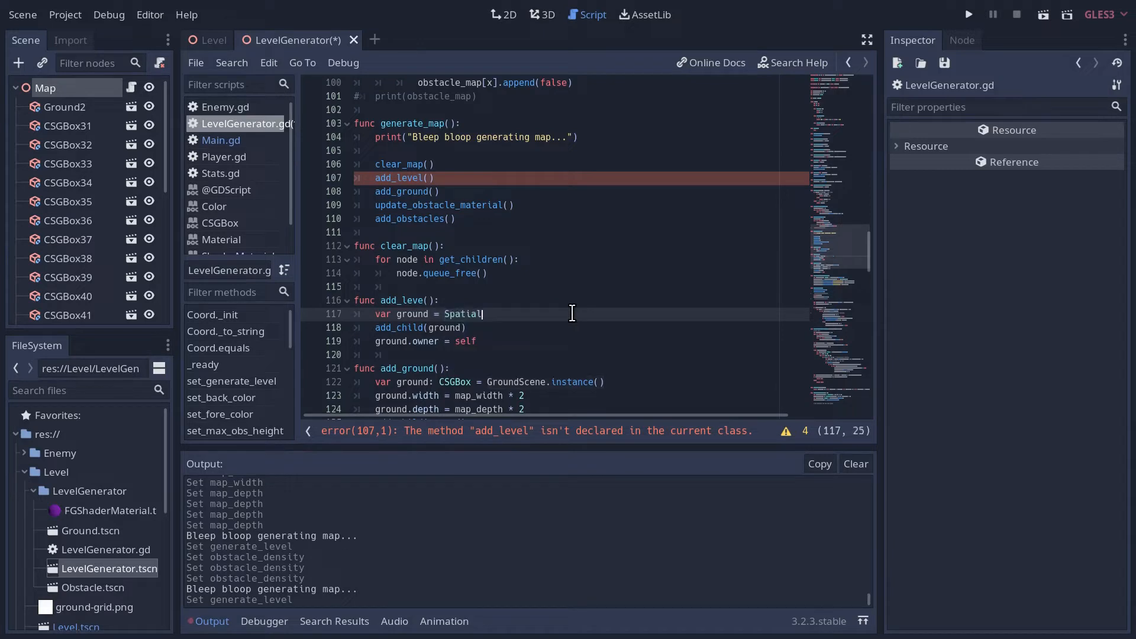
{"action": "type", "text": ".new()"}
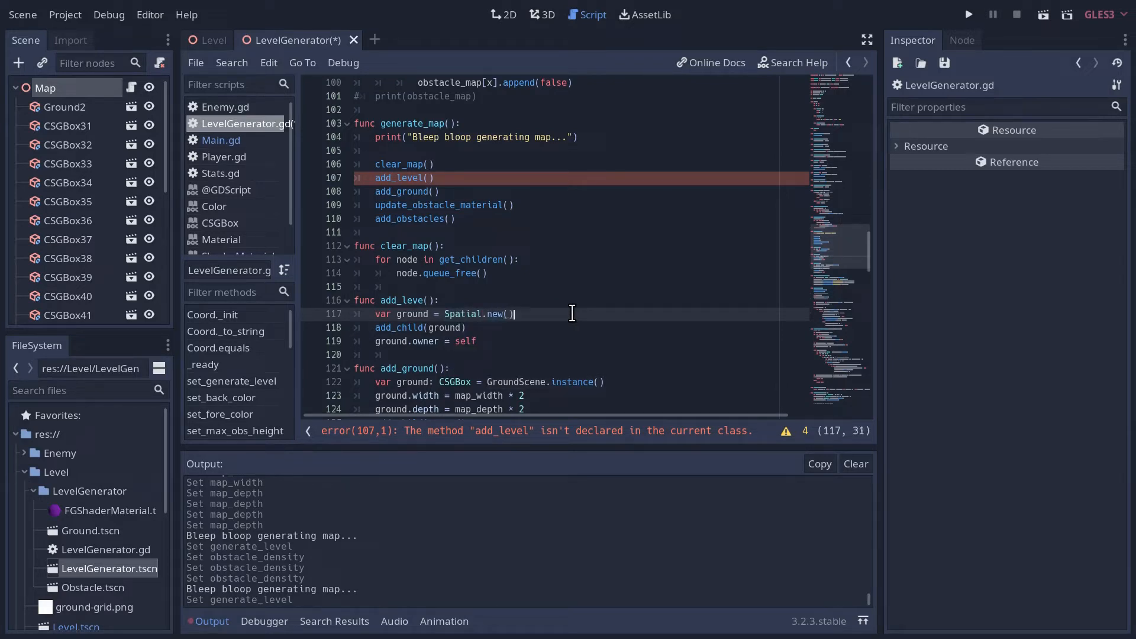
{"action": "mouse_move", "coordinate": [484, 383]}
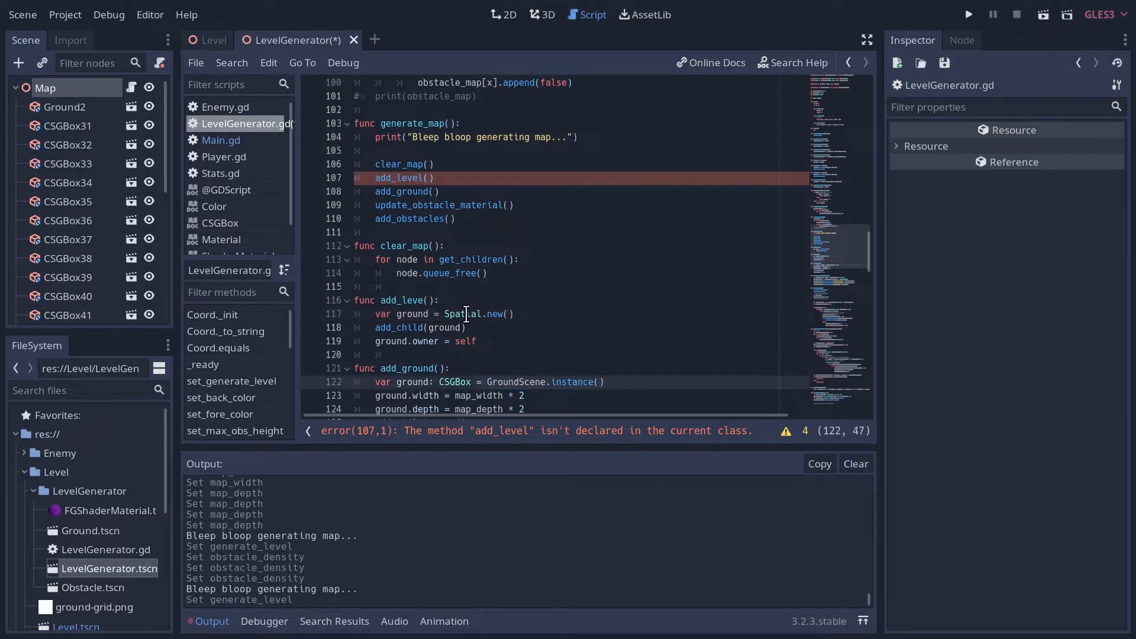
{"action": "left_click", "coordinate": [409, 314]}
{"action": "type", "text": "l"}
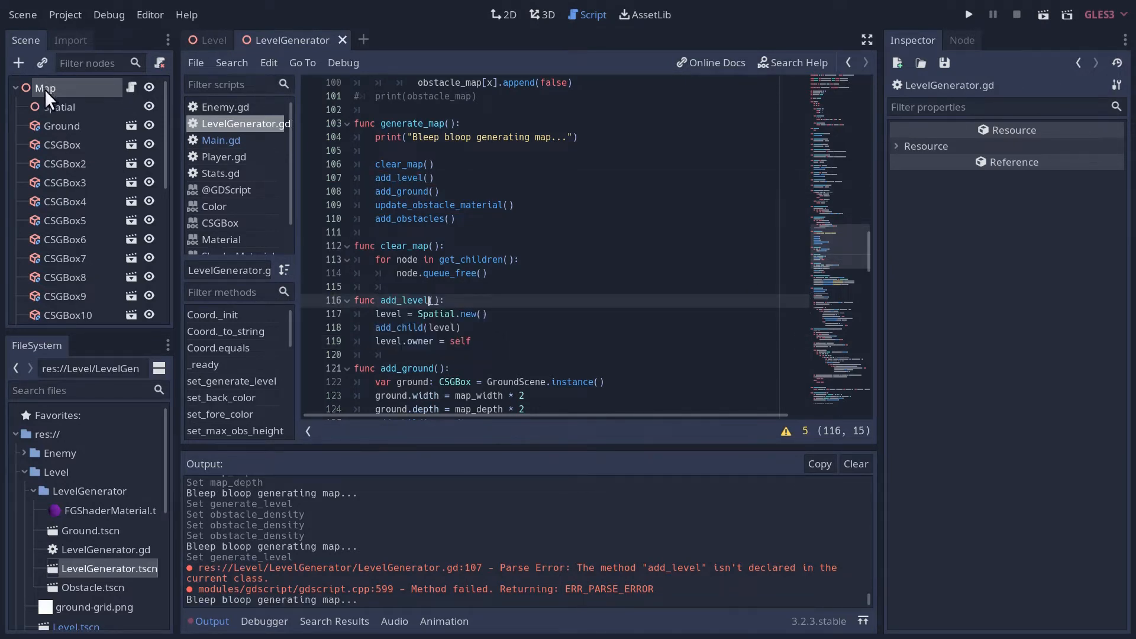
{"action": "mouse_move", "coordinate": [55, 116]}
{"action": "type", "text": "level.name"}
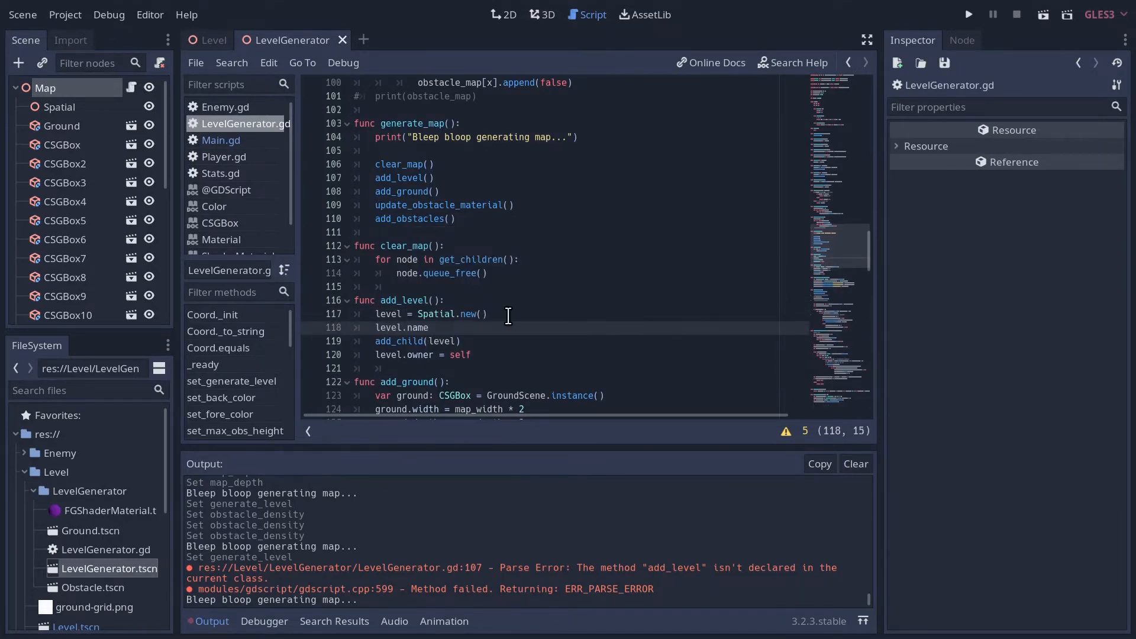
{"action": "type", "text": "= \"\""}
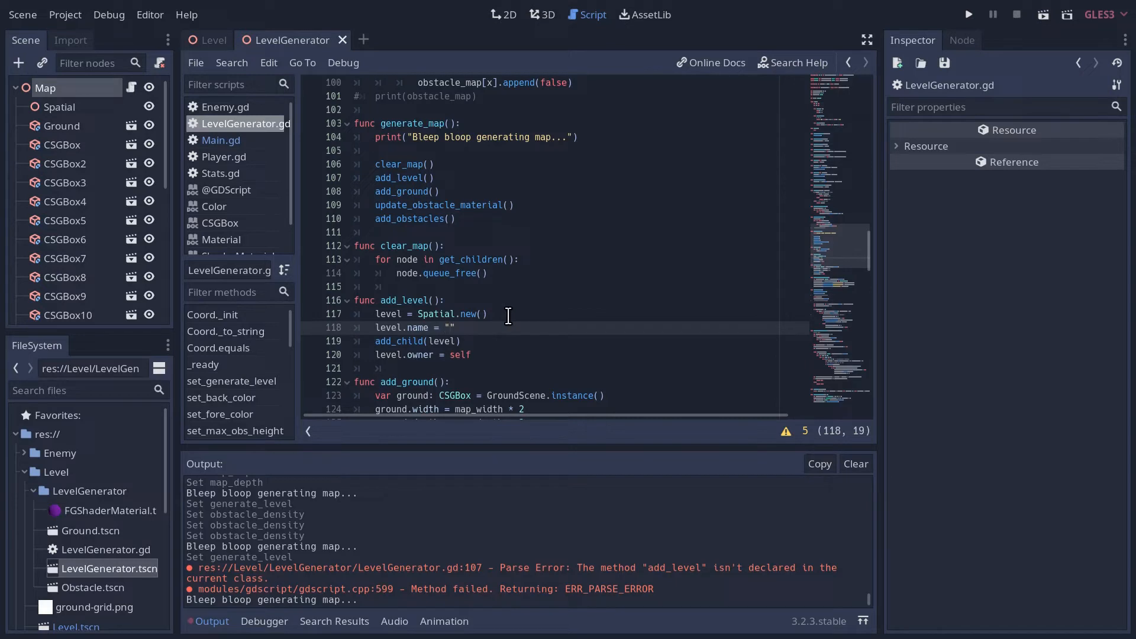
{"action": "type", "text": "Level"}
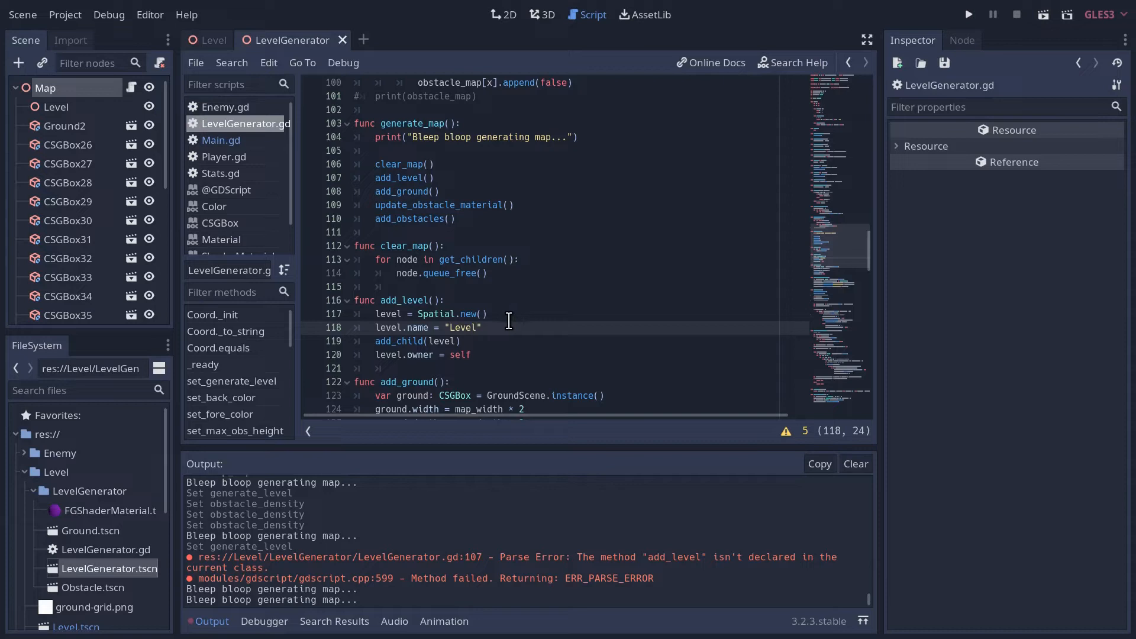
Set up find-and-replace from 'add_child(' to 'level.add_child(' via Ctrl+R.
{"action": "key", "text": "ctrl+r"}
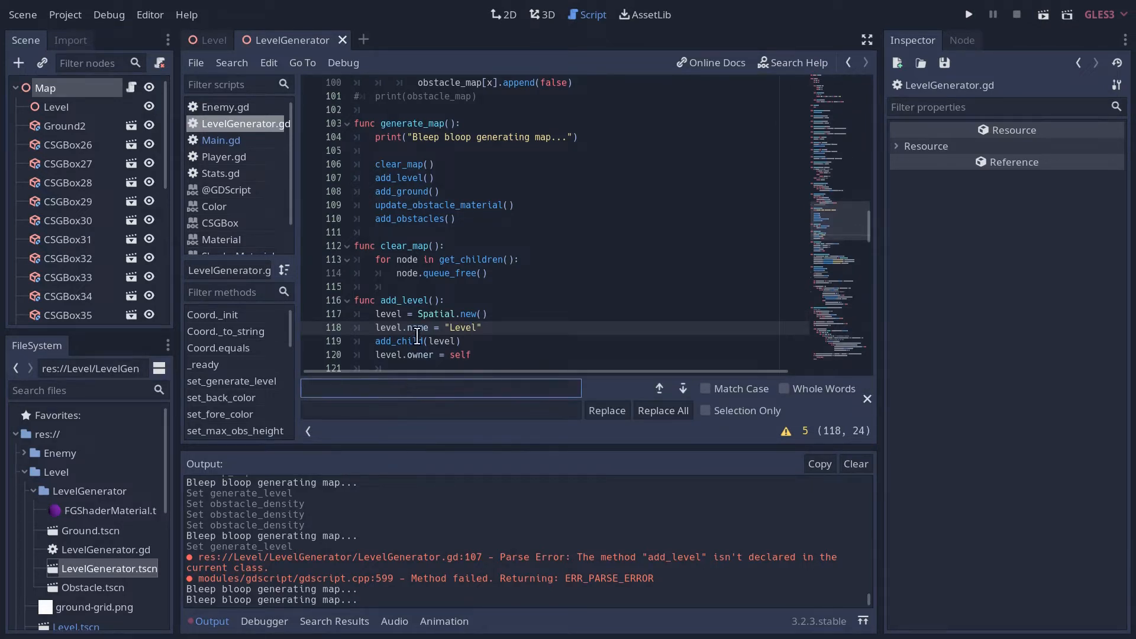
{"action": "scroll", "scroll_direction": "down", "scroll_amount": 3}
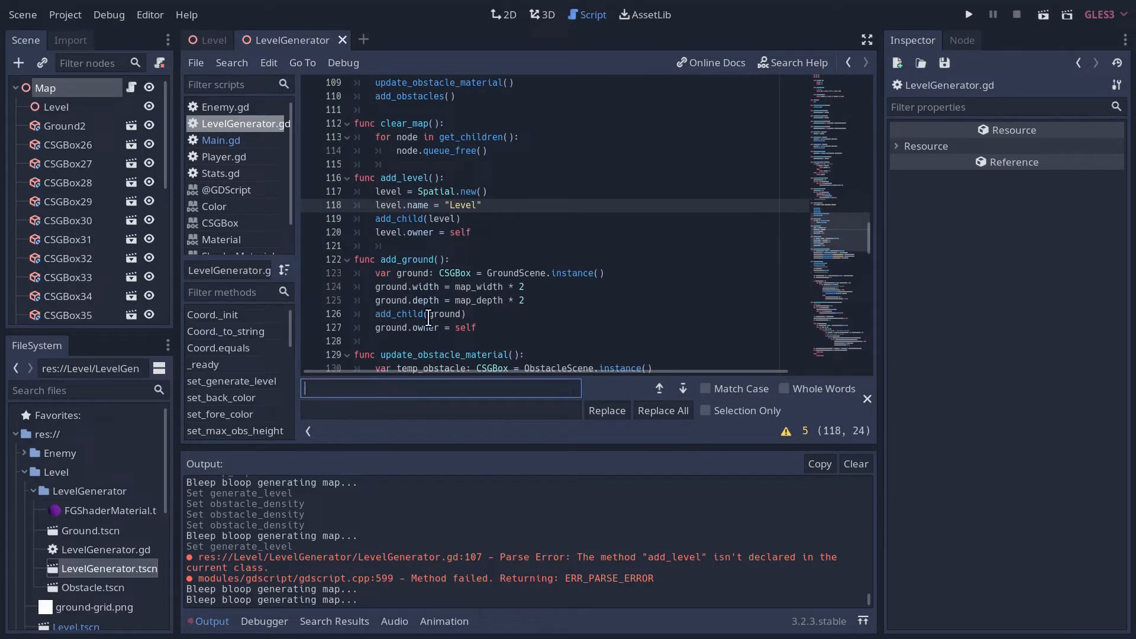
{"action": "mouse_move", "coordinate": [43, 88]}
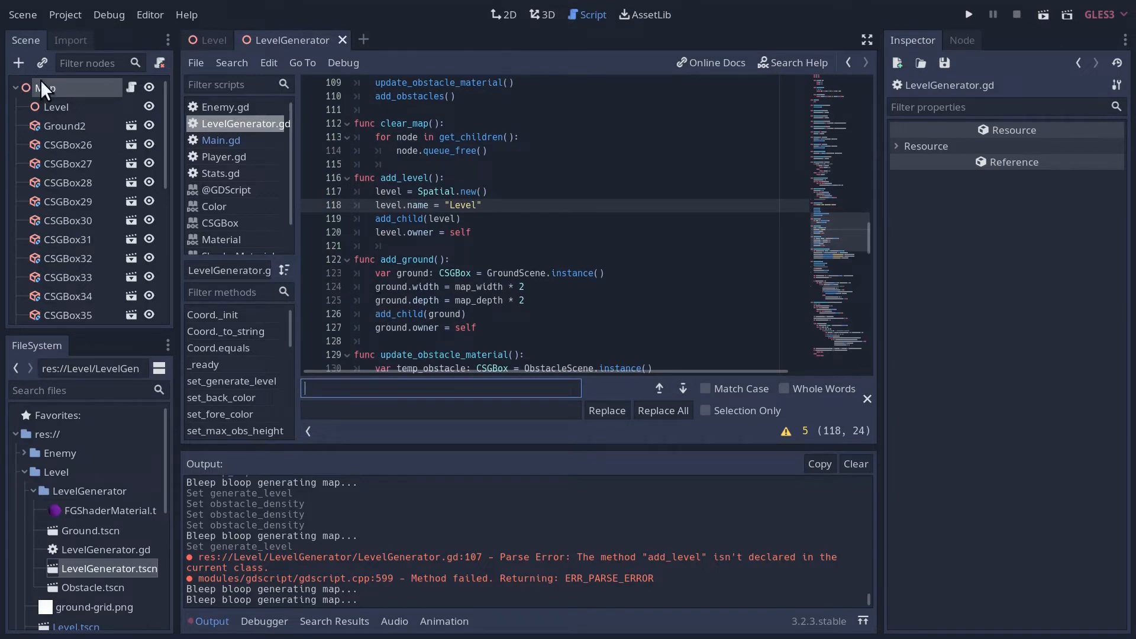
{"action": "type", "text": "a"}
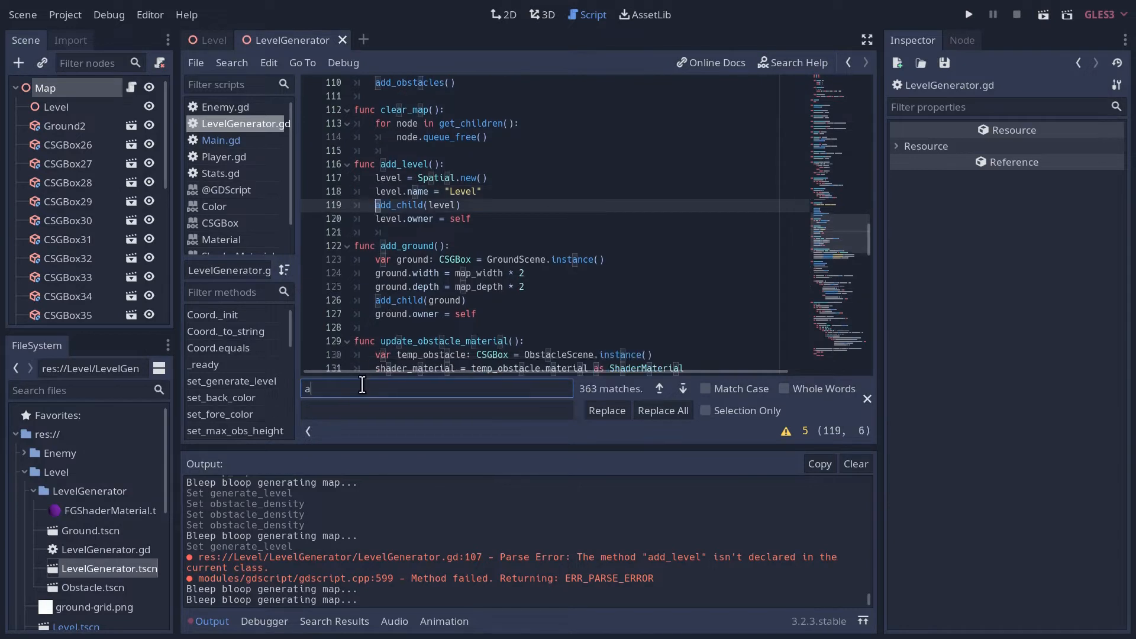
{"action": "type", "text": "dd_child("}
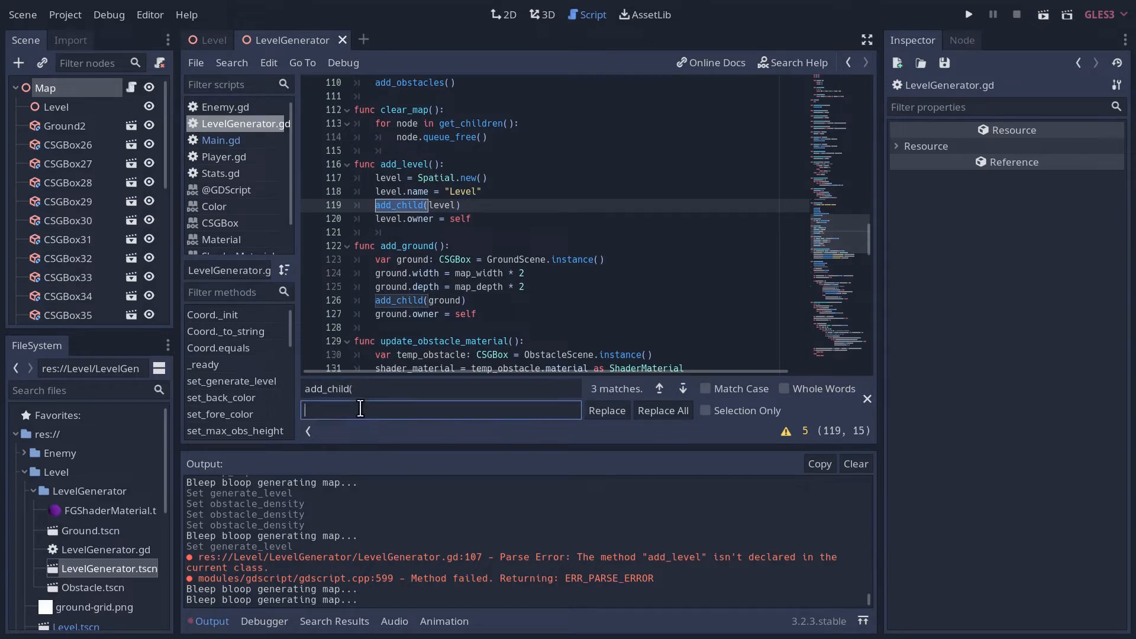
{"action": "type", "text": "level."}
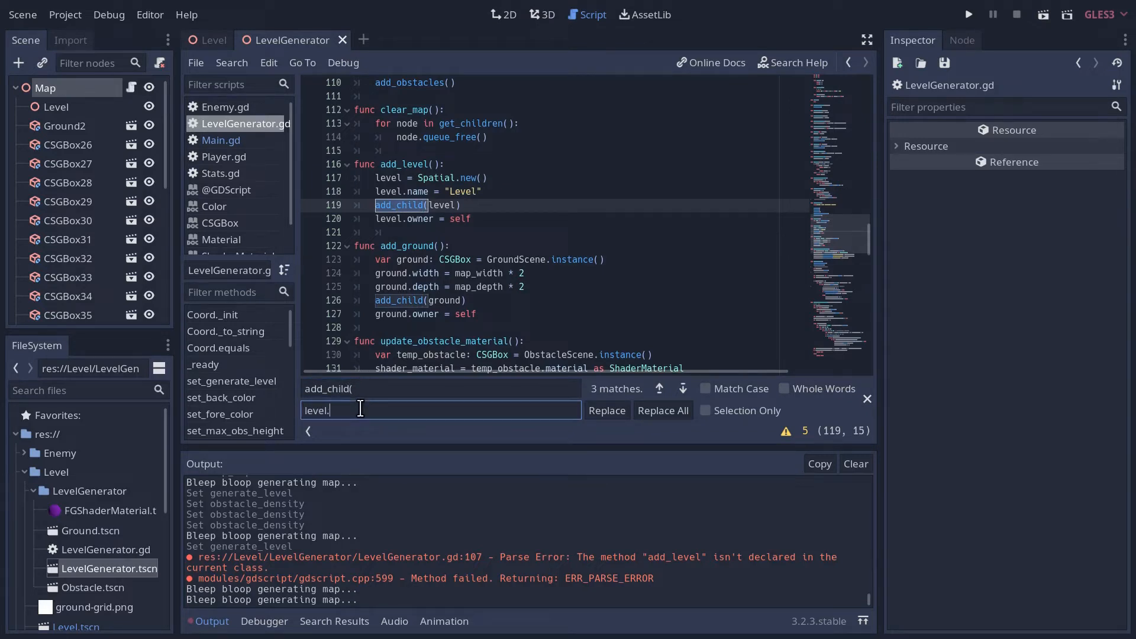
{"action": "type", "text": "add_ci"}
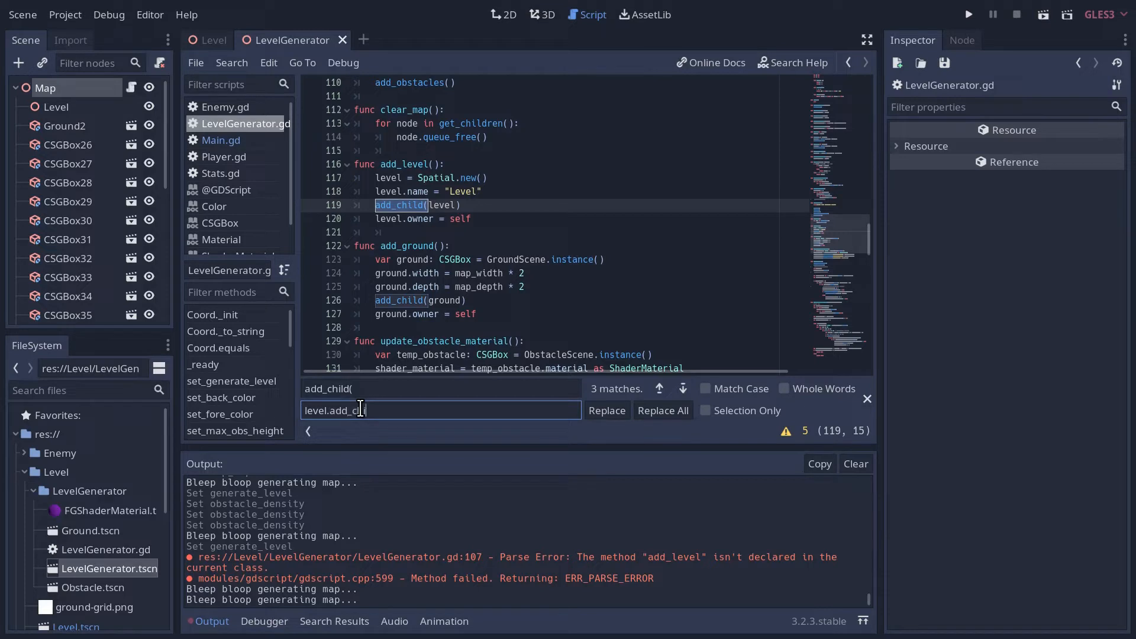
{"action": "type", "text": "hild("}
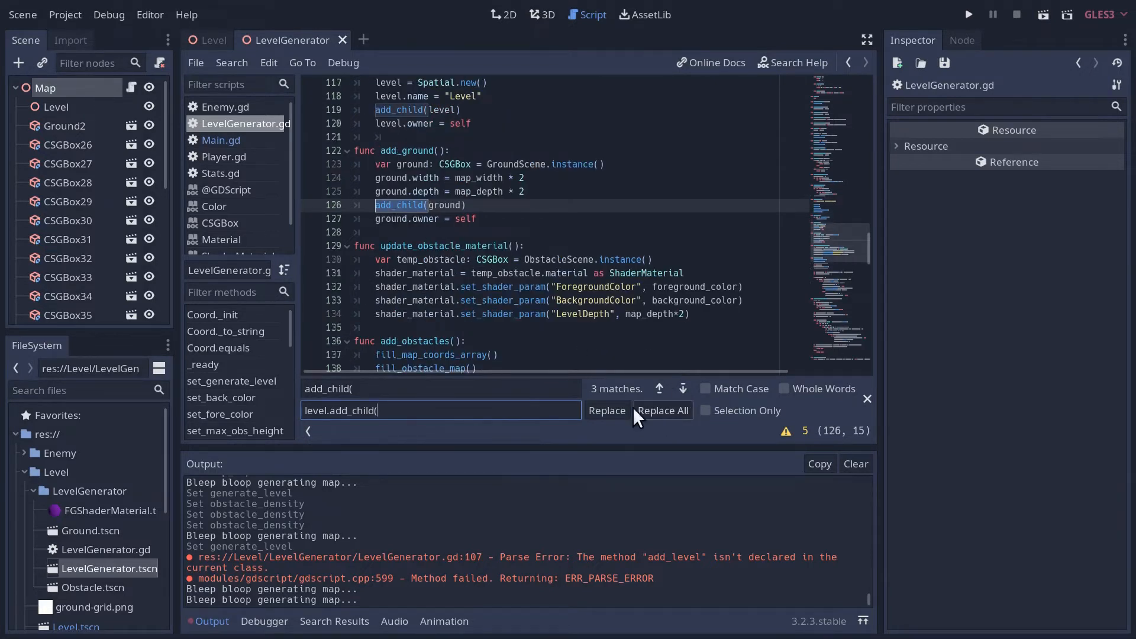
Replace the ground and obstacle add_child calls with level.add_child, skipping add_child(level).
{"action": "left_click", "coordinate": [606, 411]}
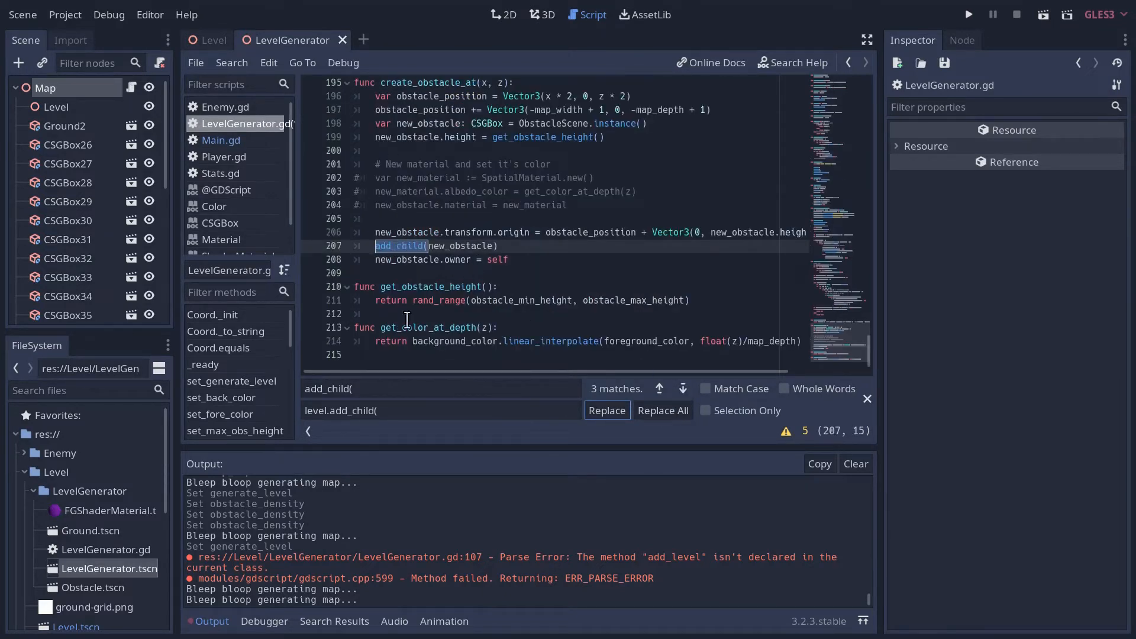
{"action": "left_click", "coordinate": [607, 410]}
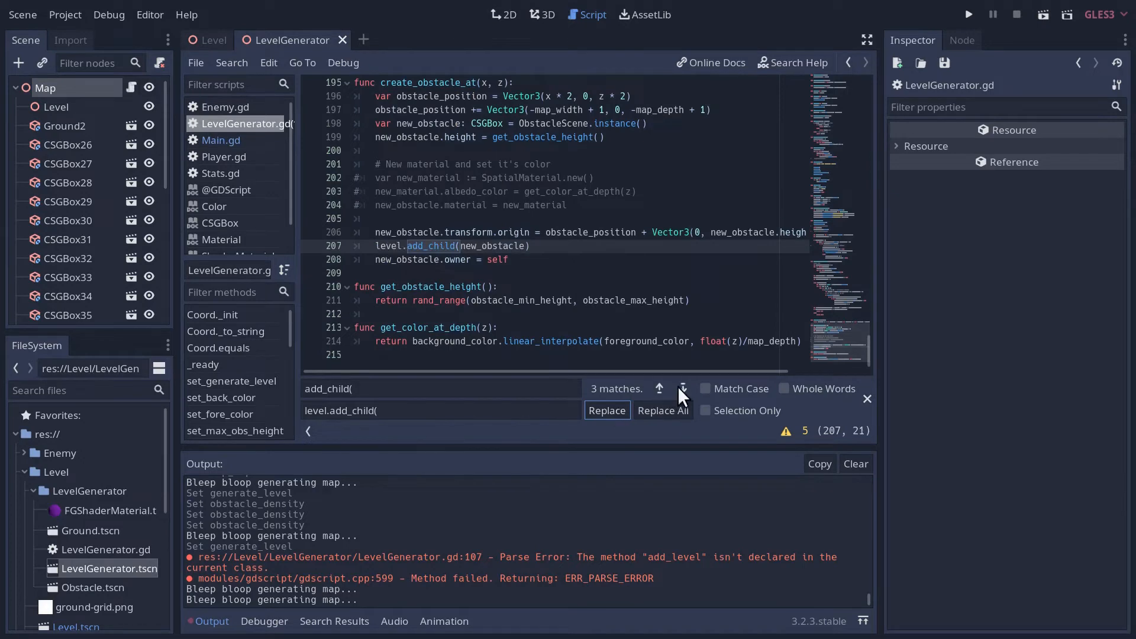
{"action": "left_click", "coordinate": [659, 388]}
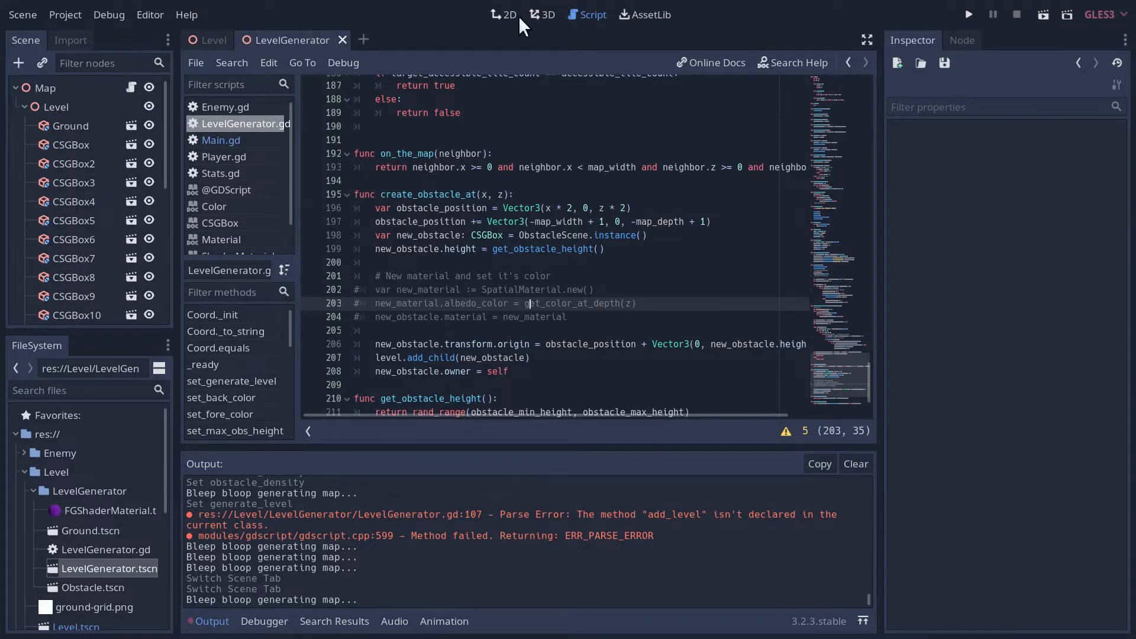
Set the Map's Background Color to cyan and Map Depth to 9, then regenerate the level.
{"action": "left_click", "coordinate": [541, 14]}
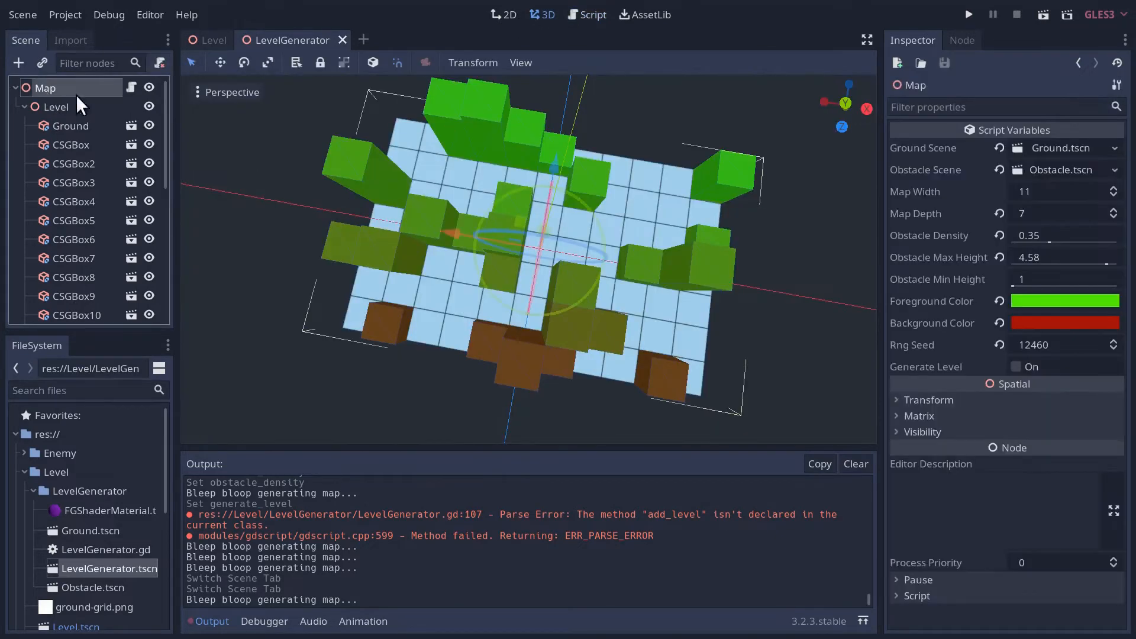
{"action": "left_click", "coordinate": [1066, 322]}
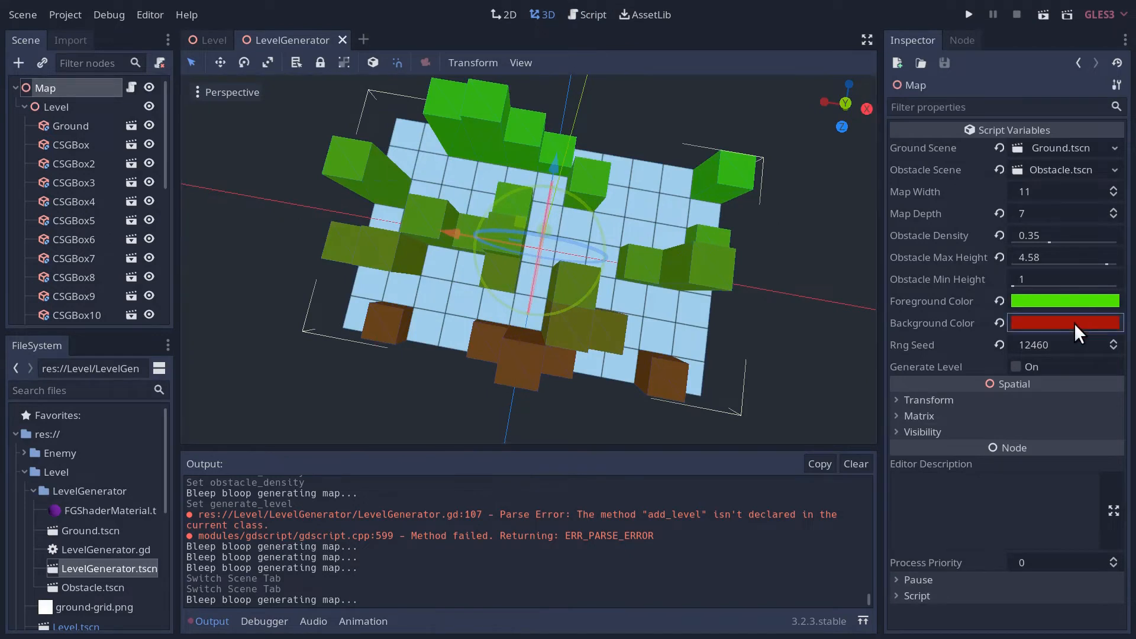
{"action": "left_click", "coordinate": [1066, 322]}
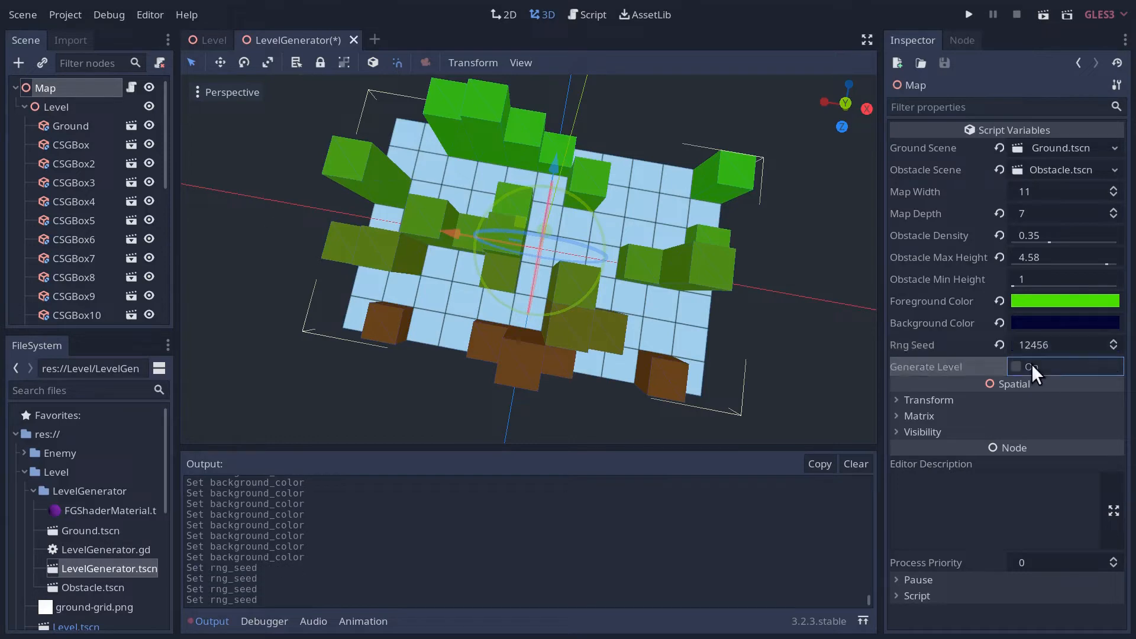
{"action": "left_click", "coordinate": [1018, 366]}
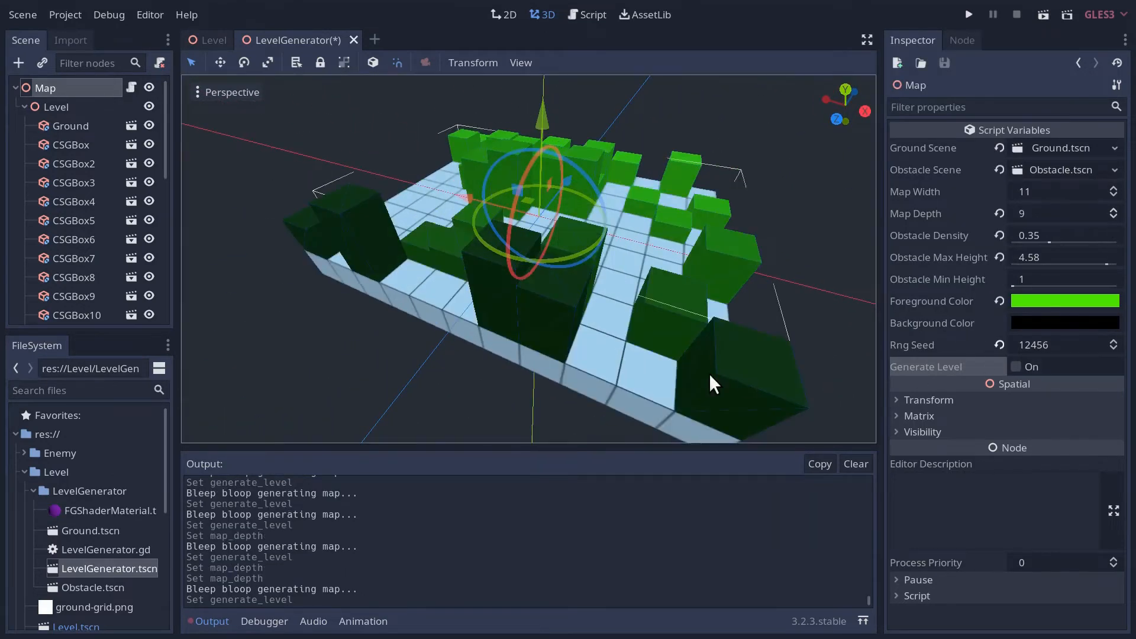
Inspect the regenerated Level2 node holding the ground and obstacles under Map.
{"action": "scroll", "scroll_direction": "down", "scroll_amount": 3}
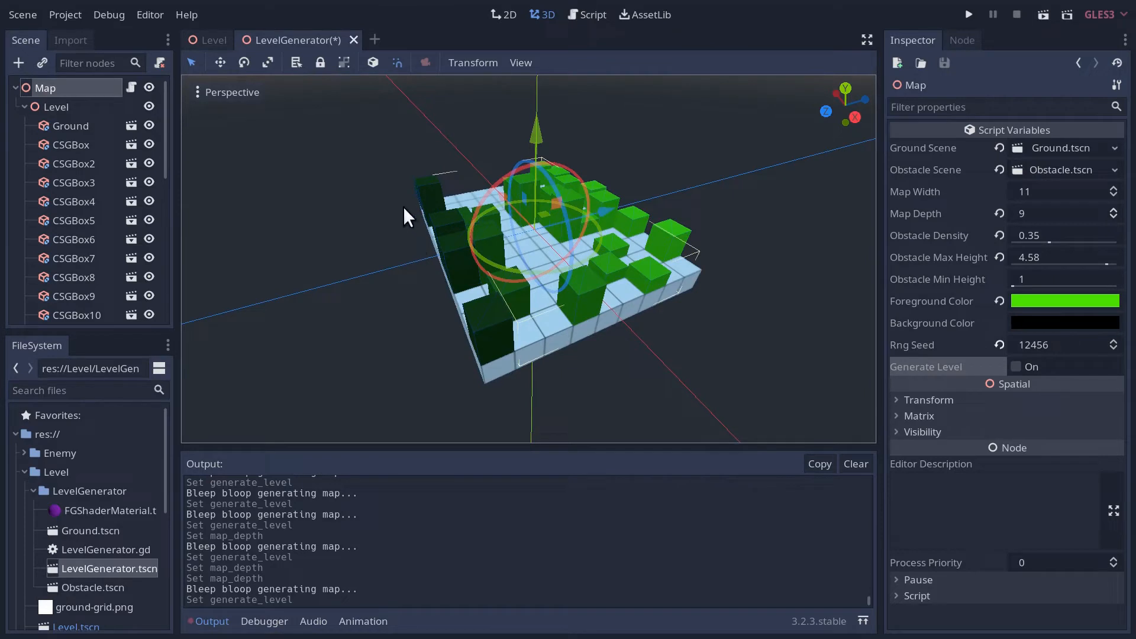
{"action": "mouse_move", "coordinate": [464, 358]}
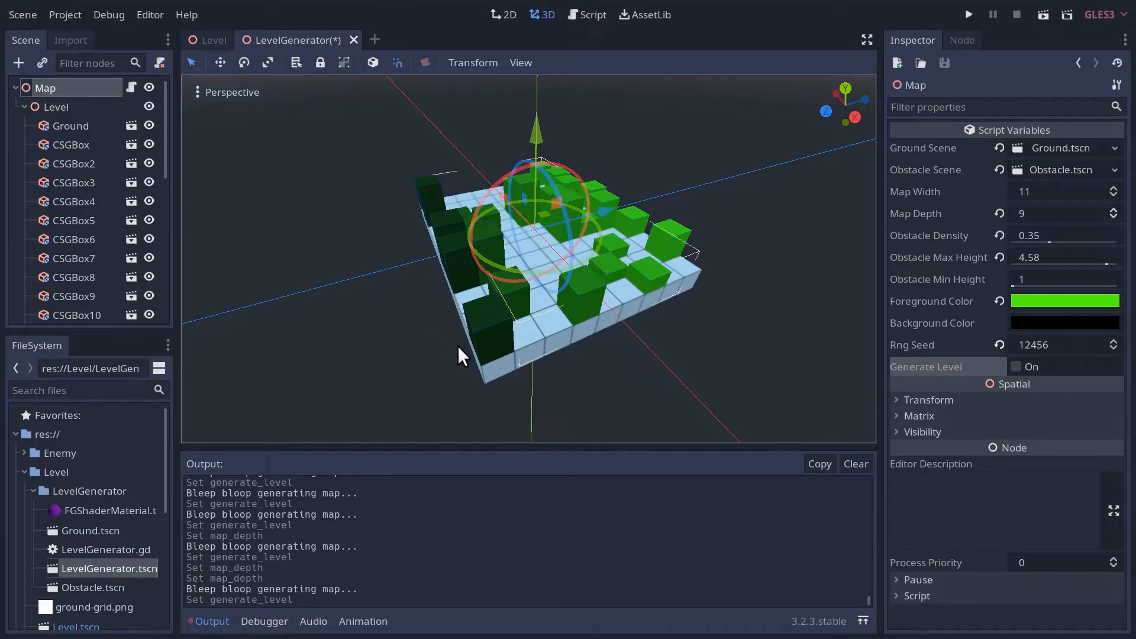
{"action": "mouse_move", "coordinate": [489, 322]}
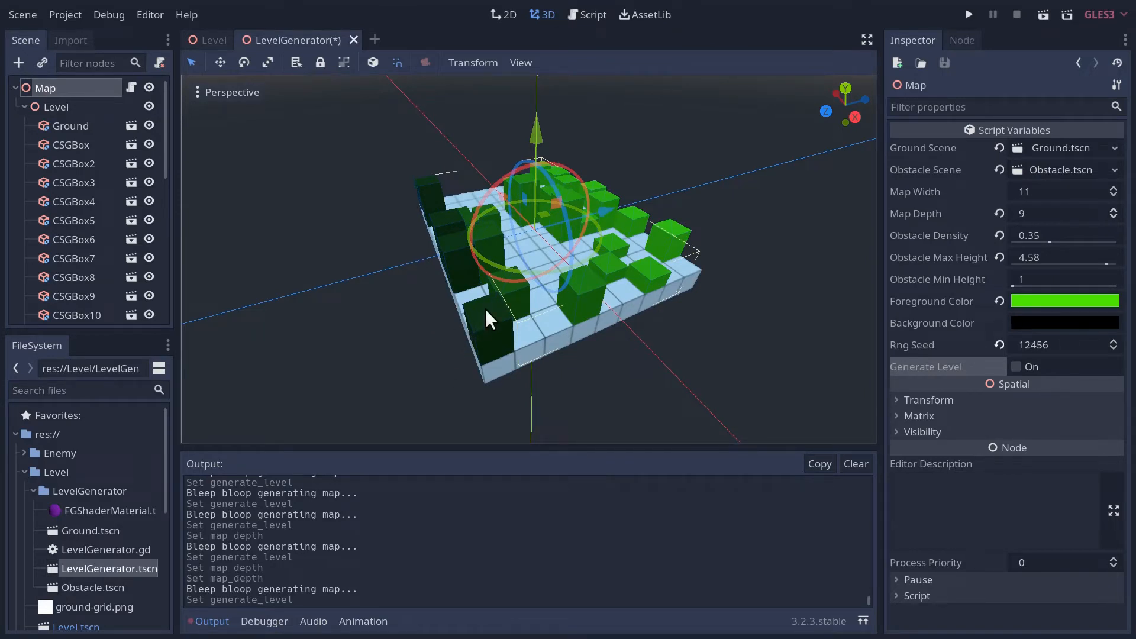
{"action": "left_click", "coordinate": [1065, 322]}
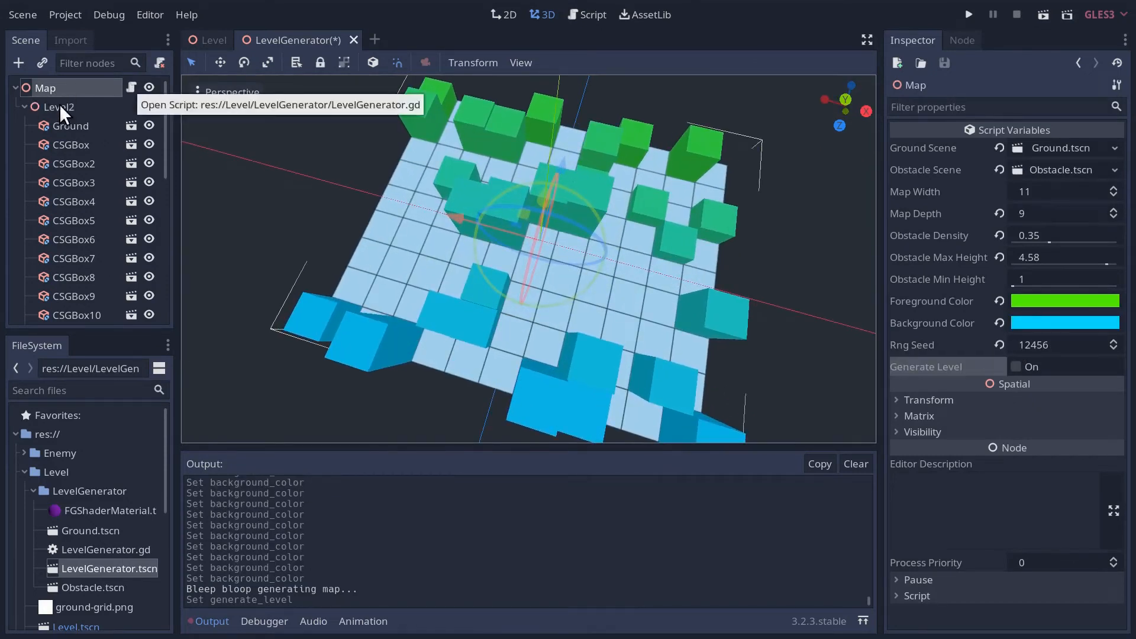
{"action": "mouse_move", "coordinate": [83, 318]}
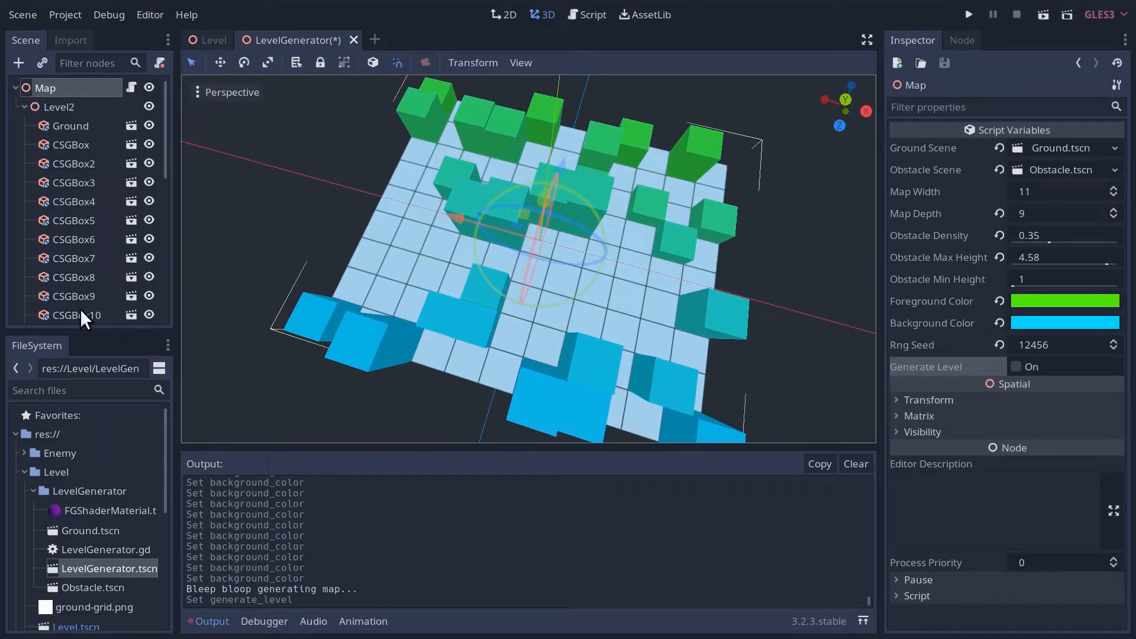
{"action": "left_click", "coordinate": [57, 107]}
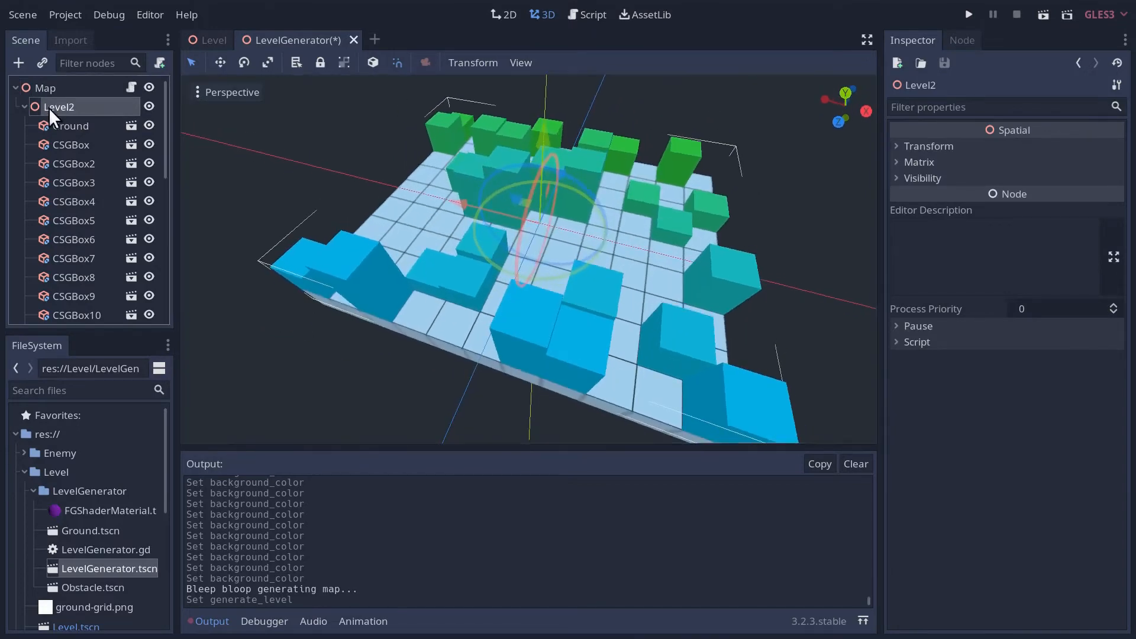
Review the obstacle owner assignment around line 207 in LevelGenerator.gd.
{"action": "left_click", "coordinate": [592, 14]}
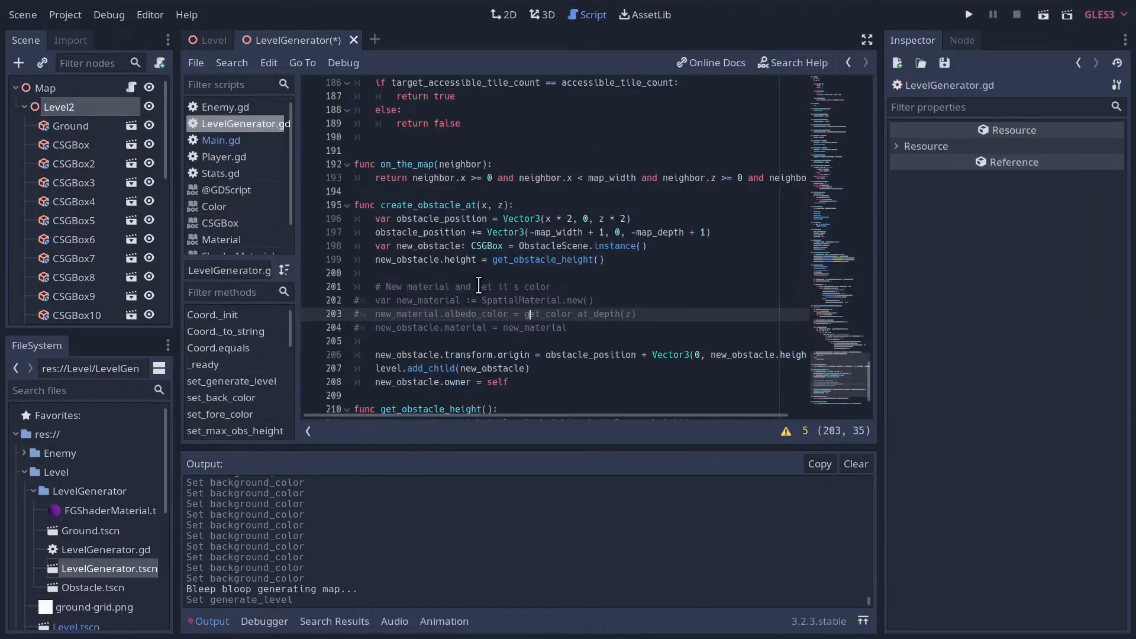
{"action": "scroll", "scroll_direction": "down", "scroll_amount": 3}
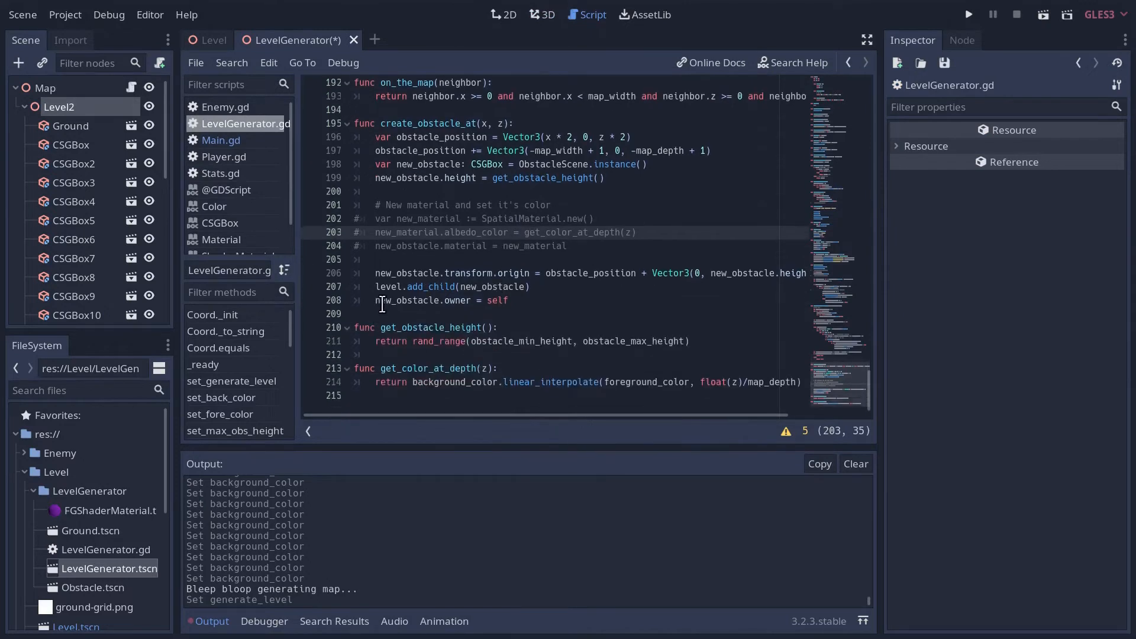
{"action": "double_click", "coordinate": [385, 287]}
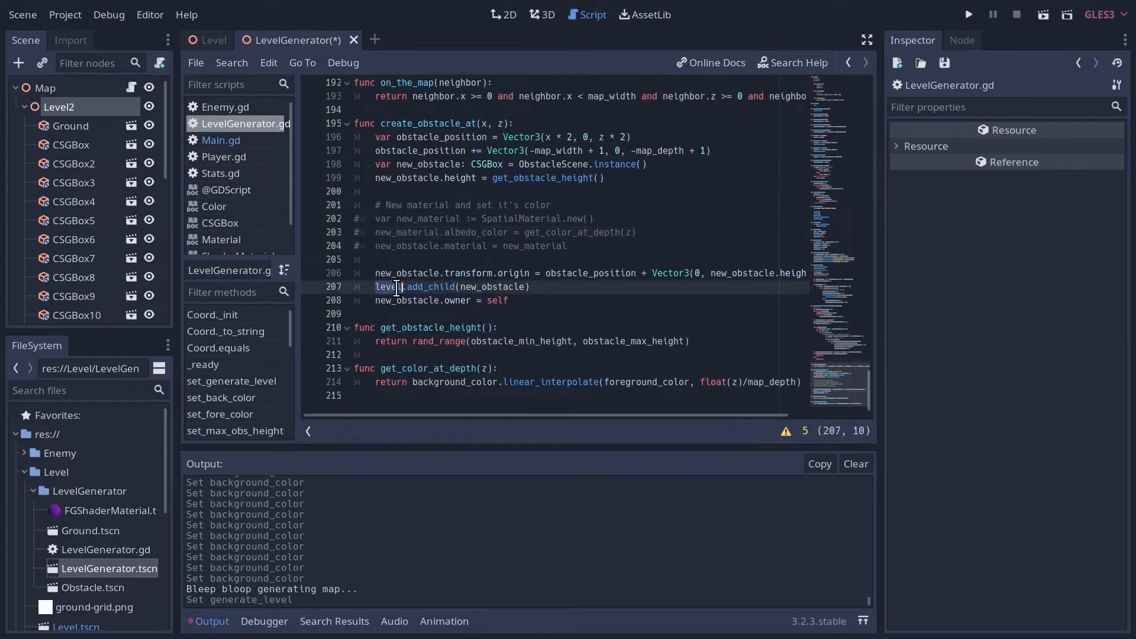
{"action": "left_click_drag", "start_coordinate": [376, 287], "coordinate": [529, 286]}
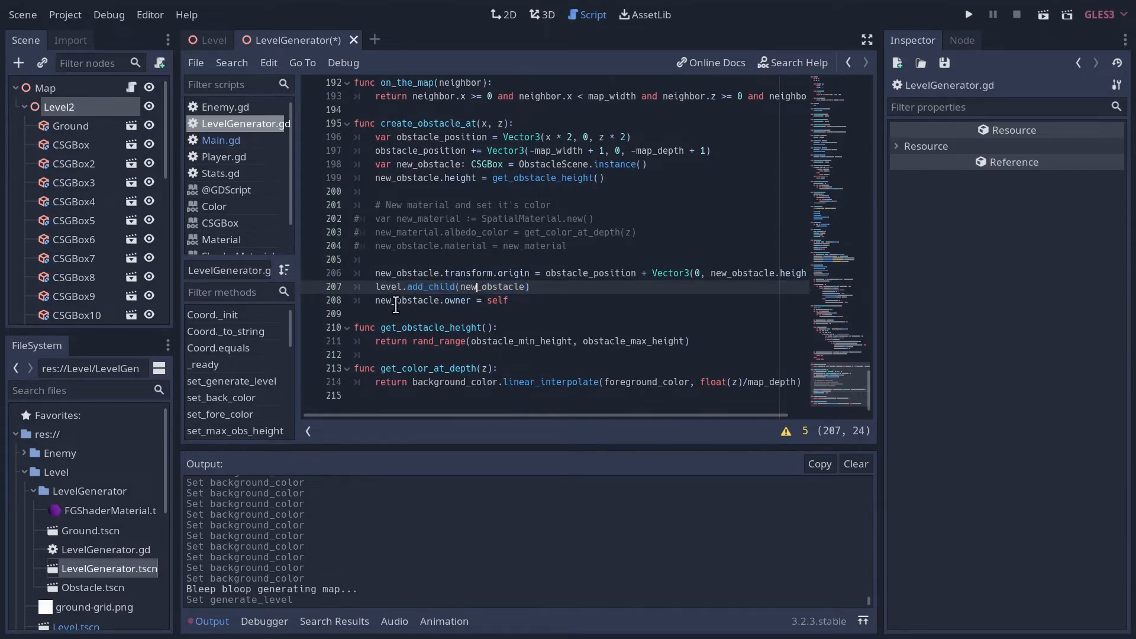
{"action": "mouse_move", "coordinate": [424, 304]}
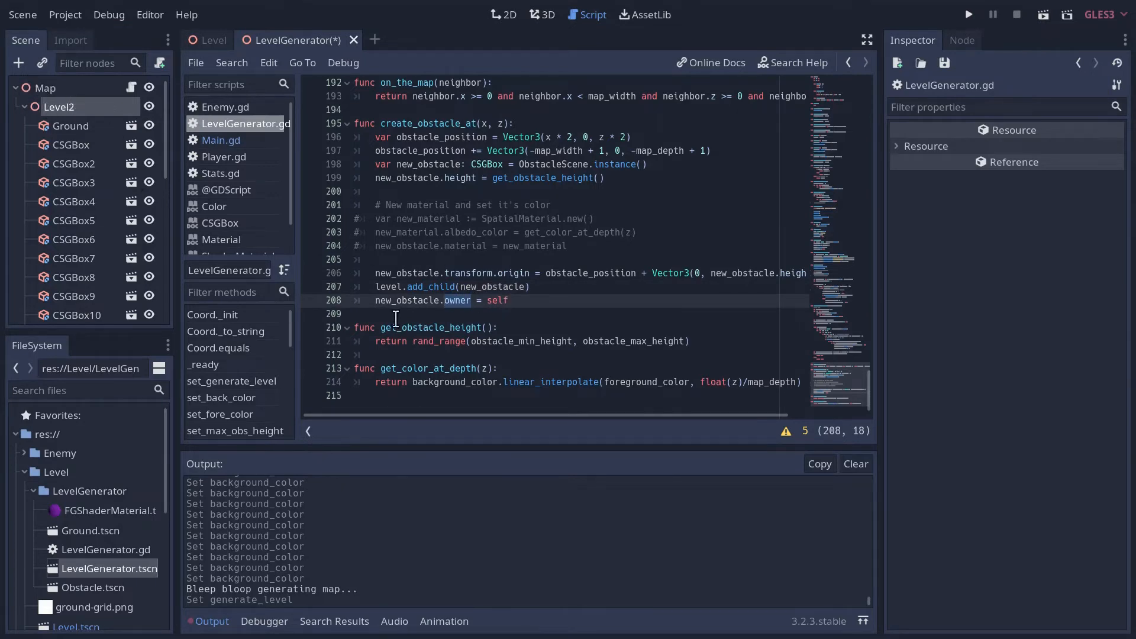
Reopen the LevelGenerator.gd script attached to the Map node from the 3D view.
{"action": "left_click", "coordinate": [541, 14]}
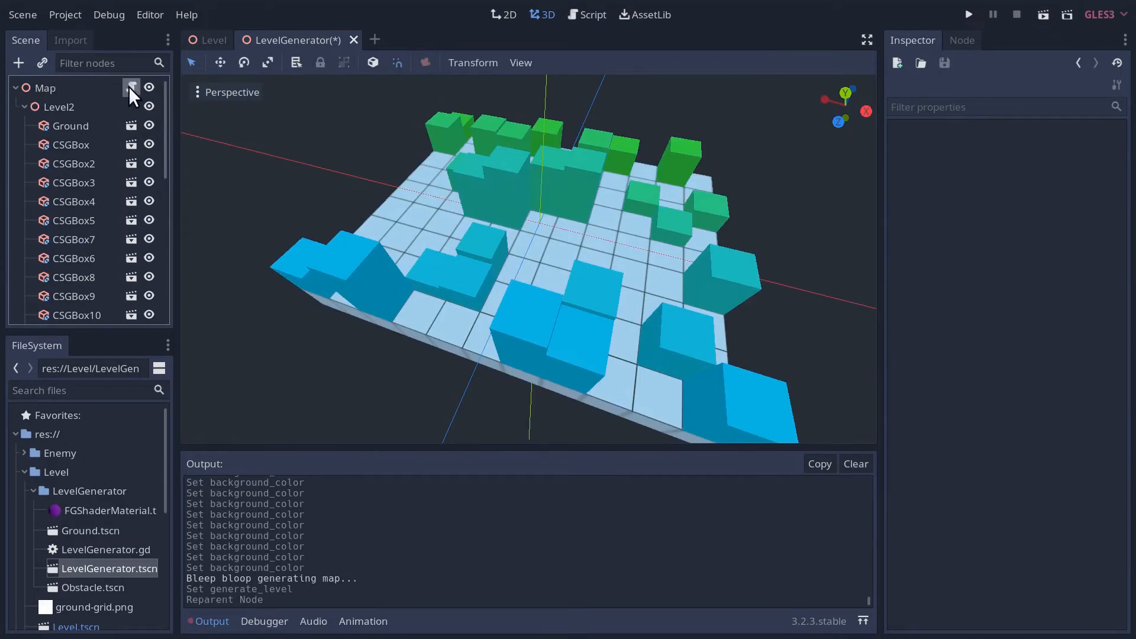
{"action": "left_click", "coordinate": [592, 14]}
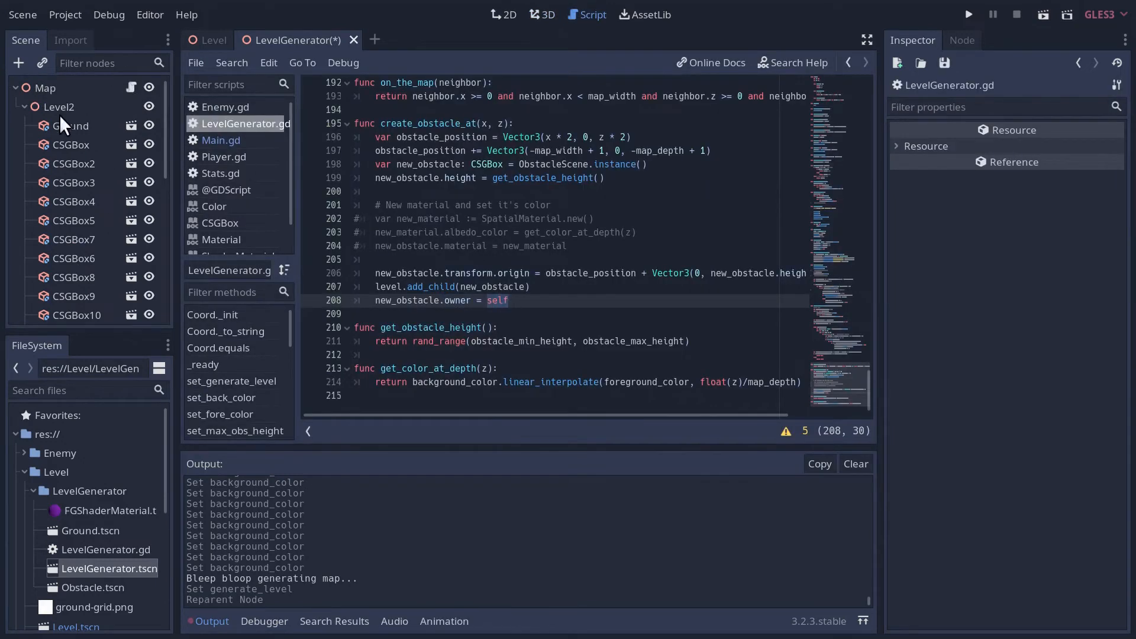
Start saving the Level2 branch as a scene, navigating into the Level folder.
{"action": "right_click", "coordinate": [57, 107]}
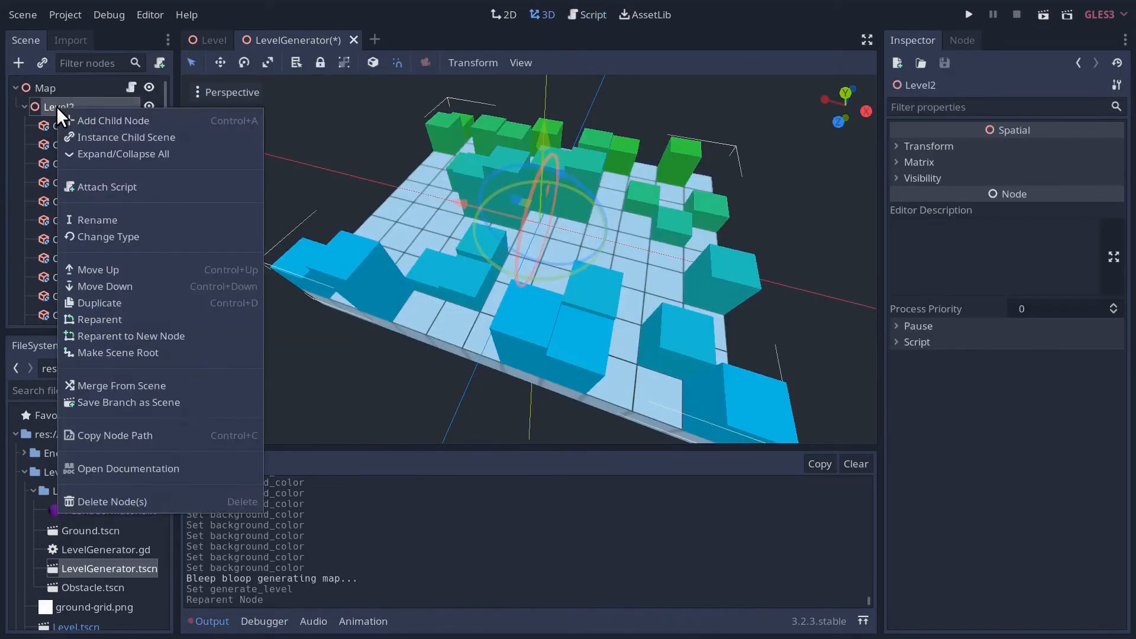
{"action": "mouse_move", "coordinate": [128, 402]}
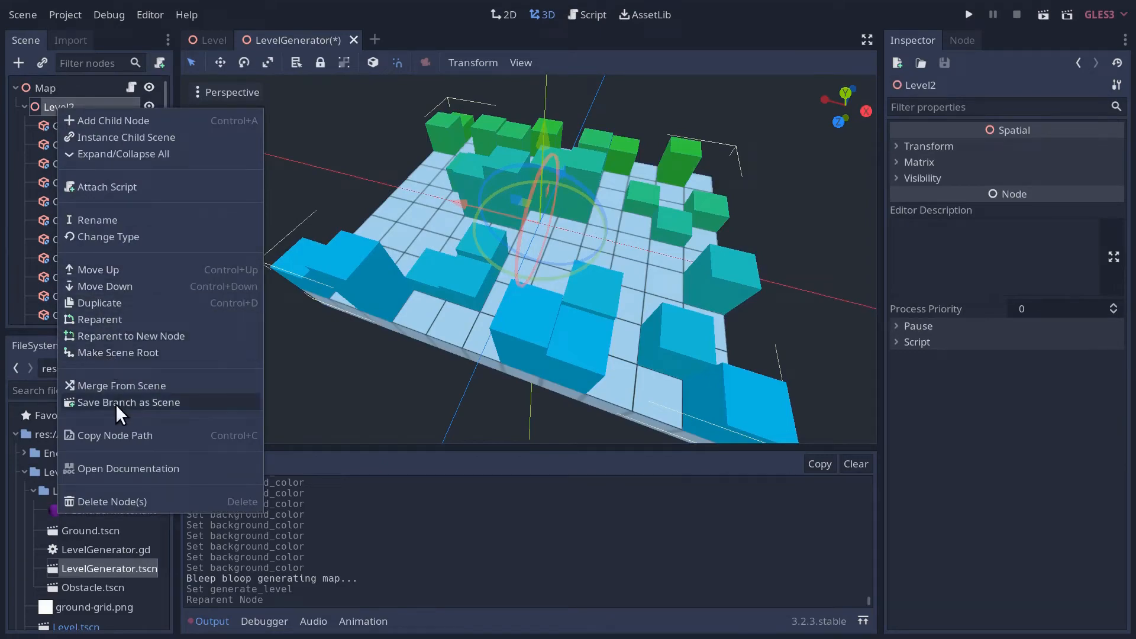
{"action": "left_click", "coordinate": [129, 402]}
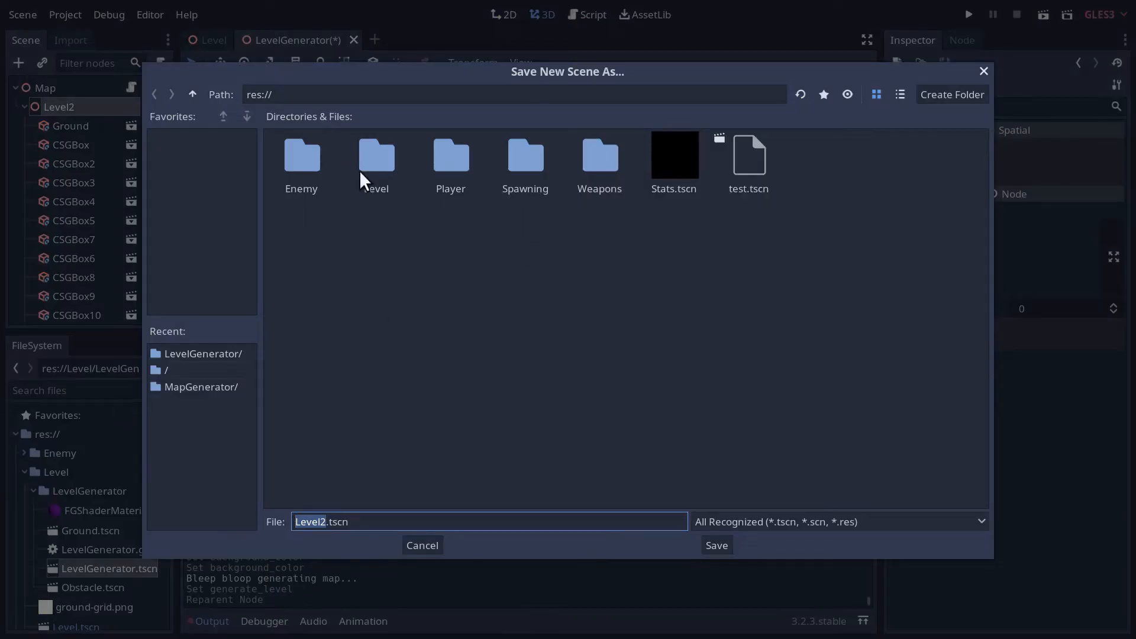
{"action": "double_click", "coordinate": [375, 157]}
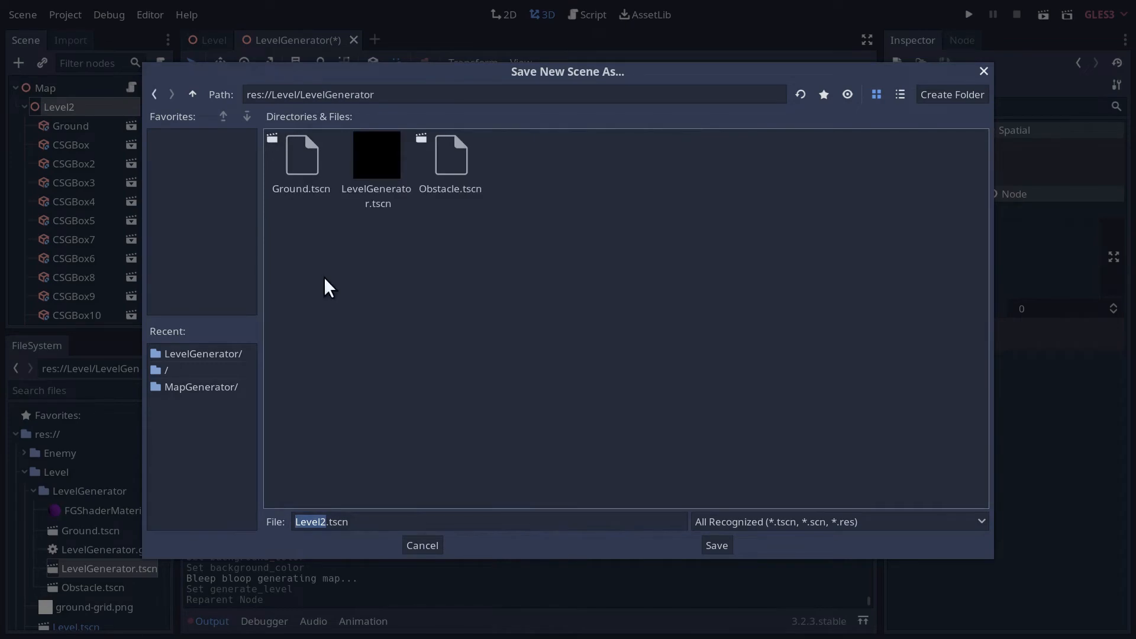
{"action": "mouse_move", "coordinate": [277, 289]}
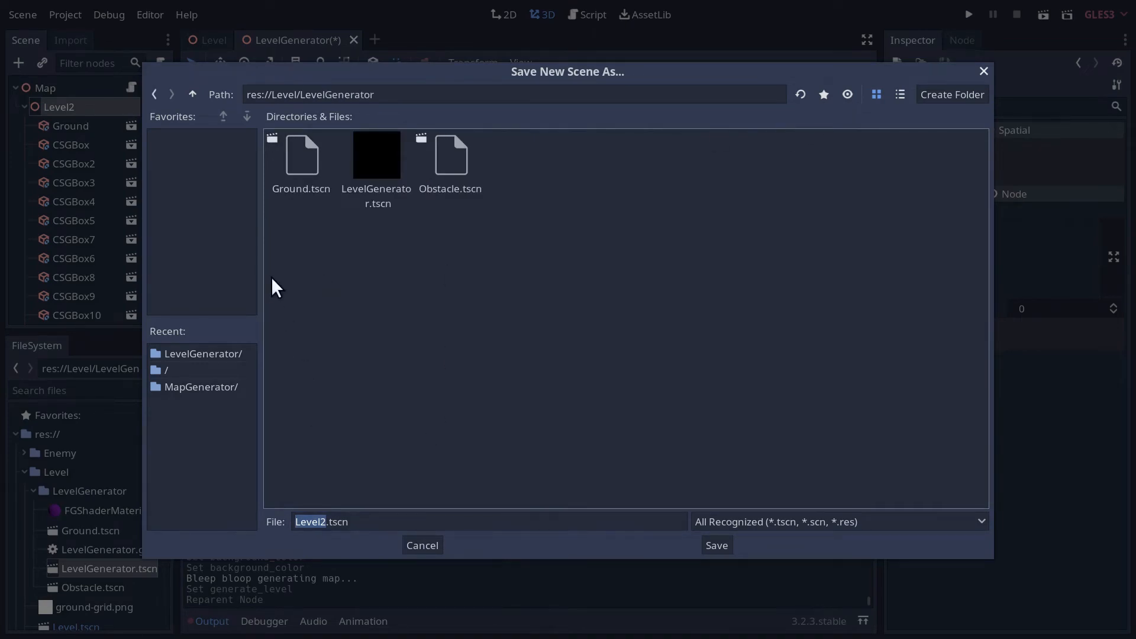
Create a GeneratedLevels folder under LevelGenerator and save Level2 into it.
{"action": "left_click", "coordinate": [952, 95]}
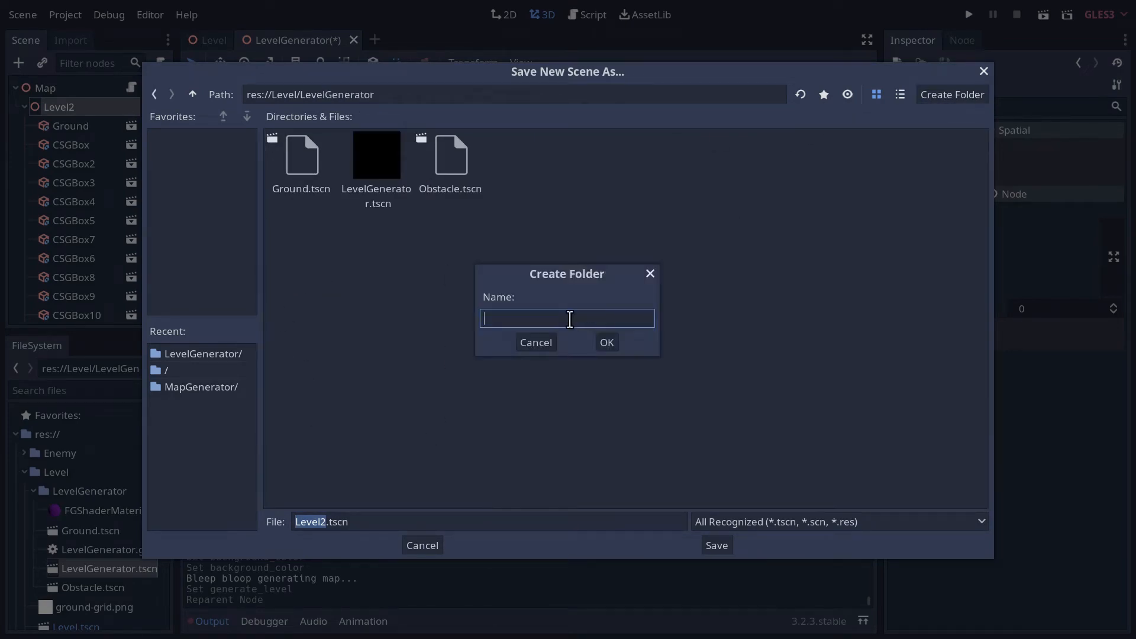
{"action": "type", "text": "Levels"}
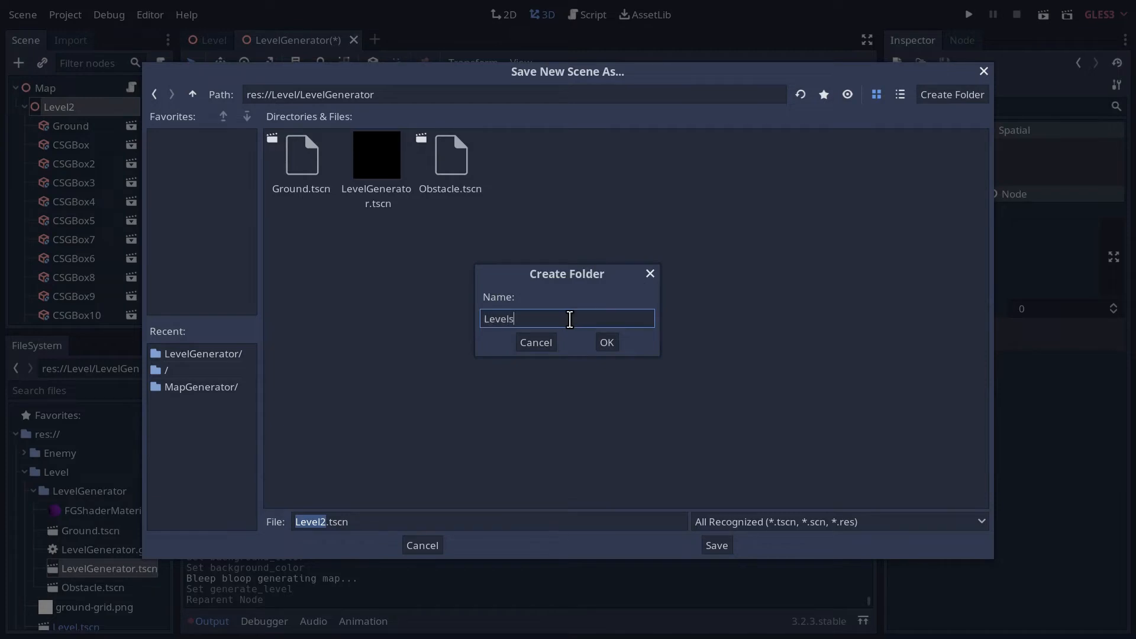
{"action": "type", "text": "General"}
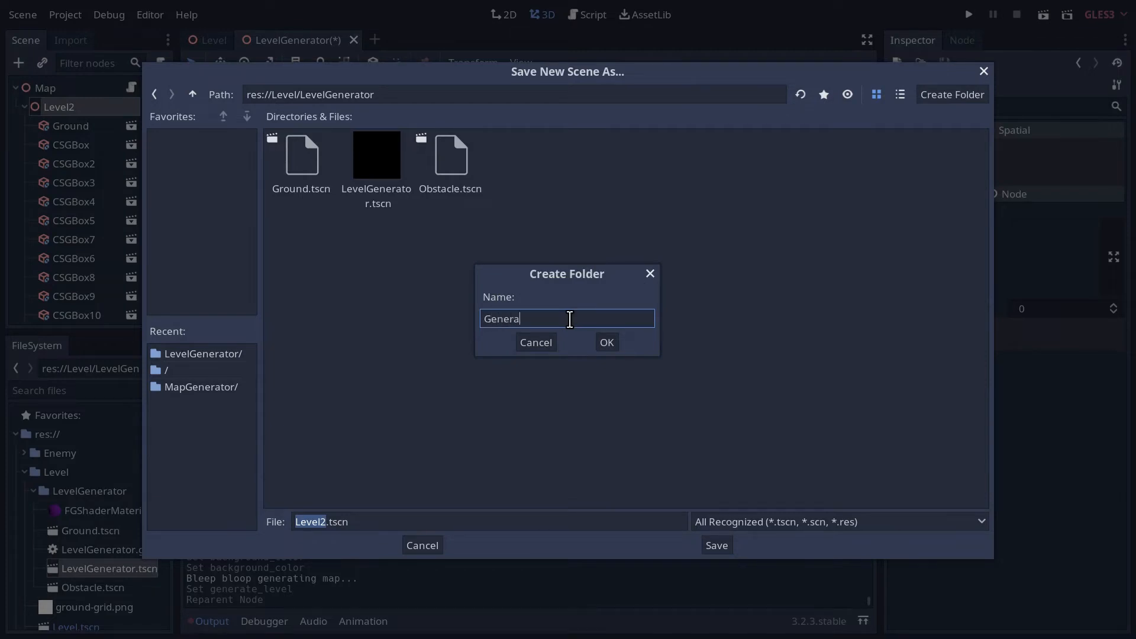
{"action": "left_click", "coordinate": [606, 342]}
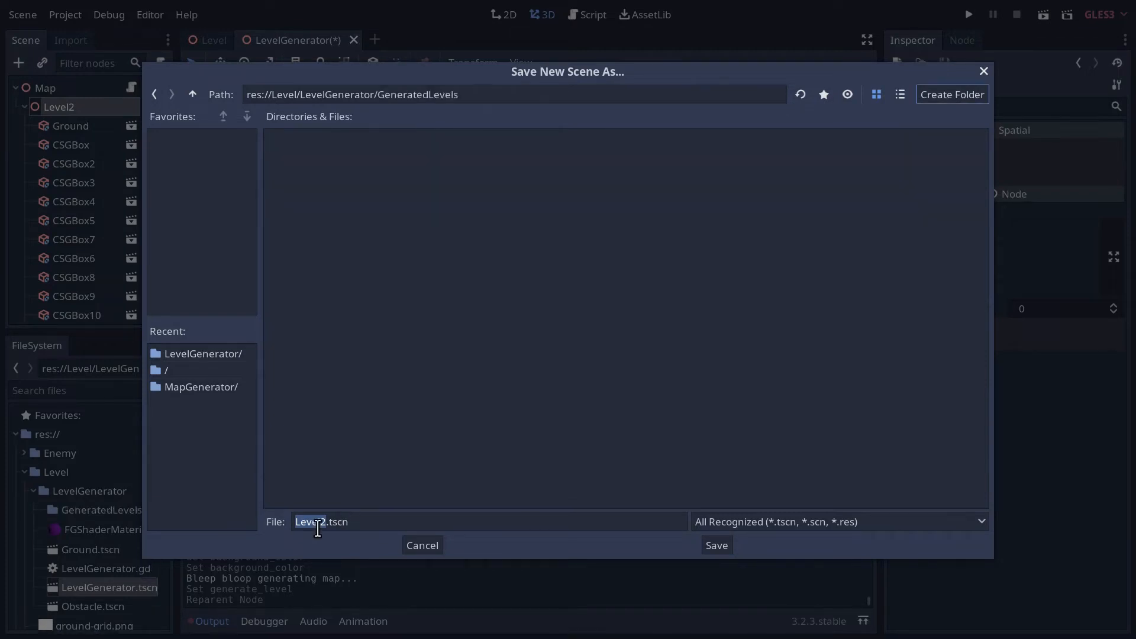
{"action": "left_click", "coordinate": [715, 544]}
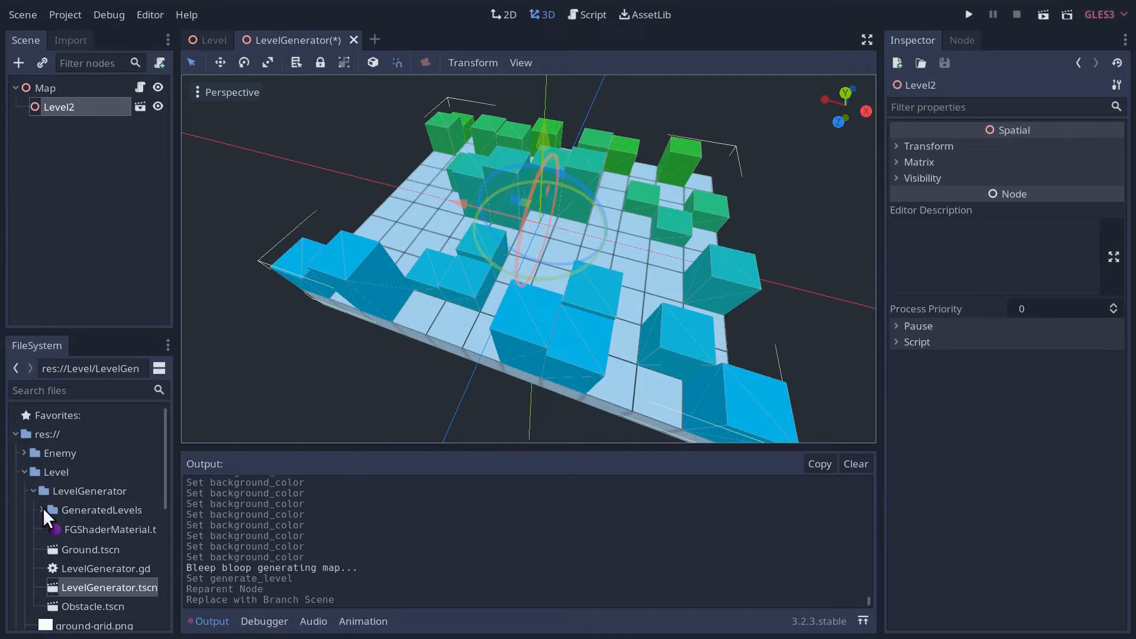
View Level2.tscn in its own tab, then return to LevelGenerator and select Map.
{"action": "double_click", "coordinate": [96, 529]}
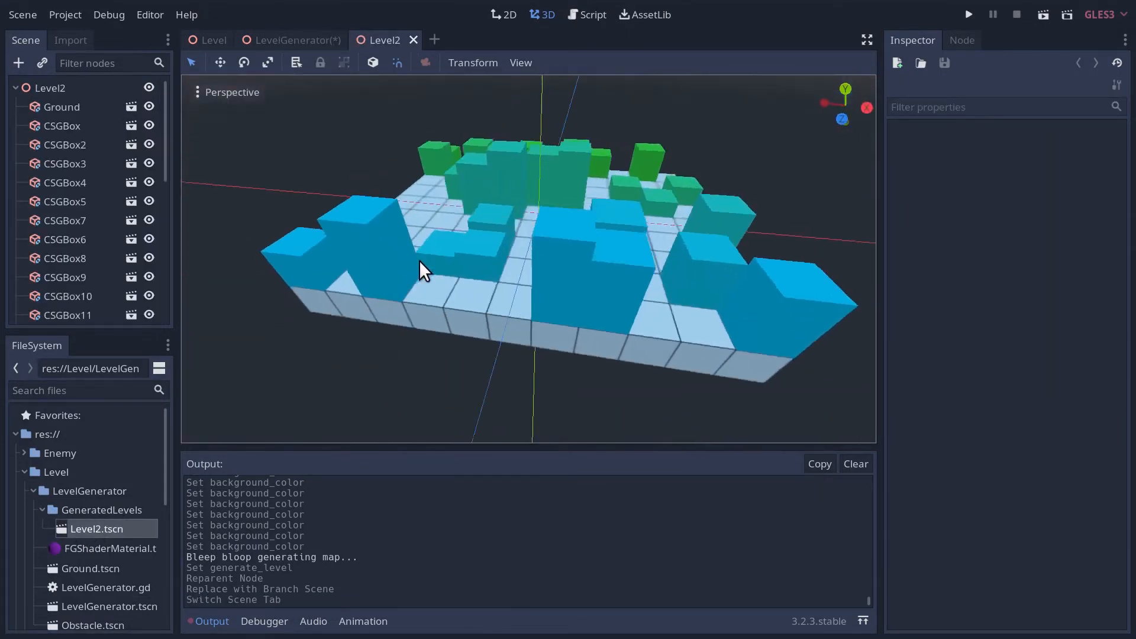
{"action": "left_click", "coordinate": [50, 88]}
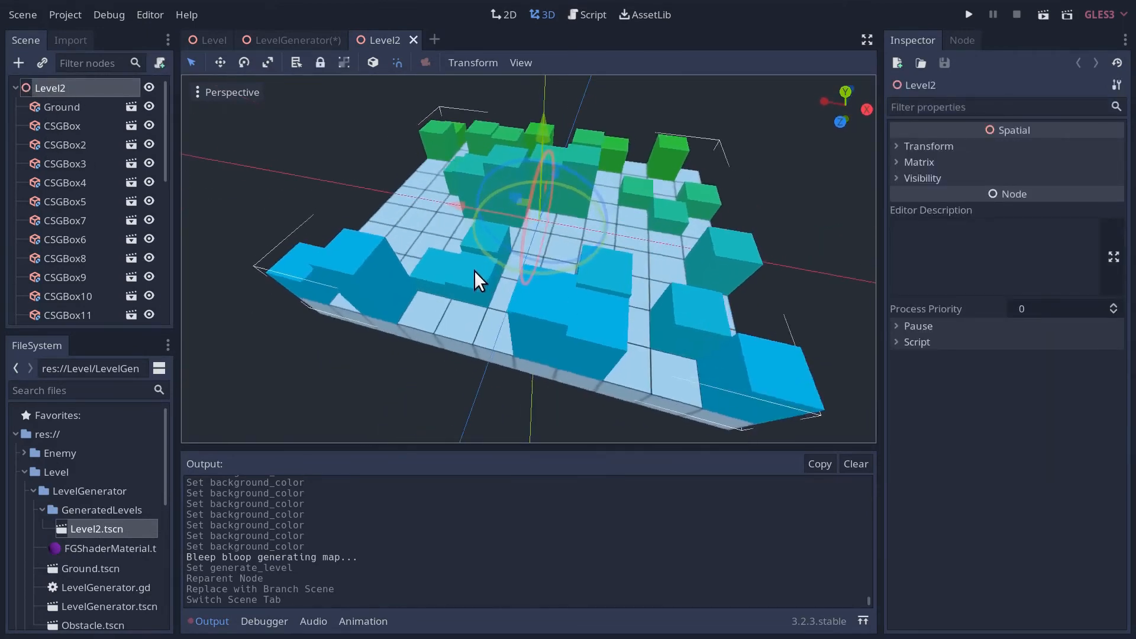
{"action": "left_click", "coordinate": [297, 40]}
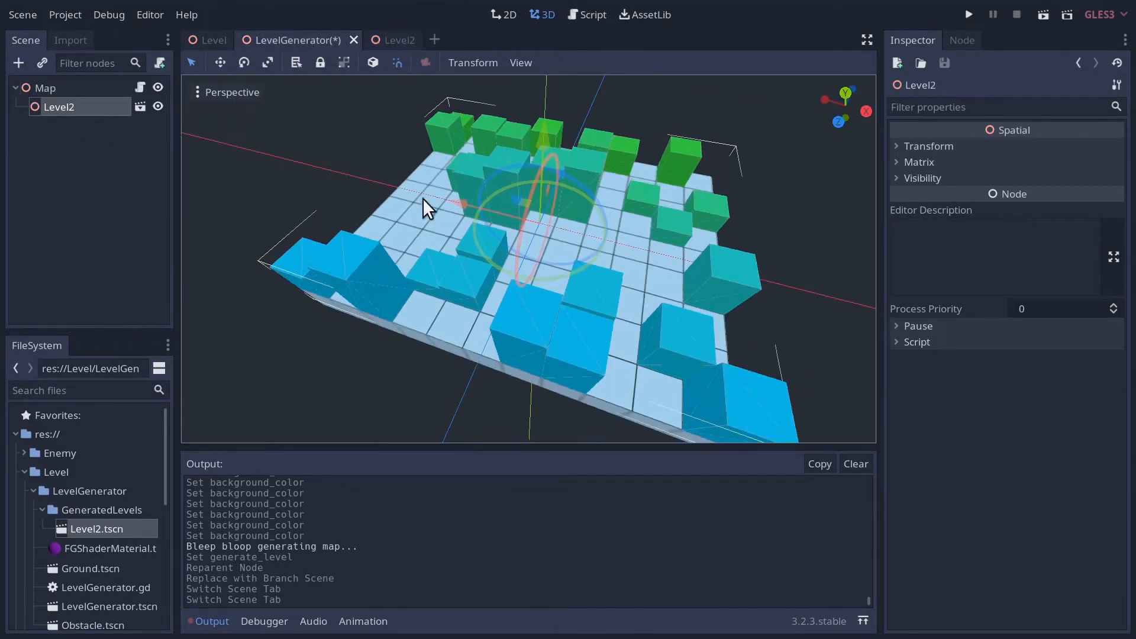
{"action": "left_click", "coordinate": [45, 87]}
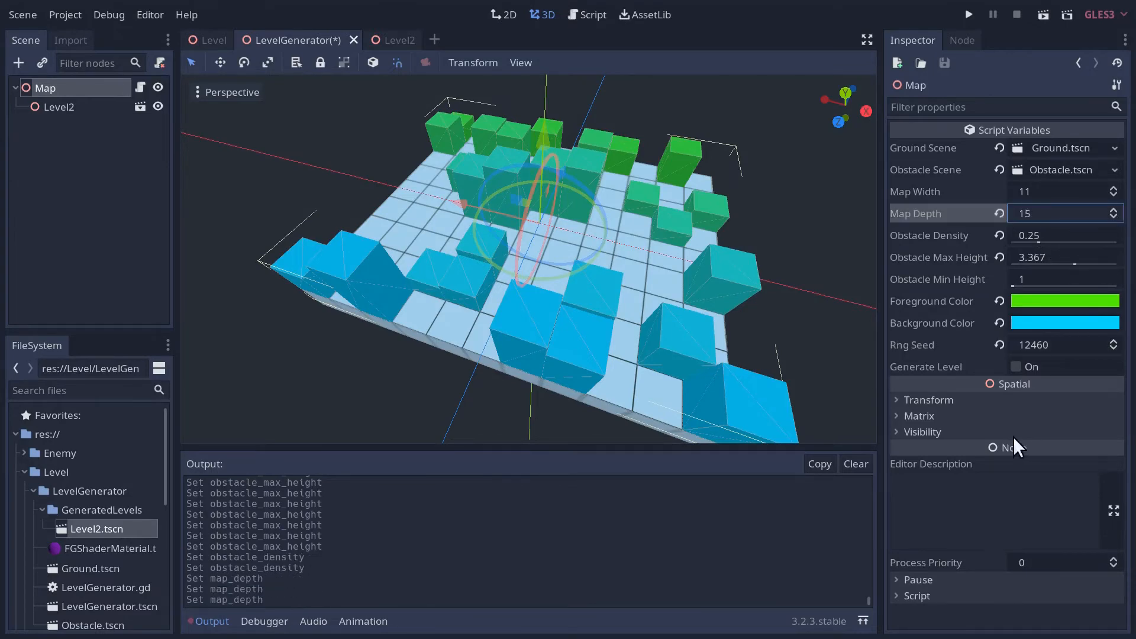
Regenerate the 11 by 15 map via Generate Level, then reopen Map's generator script.
{"action": "left_click", "coordinate": [1015, 367]}
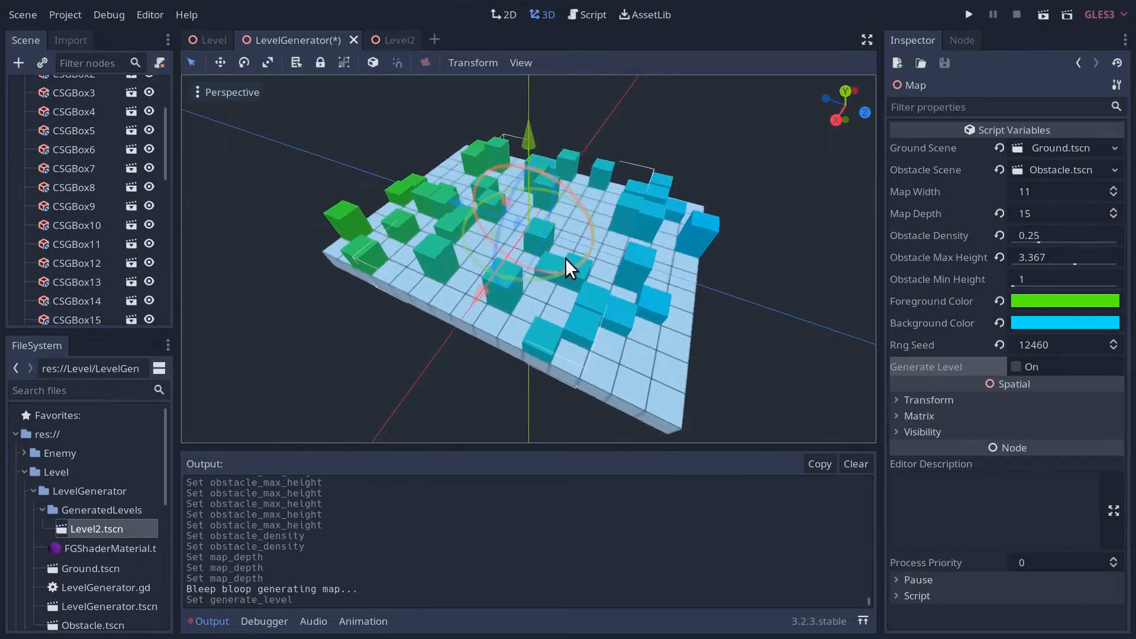
{"action": "mouse_move", "coordinate": [282, 396]}
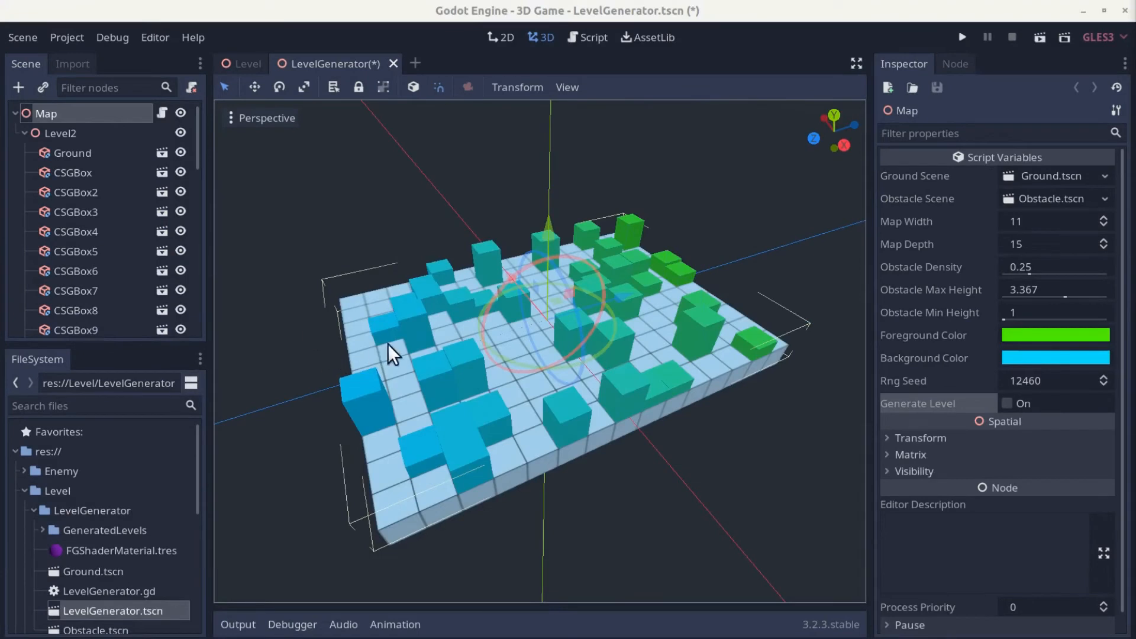
{"action": "right_click", "coordinate": [60, 133]}
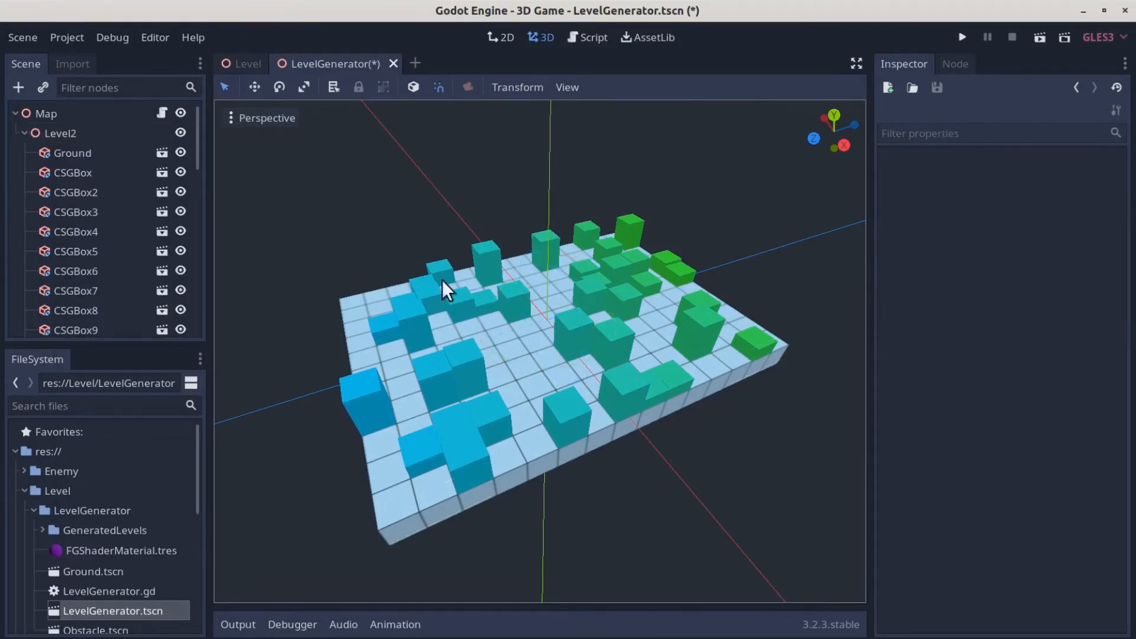
{"action": "left_click", "coordinate": [46, 114]}
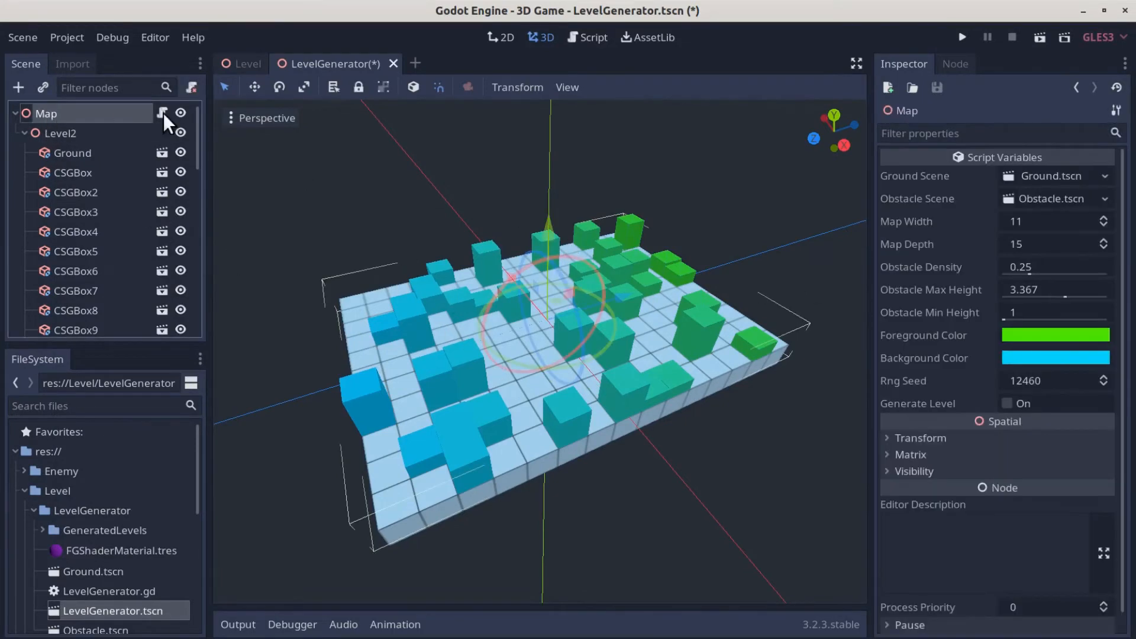
{"action": "left_click", "coordinate": [587, 36]}
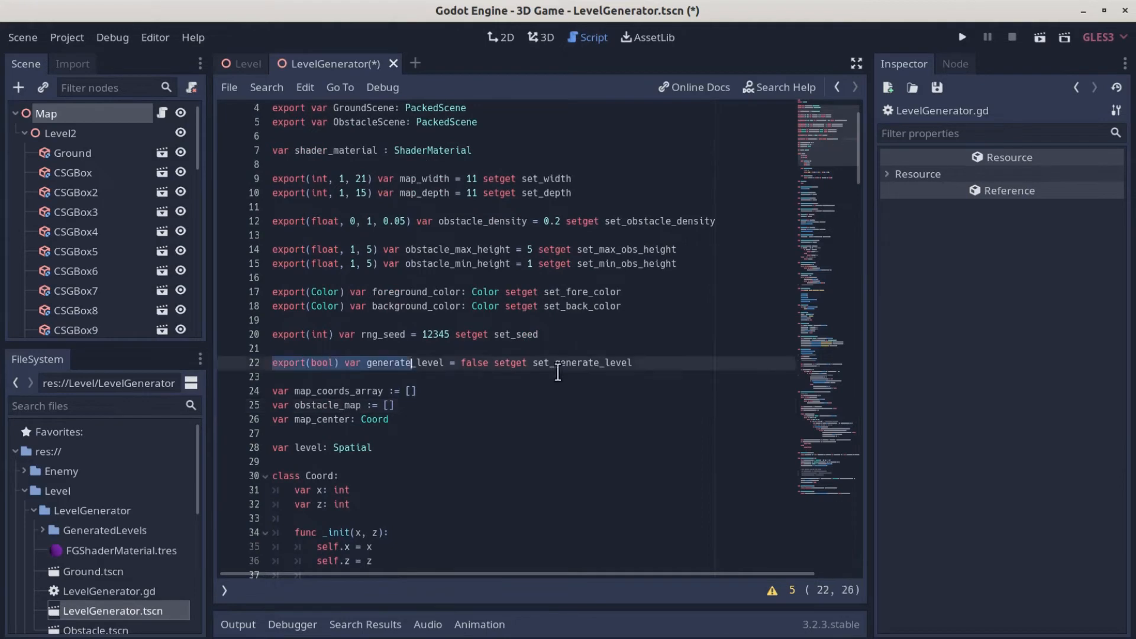
Add an empty 'func set_save_level(new_val):' header below set_generate_level.
{"action": "left_click", "coordinate": [634, 363]}
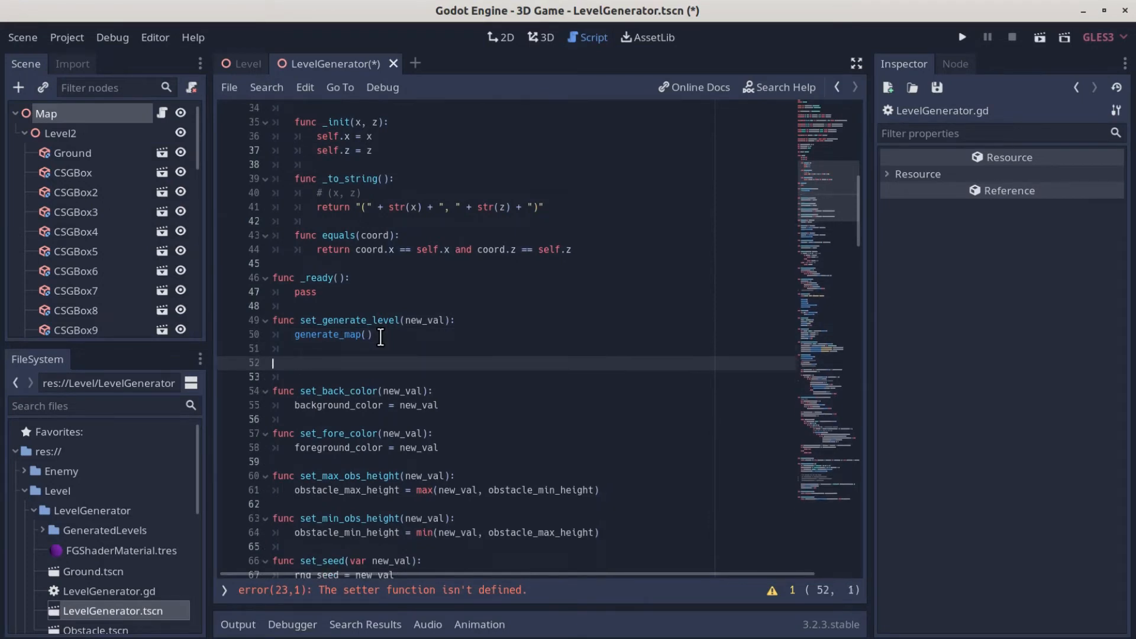
{"action": "type", "text": "func set_save_level"}
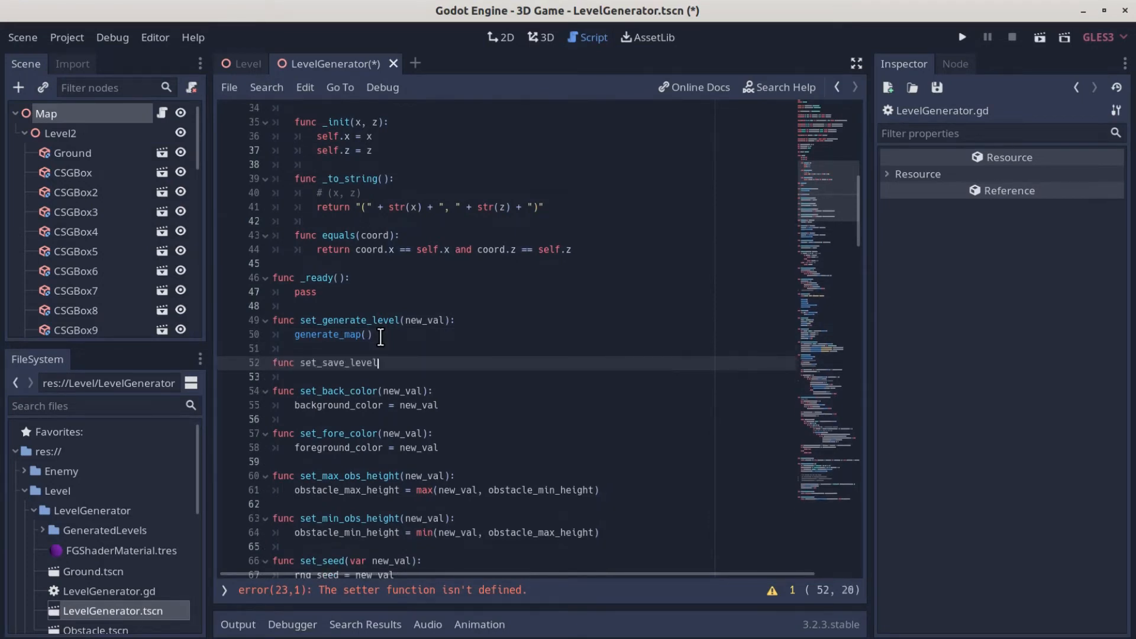
{"action": "type", "text": "(s)"}
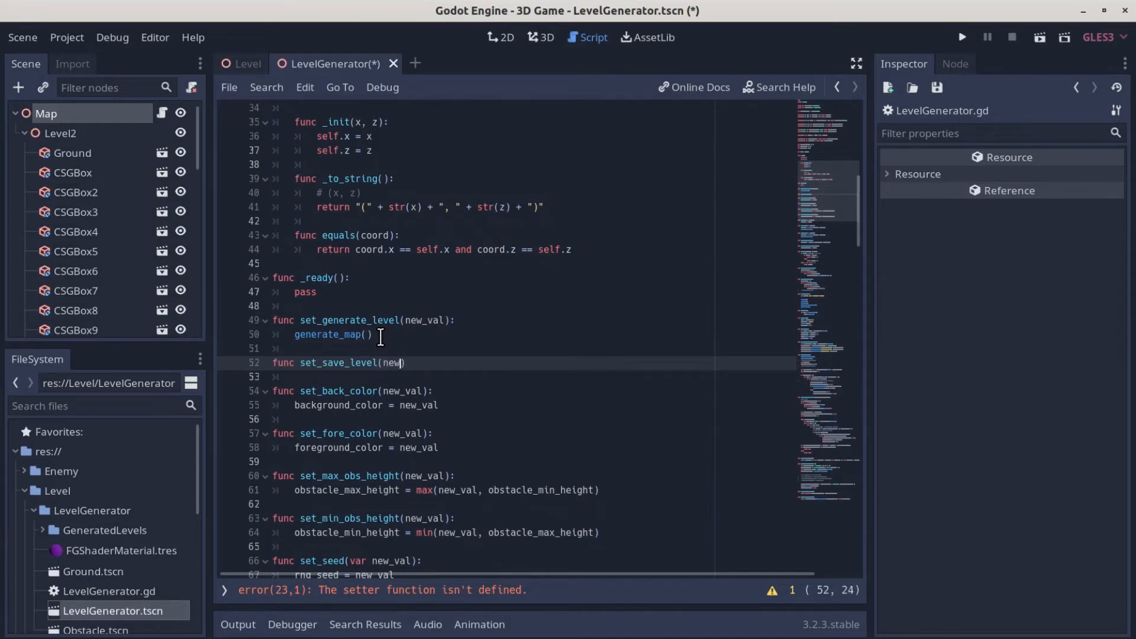
{"action": "type", "text": "_val):"}
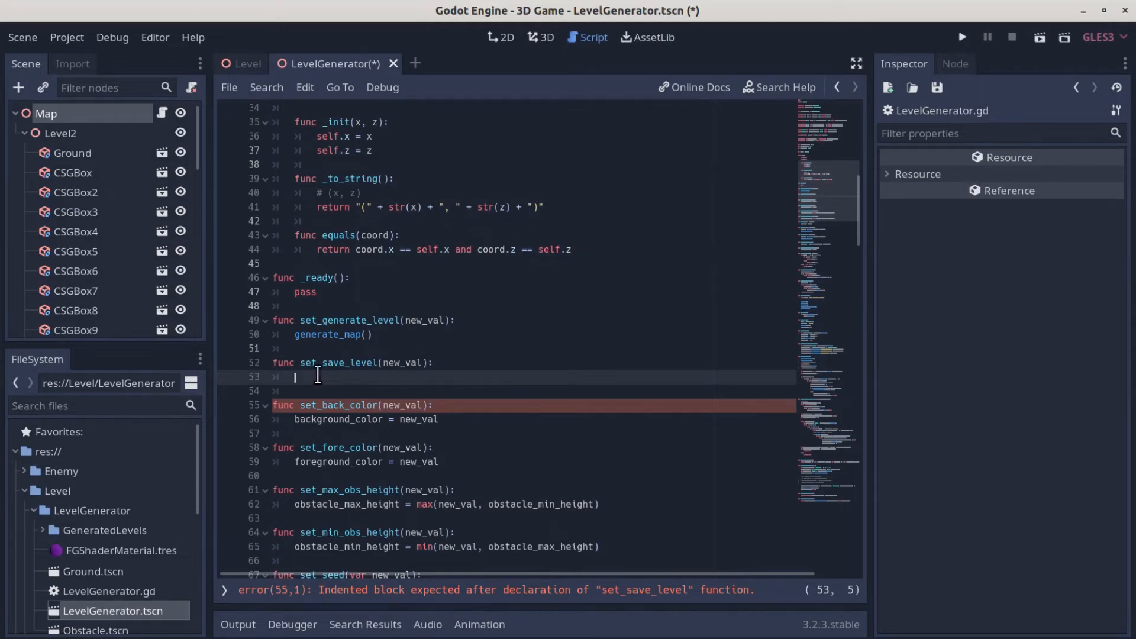
Create a PackedScene.new() as packed_scene and pack the level into it.
{"action": "type", "text": "var backed_"}
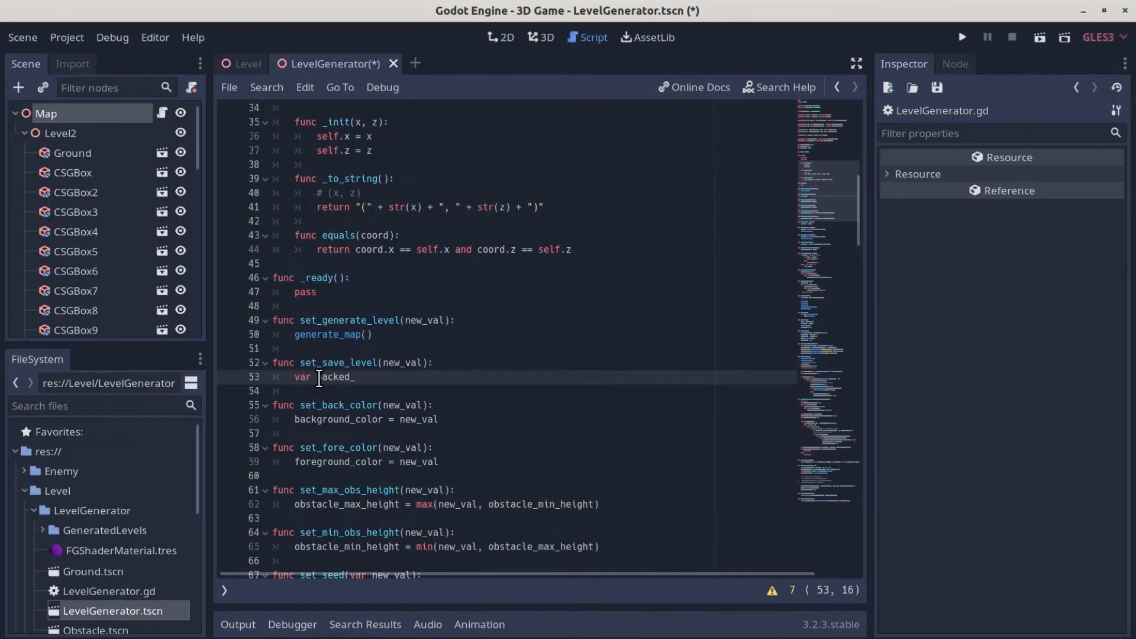
{"action": "type", "text": "scene = Packed"}
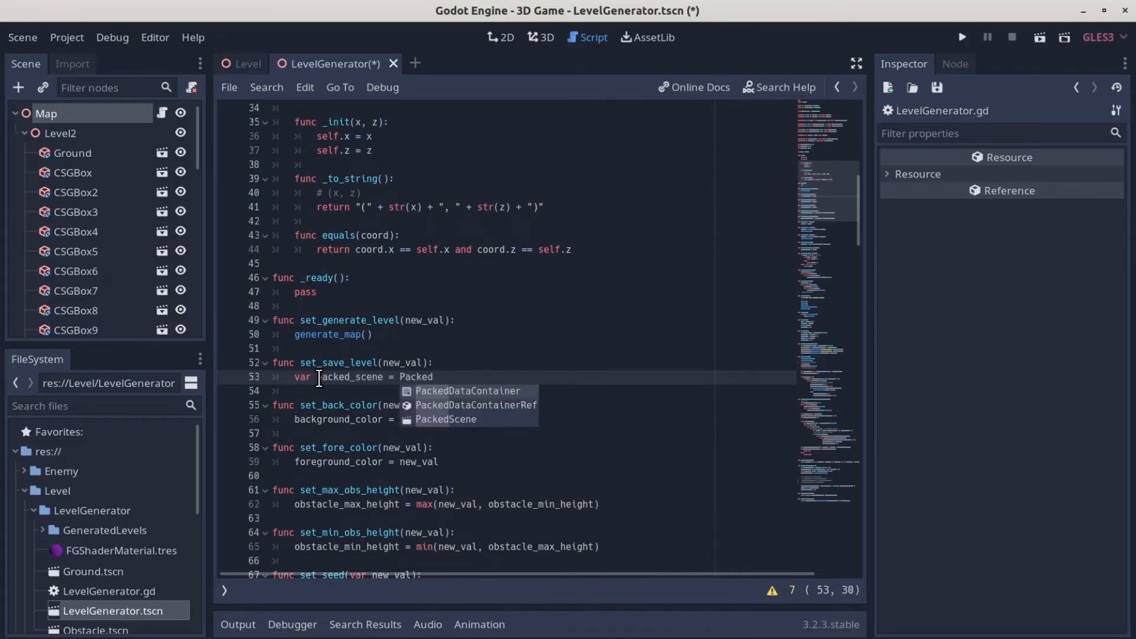
{"action": "left_click", "coordinate": [445, 419]}
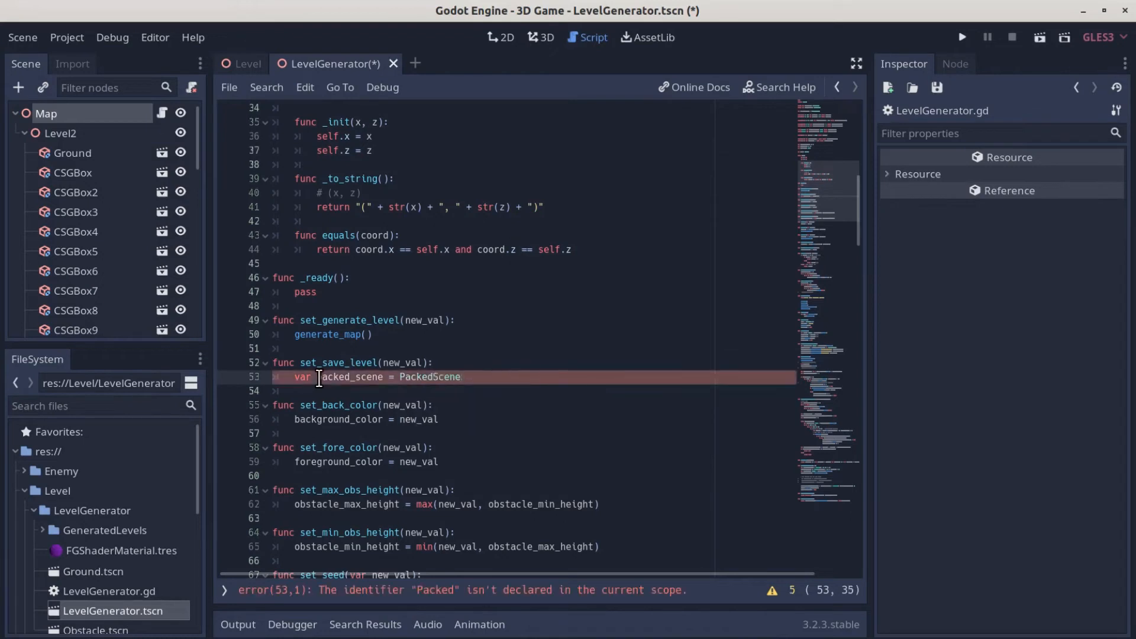
{"action": "type", "text": ".new()"}
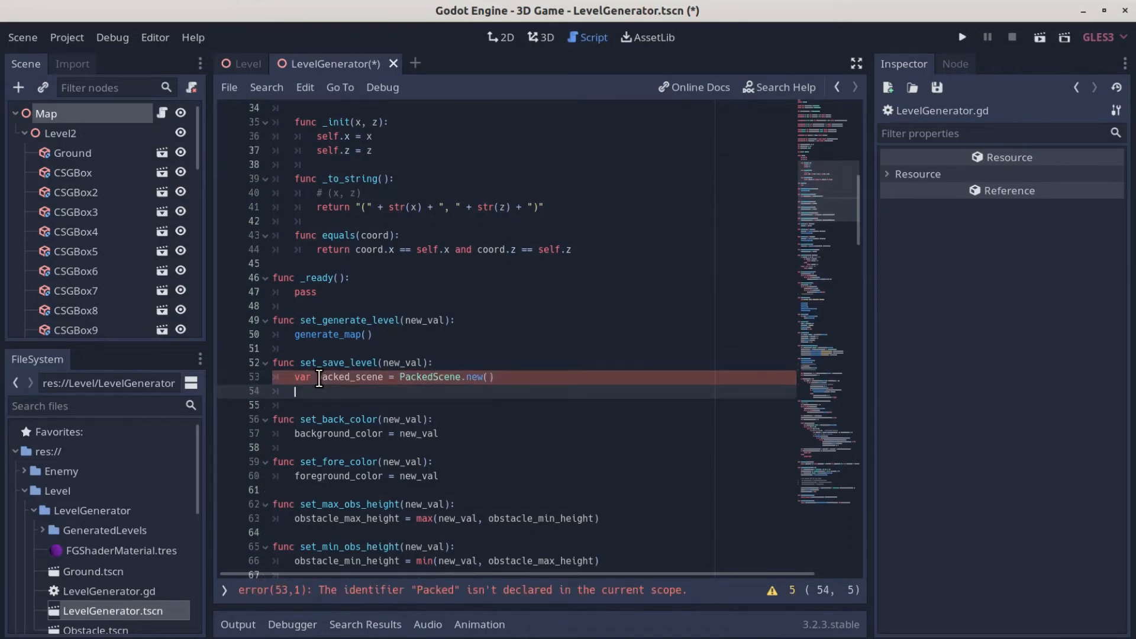
{"action": "type", "text": "p"}
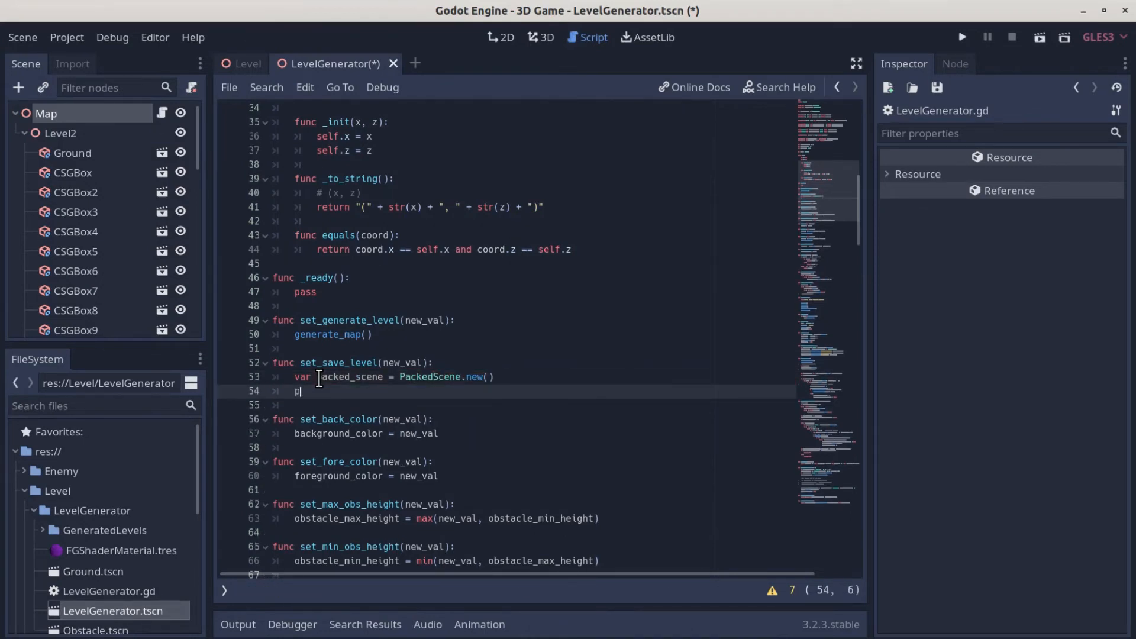
{"action": "type", "text": "acked_scene"}
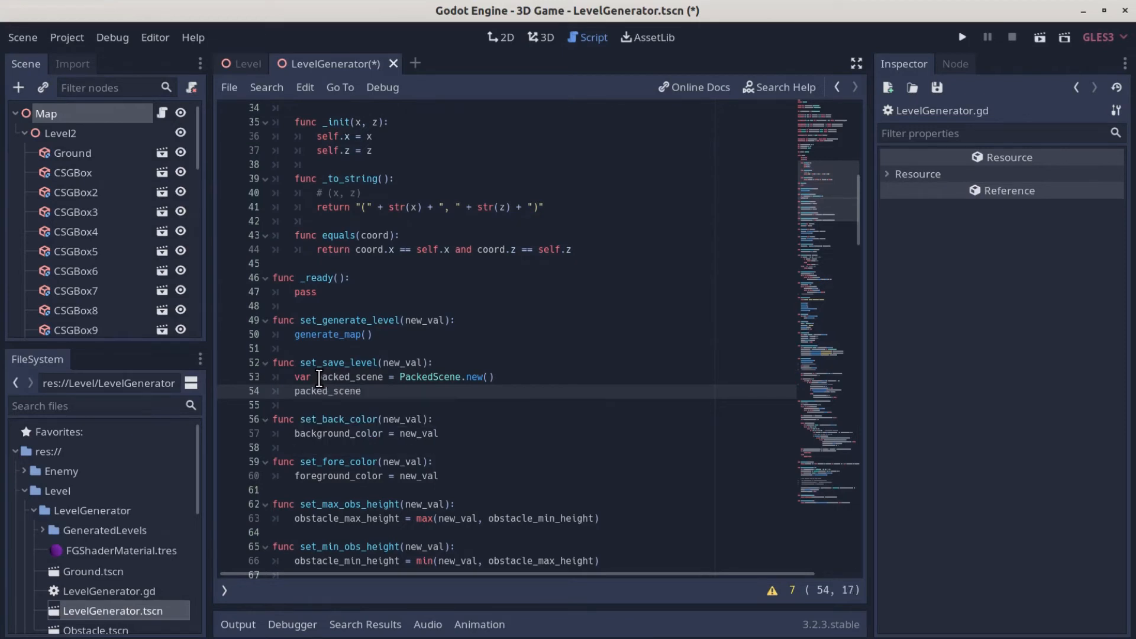
{"action": "type", "text": ".pack(lev"}
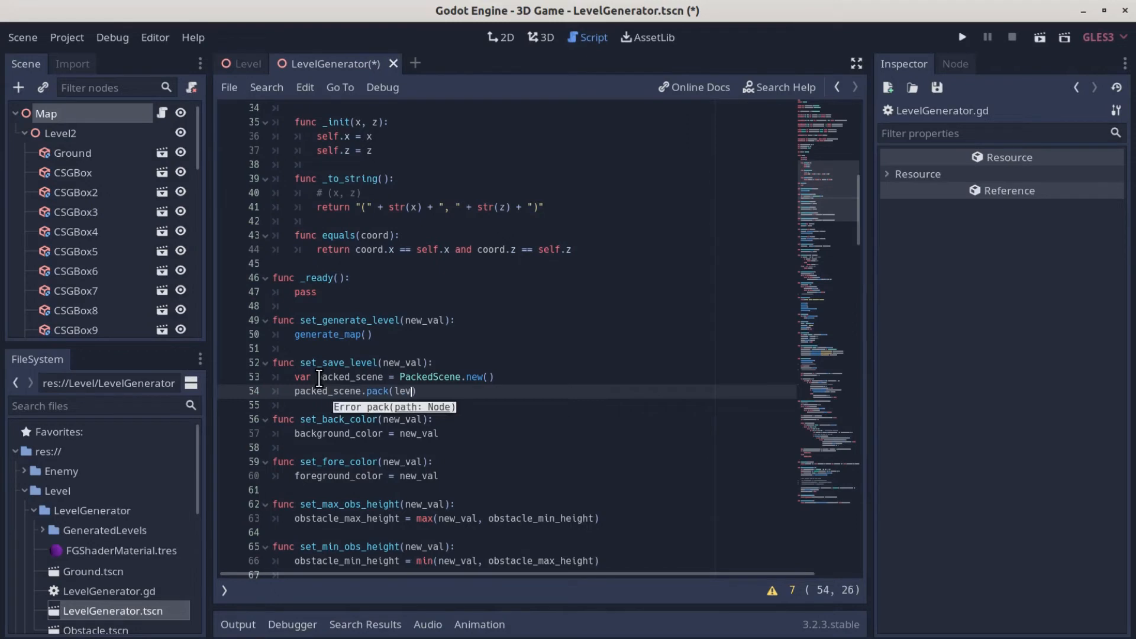
{"action": "type", "text": "el"}
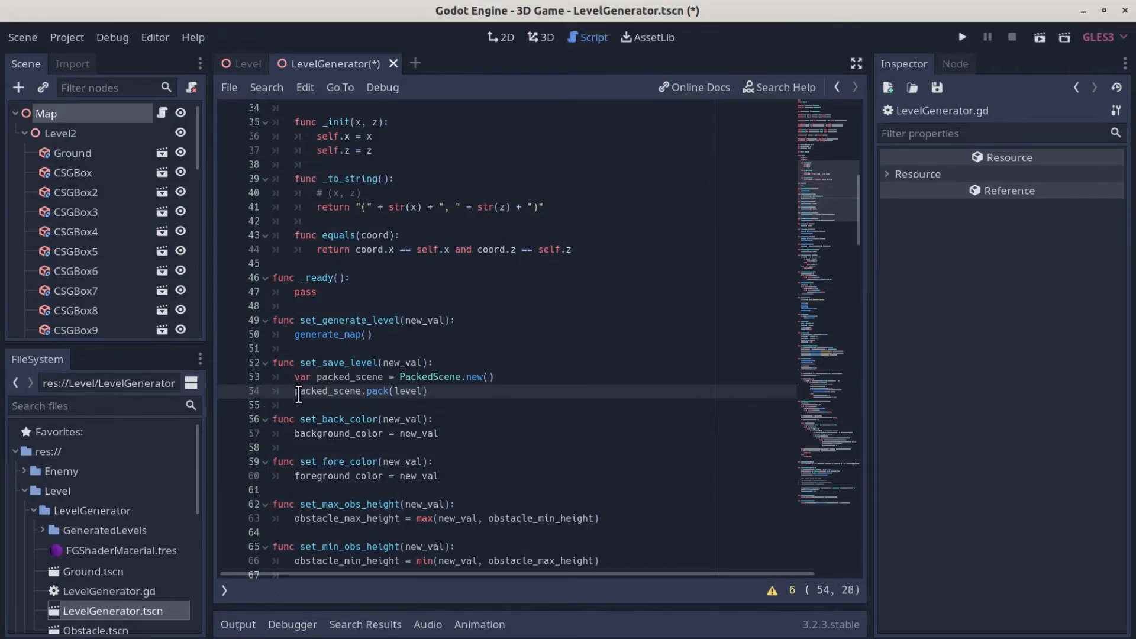
Set scene_resource_path to res://Level/LevelGenerator/GeneratedLevels/Level2.tscn.
{"action": "left_click", "coordinate": [431, 392]}
{"action": "type", "text": "var s"}
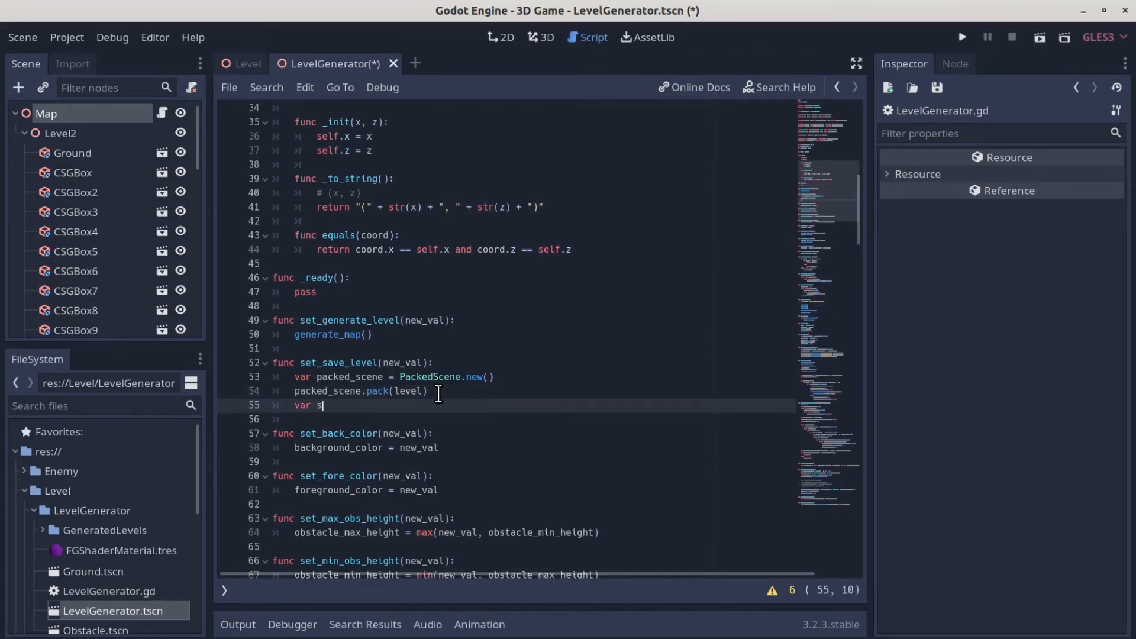
{"action": "type", "text": "cene_r"}
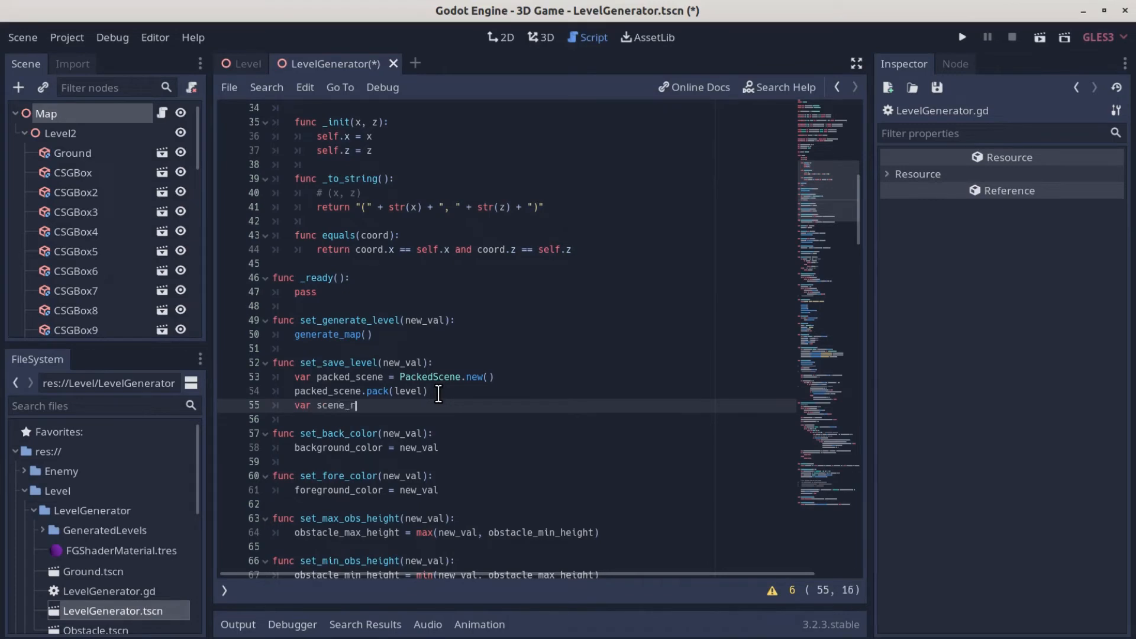
{"action": "type", "text": "esource_path ="}
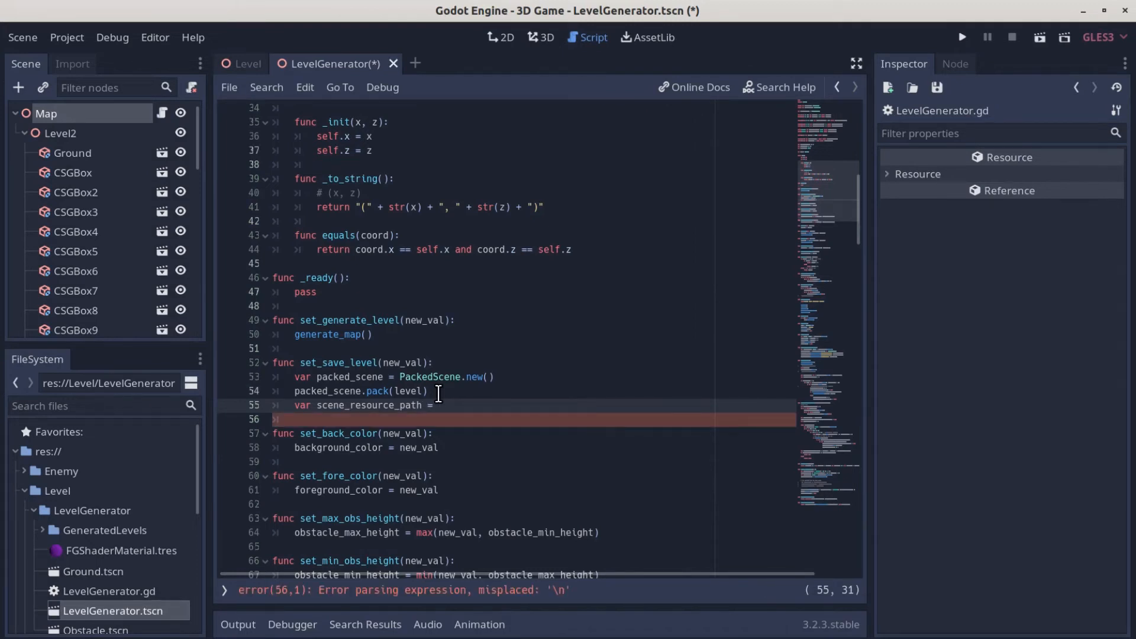
{"action": "type", "text": "\"\""}
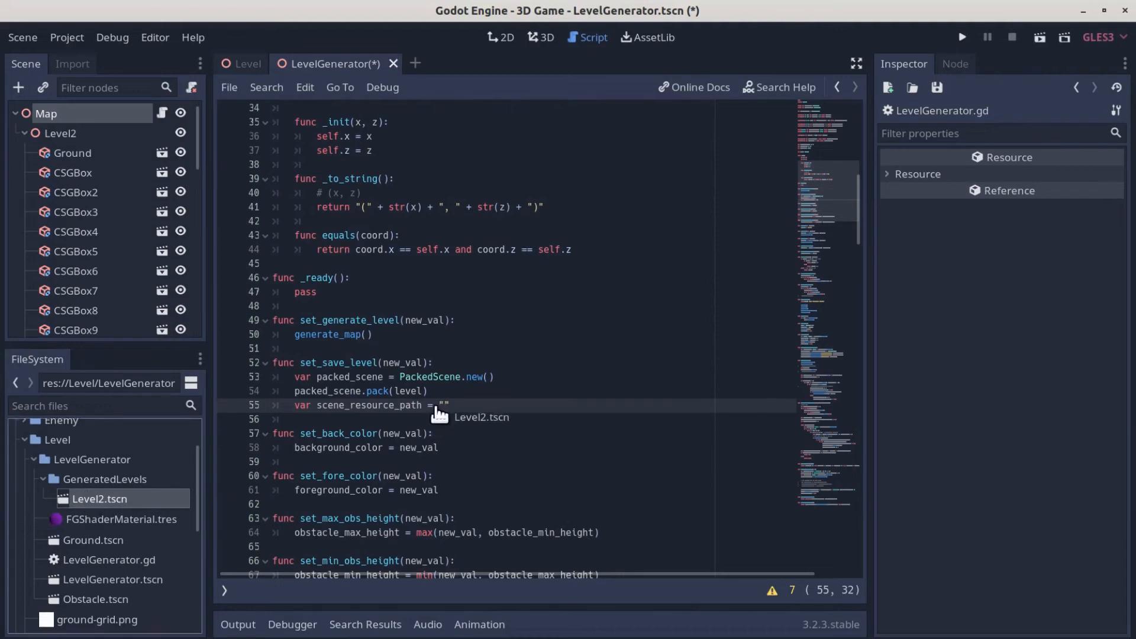
{"action": "type", "text": "res://Level/LevelGenerator/GeneratedLevels/Level2.tscn"}
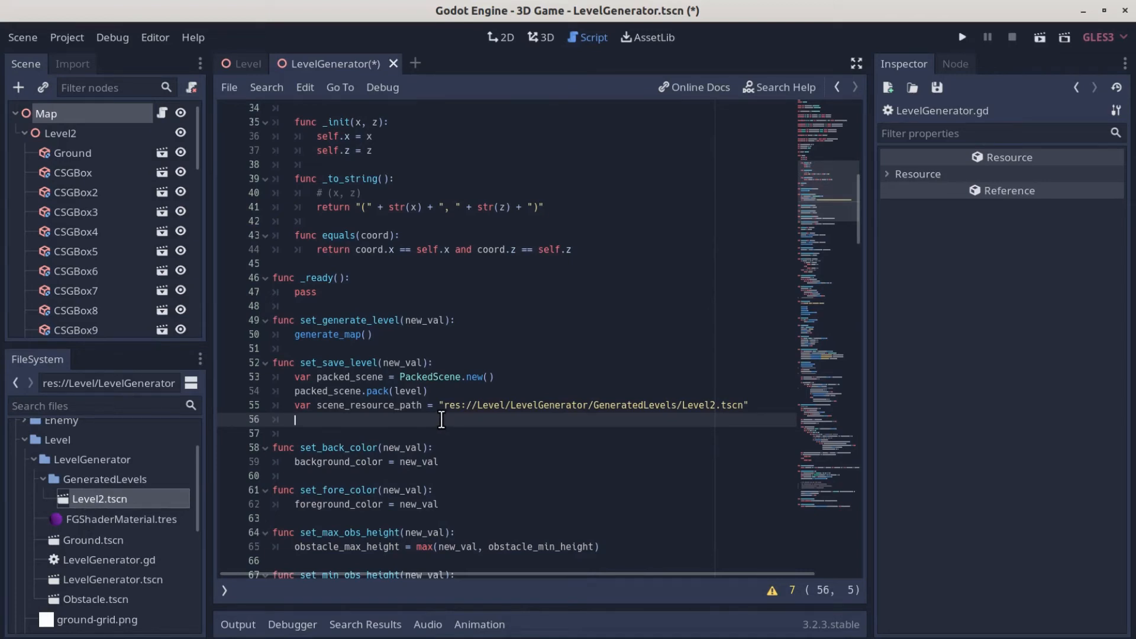
Call ResourceSaver.save(scene_resource_path, packed_scene) and show the output log.
{"action": "type", "text": "Resource"}
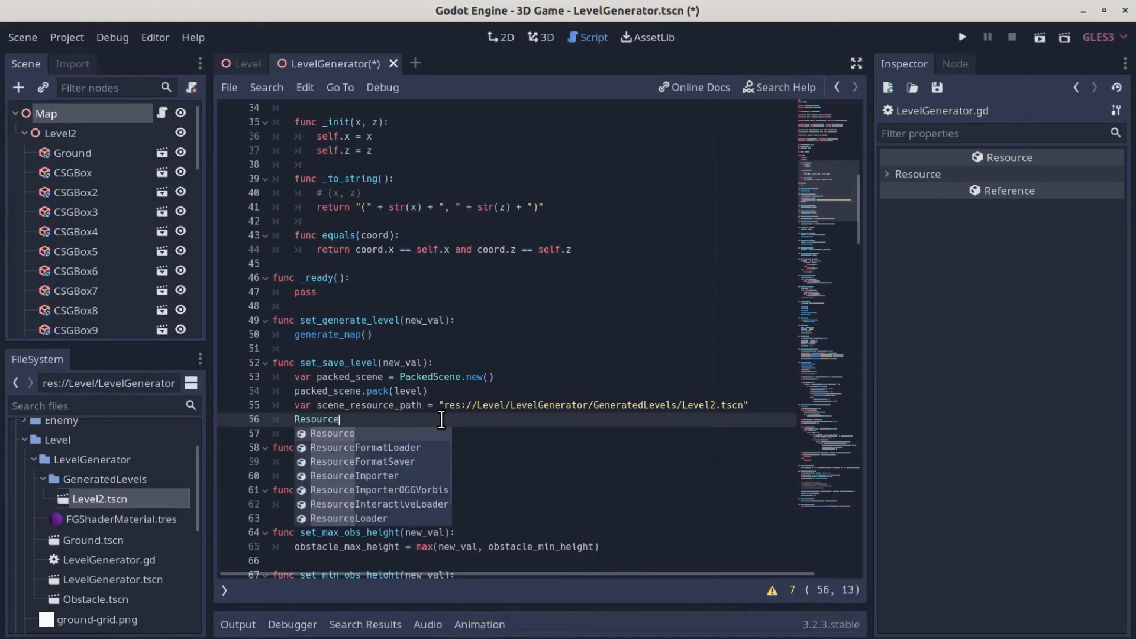
{"action": "type", "text": "Saver"}
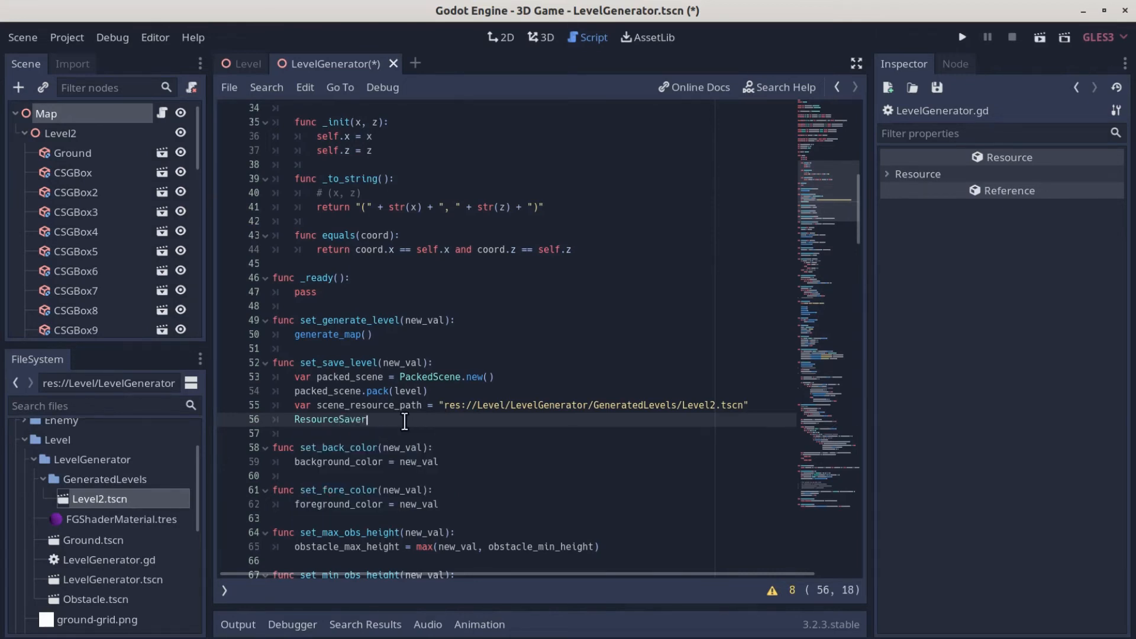
{"action": "type", "text": ".save("}
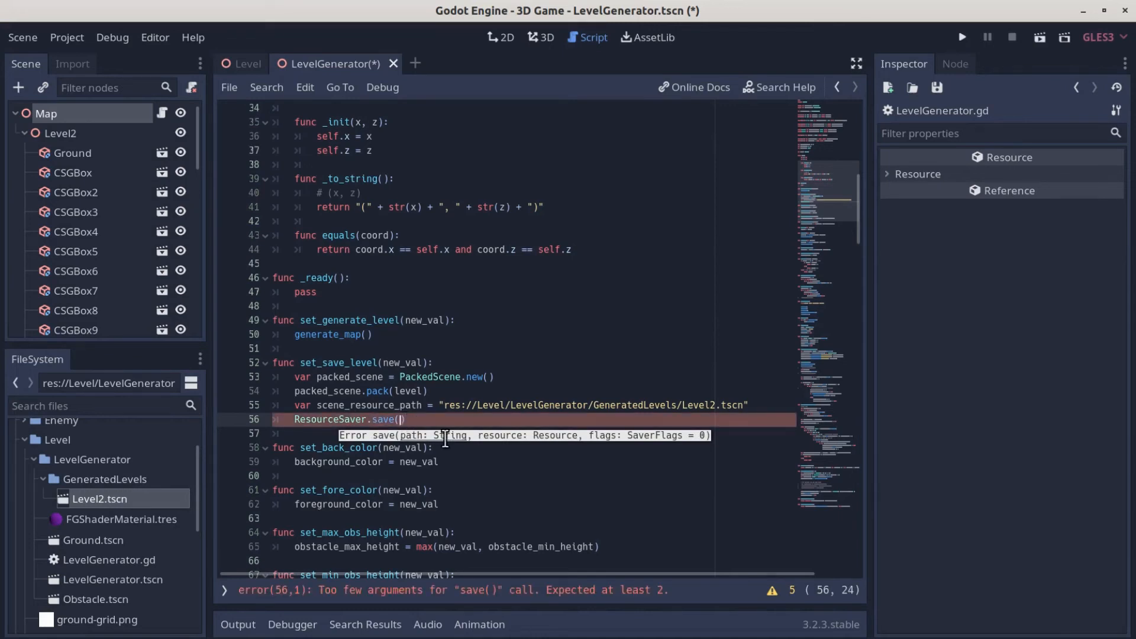
{"action": "mouse_move", "coordinate": [401, 401]}
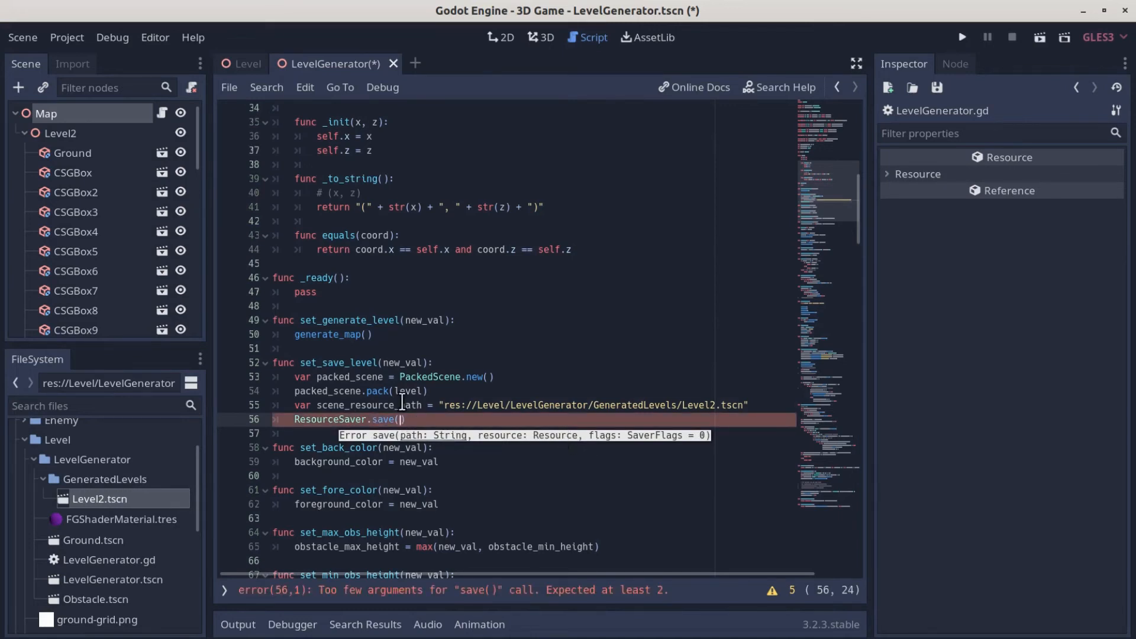
{"action": "type", "text": "scene_resource_path"}
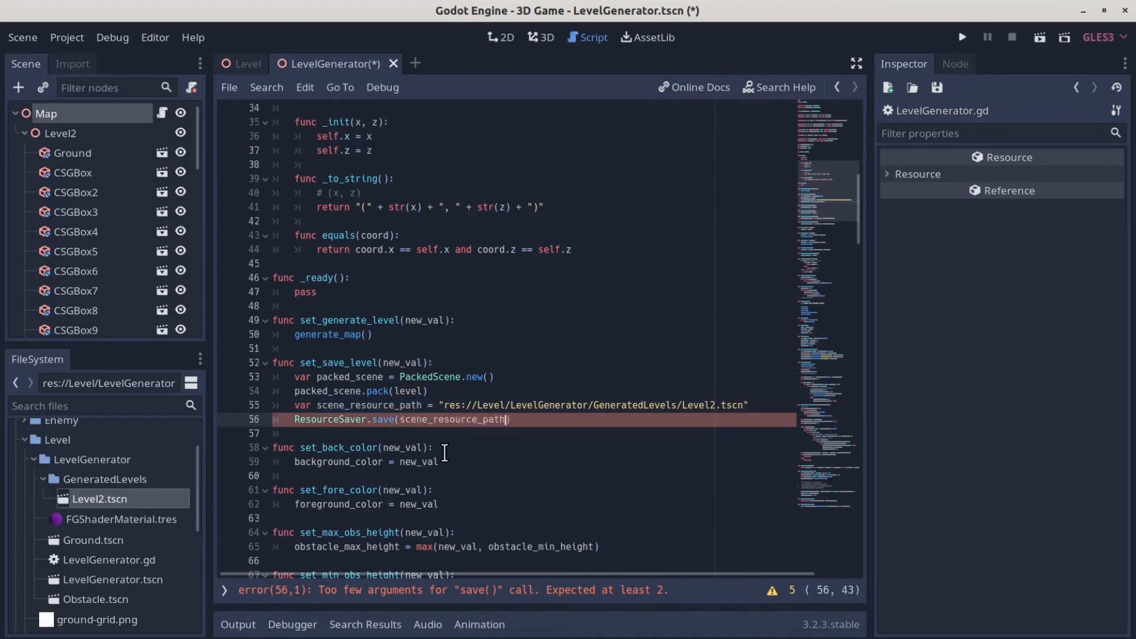
{"action": "type", "text": ","}
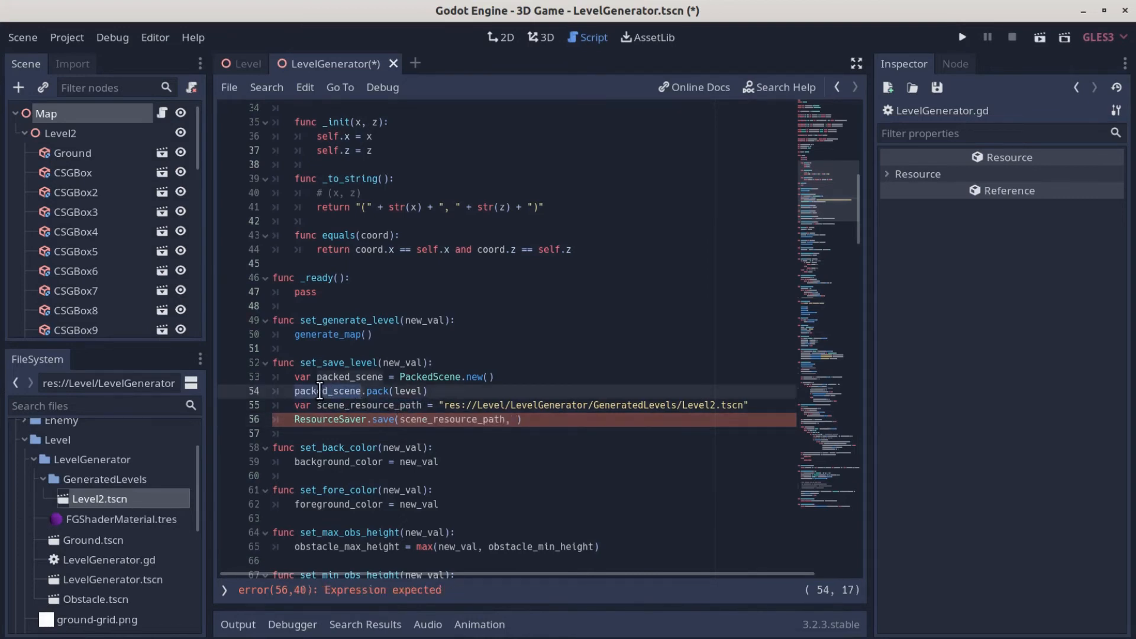
{"action": "type", "text": "packed_scene"}
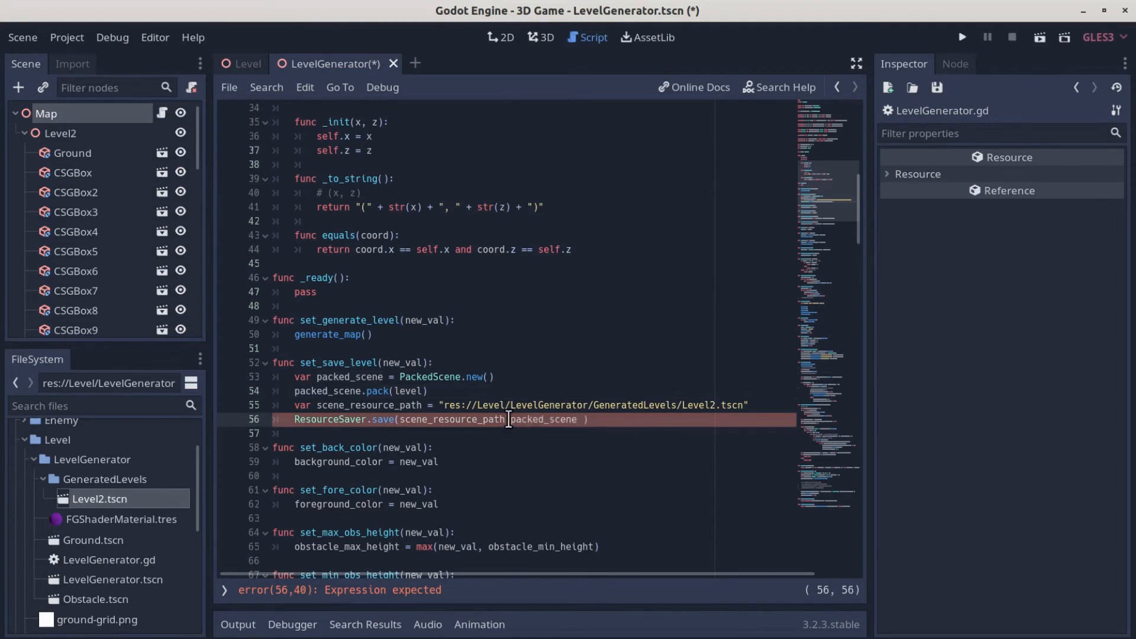
{"action": "mouse_move", "coordinate": [529, 423]}
{"action": "type", "text": ","}
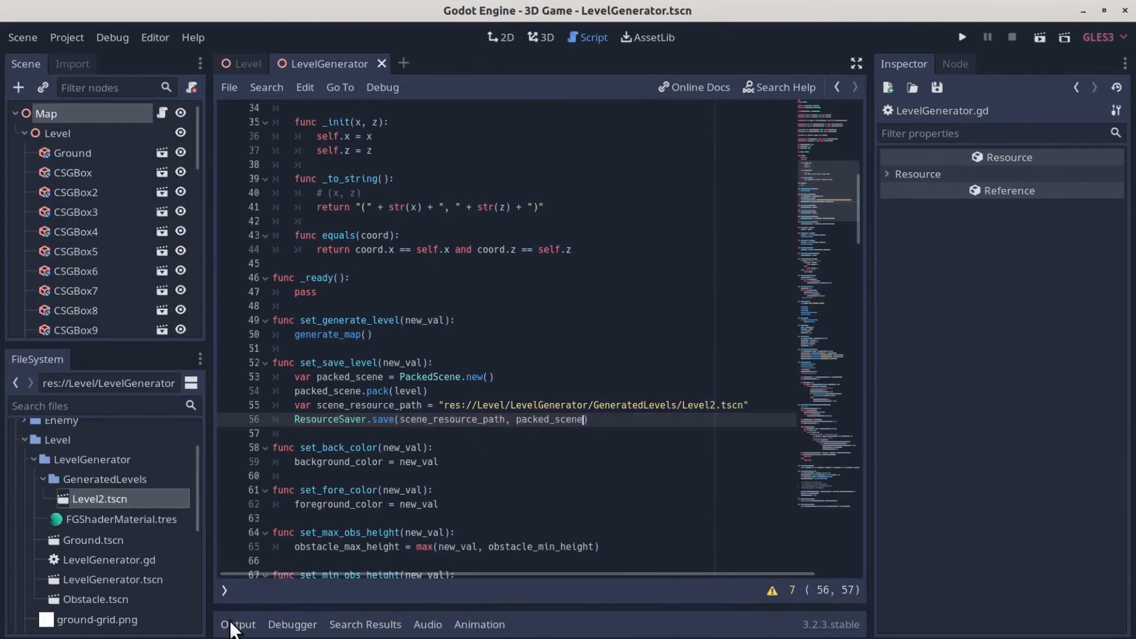
{"action": "left_click", "coordinate": [237, 624]}
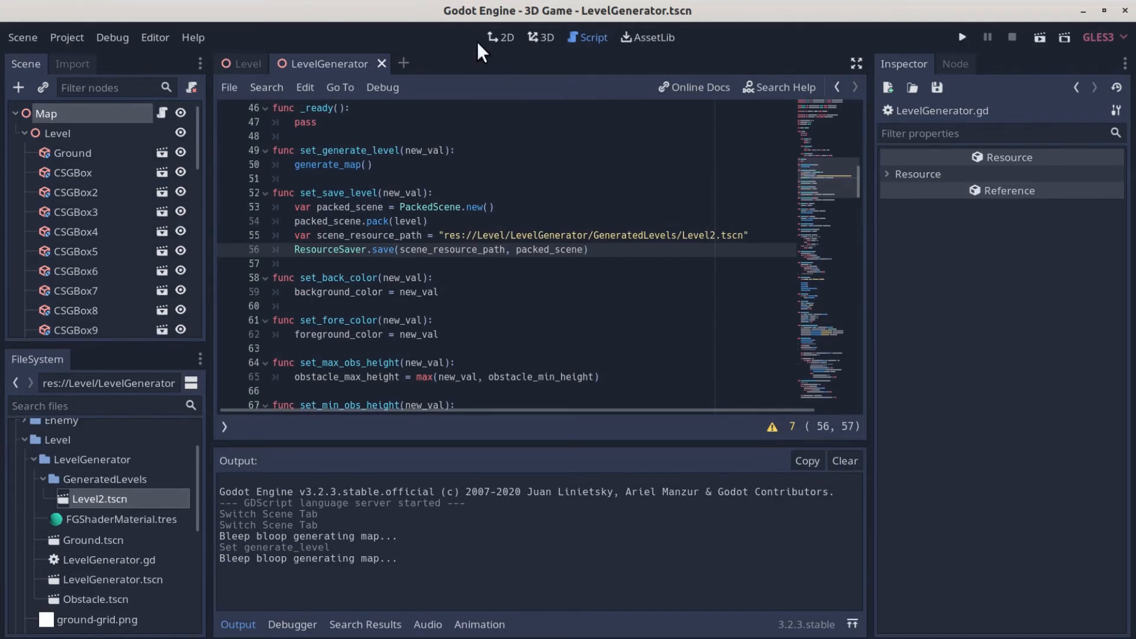
Tick Save Level on Map, see is_a_parent_of errors, and return to the script.
{"action": "left_click", "coordinate": [540, 37]}
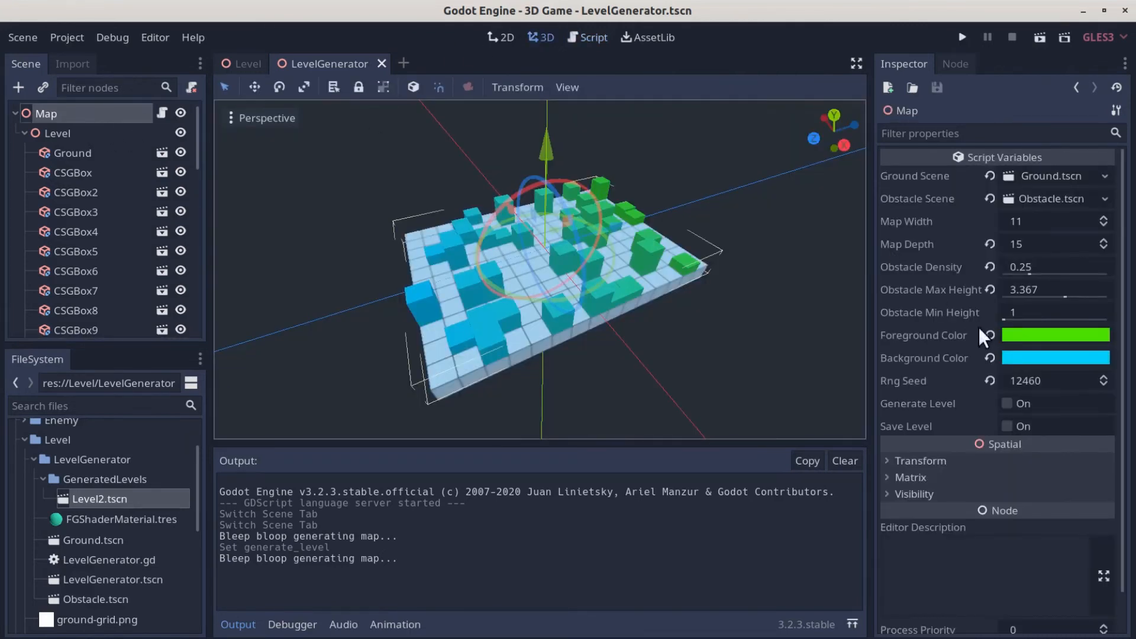
{"action": "mouse_move", "coordinate": [1029, 438]}
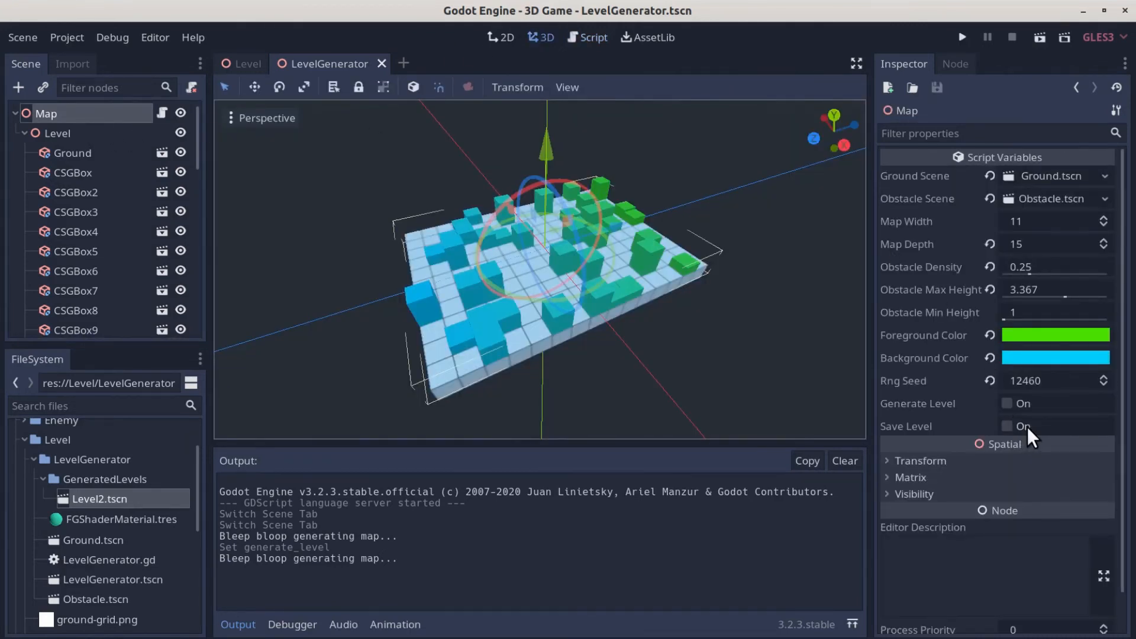
{"action": "left_click", "coordinate": [1006, 426]}
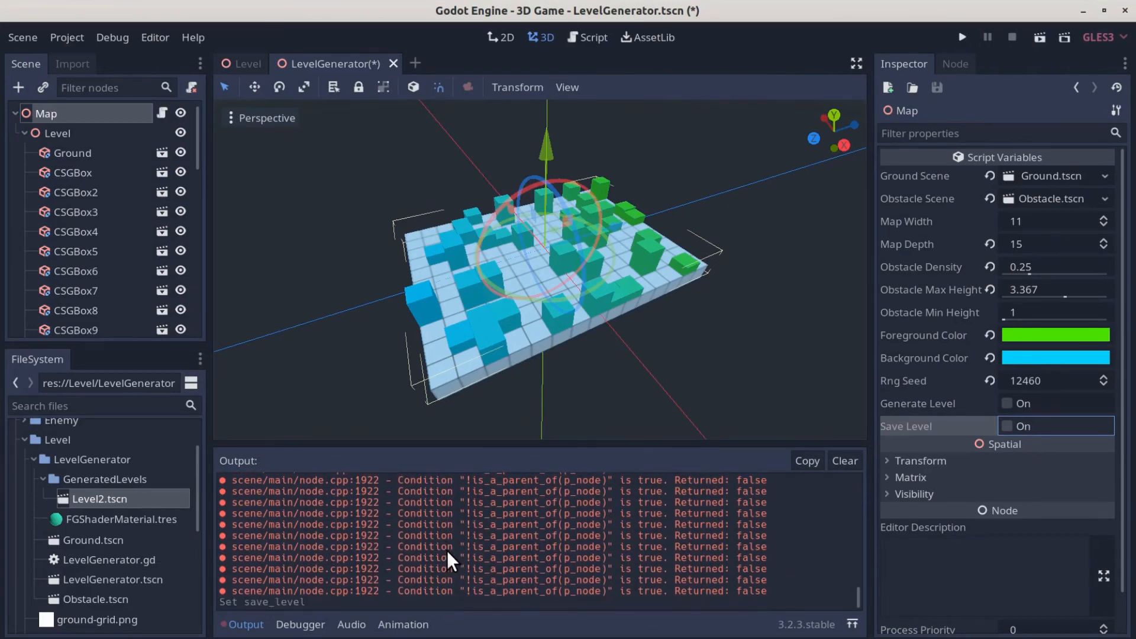
{"action": "left_click", "coordinate": [592, 36]}
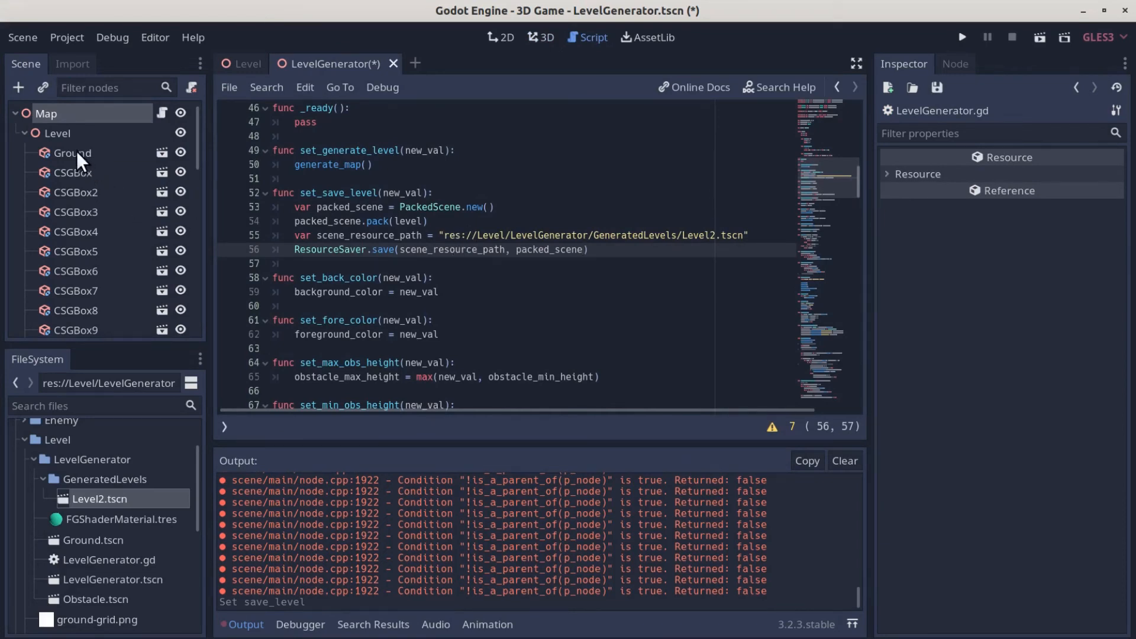
{"action": "mouse_move", "coordinate": [62, 141]}
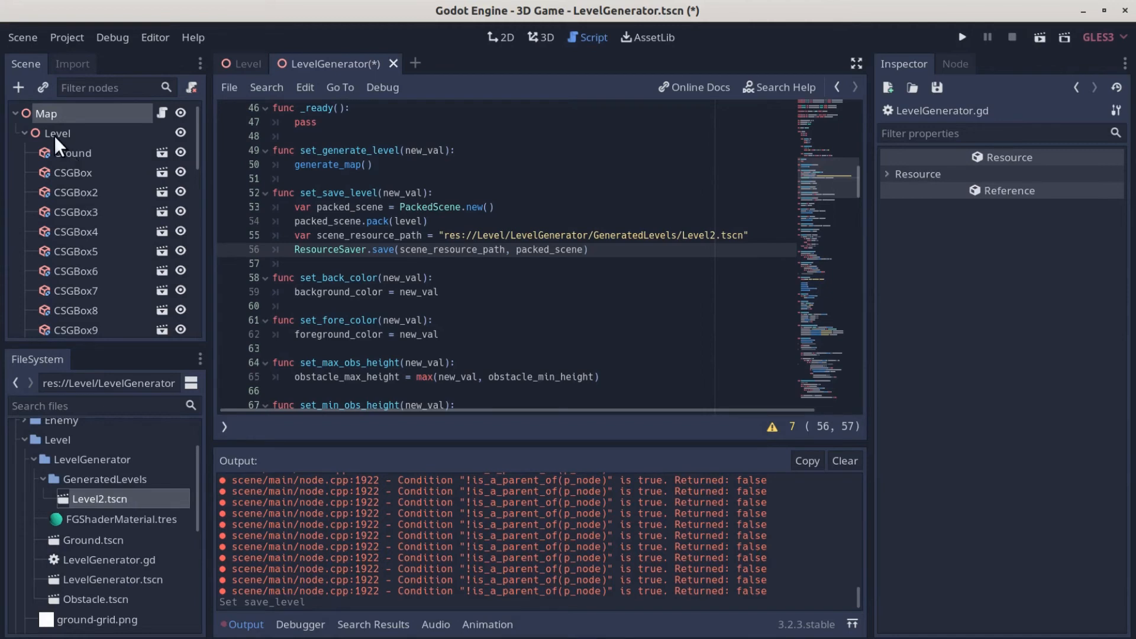
{"action": "mouse_move", "coordinate": [166, 346]}
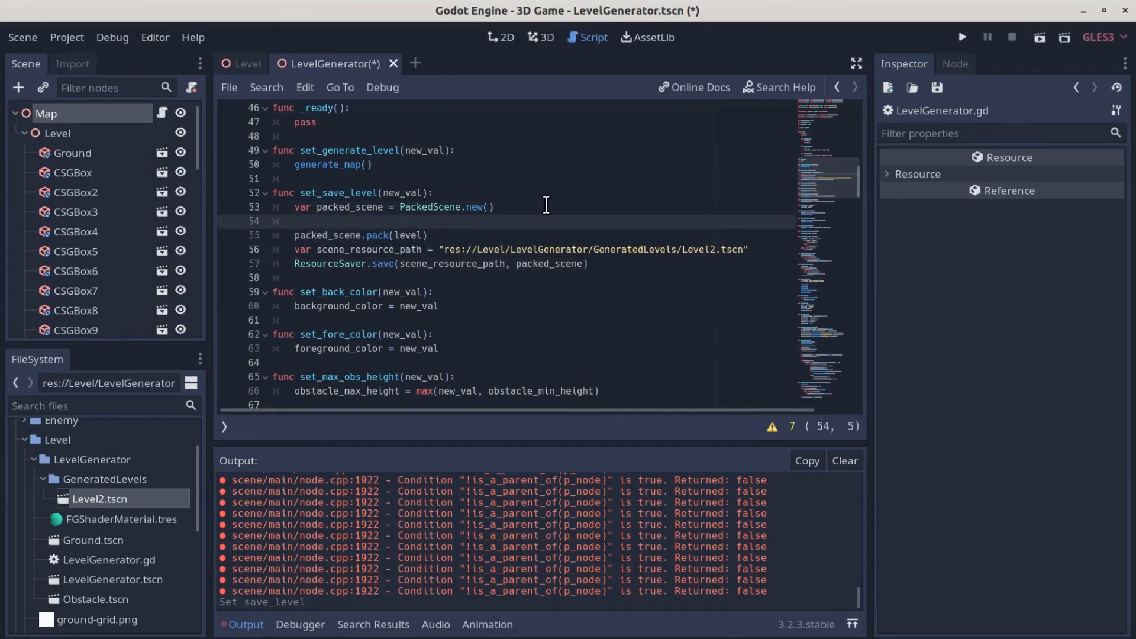
Loop 'for child in level.get_children()' setting each child's owner to level before packing.
{"action": "type", "text": "for child in"}
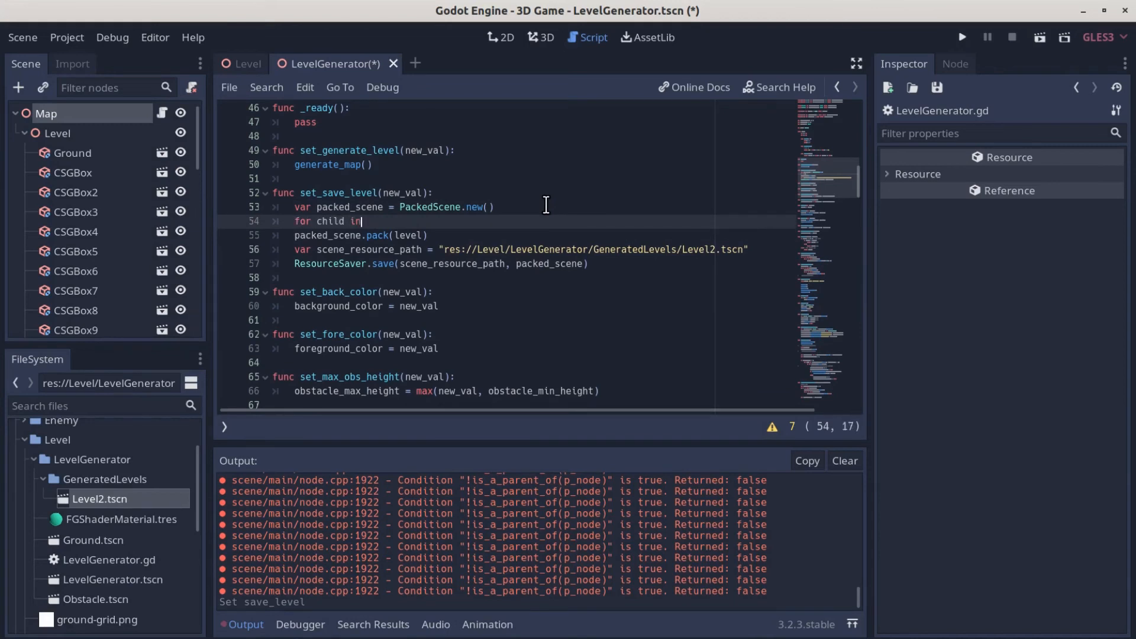
{"action": "type", "text": "level.get_children():"}
{"action": "type", "text": "child.owner = level"}
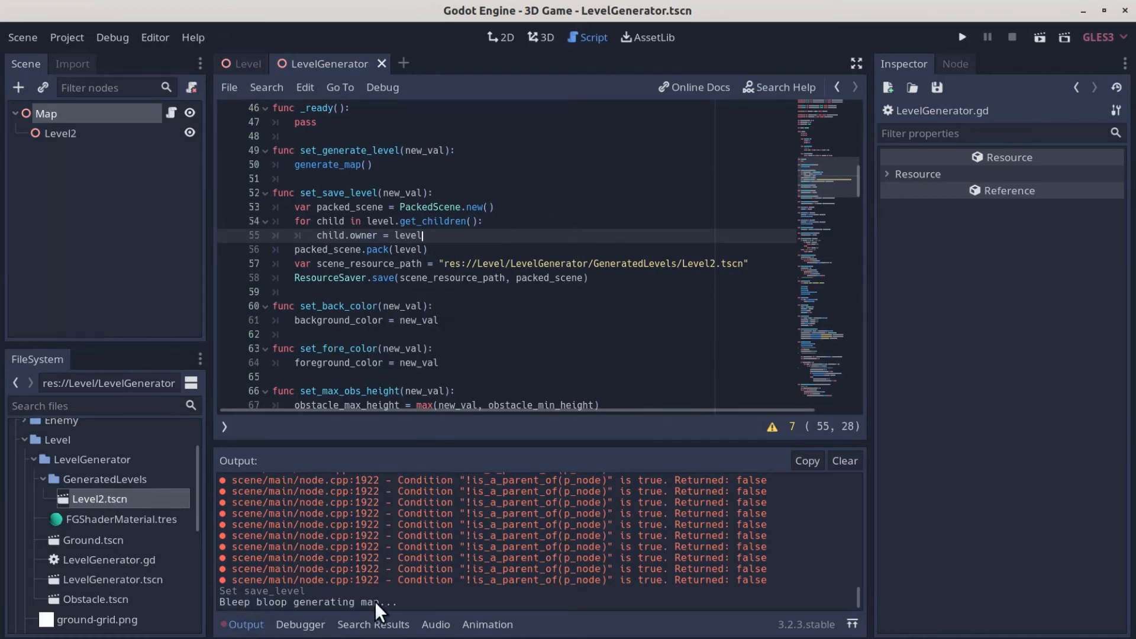
{"action": "mouse_move", "coordinate": [304, 409]}
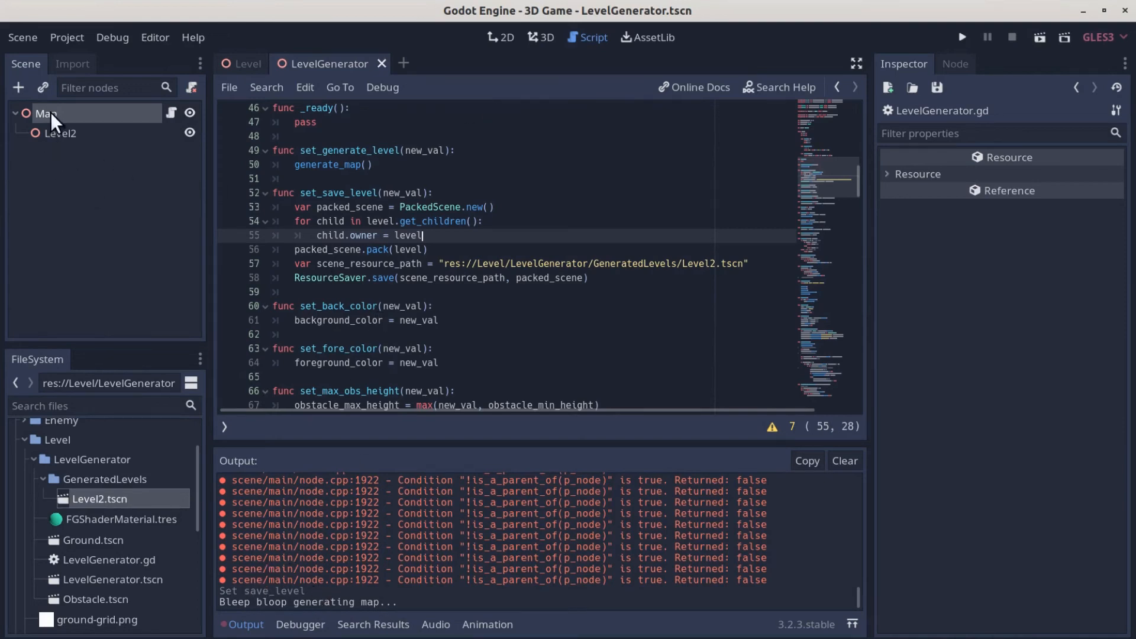
Select Map, generate a new level and trigger Save Level on it.
{"action": "left_click", "coordinate": [540, 37]}
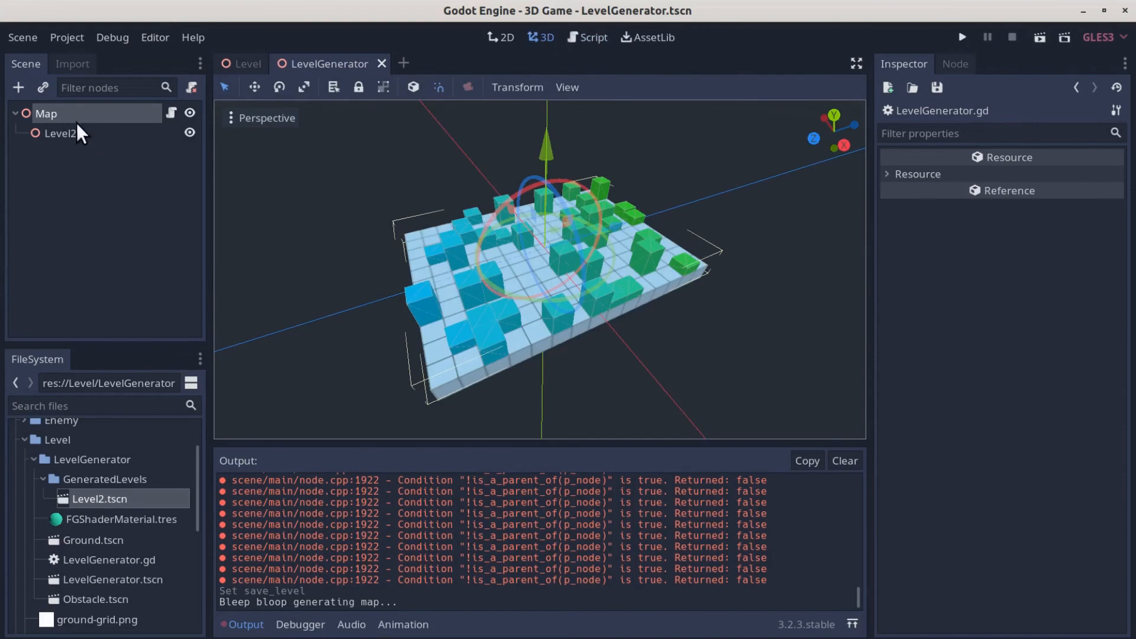
{"action": "left_click", "coordinate": [46, 113]}
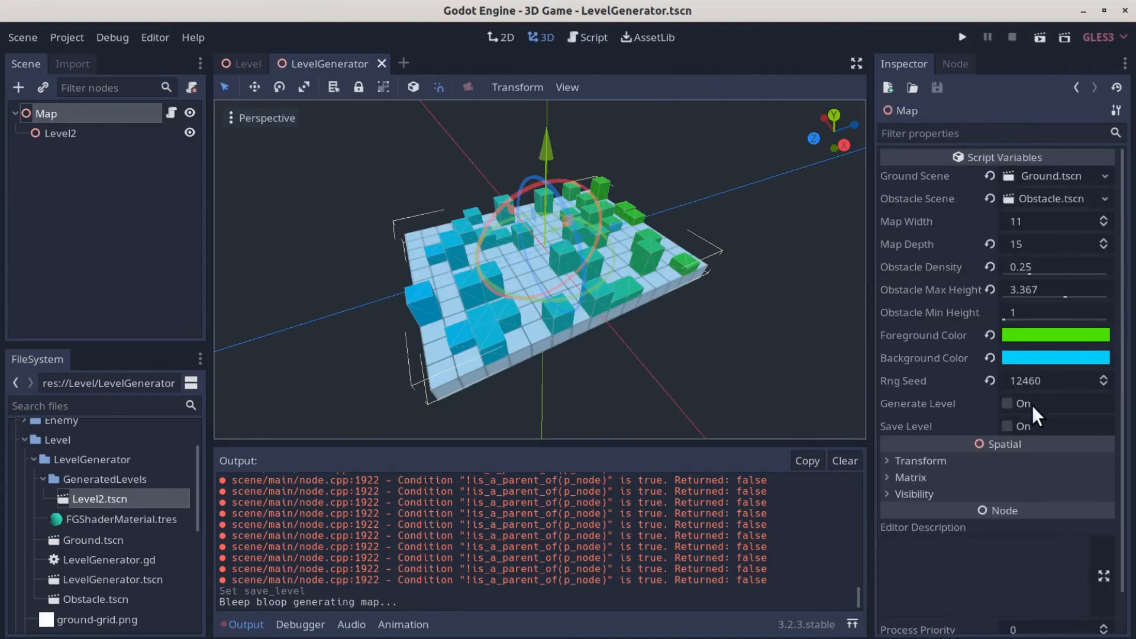
{"action": "left_click", "coordinate": [1006, 404]}
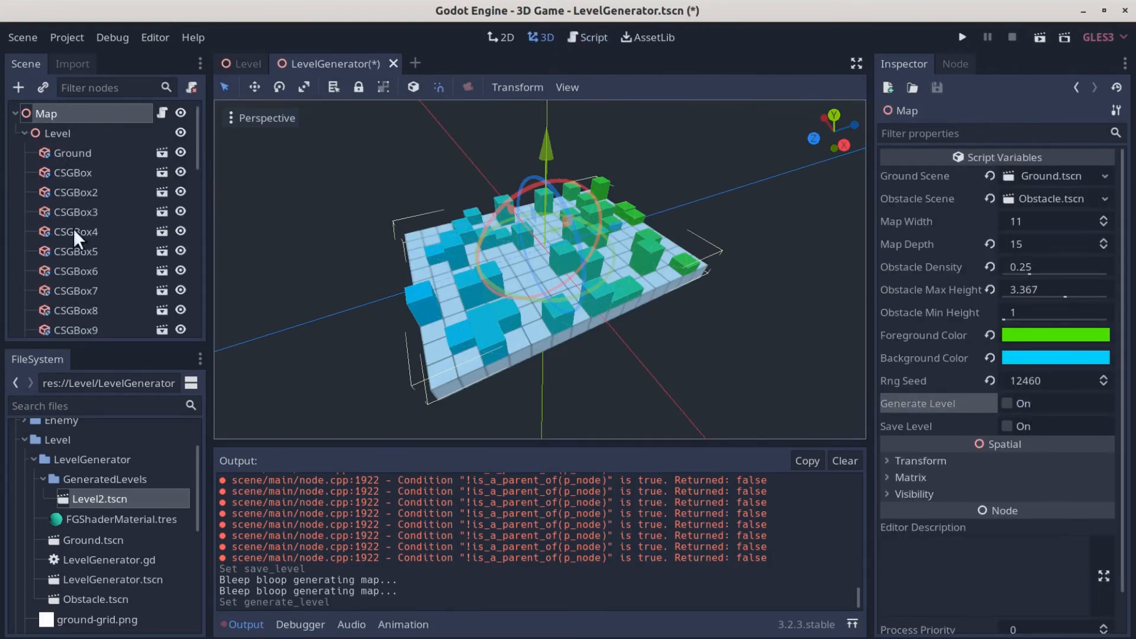
{"action": "mouse_move", "coordinate": [46, 116]}
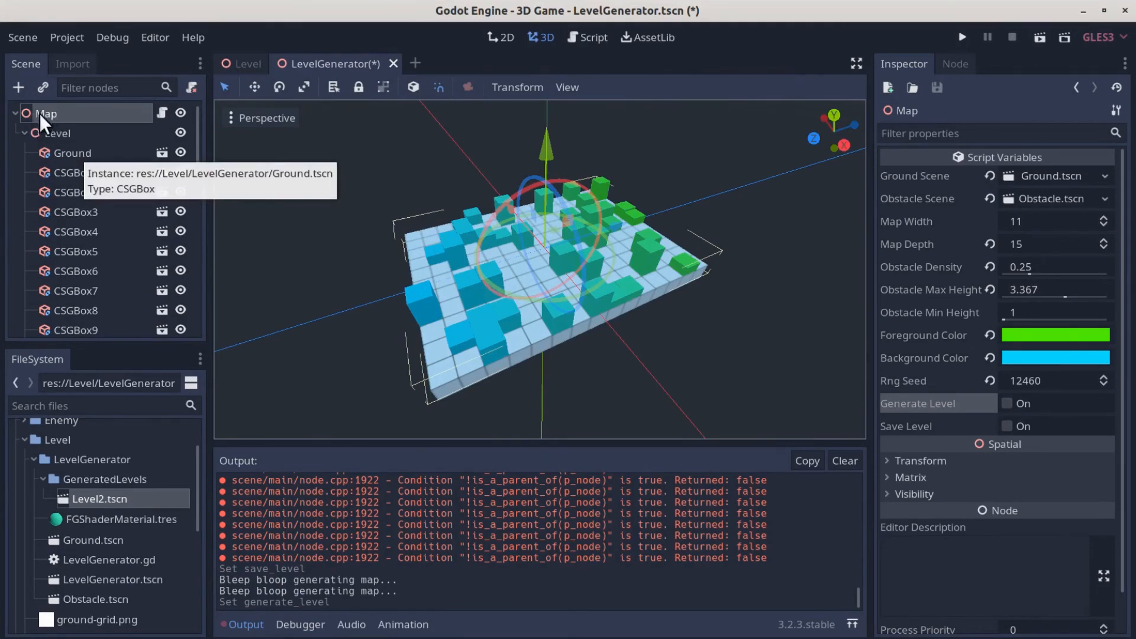
{"action": "mouse_move", "coordinate": [1025, 440]}
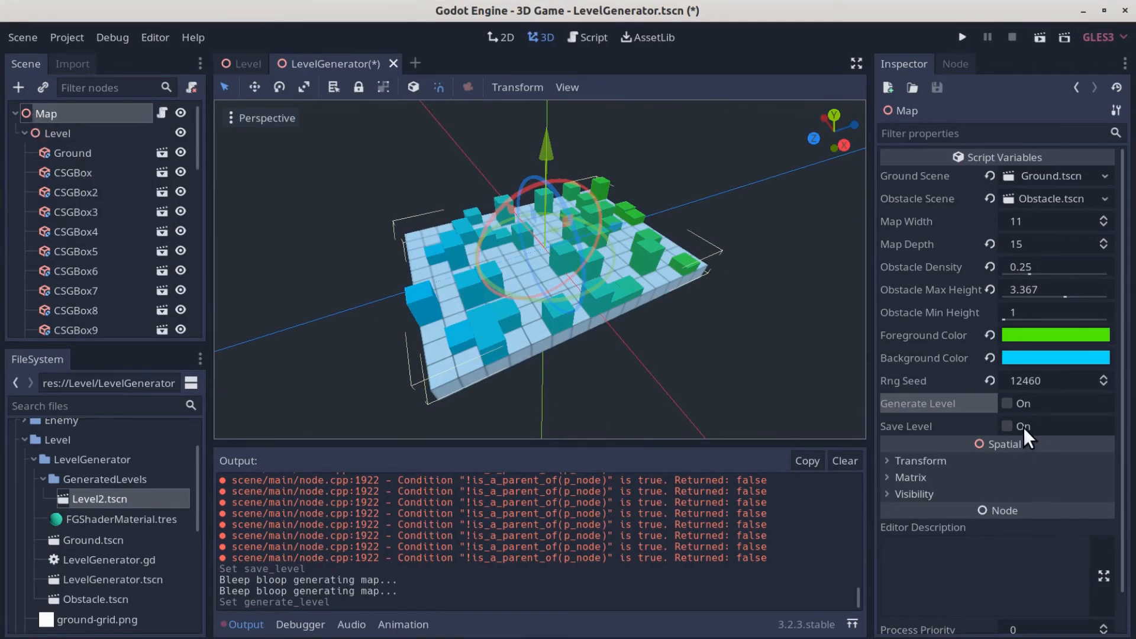
{"action": "left_click", "coordinate": [1008, 426]}
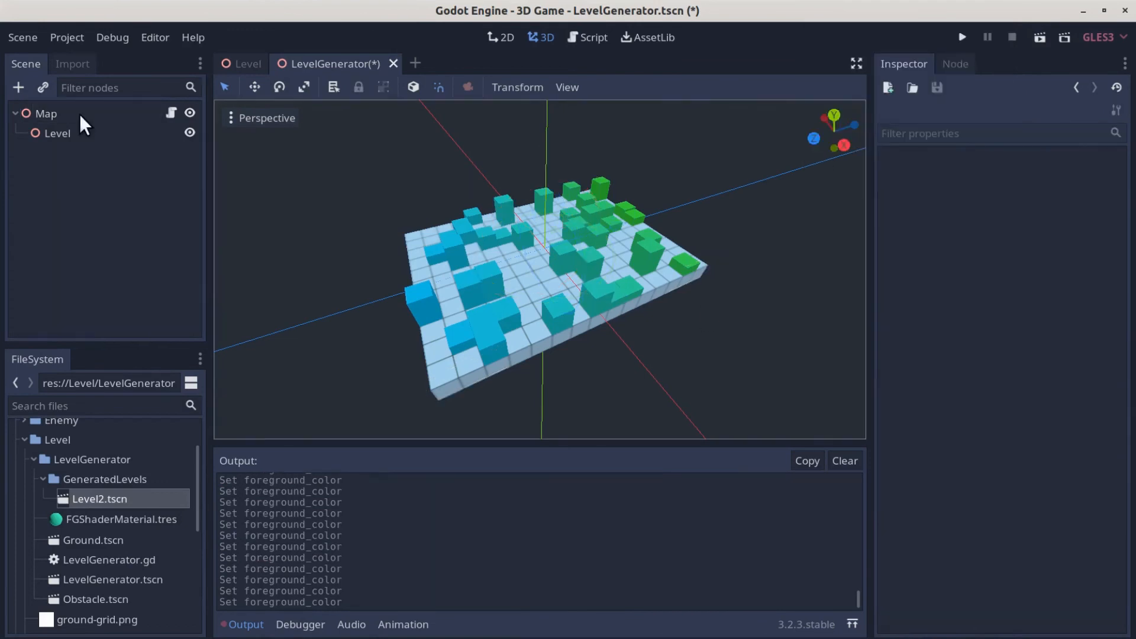
Set Foreground Color to red, regenerate the map as Level2 and save it again.
{"action": "left_click", "coordinate": [45, 113]}
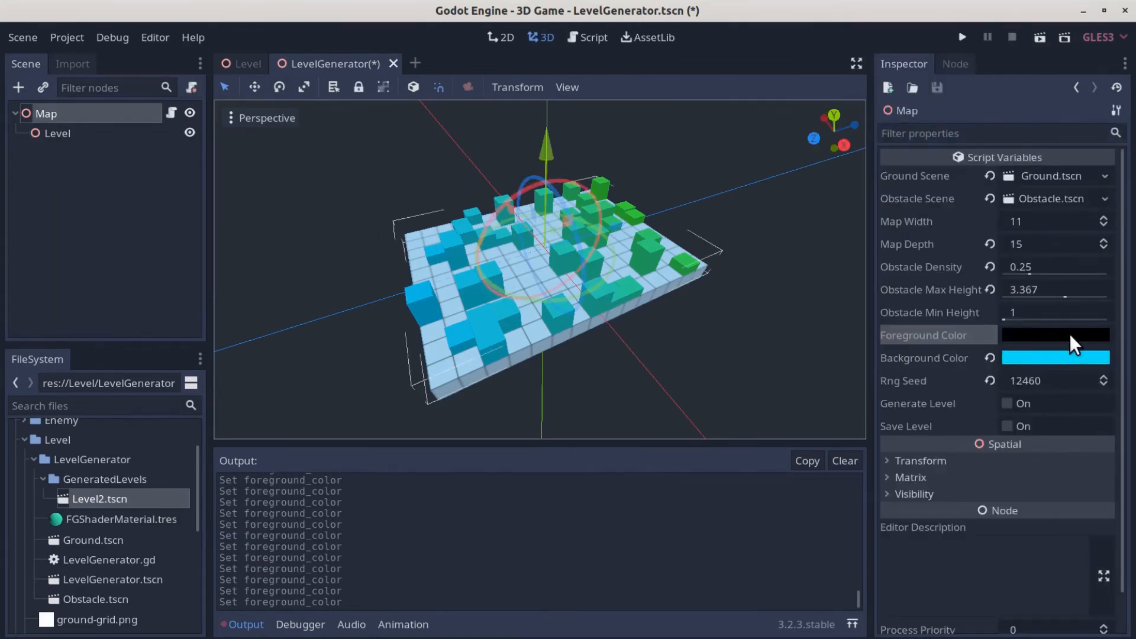
{"action": "left_click", "coordinate": [1055, 334]}
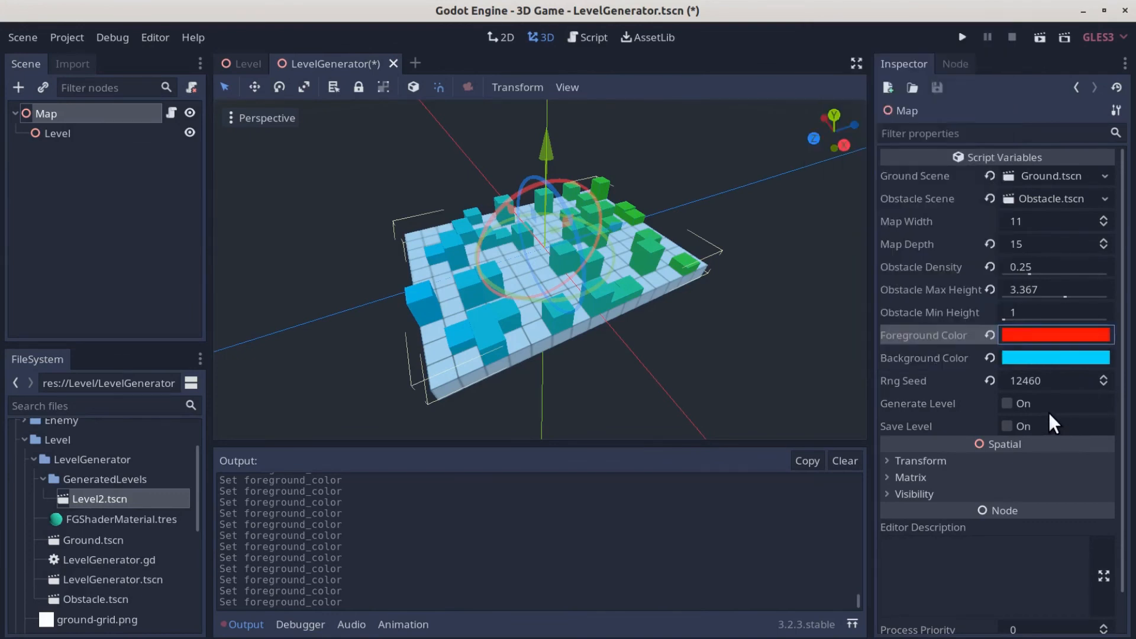
{"action": "left_click", "coordinate": [1007, 404]}
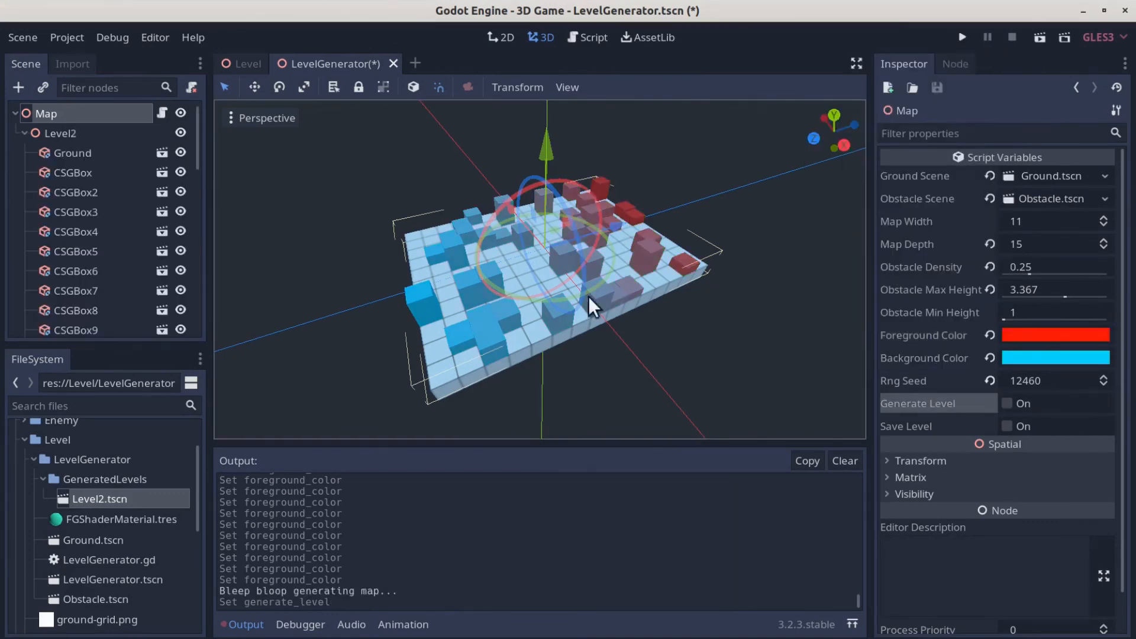
{"action": "left_click", "coordinate": [1022, 426]}
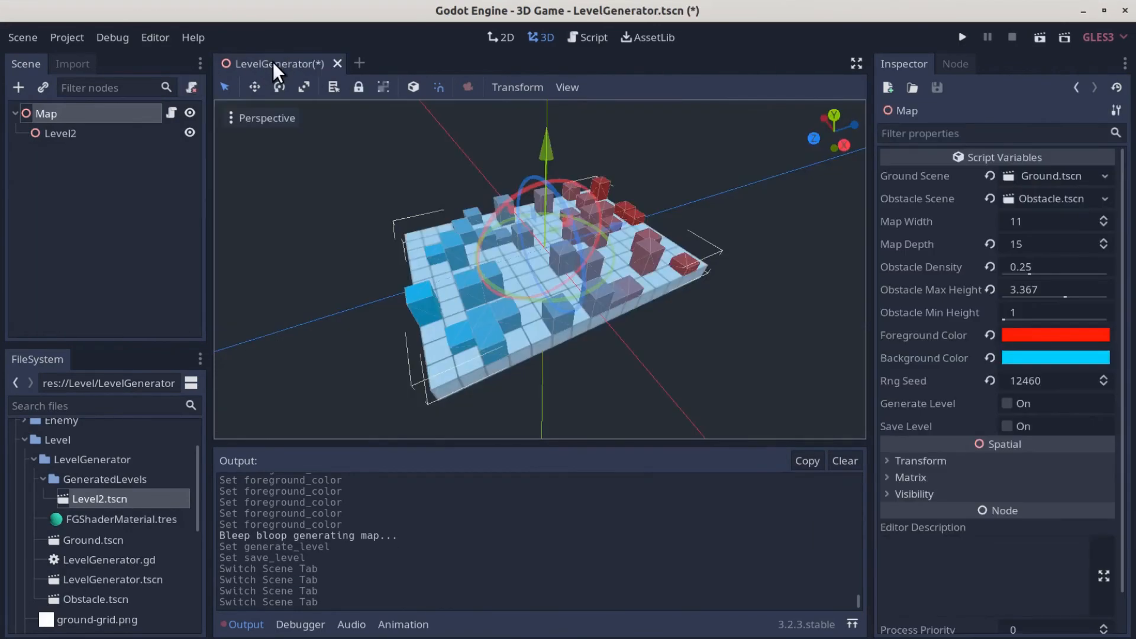
Add export(String) var level_name = "New Level" to the generator script.
{"action": "left_click", "coordinate": [594, 37]}
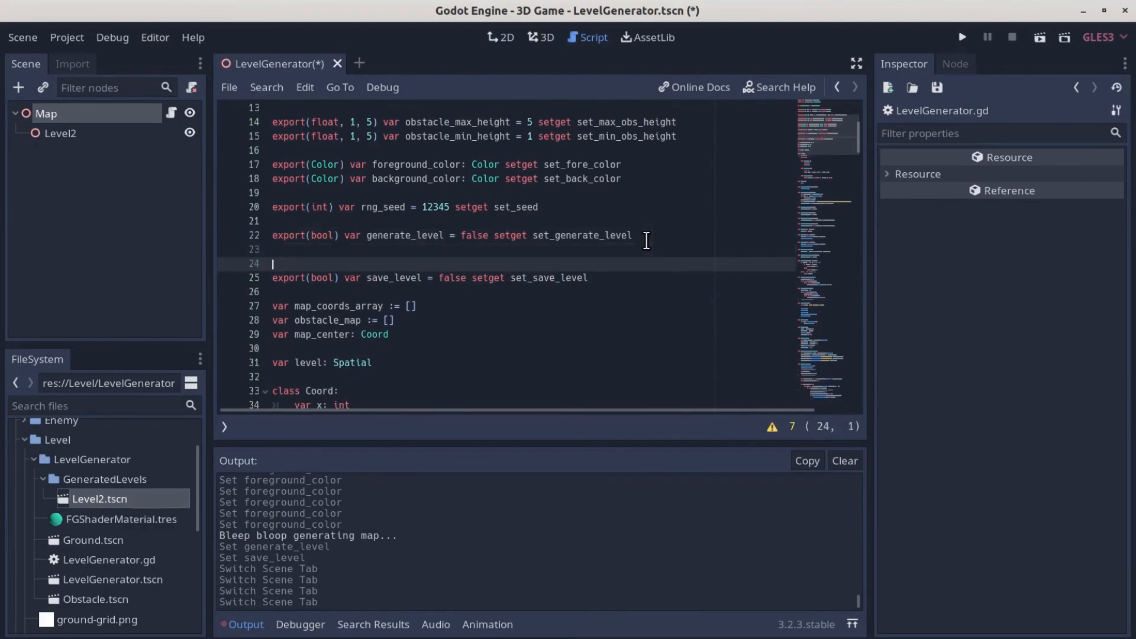
{"action": "type", "text": "export"}
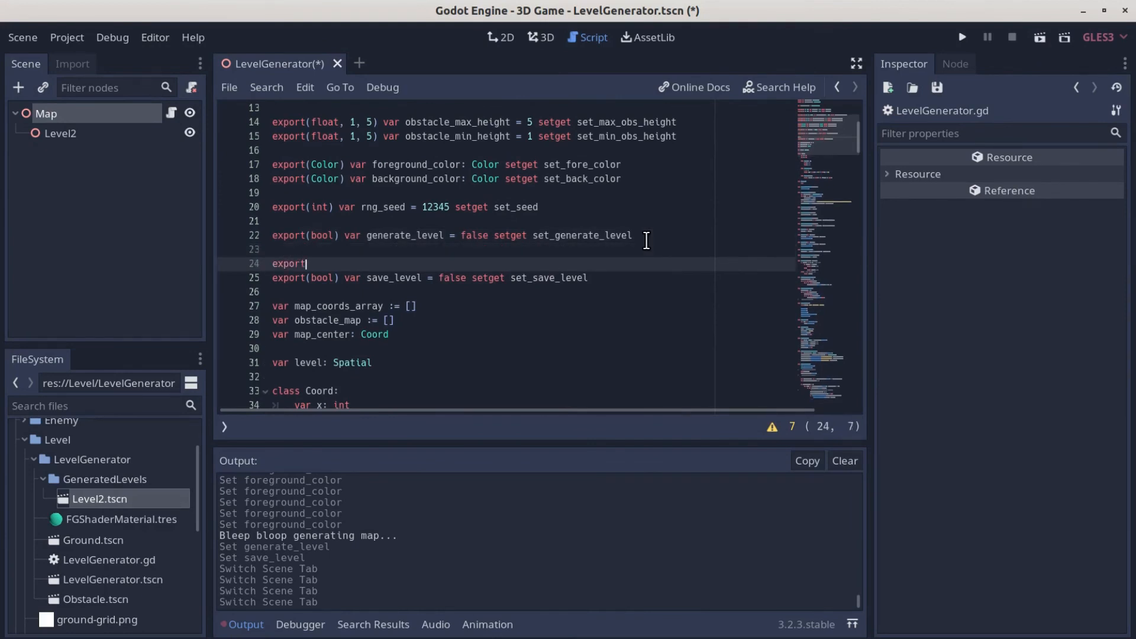
{"action": "type", "text": "(String"}
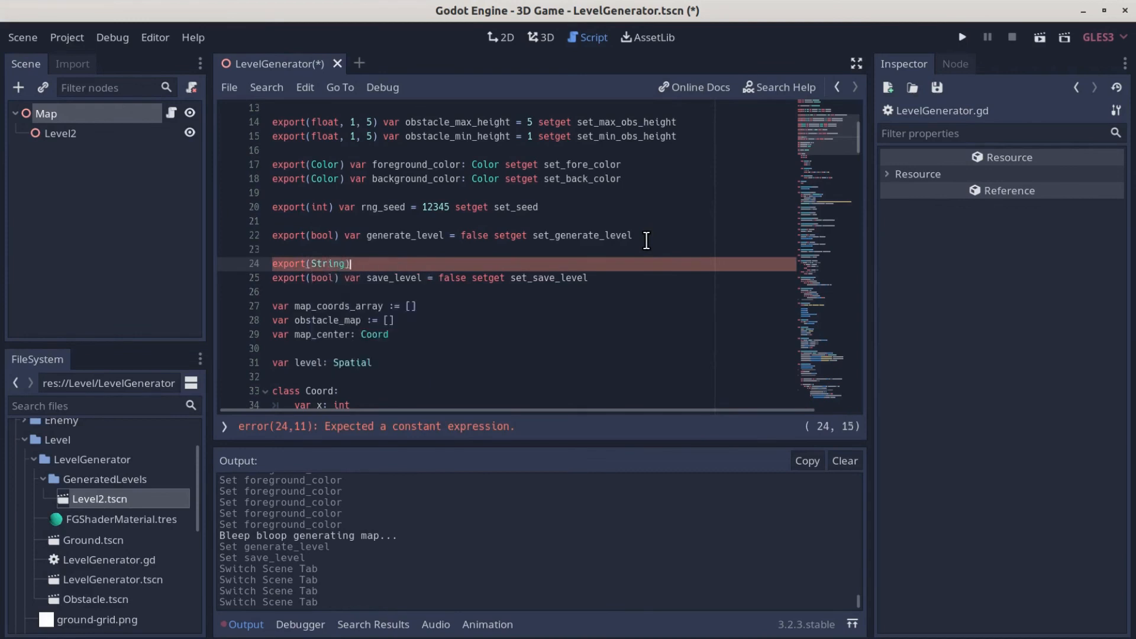
{"action": "type", "text": "var level"}
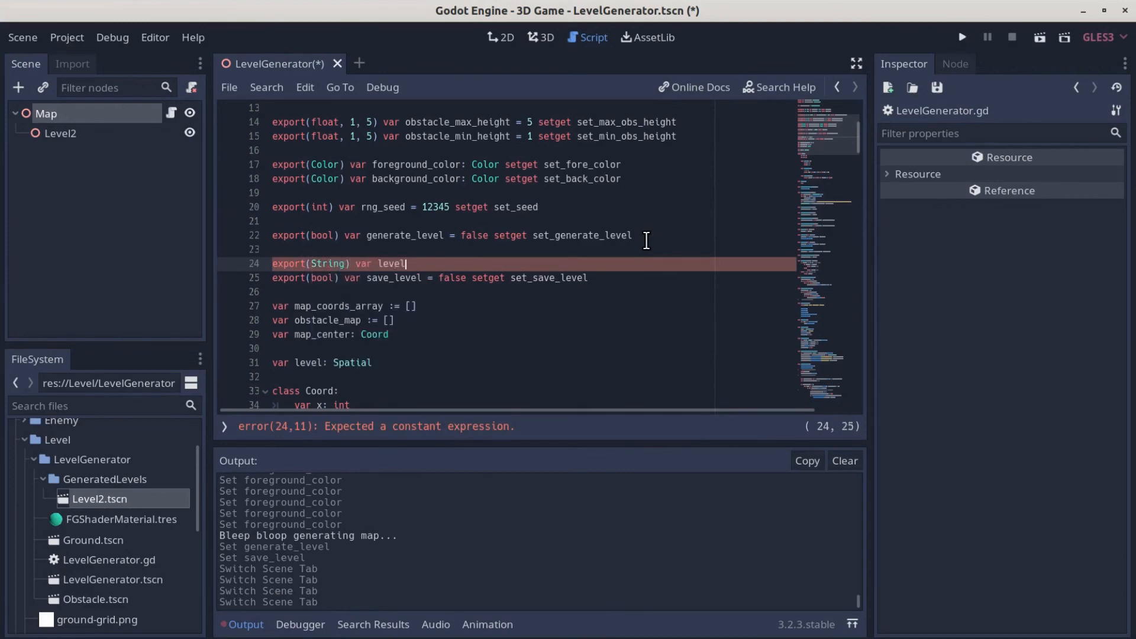
{"action": "type", "text": "_name ="}
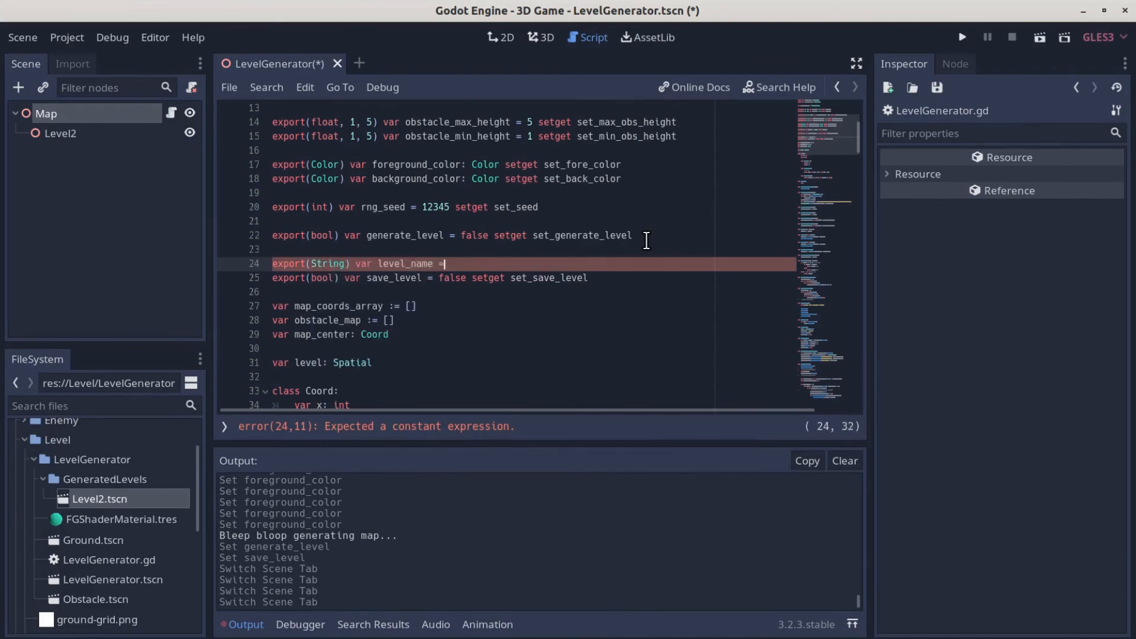
{"action": "type", "text": "\"N"}
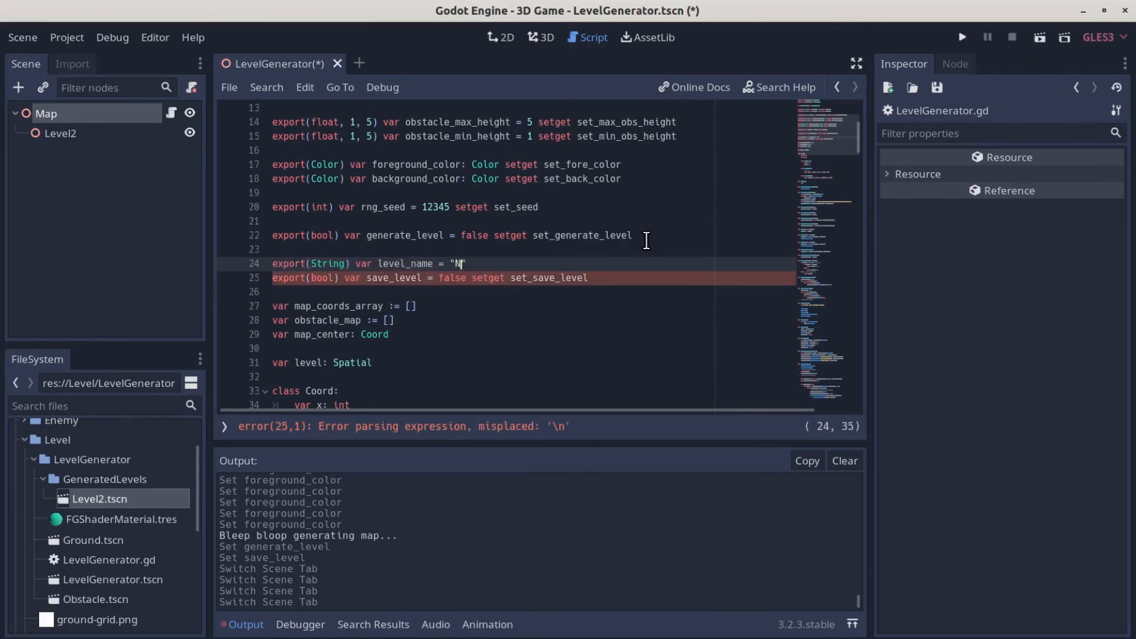
{"action": "type", "text": "ew Level"}
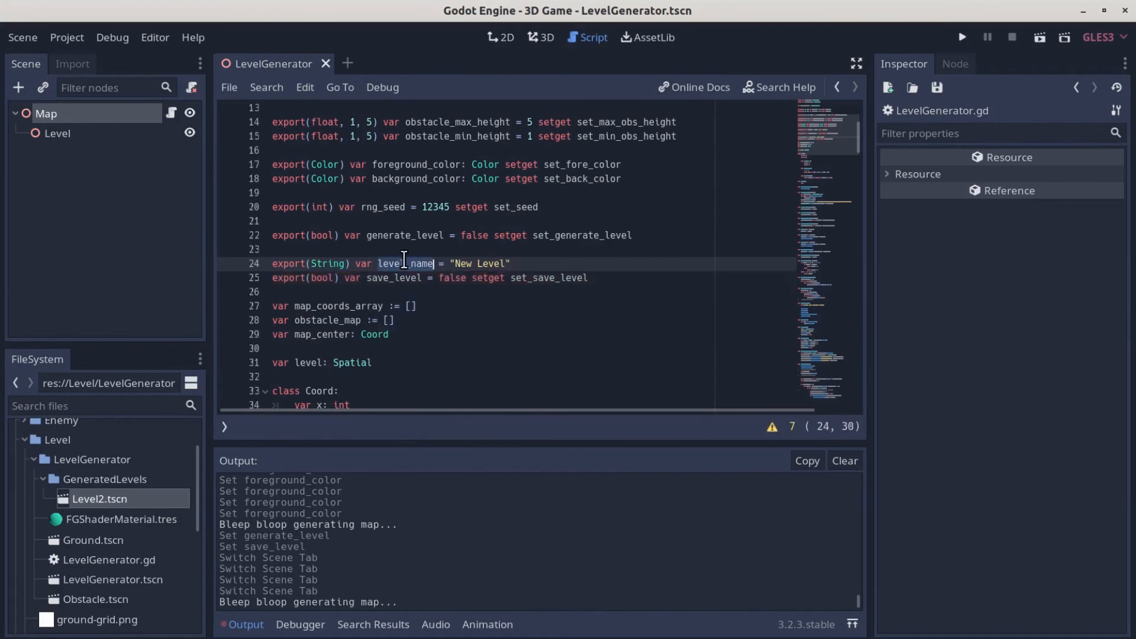
Change the save path to "%s.tscn" formatted with level_name.
{"action": "scroll", "scroll_direction": "down", "scroll_amount": 3}
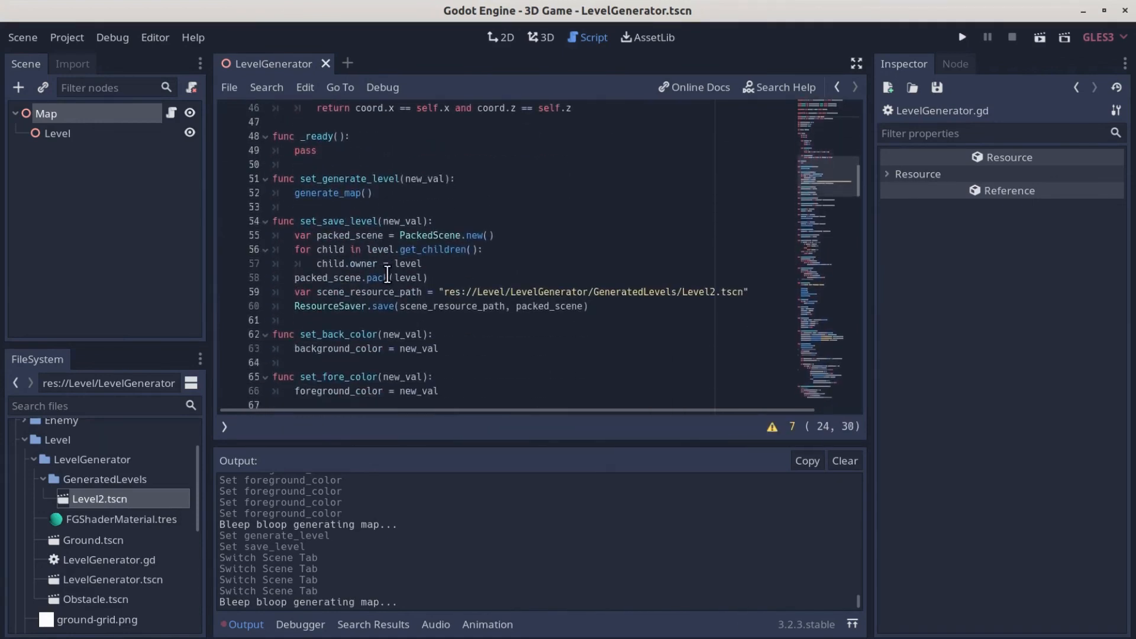
{"action": "mouse_move", "coordinate": [619, 304]}
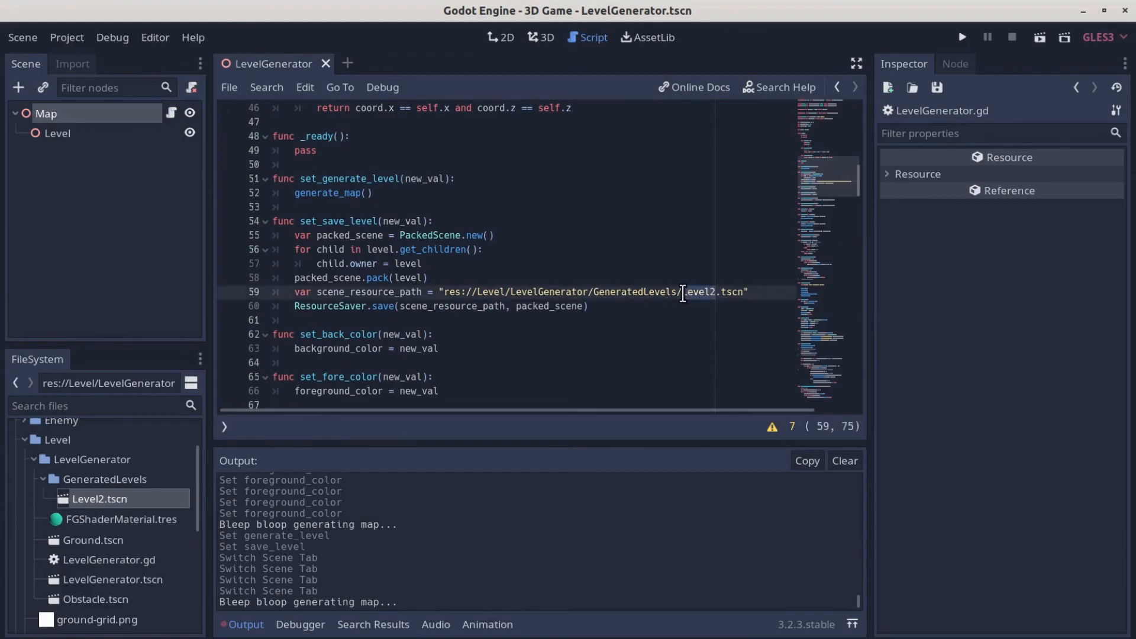
{"action": "type", "text": "%s"}
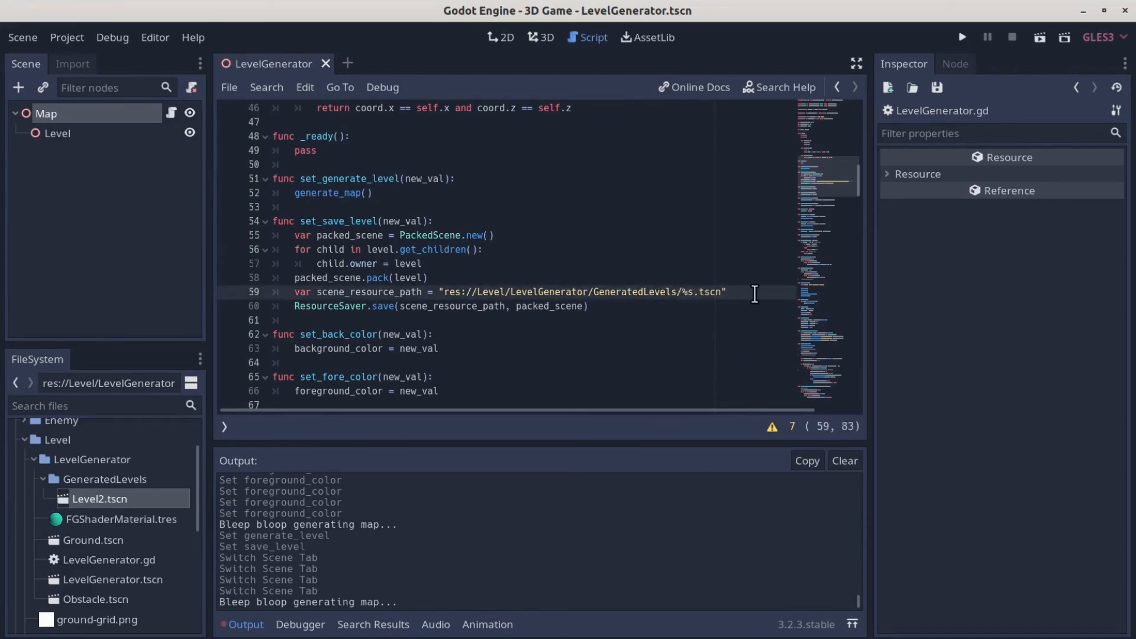
{"action": "type", "text": "% level_nam"}
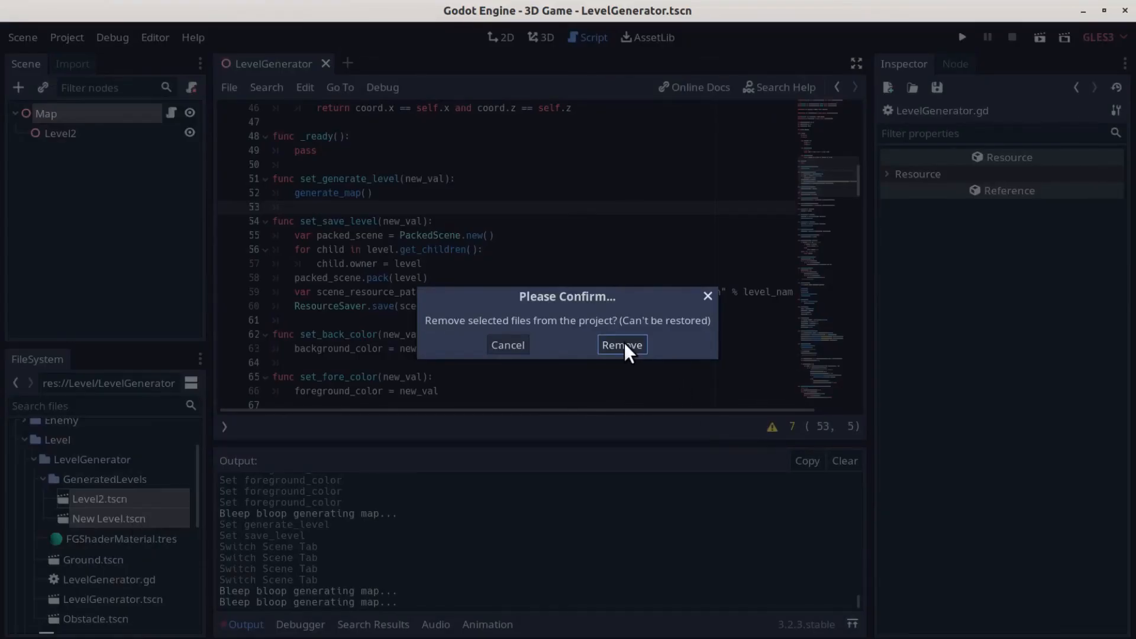
Confirm removing the old Level2 and New Level scene files.
{"action": "left_click", "coordinate": [620, 345]}
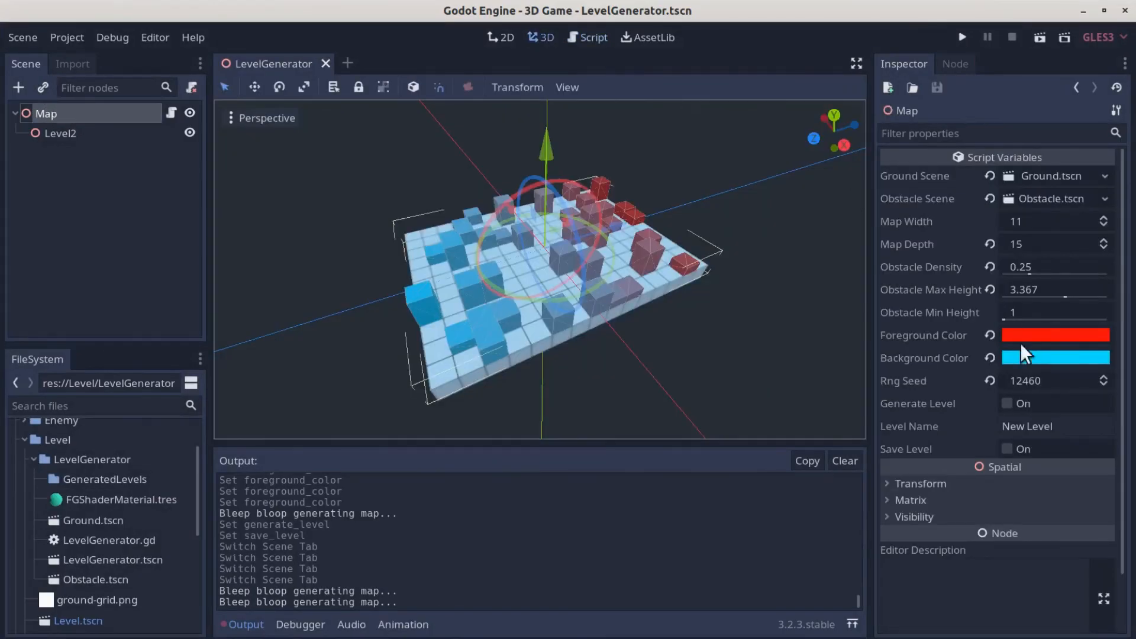
Set Level Name to Asparagus and trigger Save Level to create Asparagus.tscn.
{"action": "left_click", "coordinate": [1055, 426]}
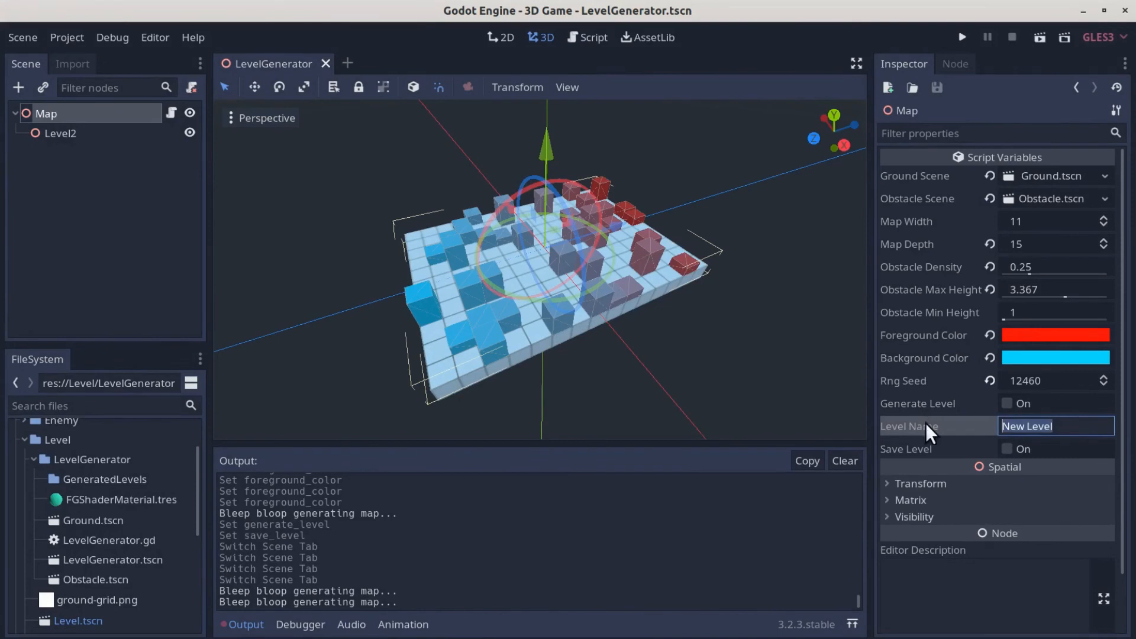
{"action": "type", "text": "Asparagus"}
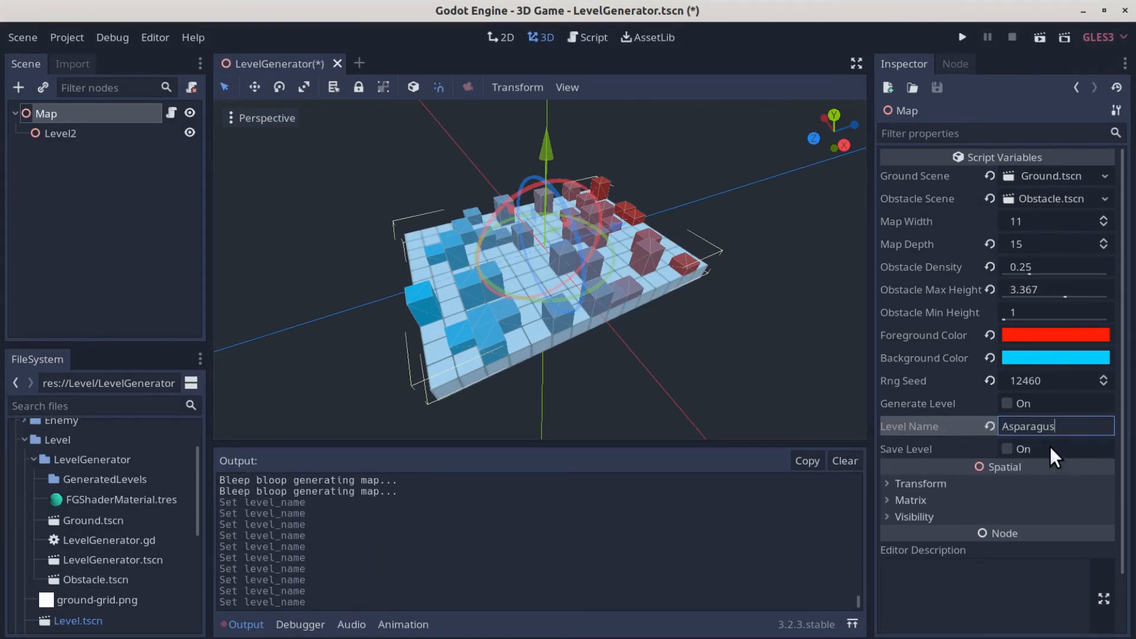
{"action": "left_click", "coordinate": [1008, 449]}
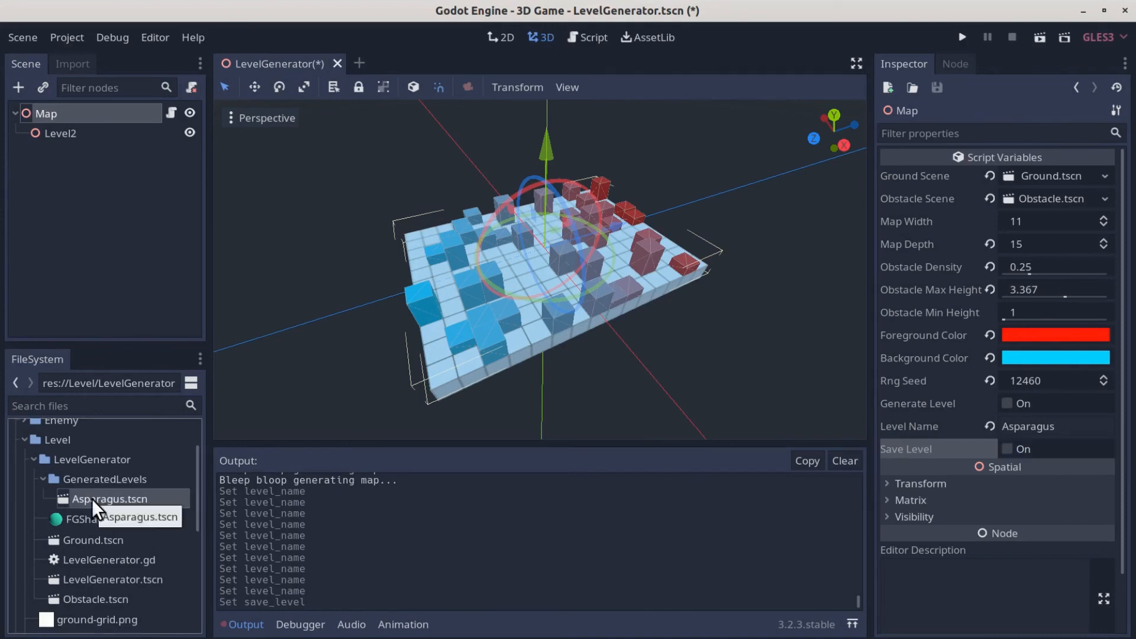
{"action": "mouse_move", "coordinate": [464, 305]}
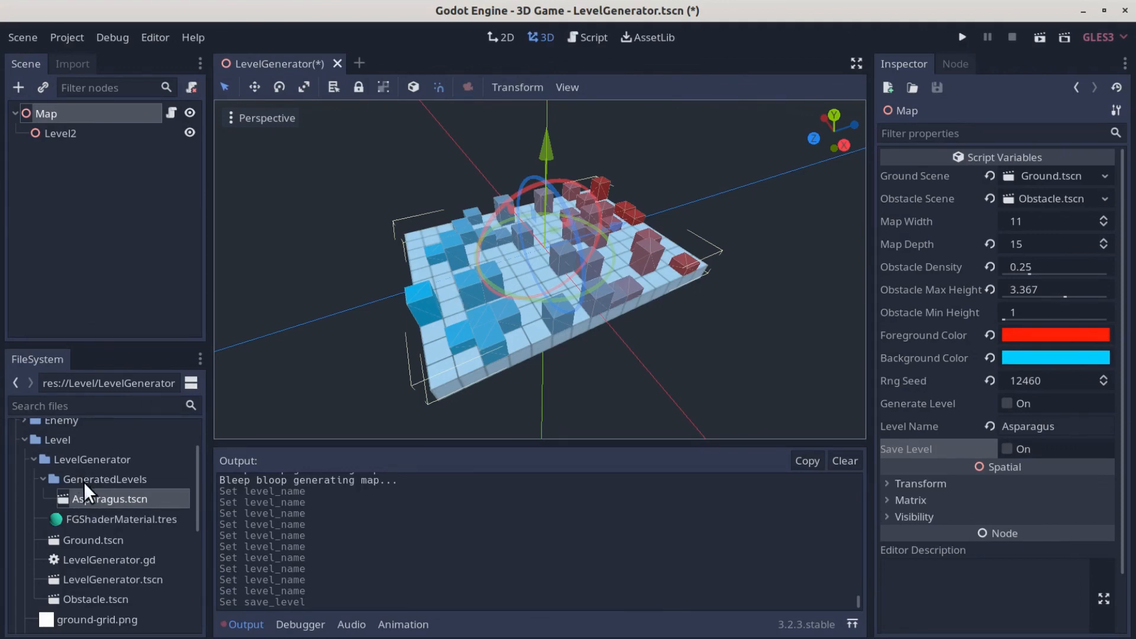
{"action": "mouse_move", "coordinate": [386, 347]}
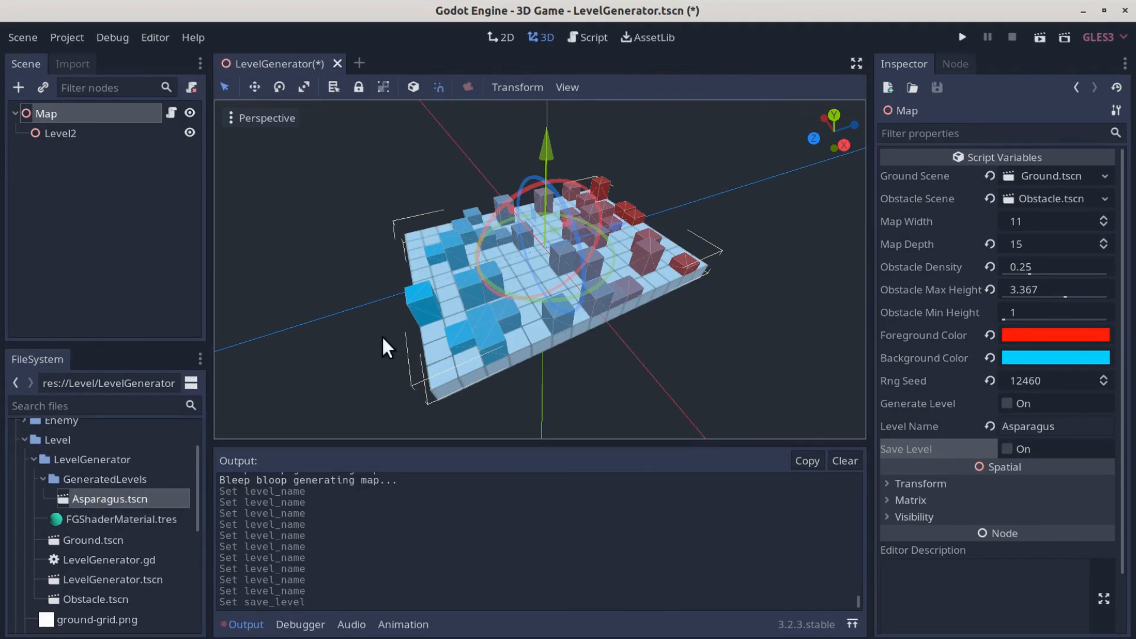